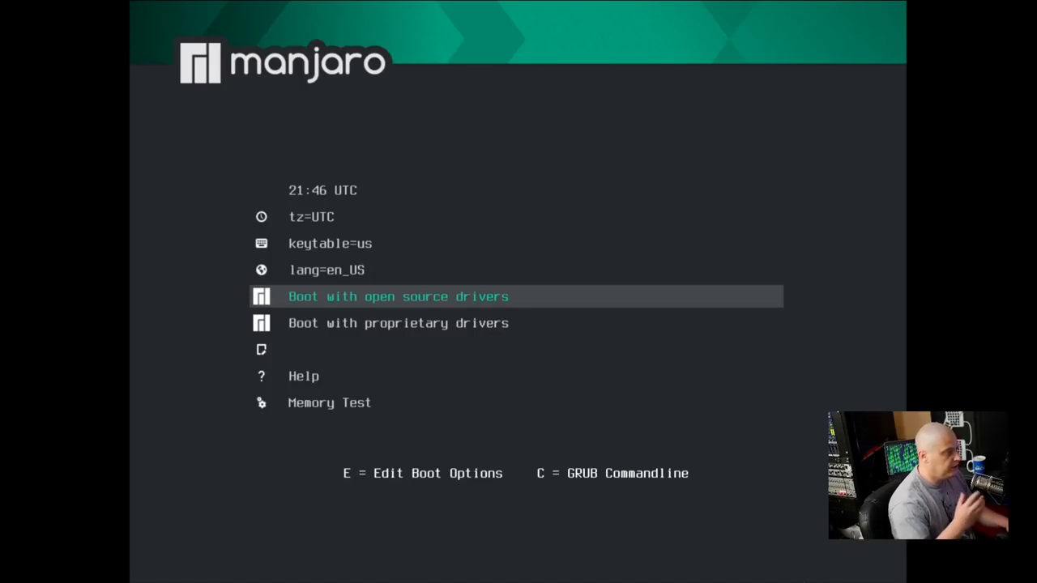
- Browse the GRUB entries (clock, language, open source and proprietary drivers, memtest) and boot the live system
key(Up)
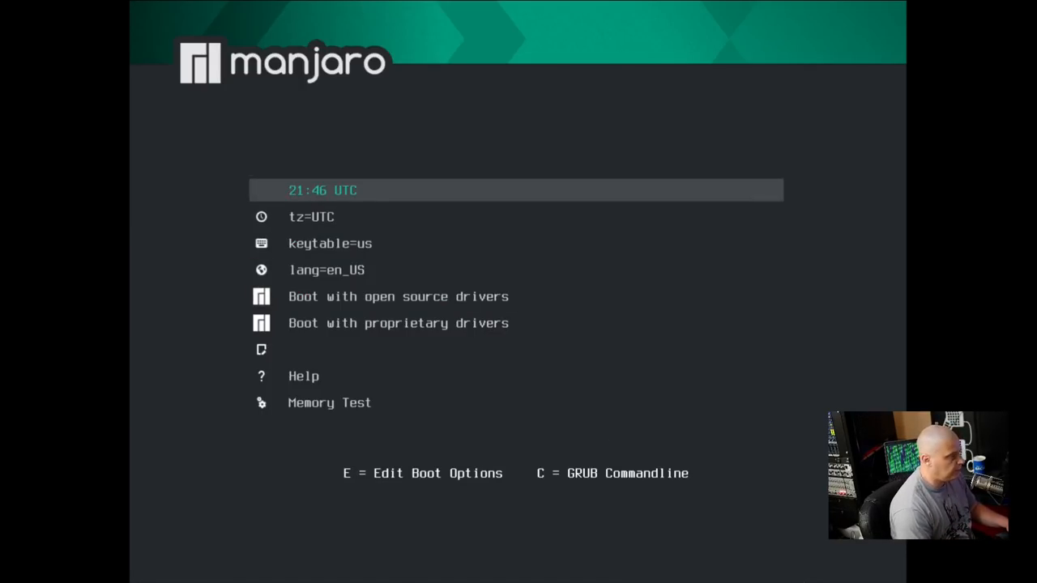
key(Down)
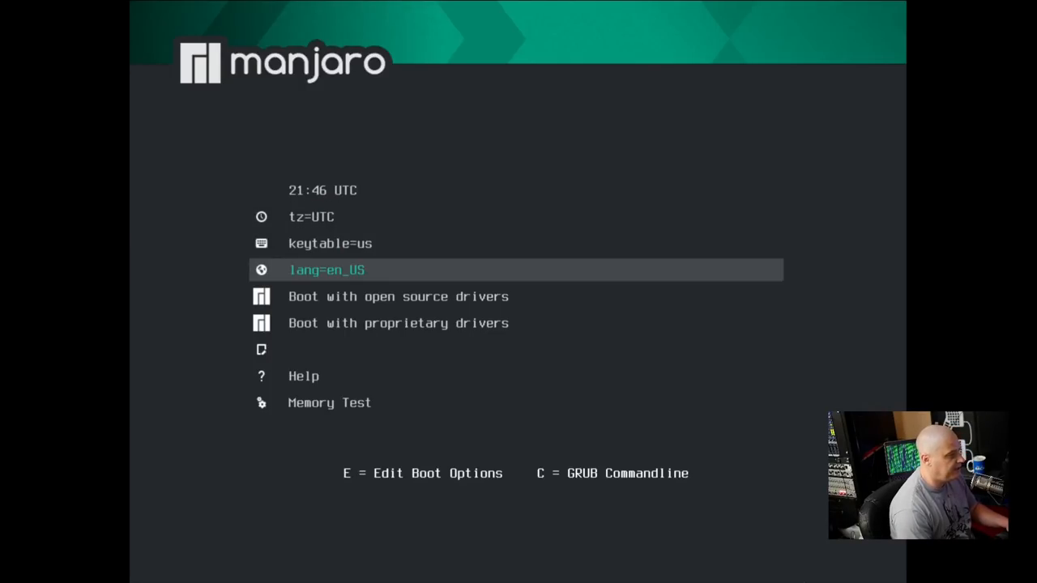
key(Down)
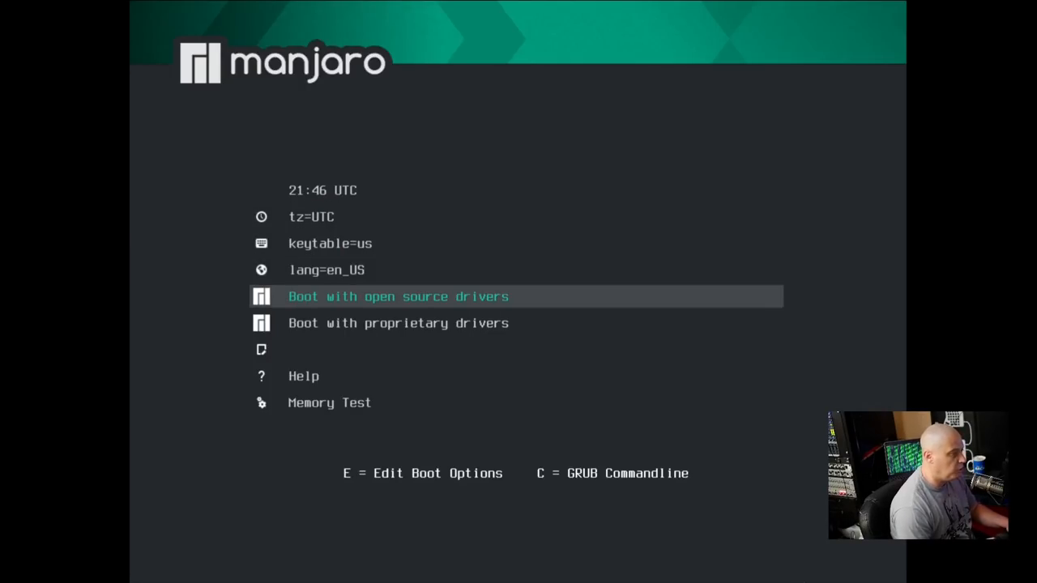
key(Down)
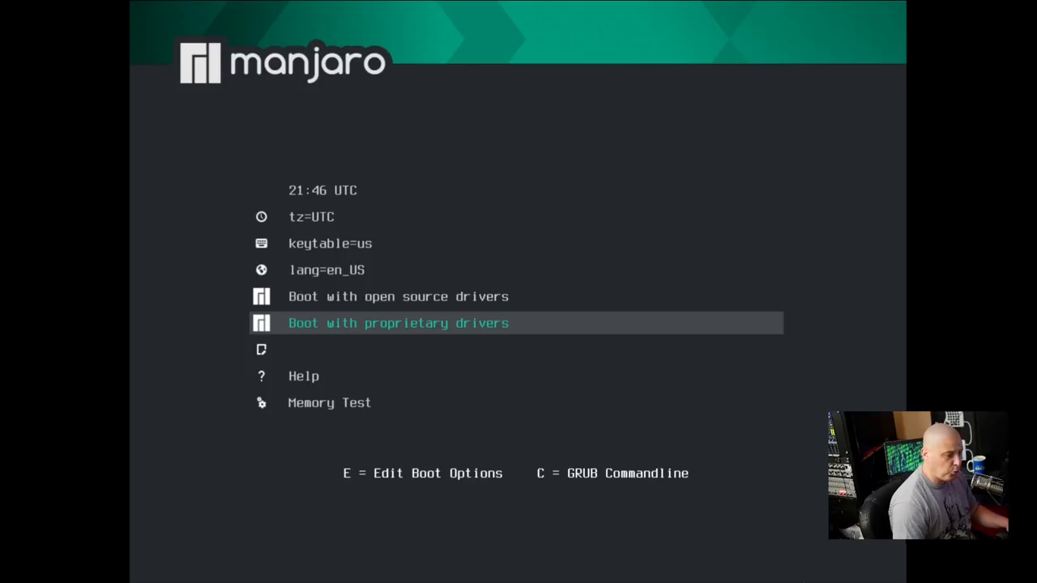
key(Down)
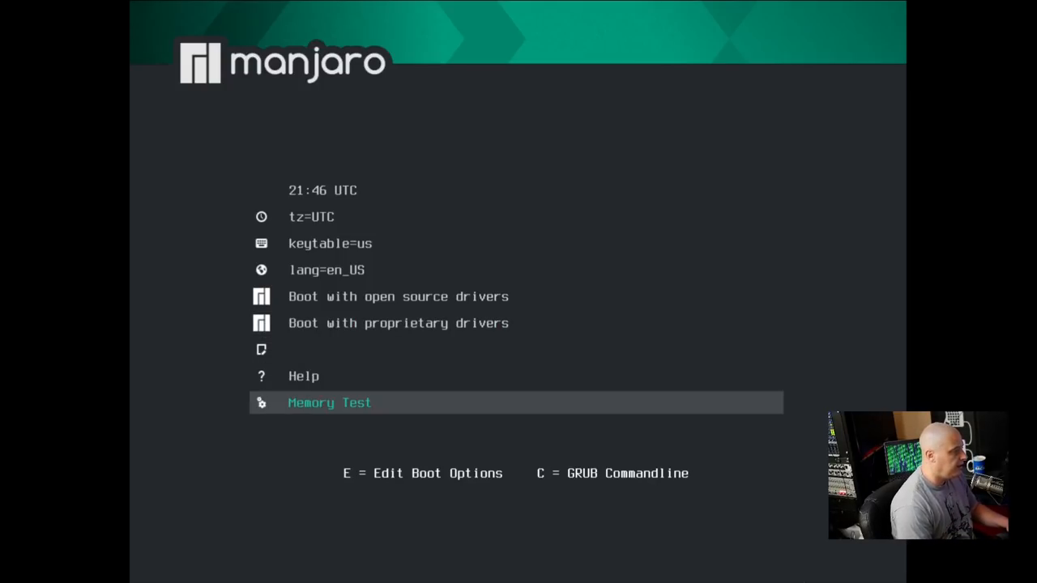
key(up)
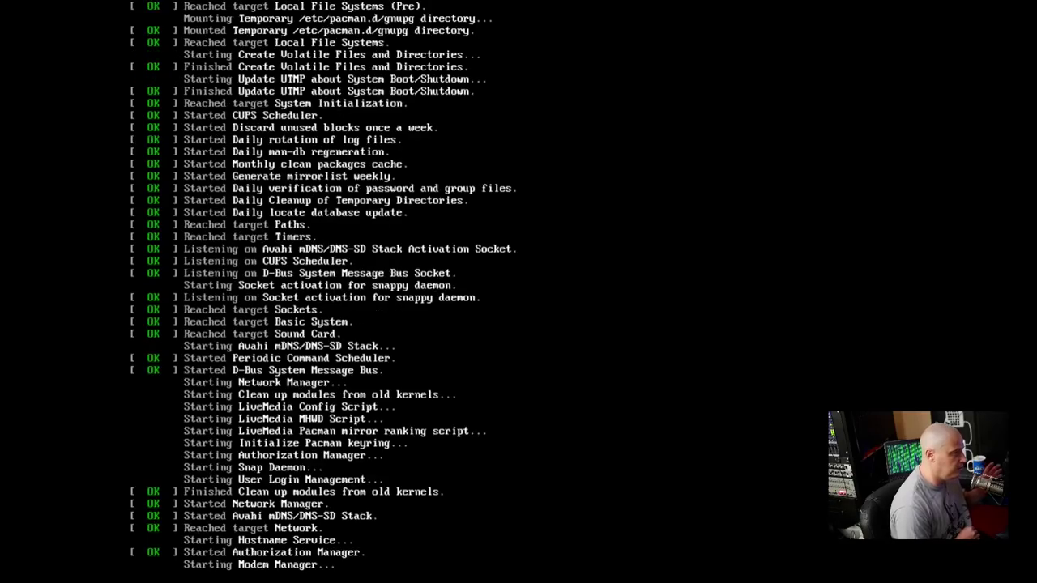
- Wait through the systemd service startup until the Xfce desktop with Manjaro Hello appears
scroll(down, 3)
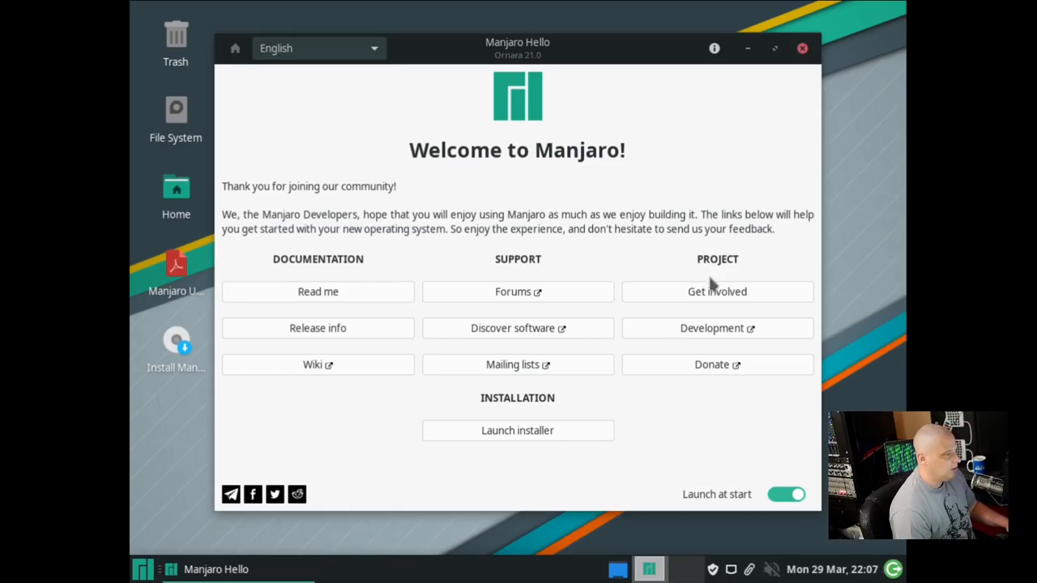
mouse_move(485, 409)
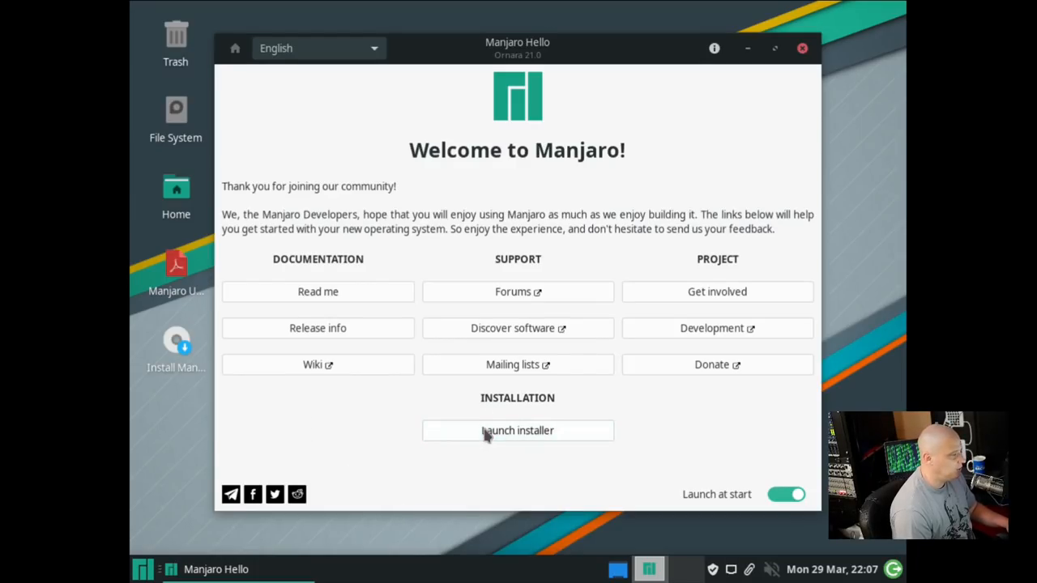
- Launch the Manjaro Linux 21.0 installer from the Manjaro Hello welcome window
click(517, 431)
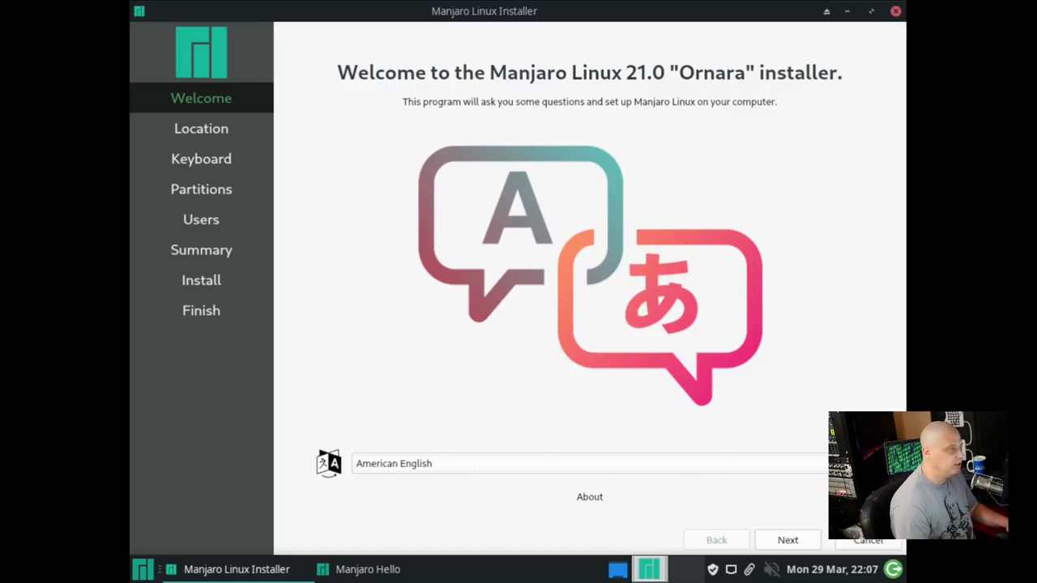
mouse_move(420, 506)
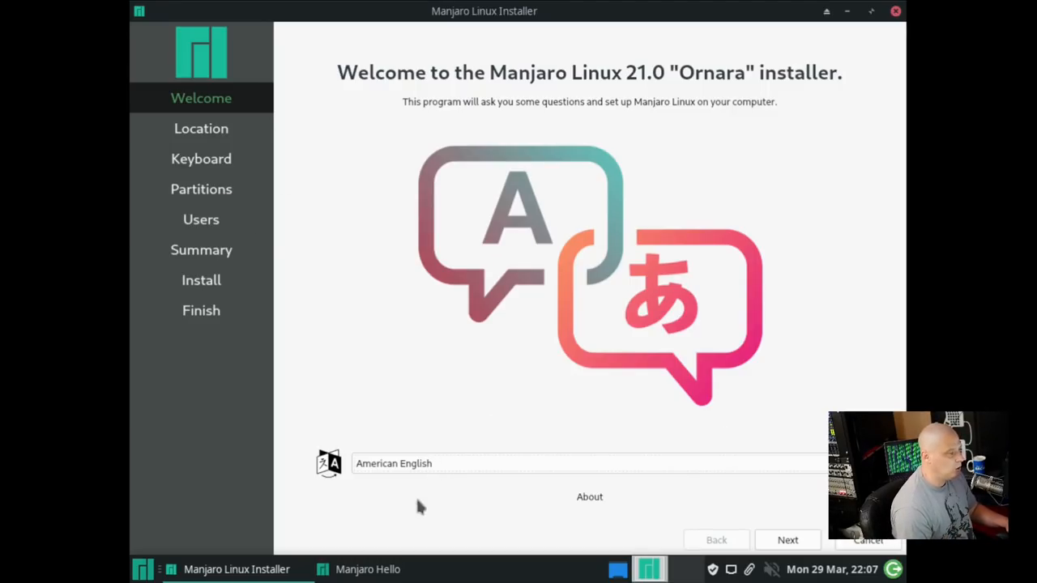
mouse_move(412, 477)
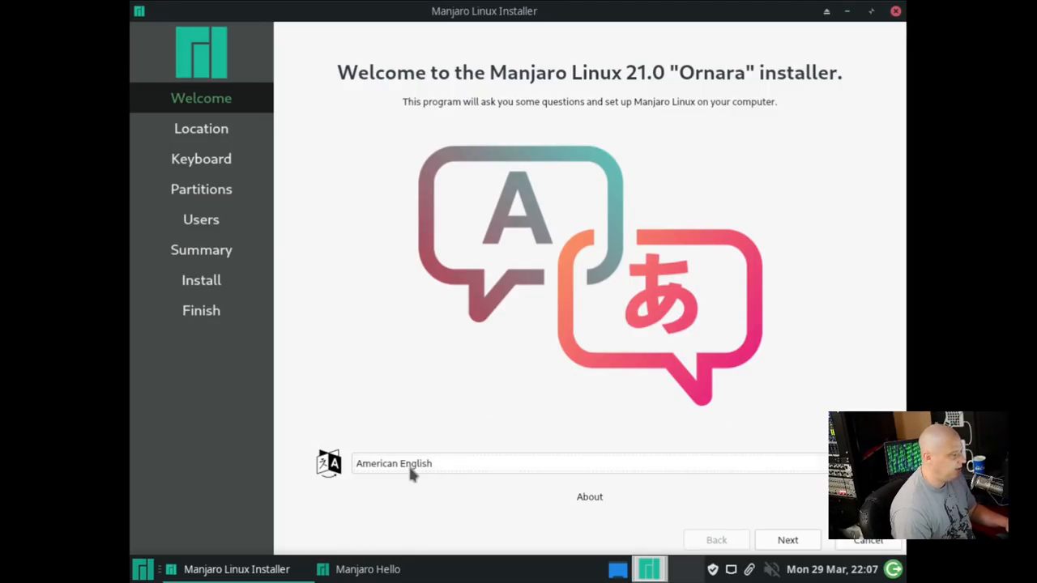
- Keep American English, set the time zone to America/Chicago, and continue to the Keyboard page
click(787, 539)
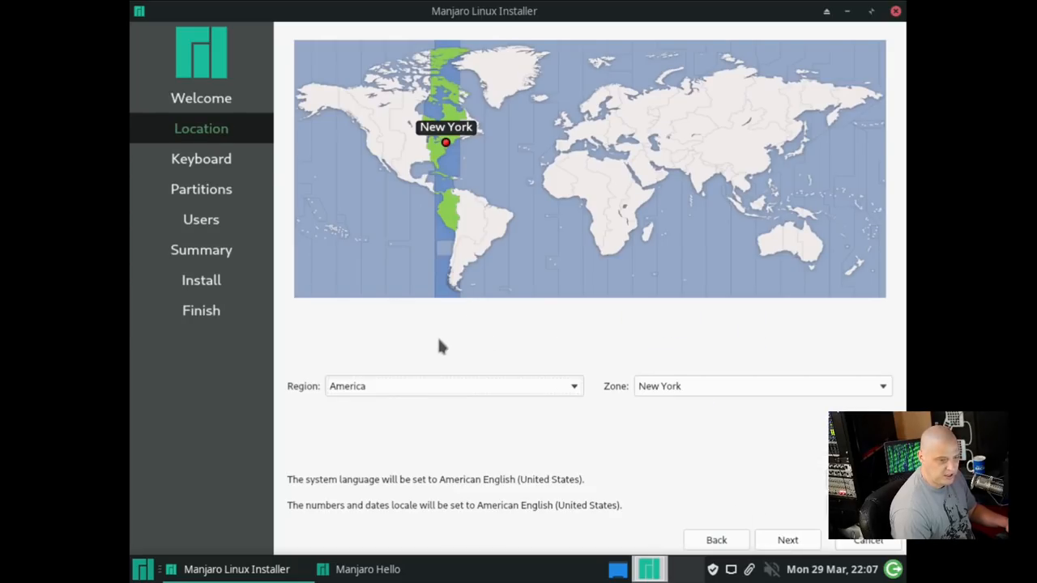
mouse_move(353, 139)
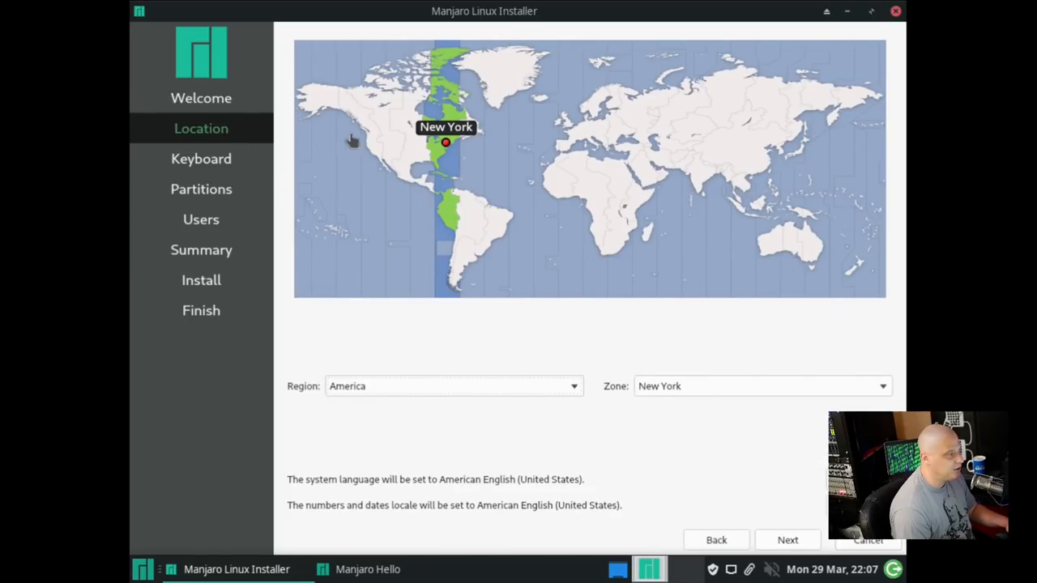
mouse_move(434, 227)
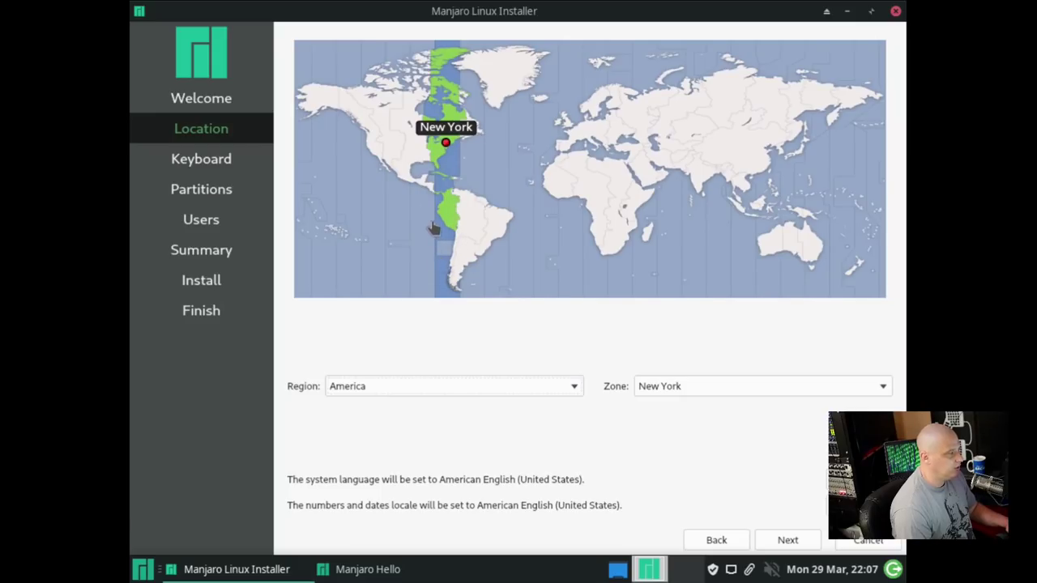
click(423, 143)
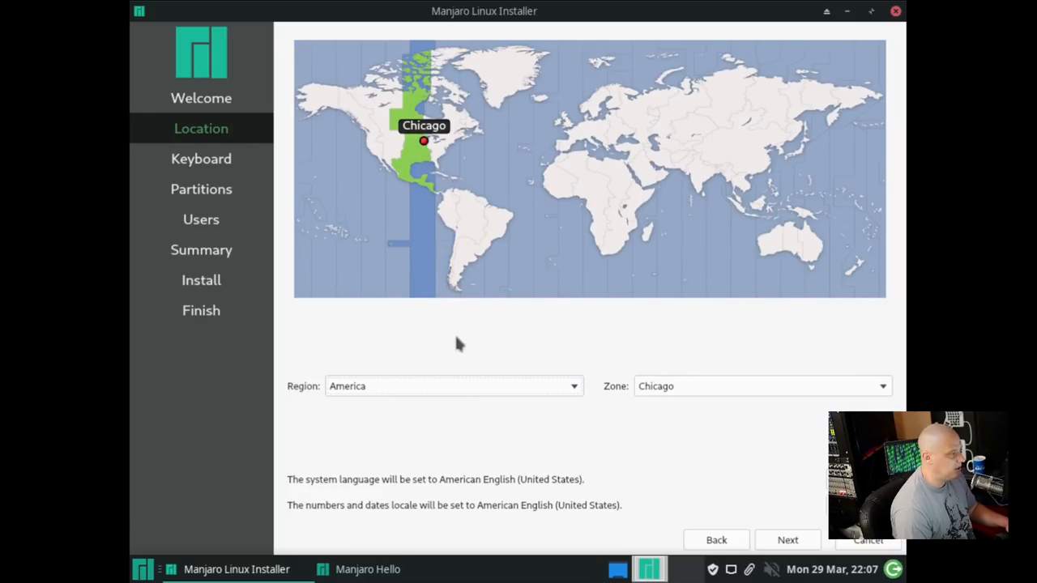
mouse_move(781, 541)
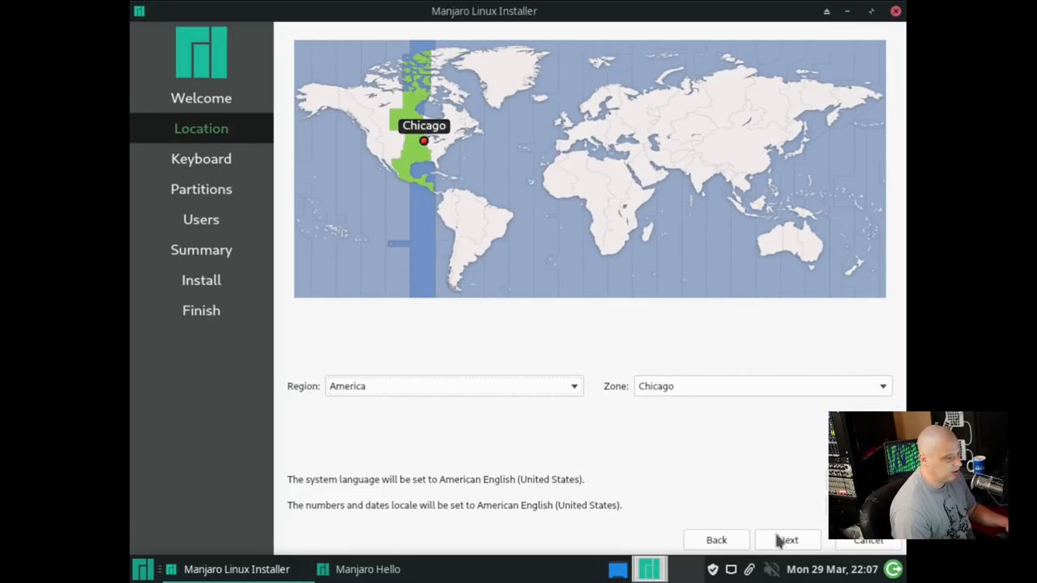
click(787, 539)
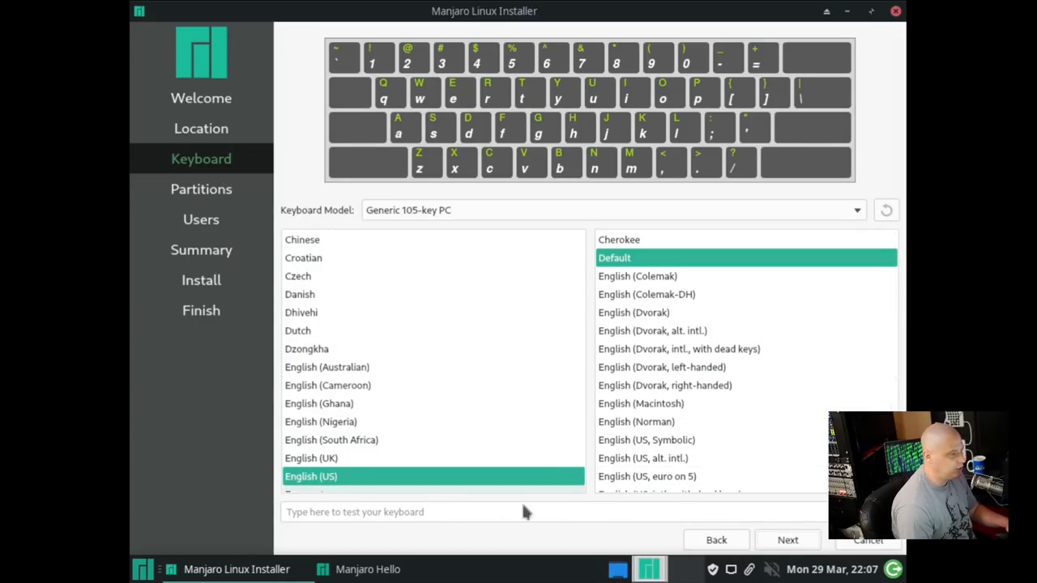
- Keep the English (US) layout, then choose Erase disk with Swap to file on the 25 GB drive
click(787, 540)
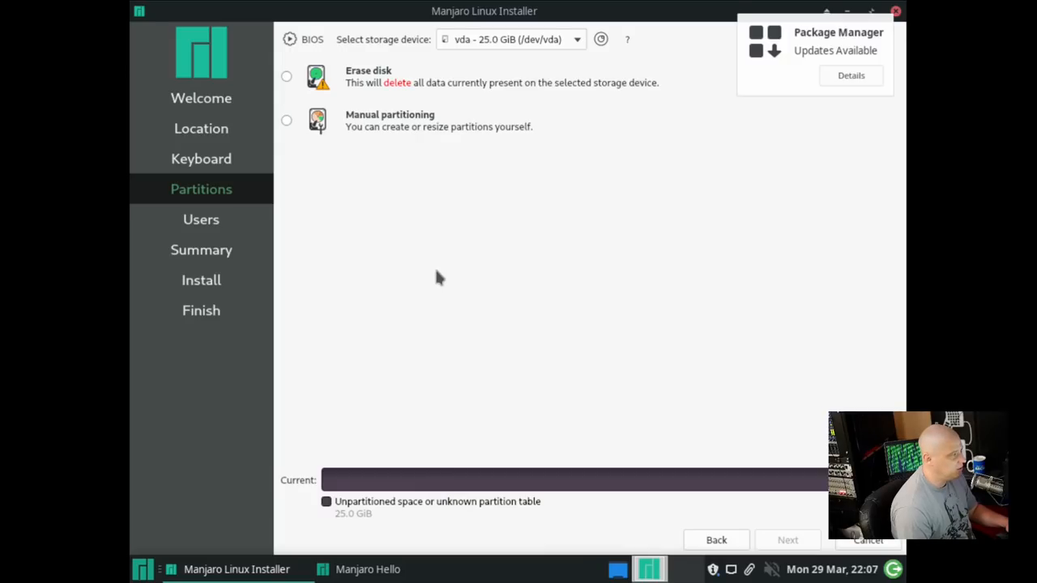
mouse_move(396, 112)
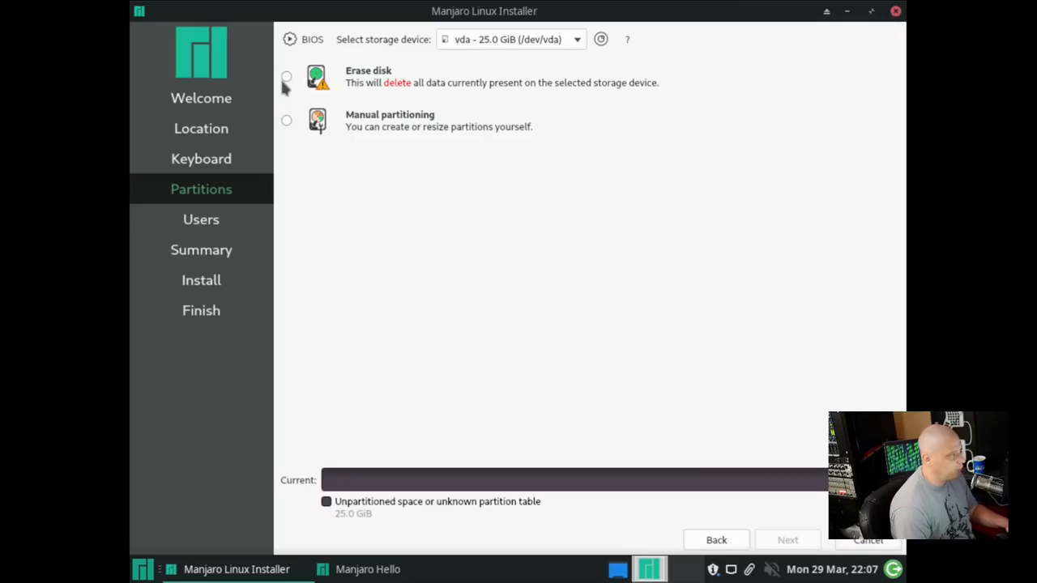
click(285, 76)
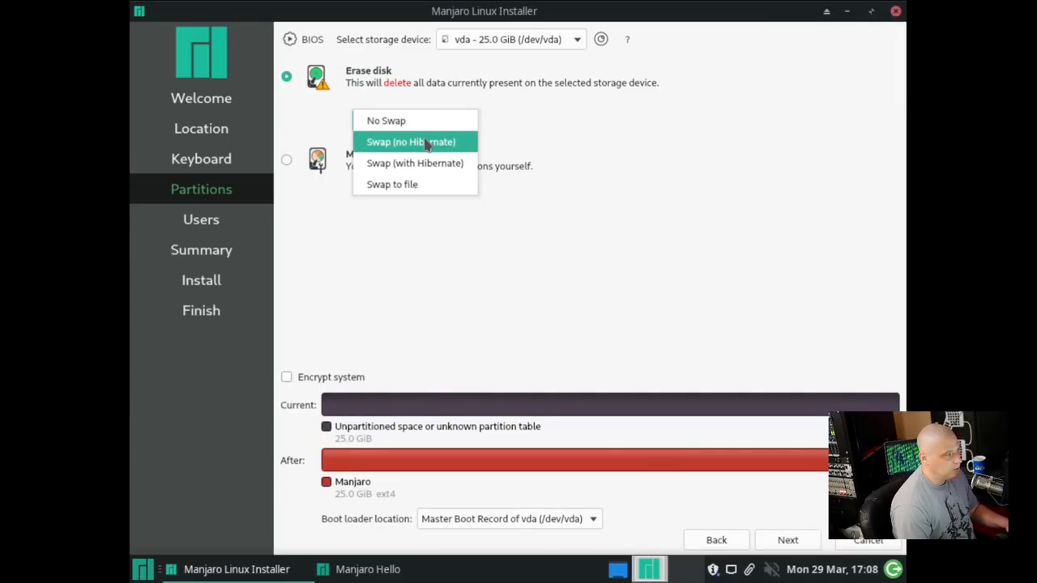
mouse_move(393, 185)
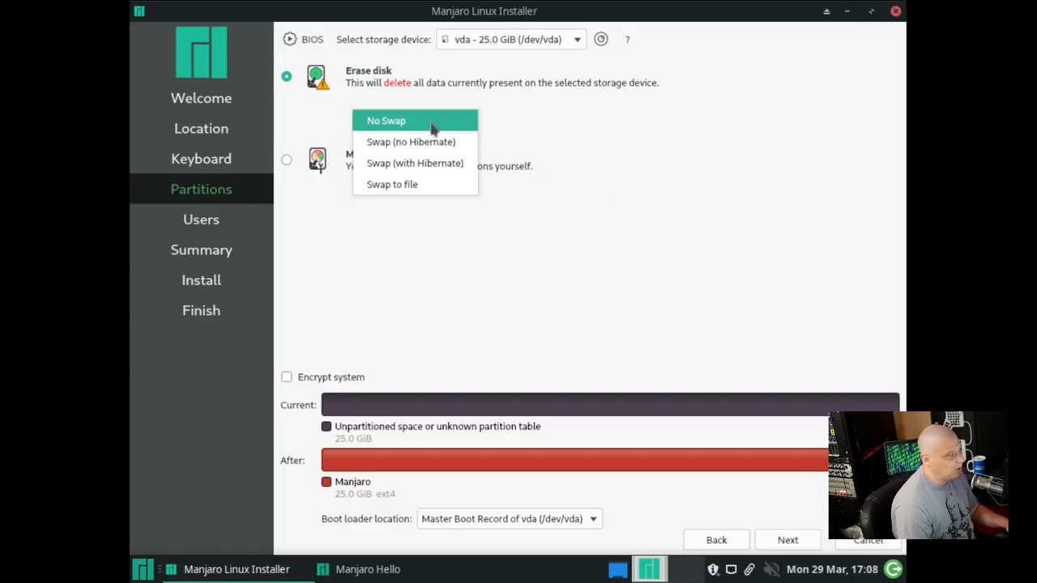
click(392, 185)
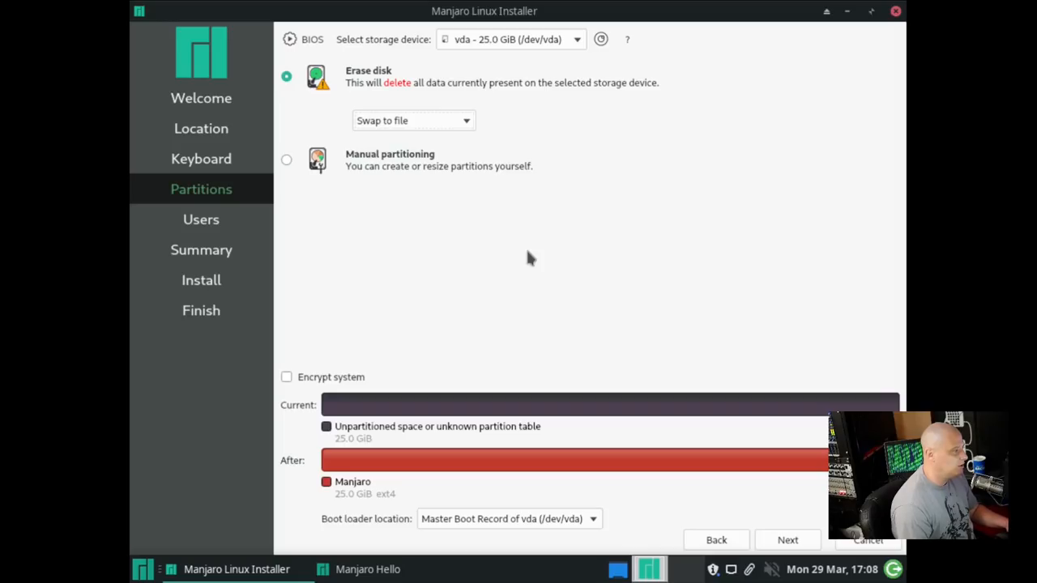
mouse_move(446, 213)
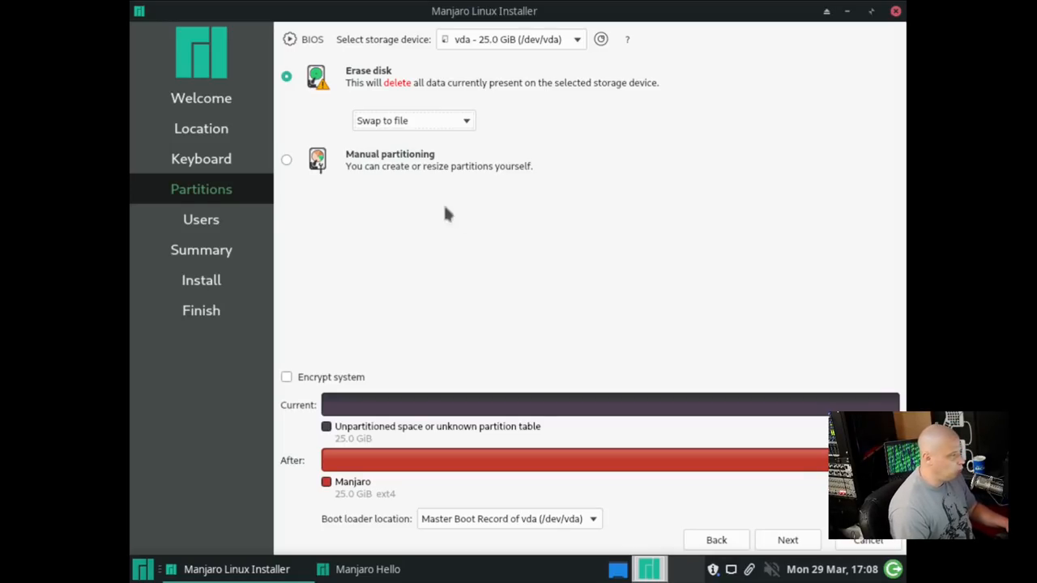
mouse_move(512, 324)
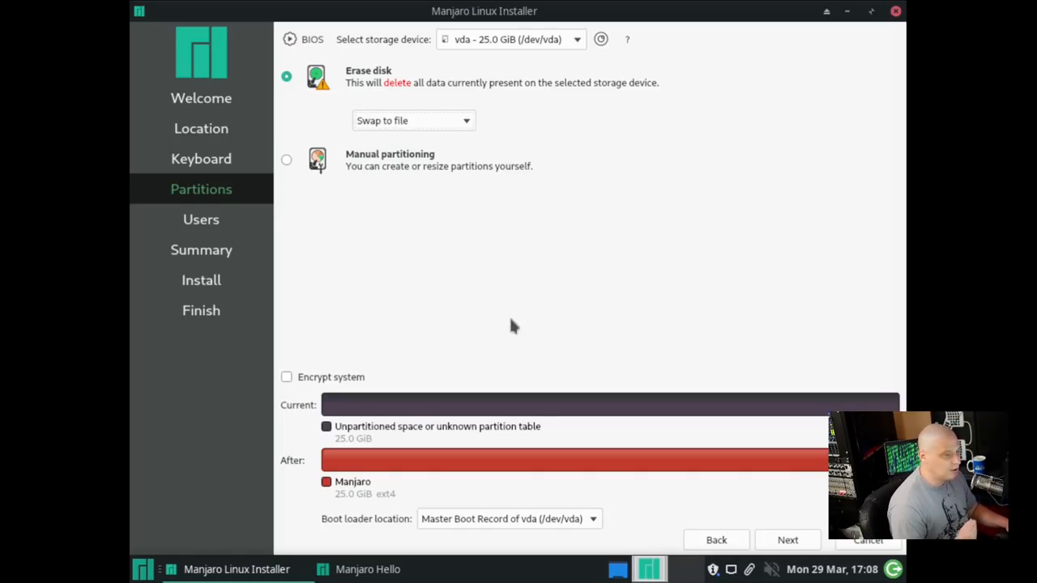
mouse_move(412, 295)
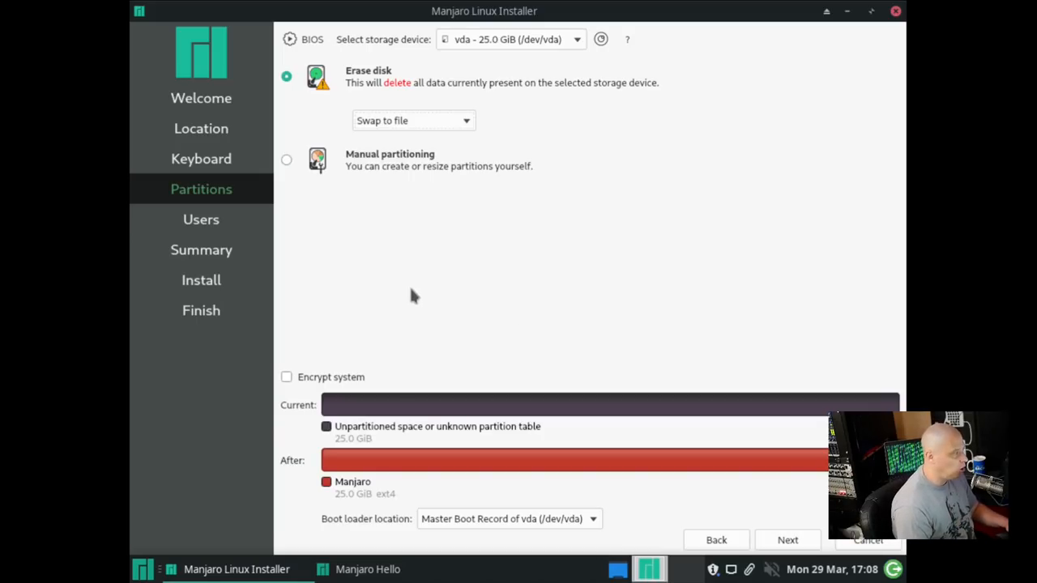
mouse_move(393, 246)
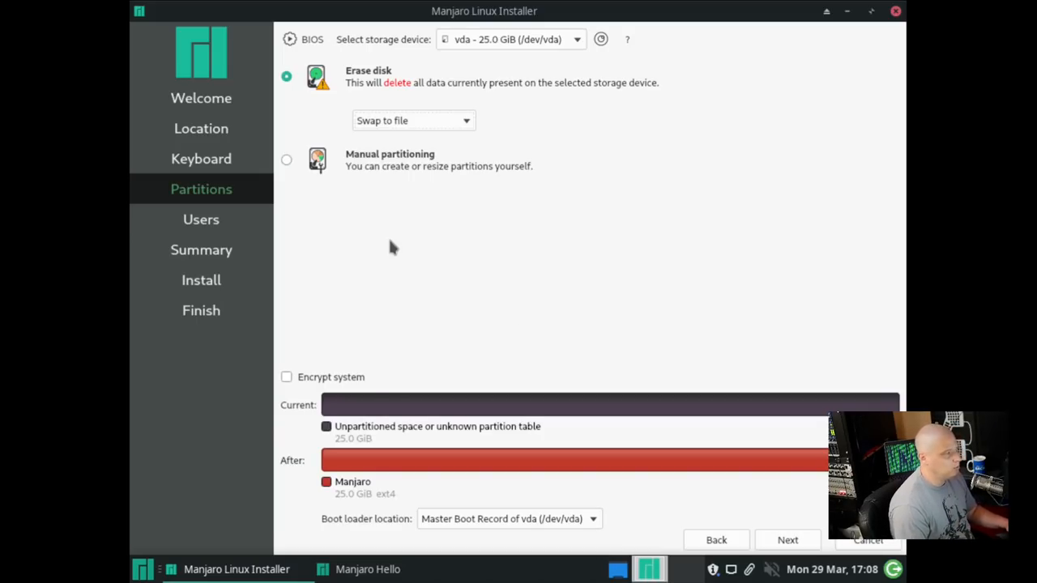
mouse_move(813, 486)
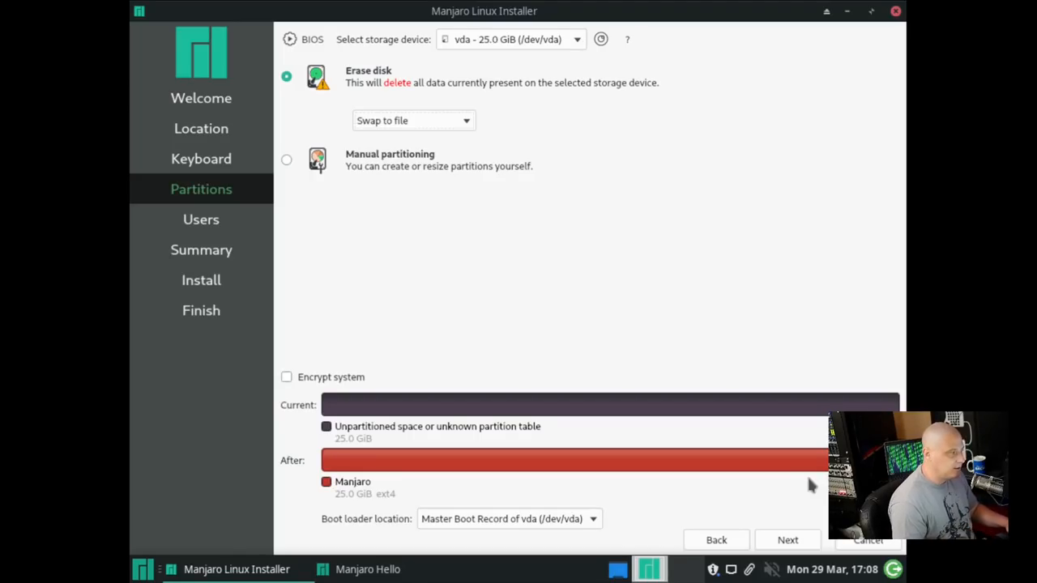
mouse_move(415, 185)
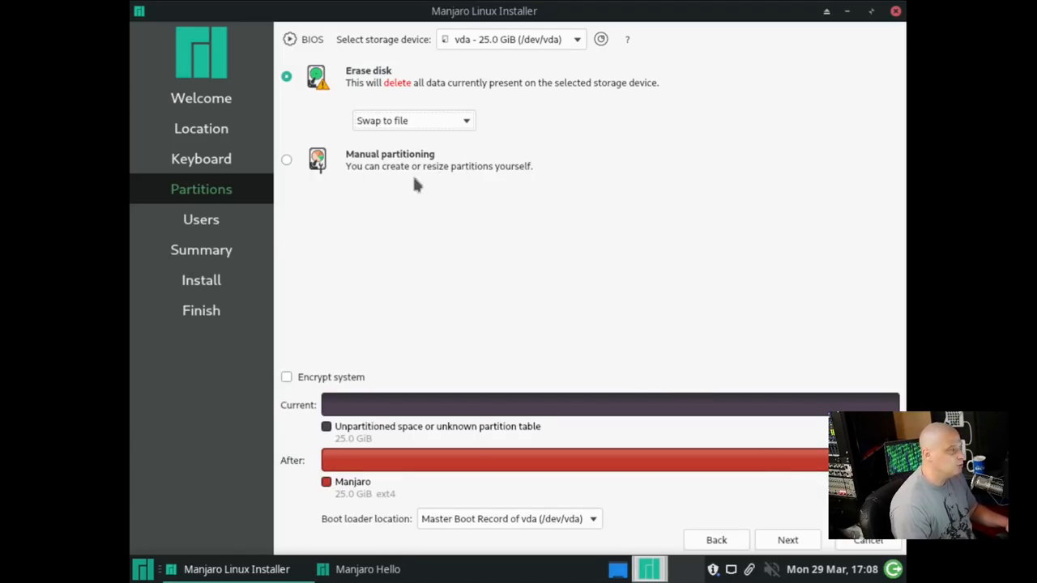
mouse_move(379, 202)
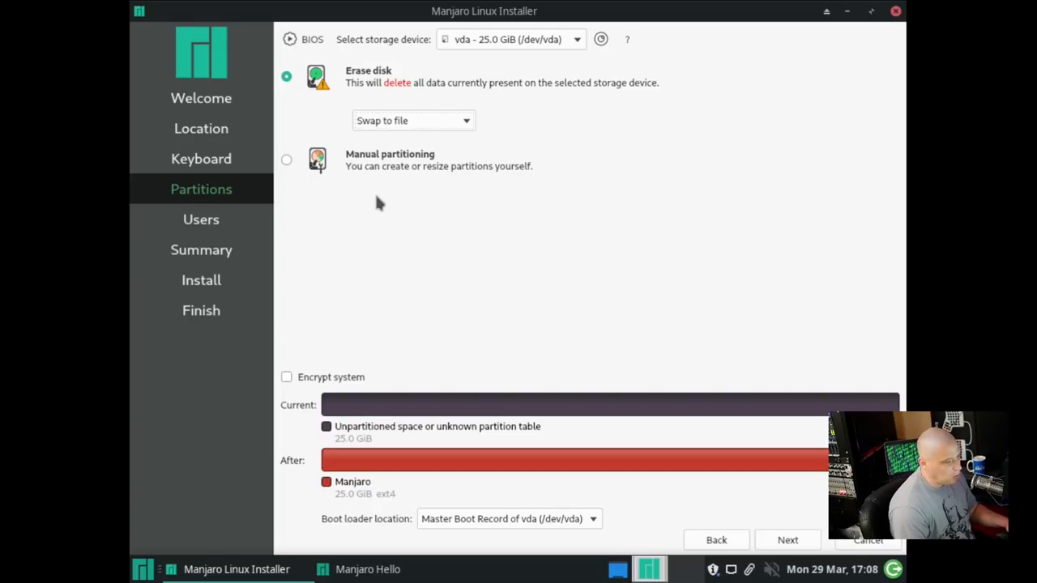
click(787, 540)
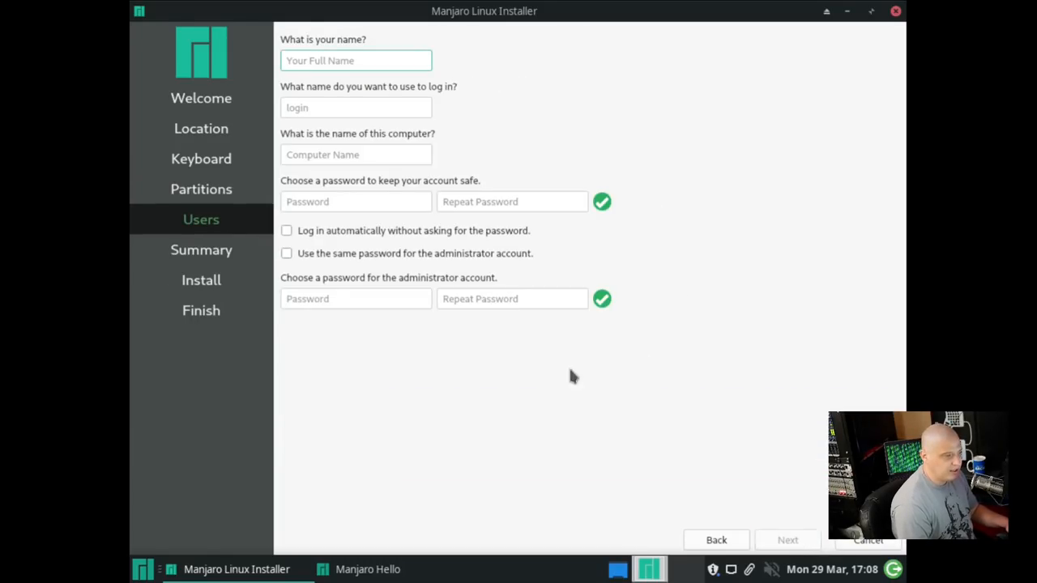
text(dt)
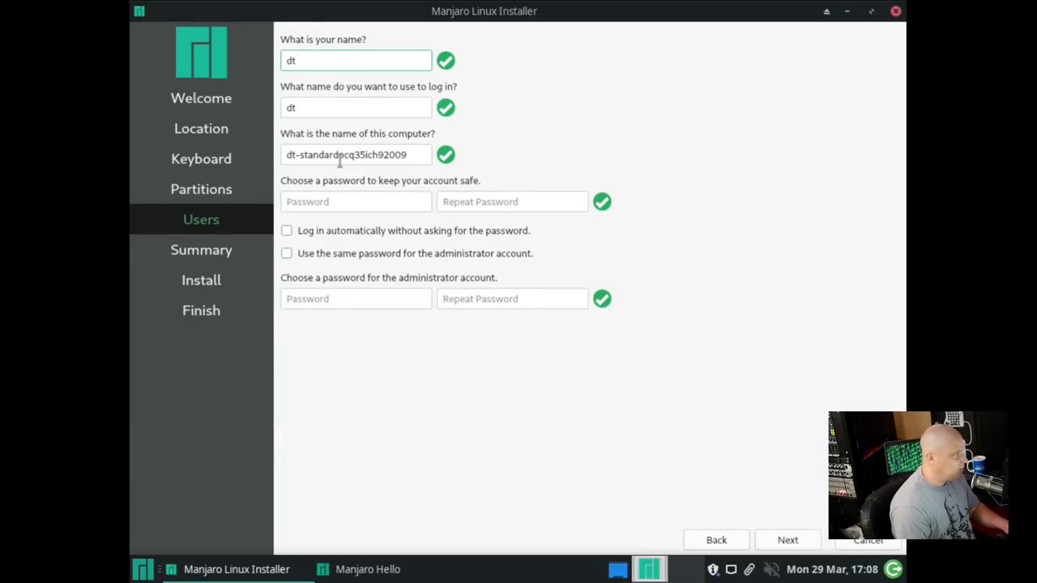
text(••)
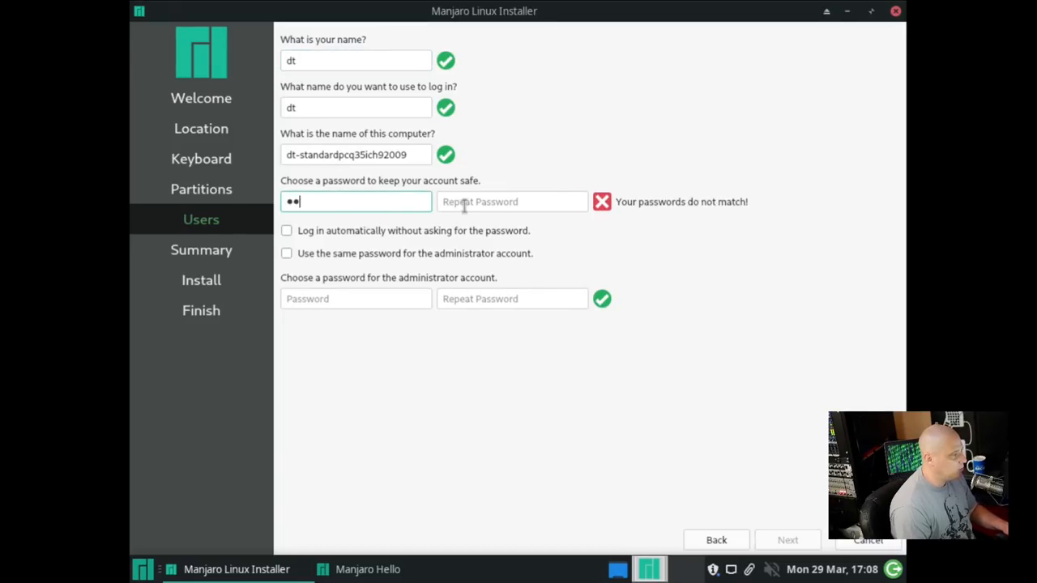
text(••)
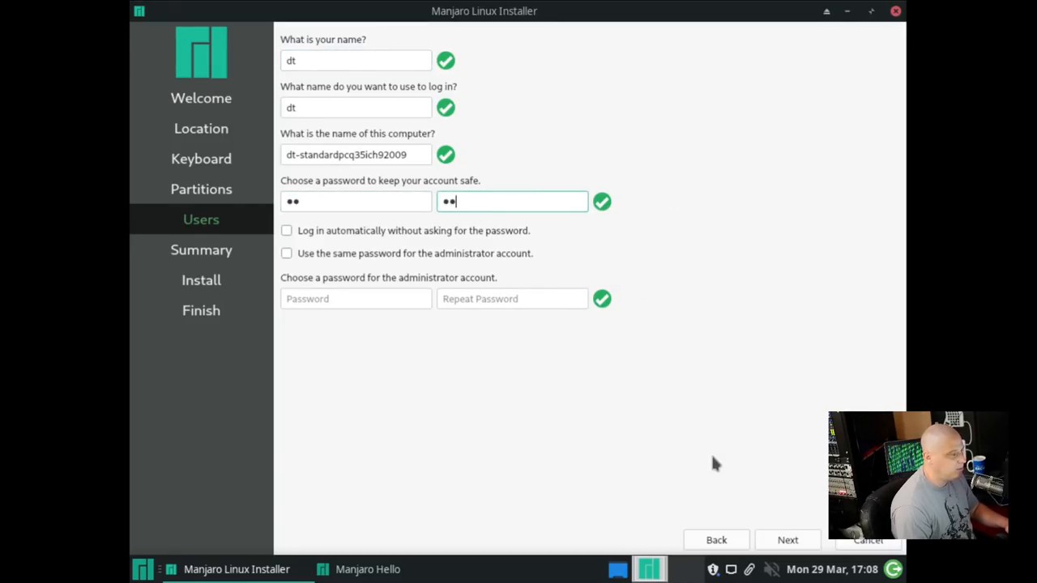
mouse_move(409, 292)
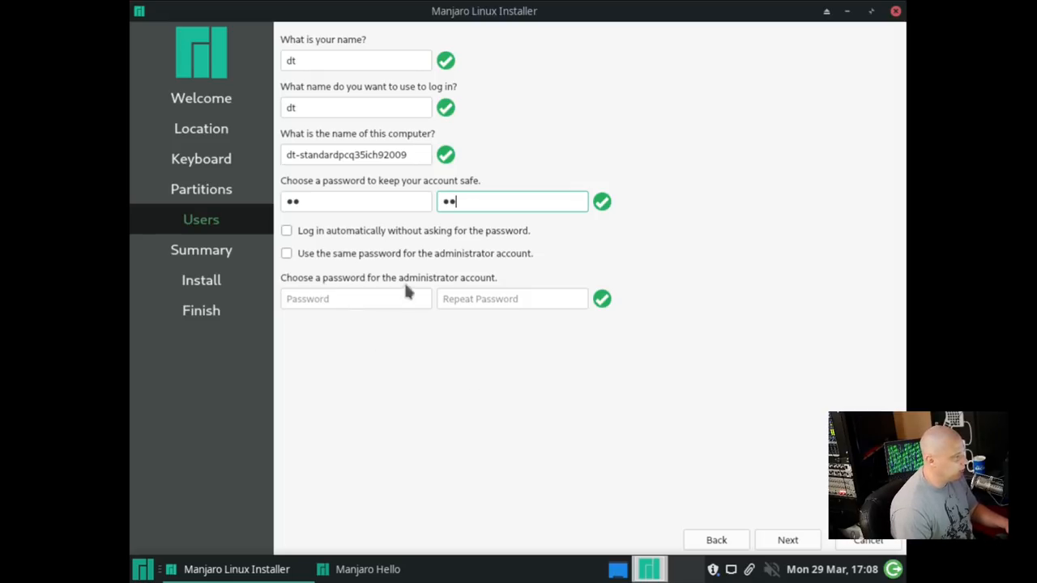
mouse_move(295, 326)
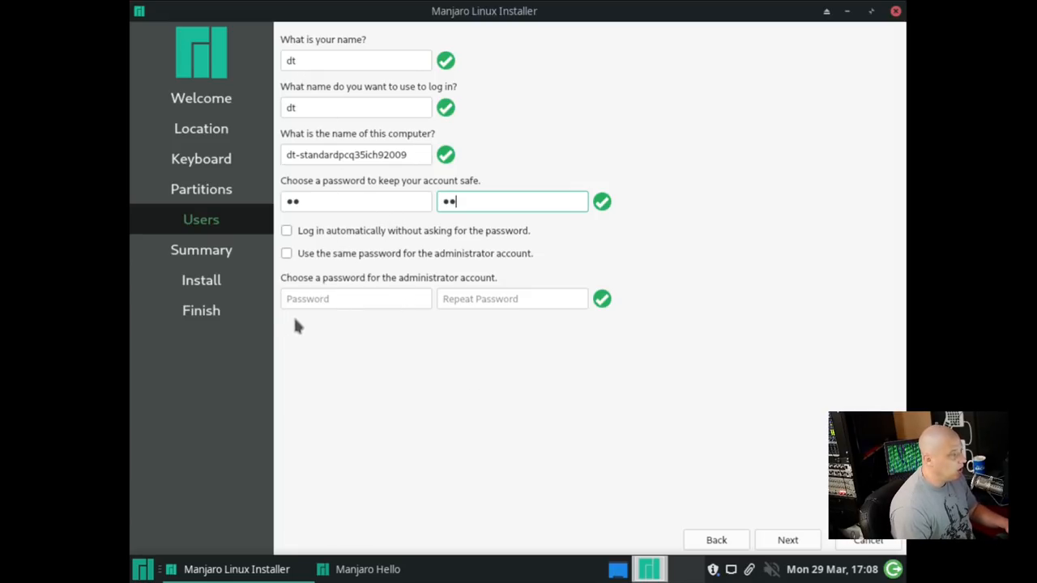
mouse_move(445, 363)
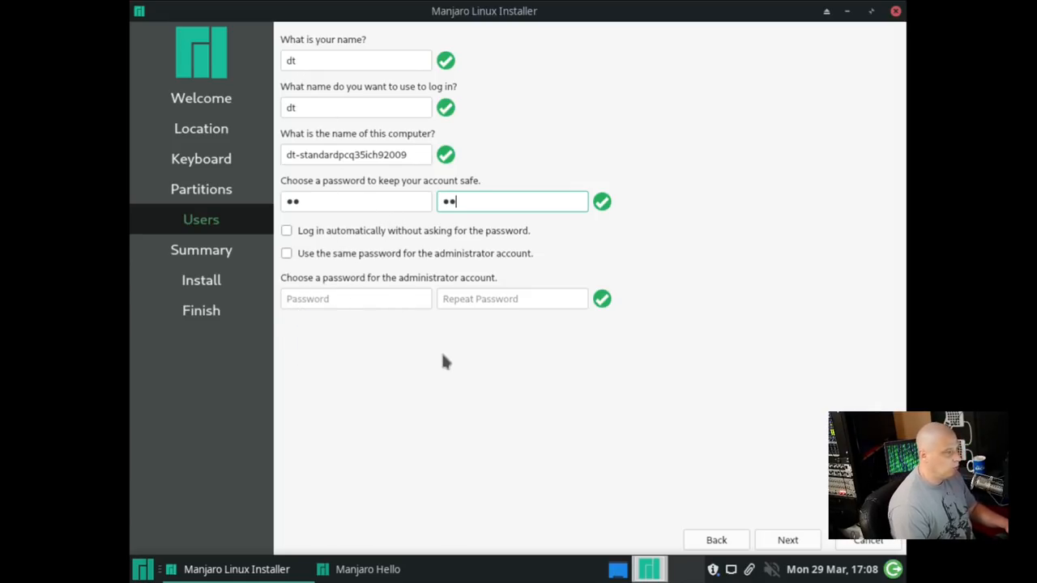
mouse_move(305, 295)
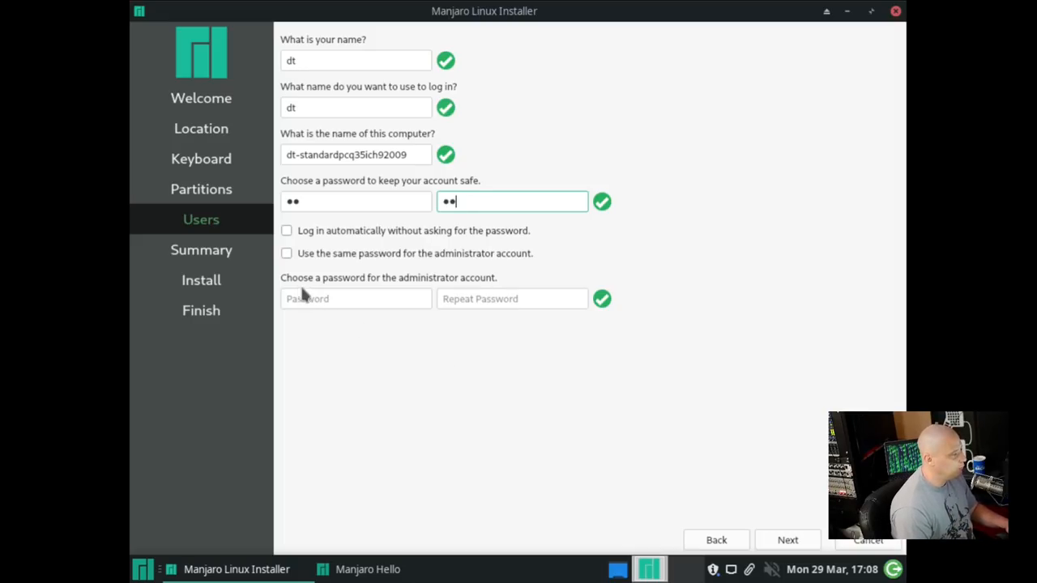
click(285, 252)
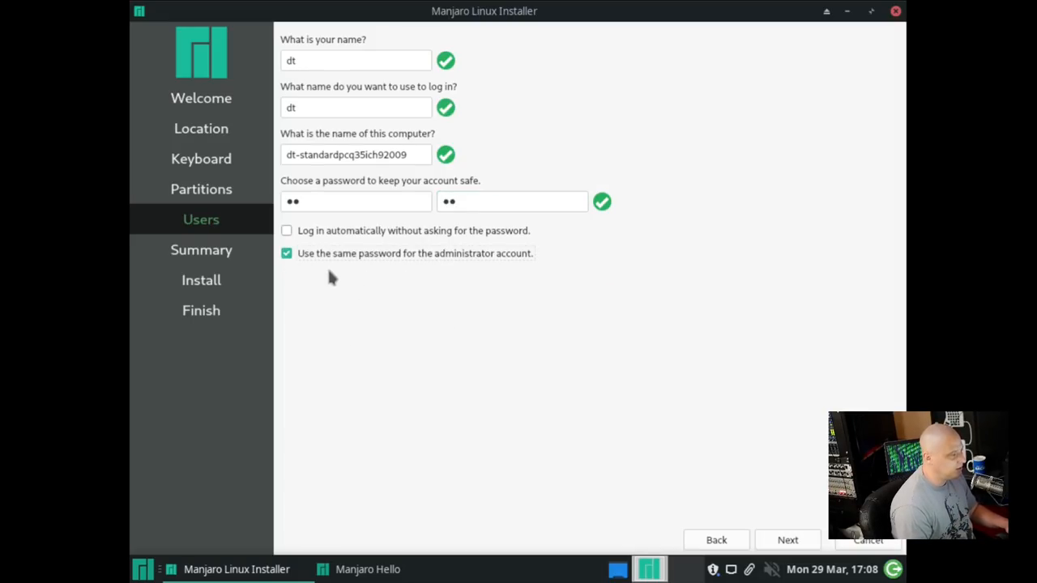
mouse_move(504, 258)
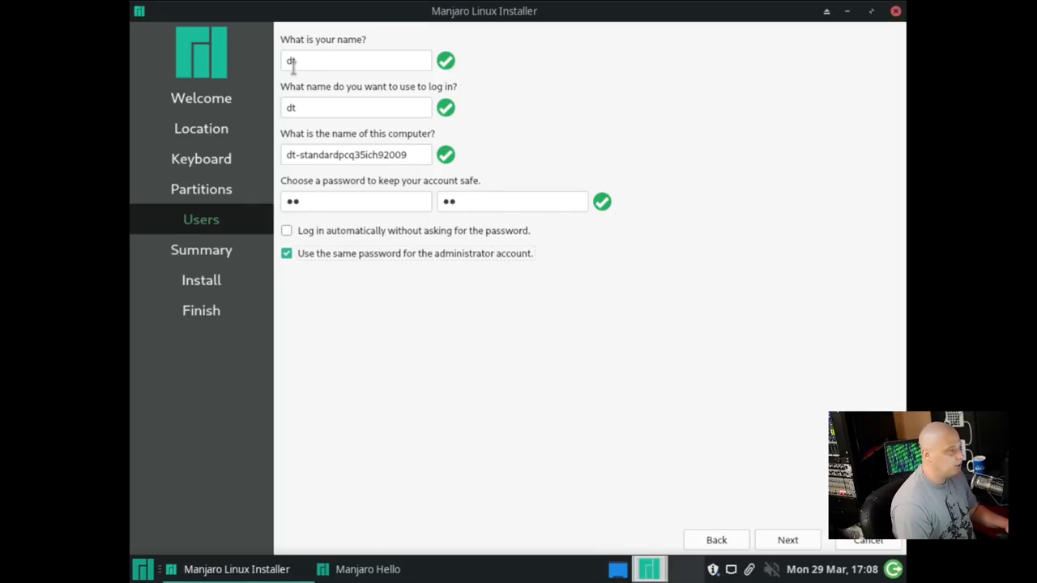
mouse_move(580, 460)
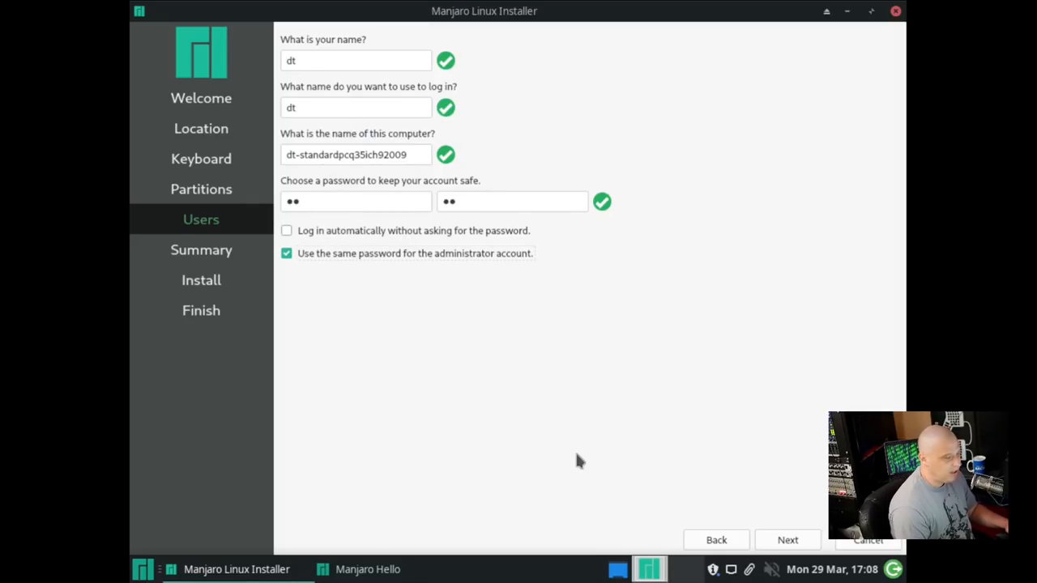
mouse_move(366, 269)
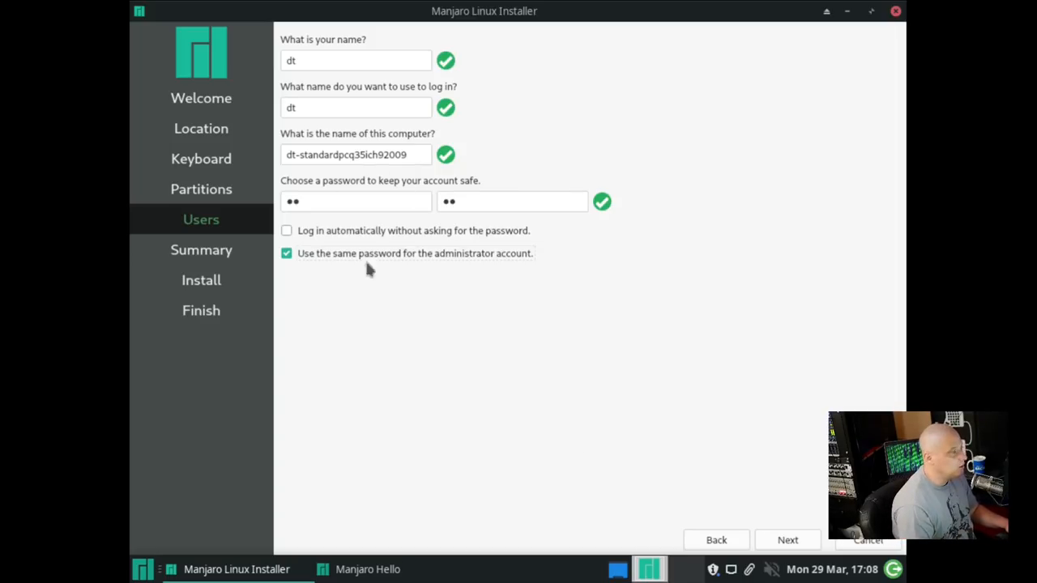
mouse_move(802, 532)
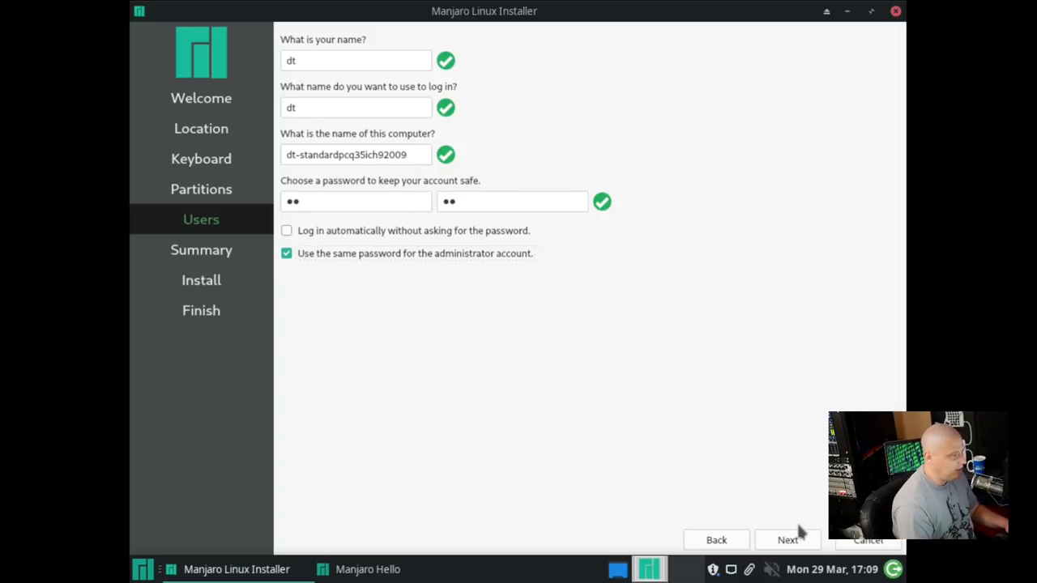
- Continue to the Summary page listing Chicago time zone, English (US) keyboard and full-disk erase
click(788, 540)
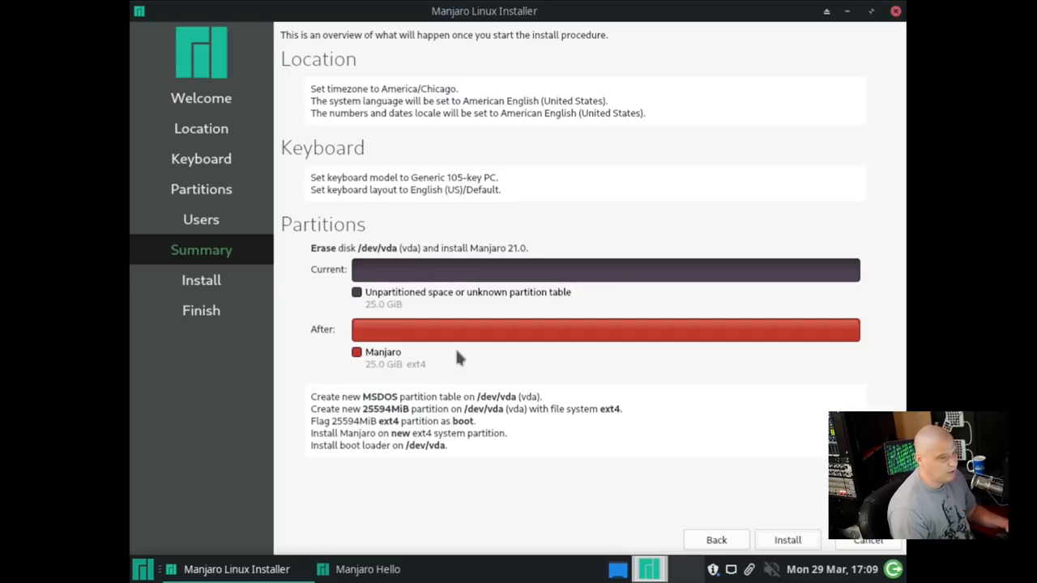
mouse_move(332, 282)
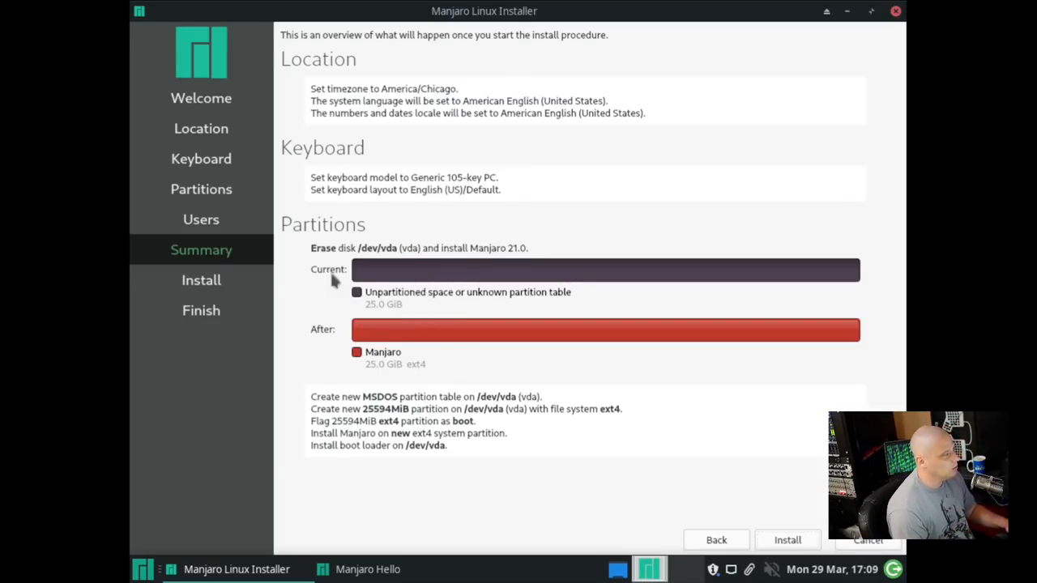
mouse_move(343, 130)
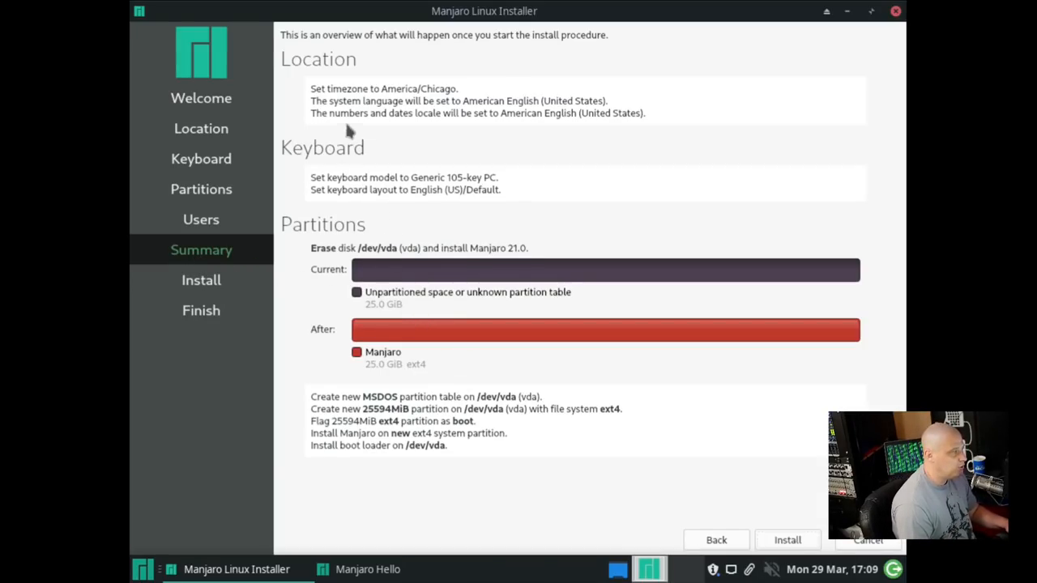
mouse_move(290, 301)
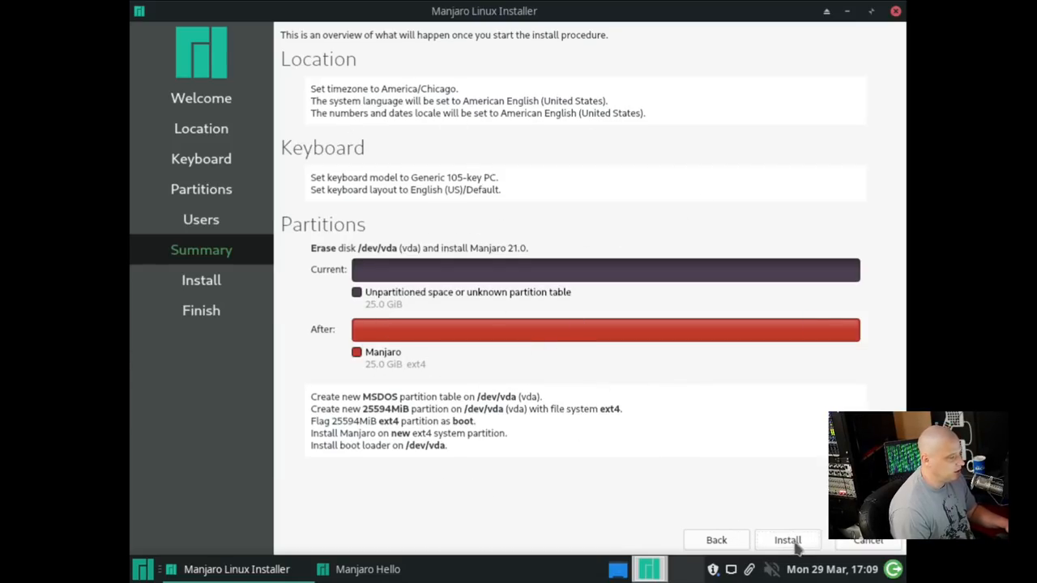
- Start the installation and confirm 'Install now' to erase the disk and install Manjaro 21.0
click(788, 541)
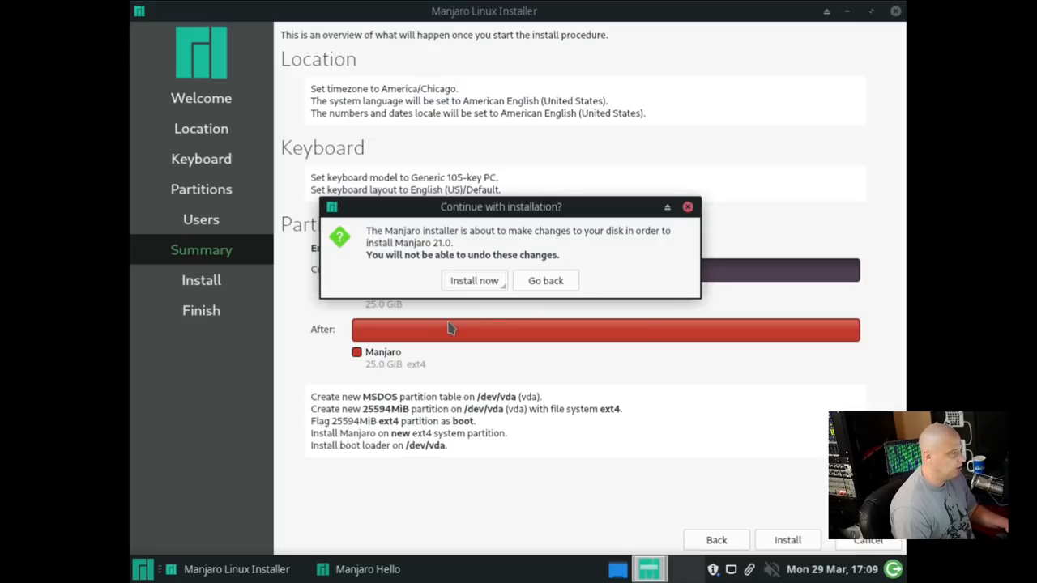
mouse_move(464, 288)
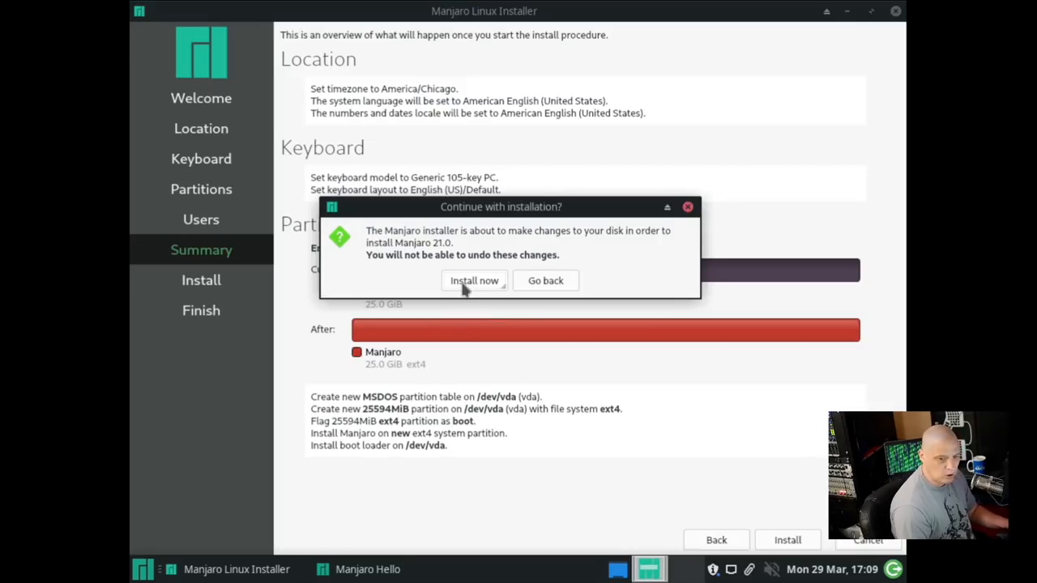
click(473, 281)
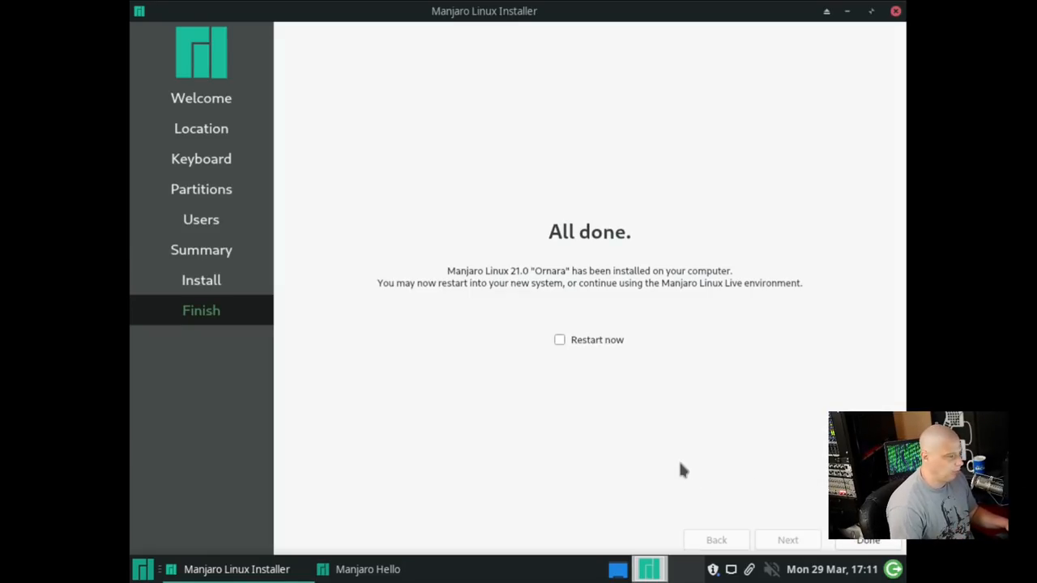
mouse_move(542, 394)
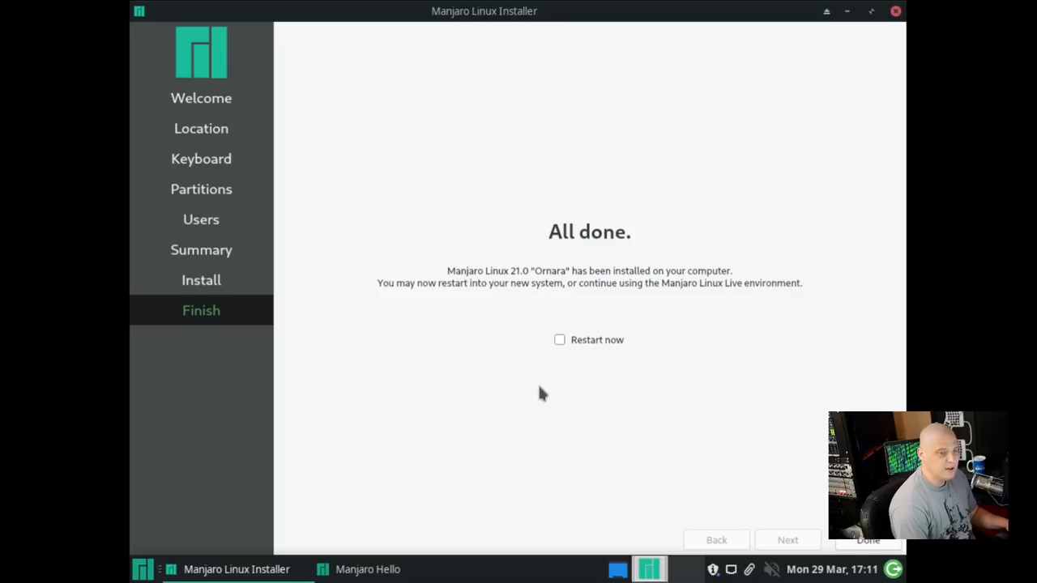
mouse_move(542, 405)
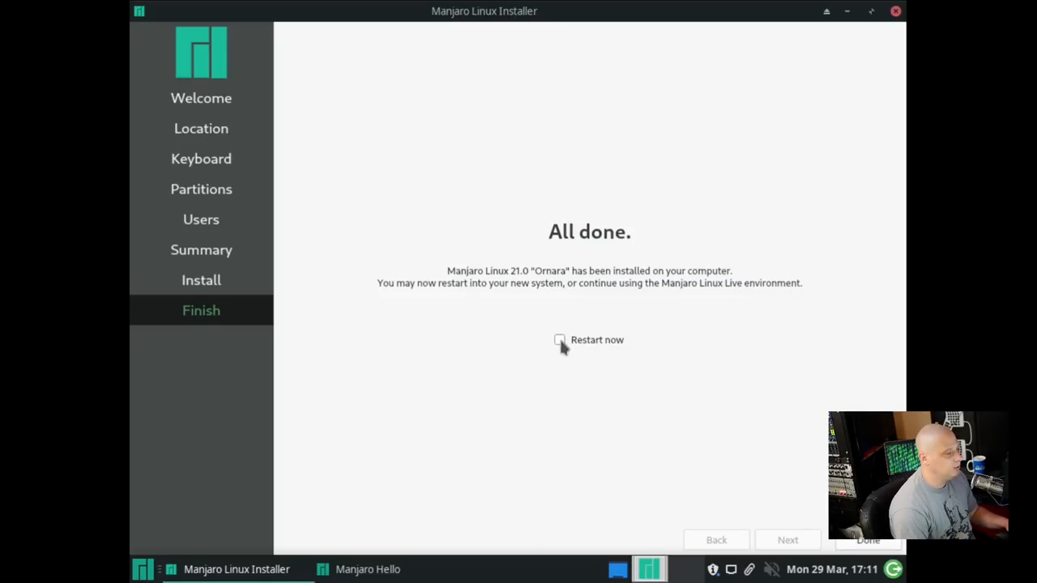
- Tick 'Restart now' on the installer's All done page
click(560, 340)
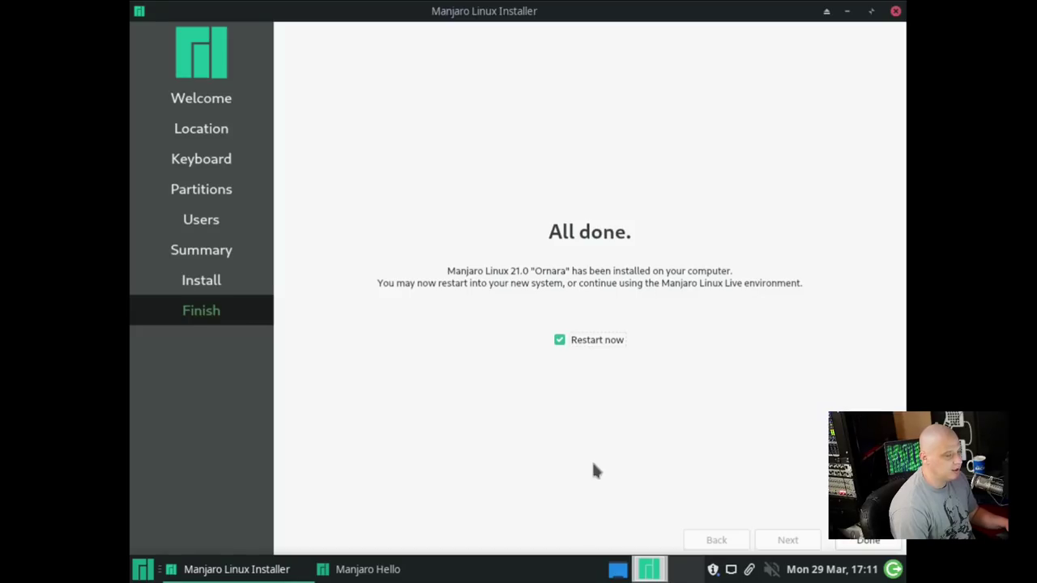
- Close the installer with Done and let the VM reboot into the installed system's login screen
click(867, 541)
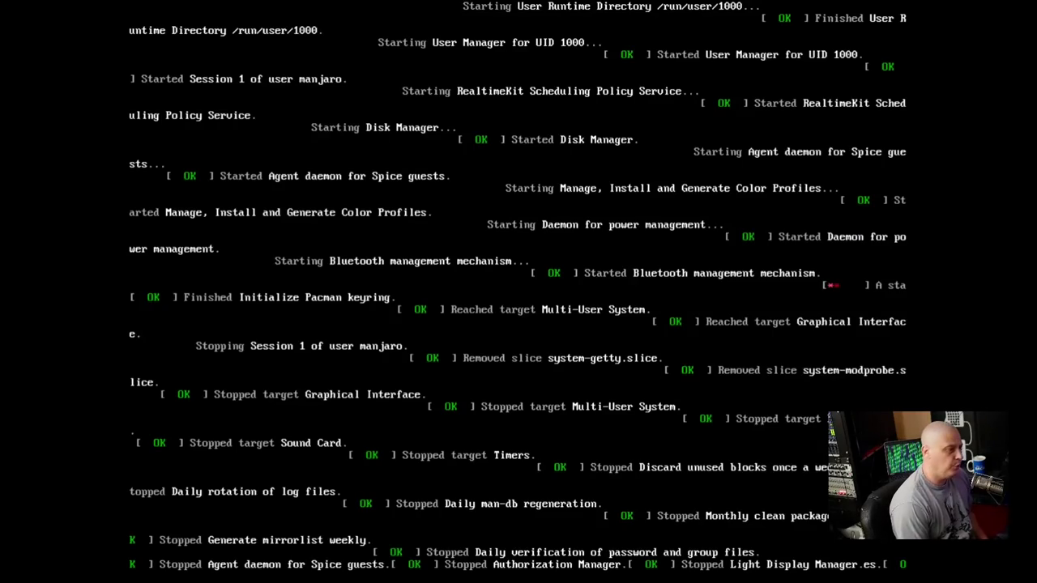
scroll(down, 3)
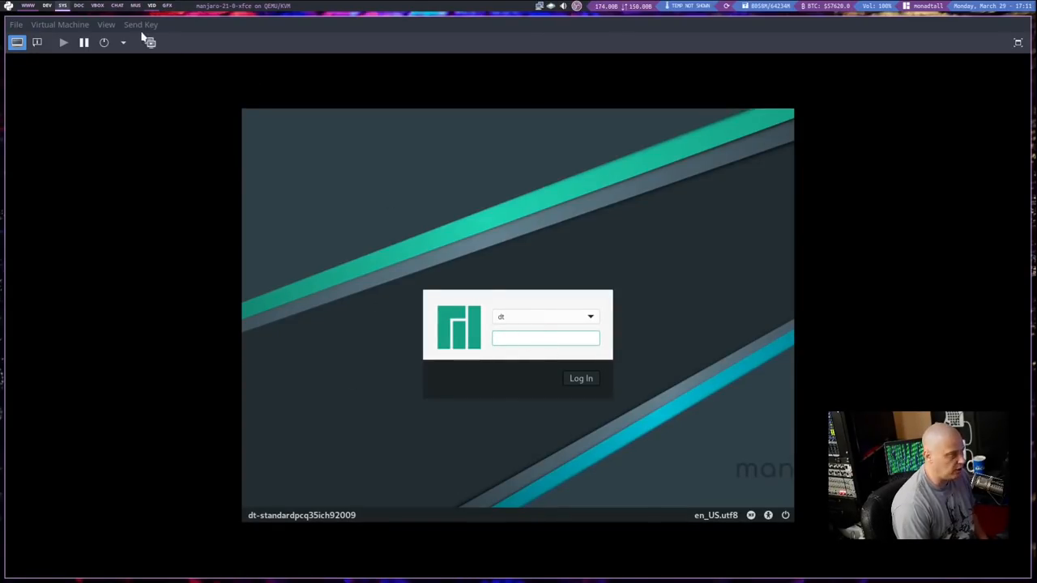
- Show the VM in full screen via View > Fullscreen and log in at the greeter
click(107, 24)
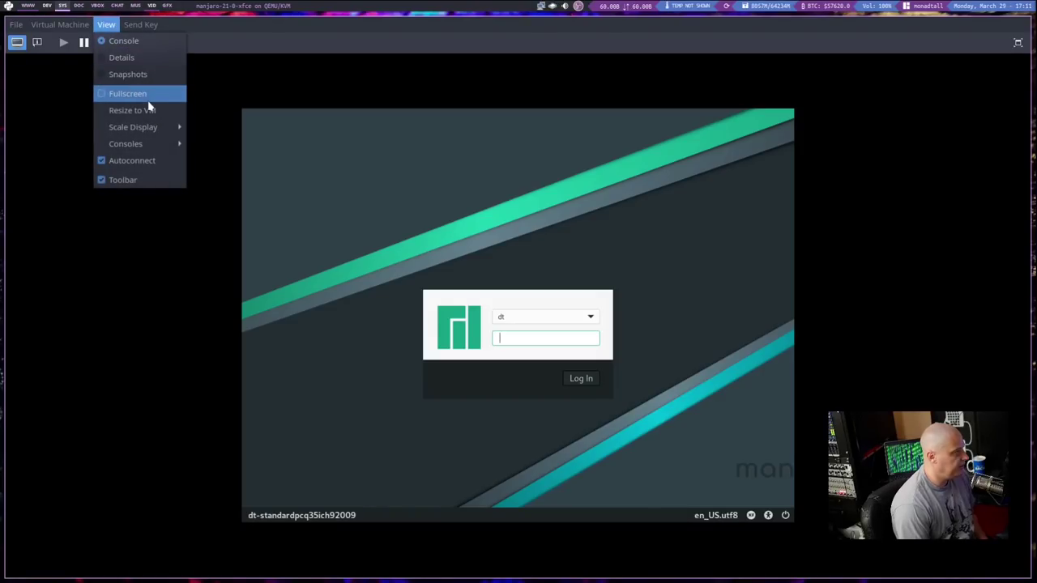
click(127, 92)
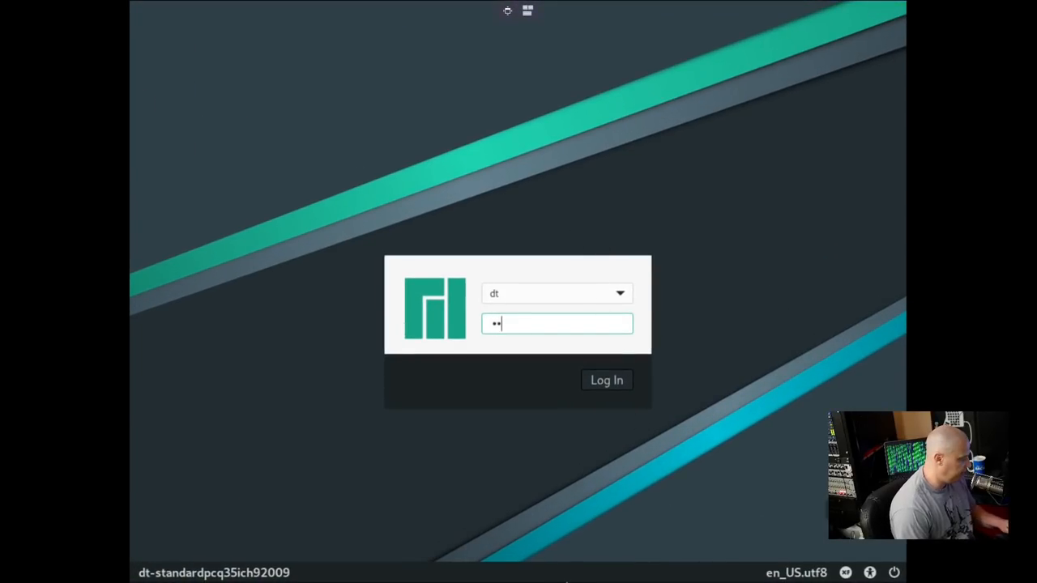
click(606, 379)
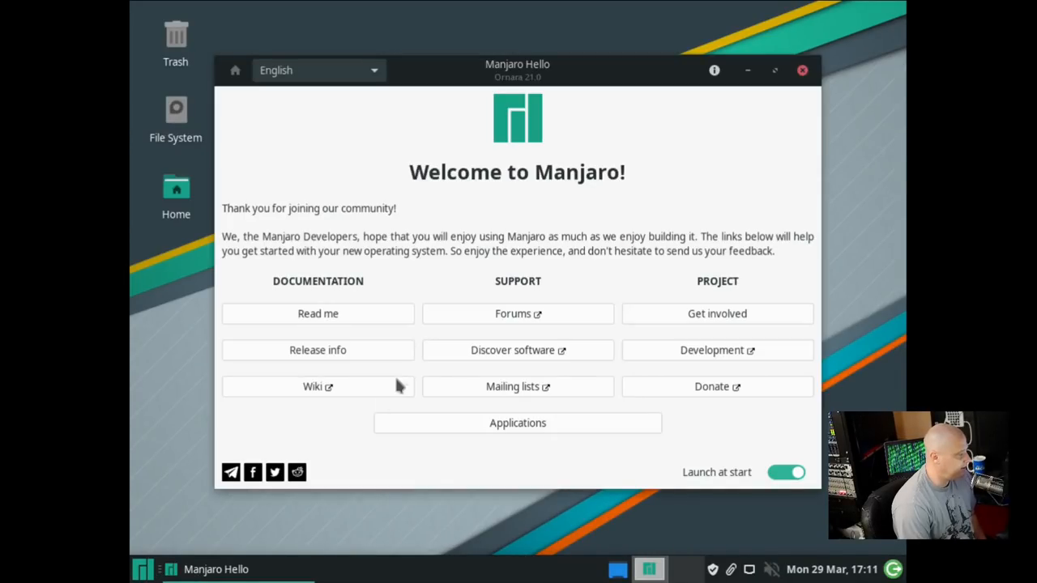
- Launch a terminal from the applications menu and run xrandr to list the available modes
click(142, 568)
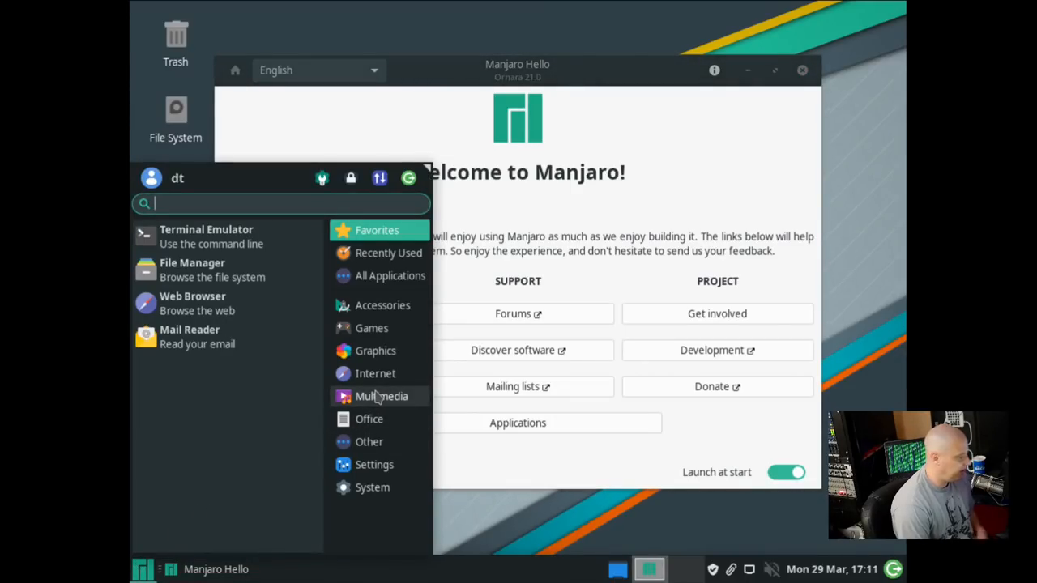
click(206, 236)
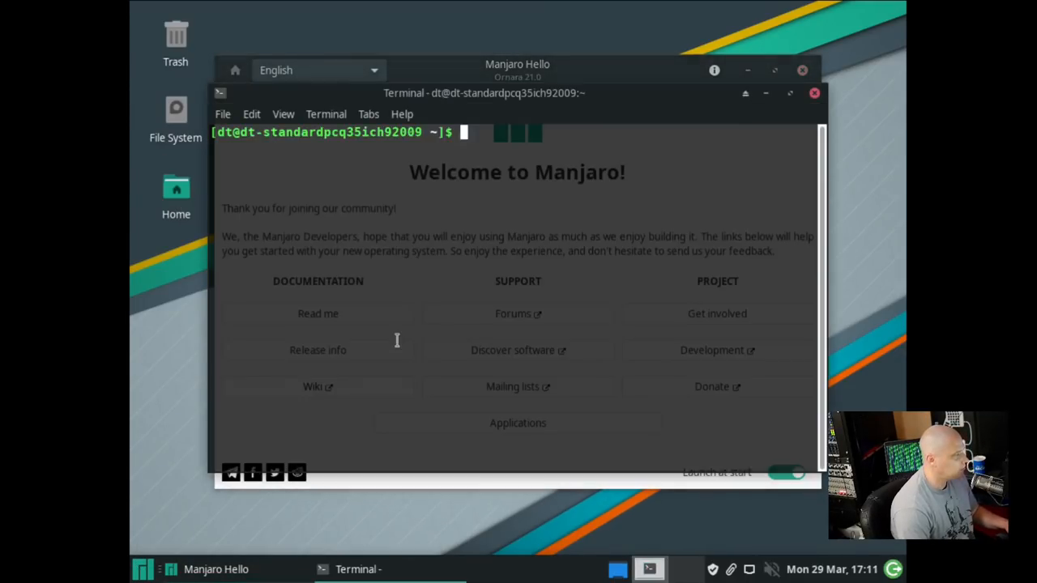
text(xrandr -s)
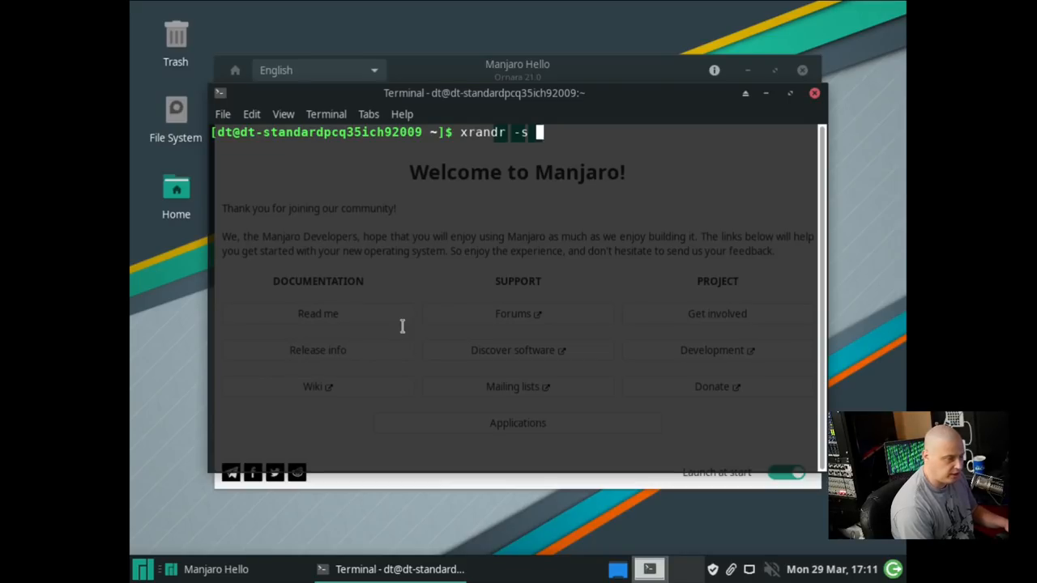
key(Return)
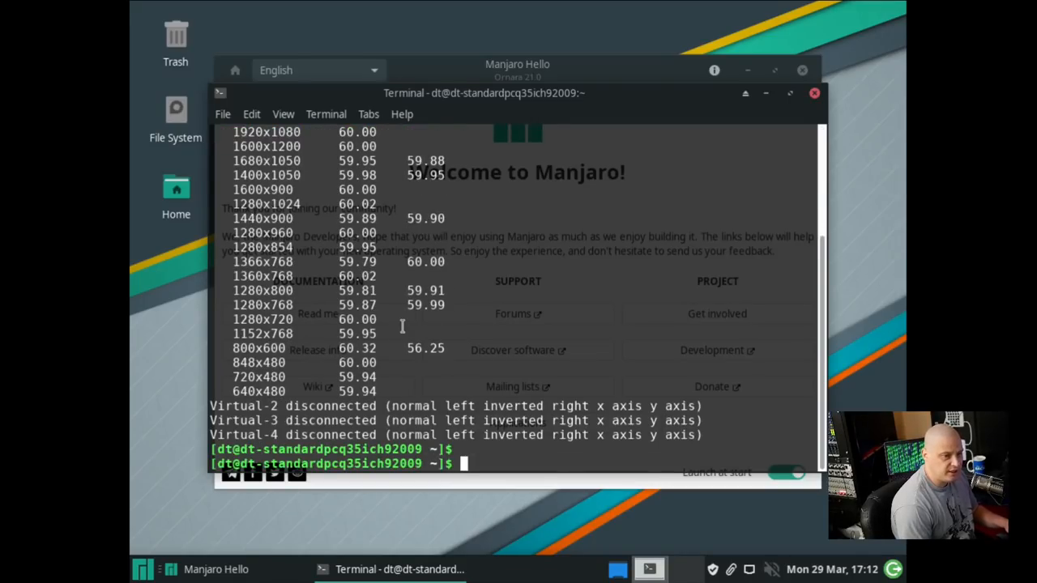
- Run xrandr -s with the 1920x1080 mode to raise the desktop resolution
scroll(up, 3)
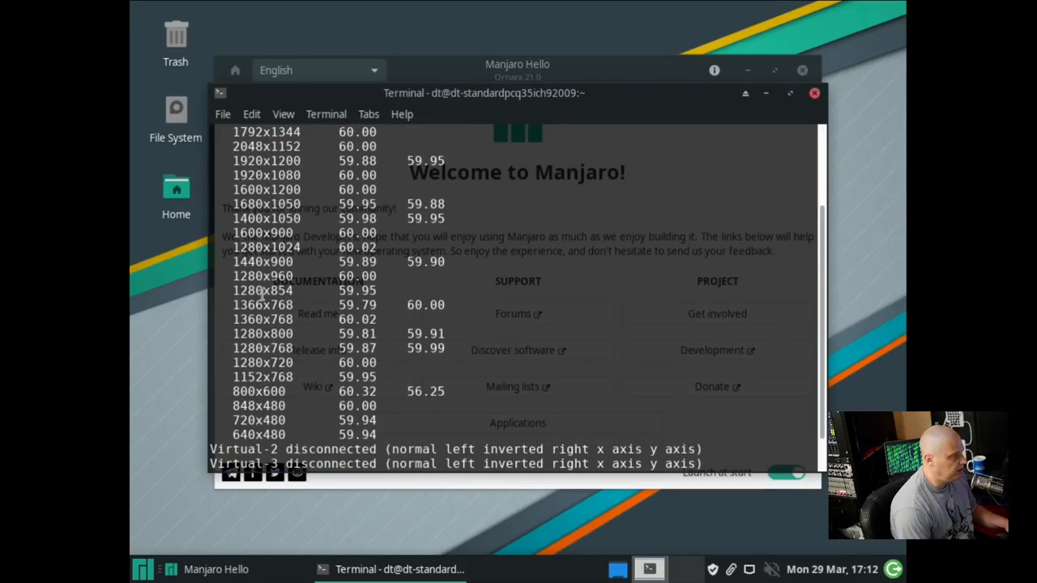
double_click(265, 175)
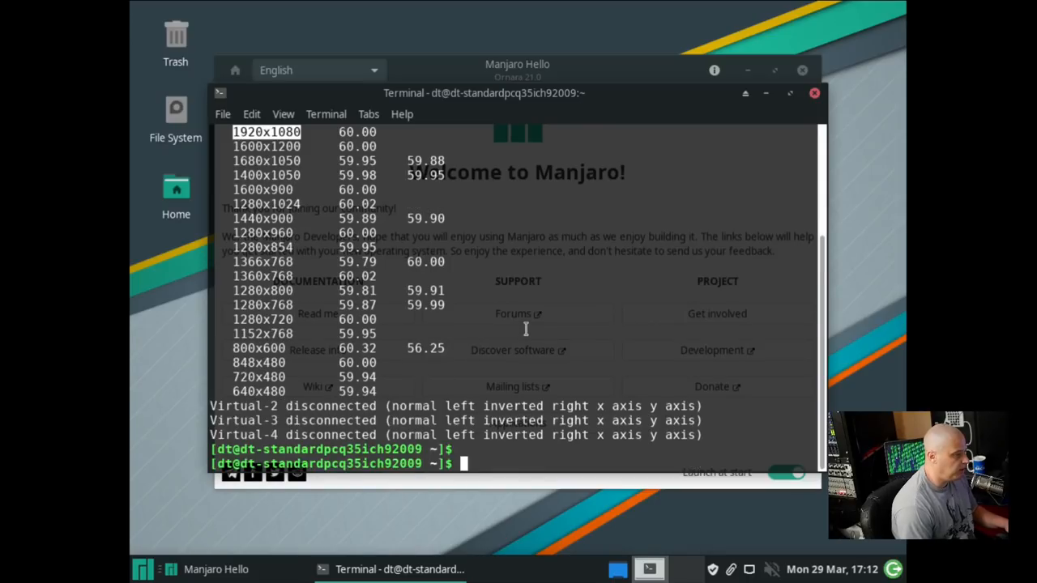
text(xran)
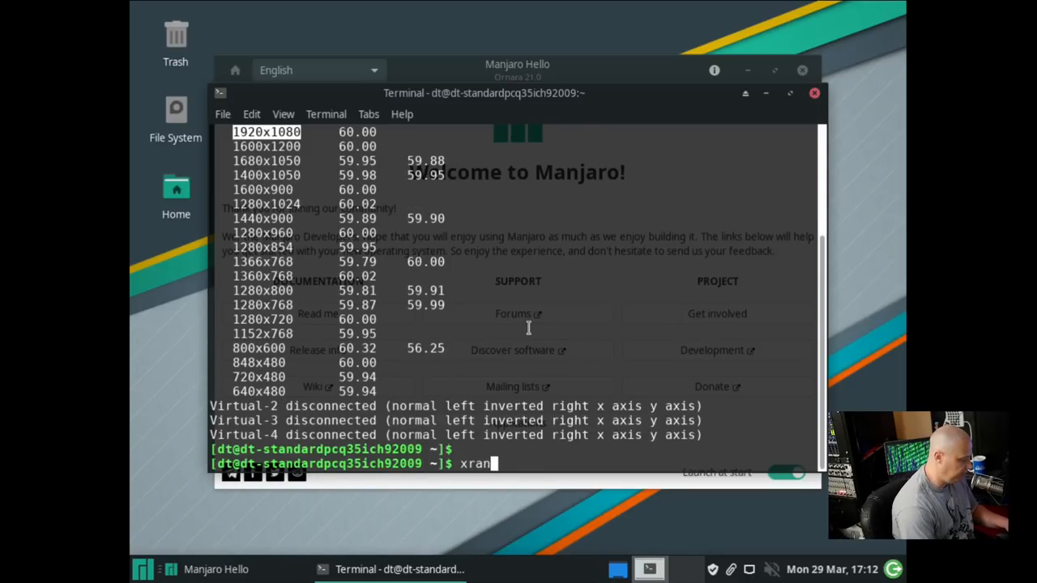
text(dr -s)
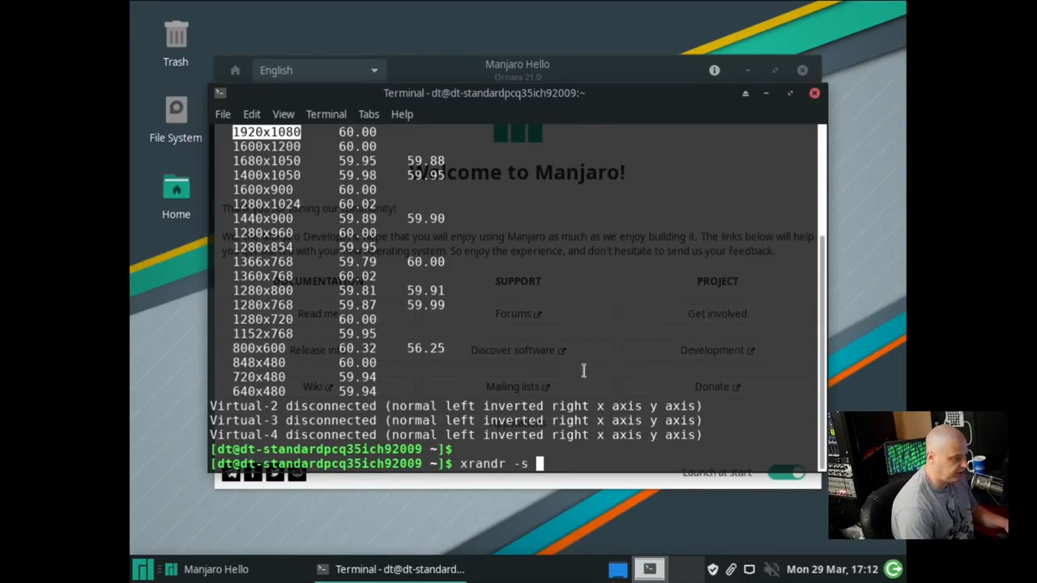
key(Return)
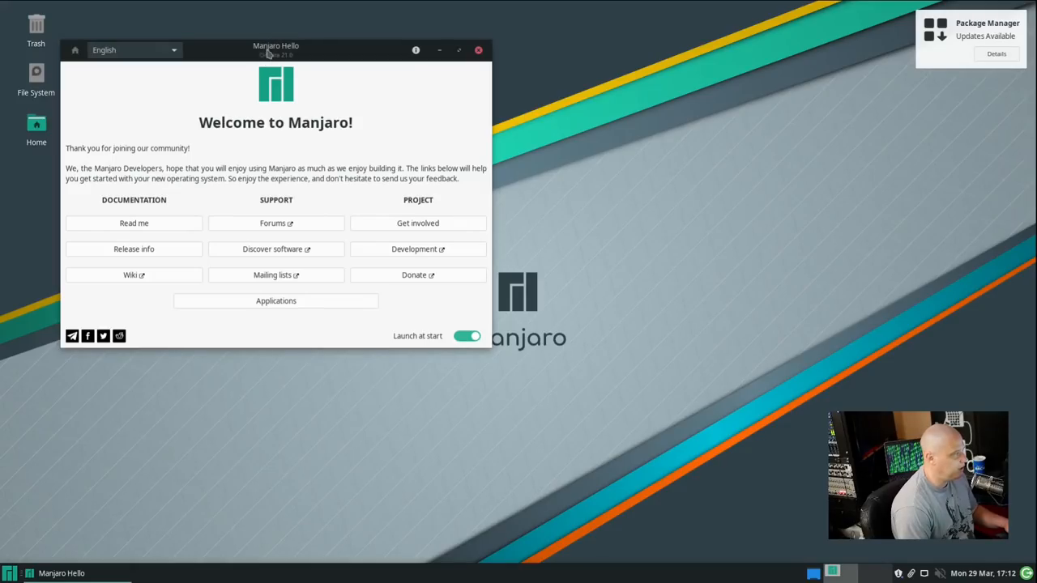
- Bring up Add/Remove Software on the Updates tab listing Firefox, Thunderbird and manjaro-system
drag(275, 49, 516, 142)
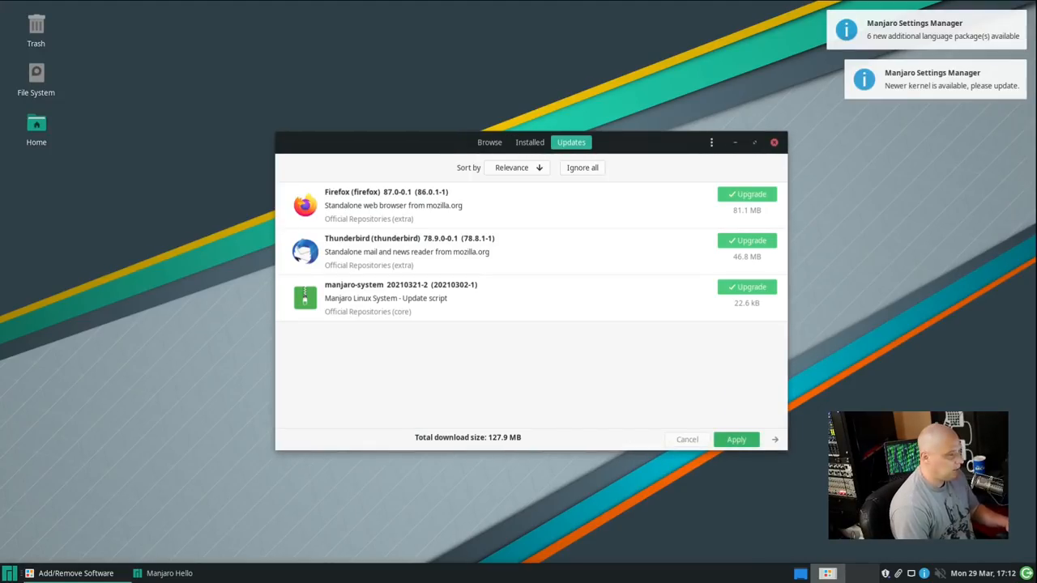
mouse_move(872, 350)
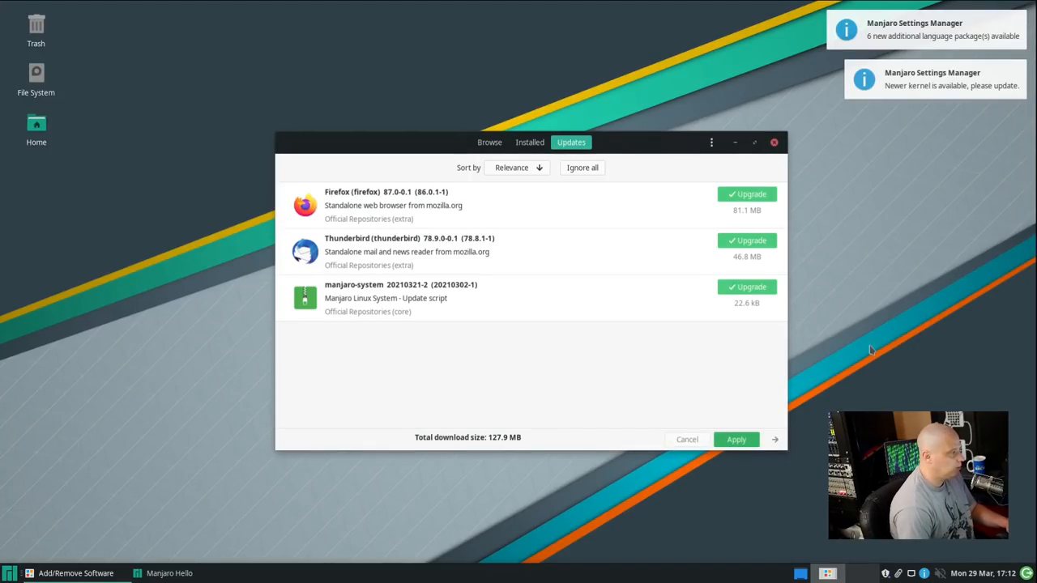
mouse_move(904, 89)
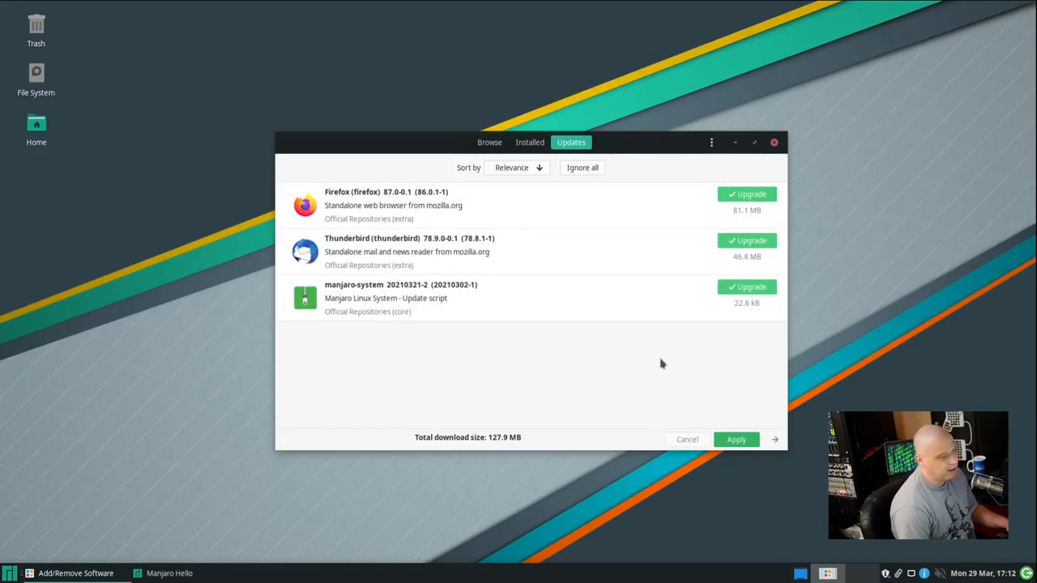
mouse_move(541, 418)
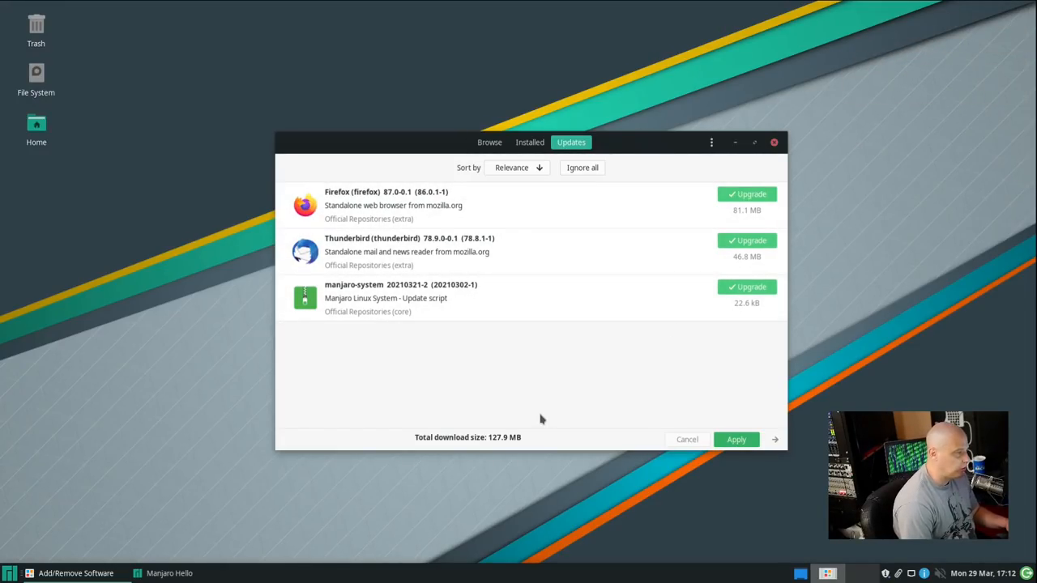
mouse_move(341, 363)
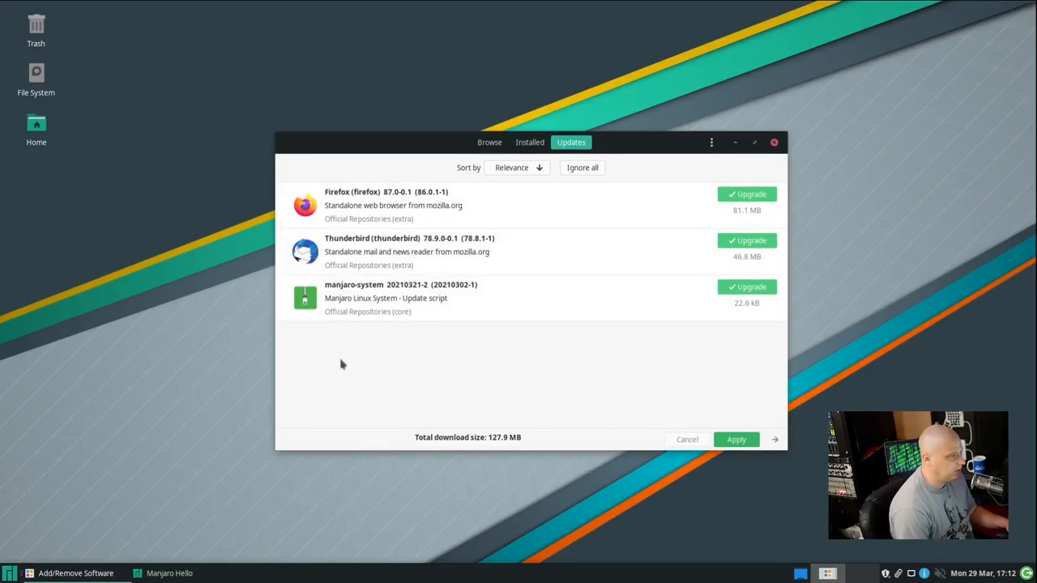
mouse_move(357, 467)
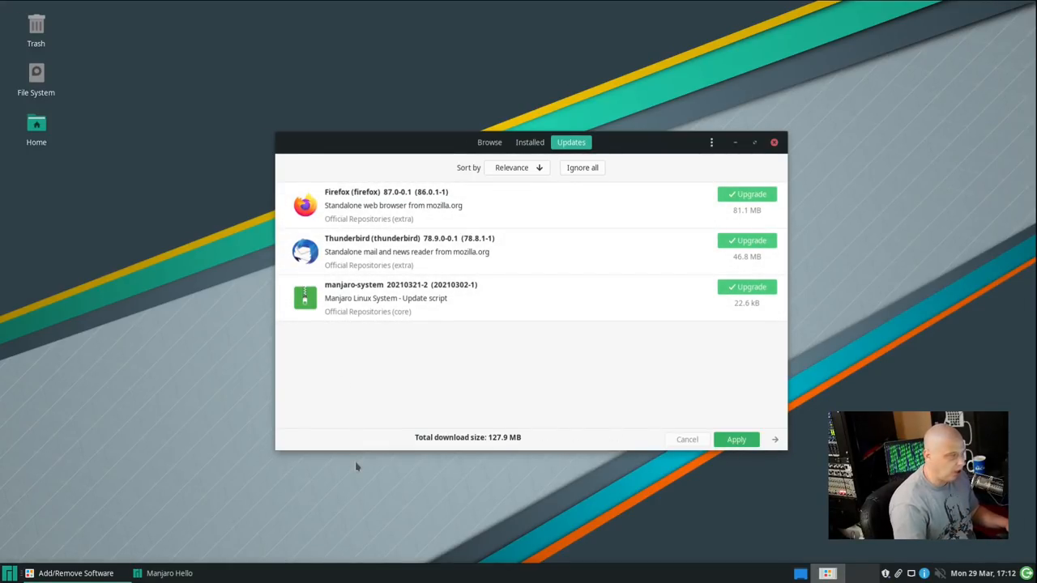
mouse_move(398, 350)
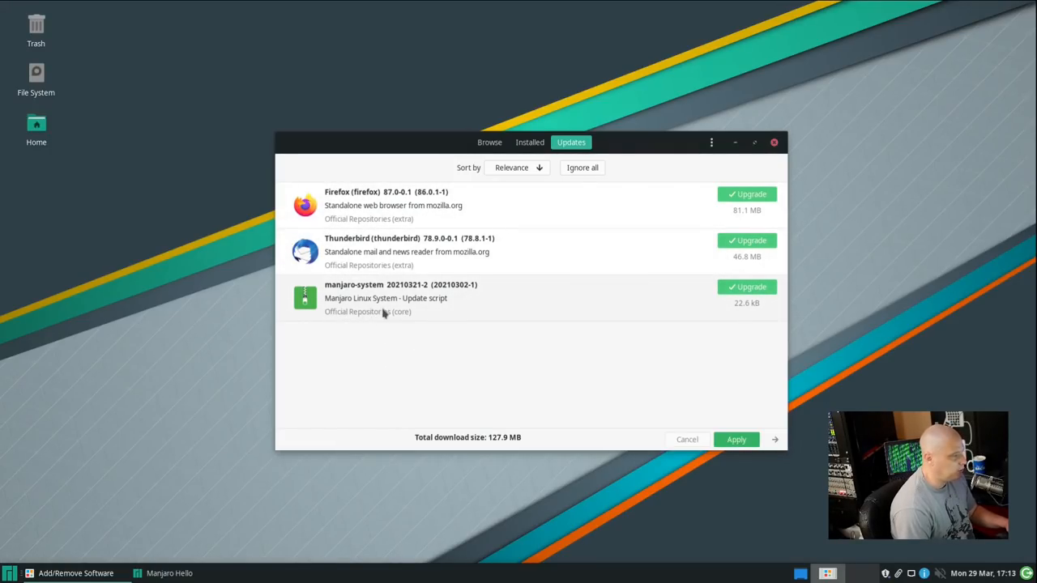
mouse_move(473, 347)
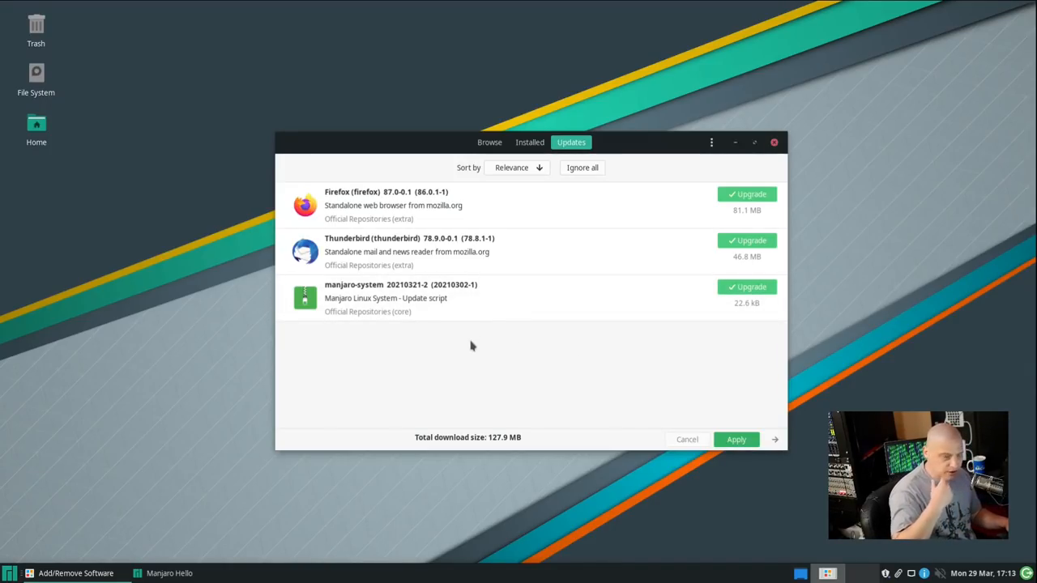
mouse_move(739, 470)
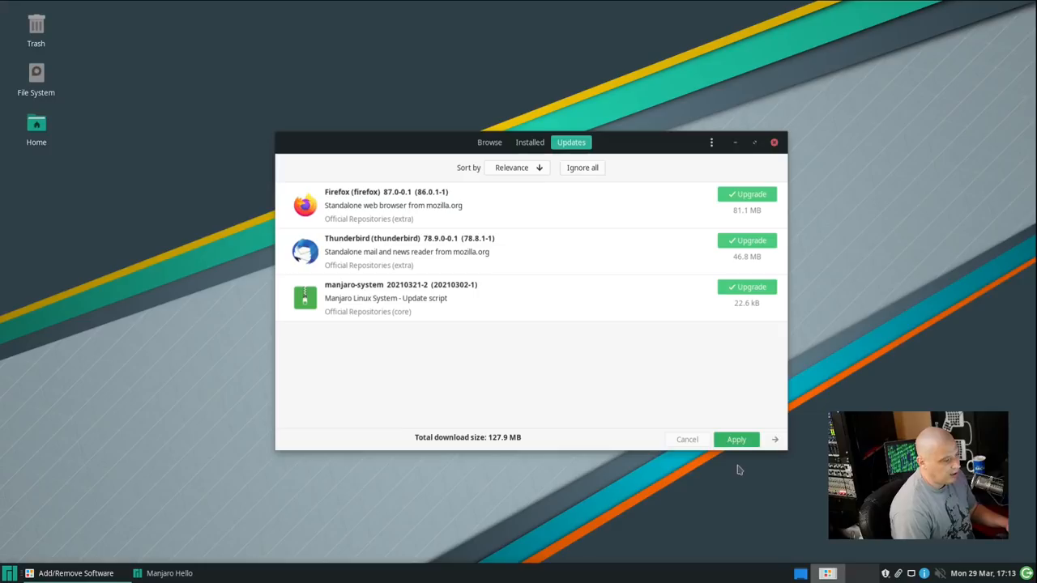
mouse_move(413, 376)
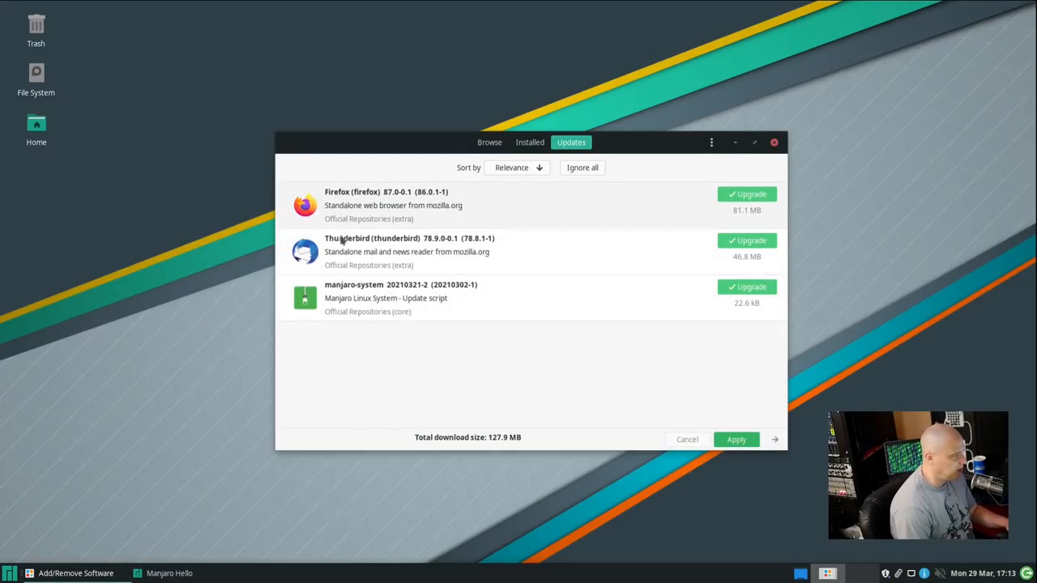
mouse_move(379, 253)
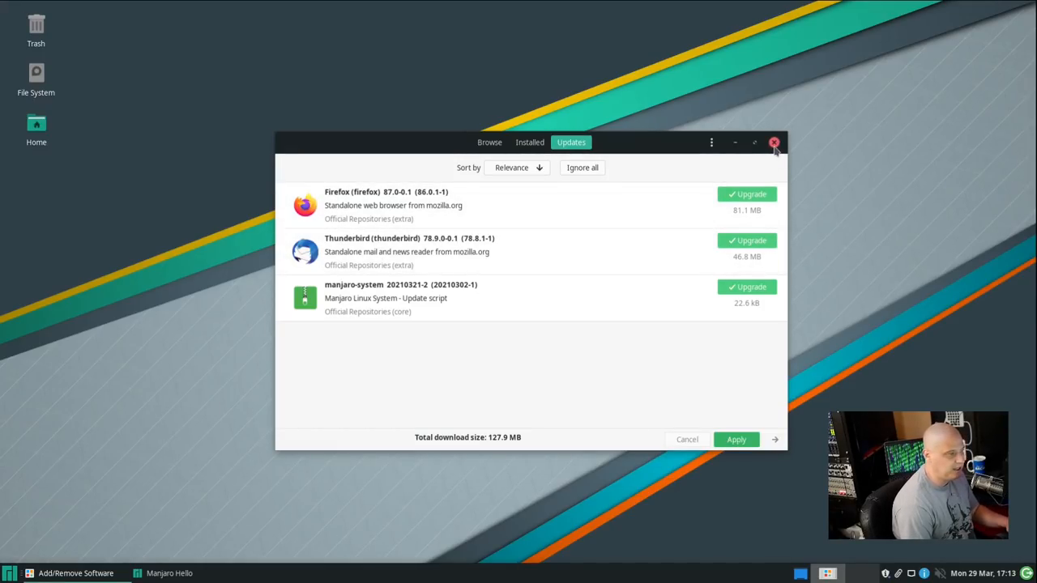
- Close Add/Remove Software without applying the updates
click(775, 142)
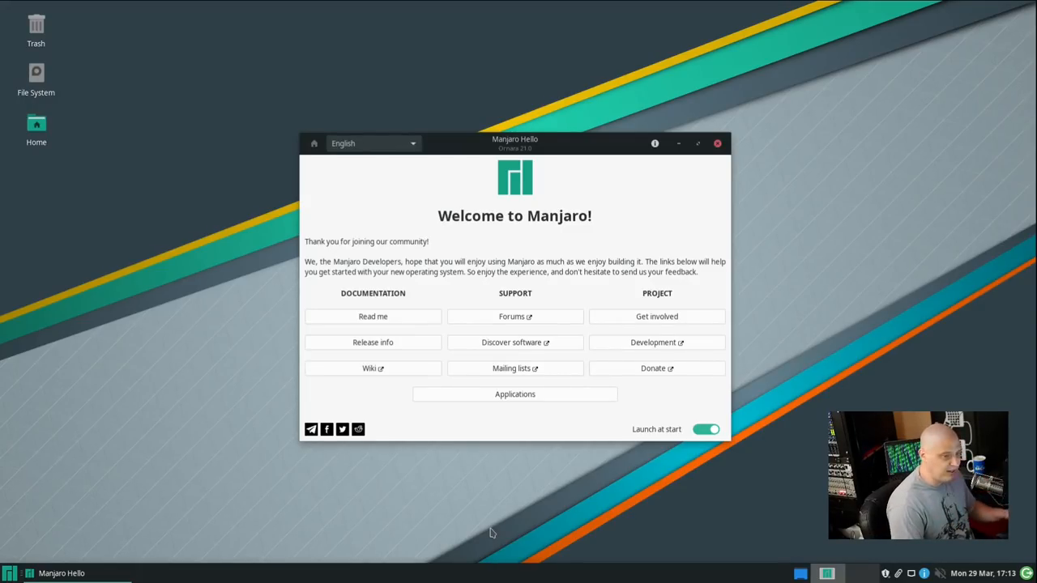
mouse_move(342, 445)
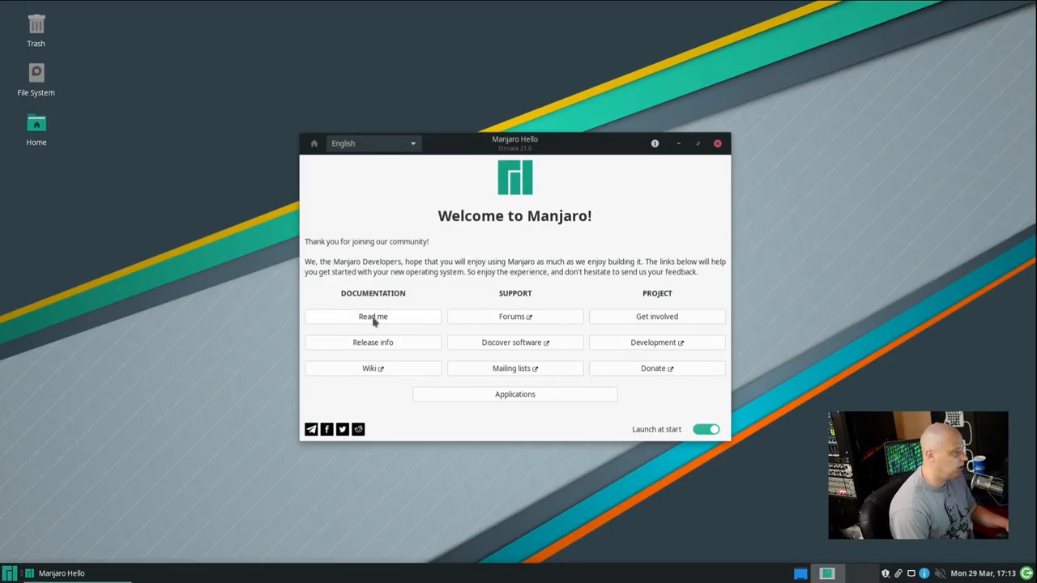
click(373, 316)
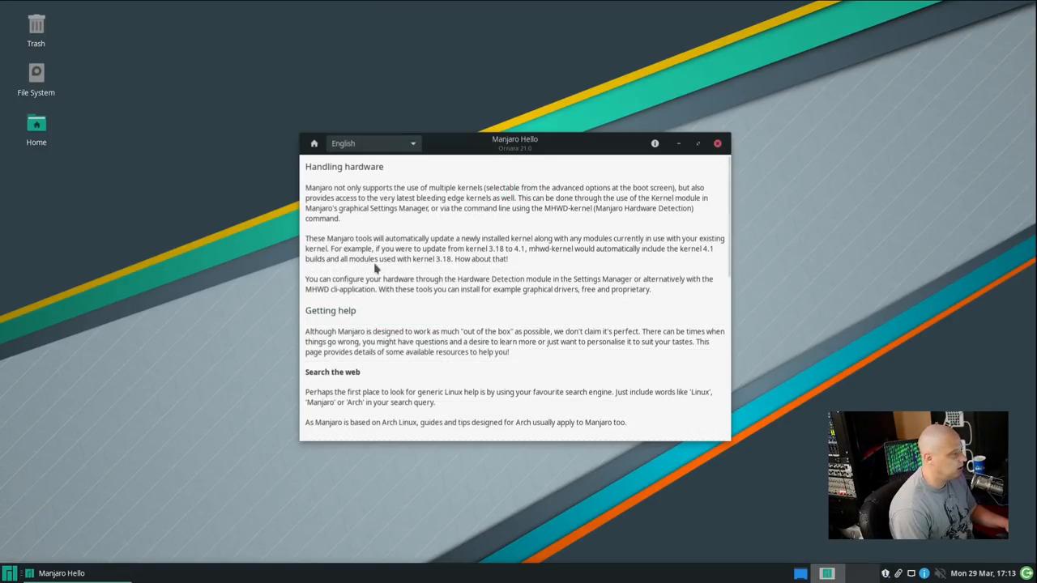
scroll(down, 3)
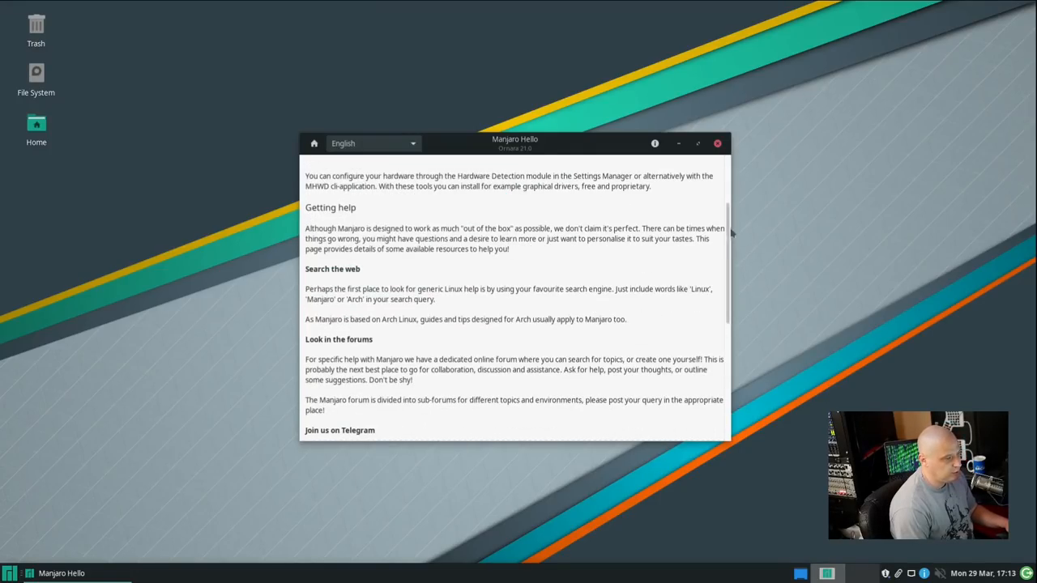
scroll(up, 3)
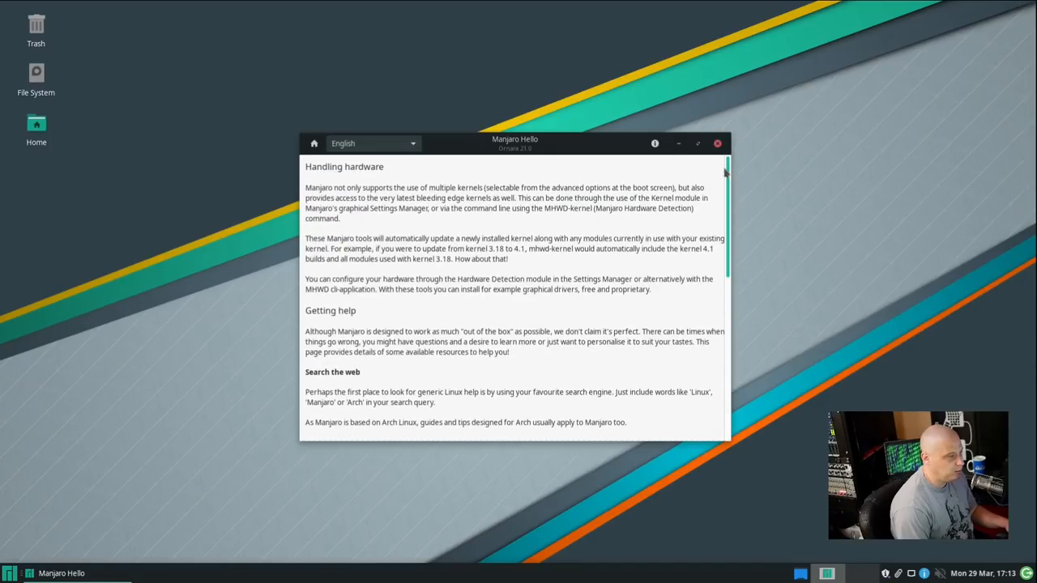
scroll(down, 3)
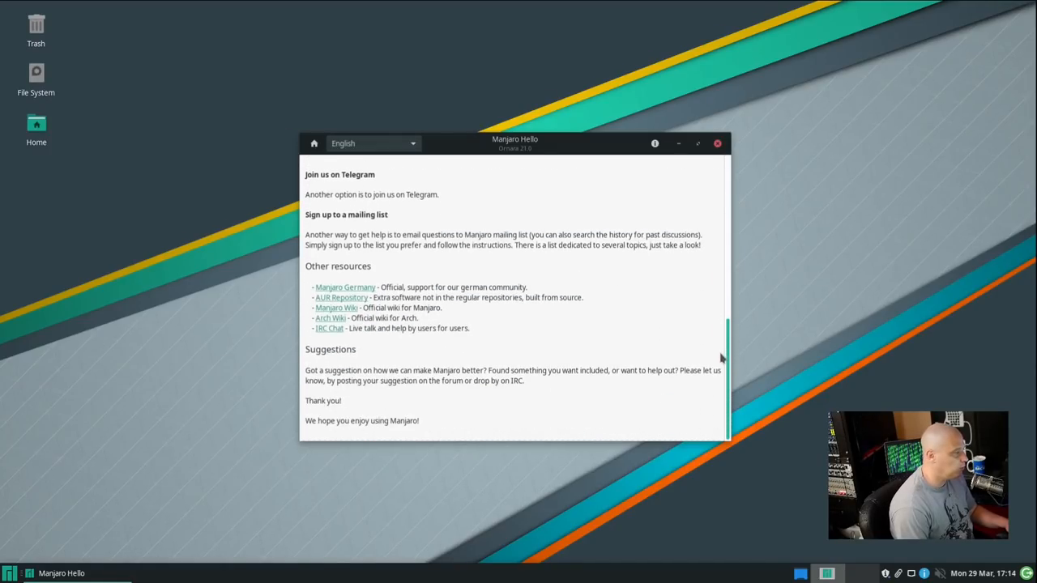
scroll(up, 3)
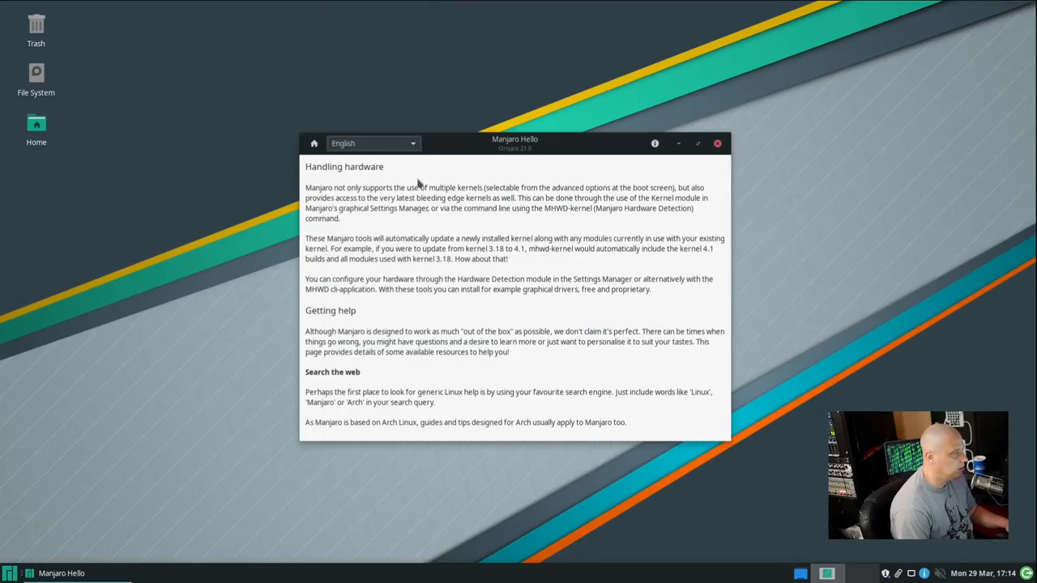
click(315, 143)
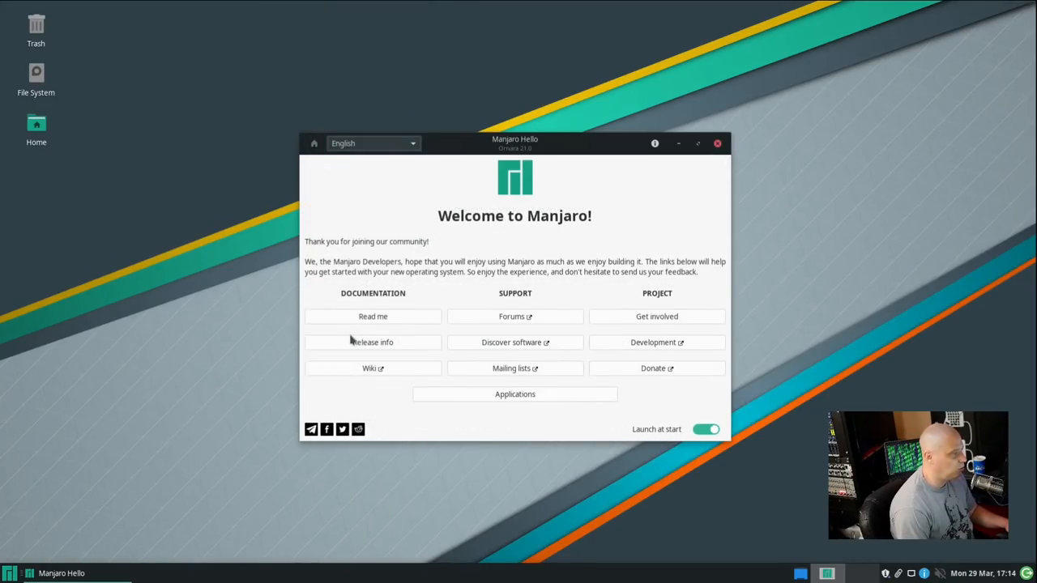
mouse_move(376, 214)
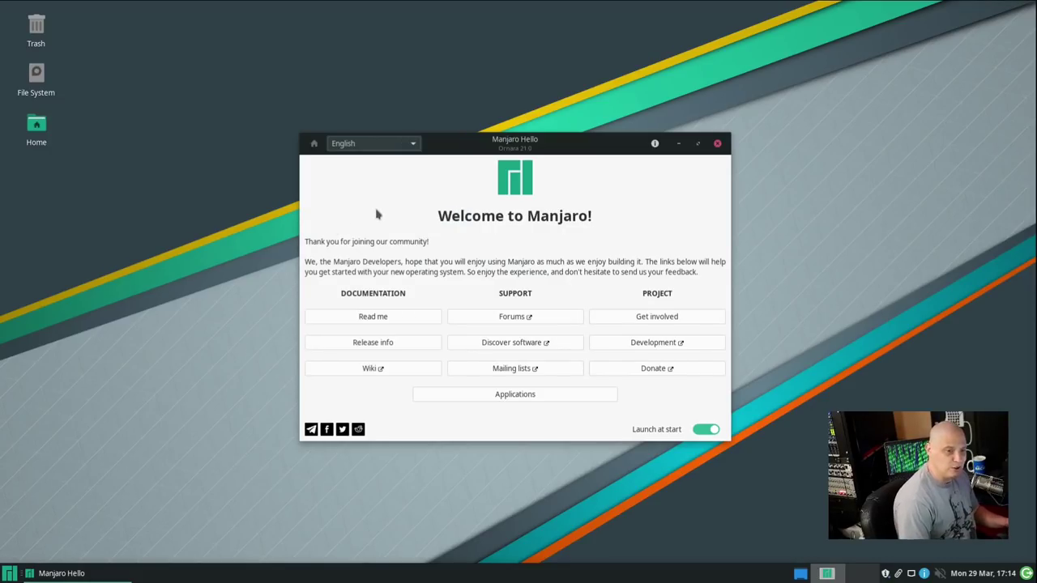
mouse_move(314, 142)
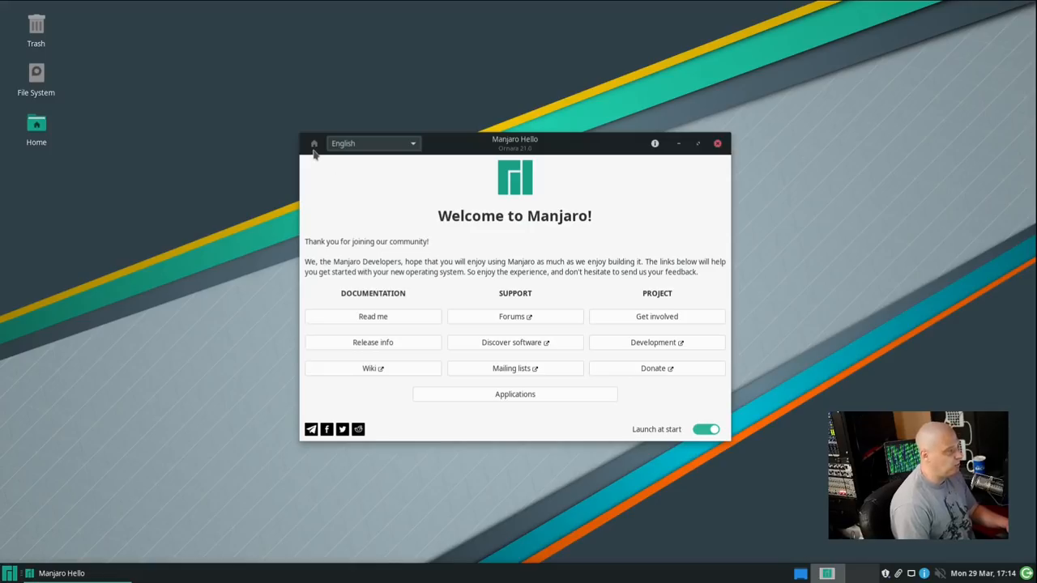
mouse_move(371, 328)
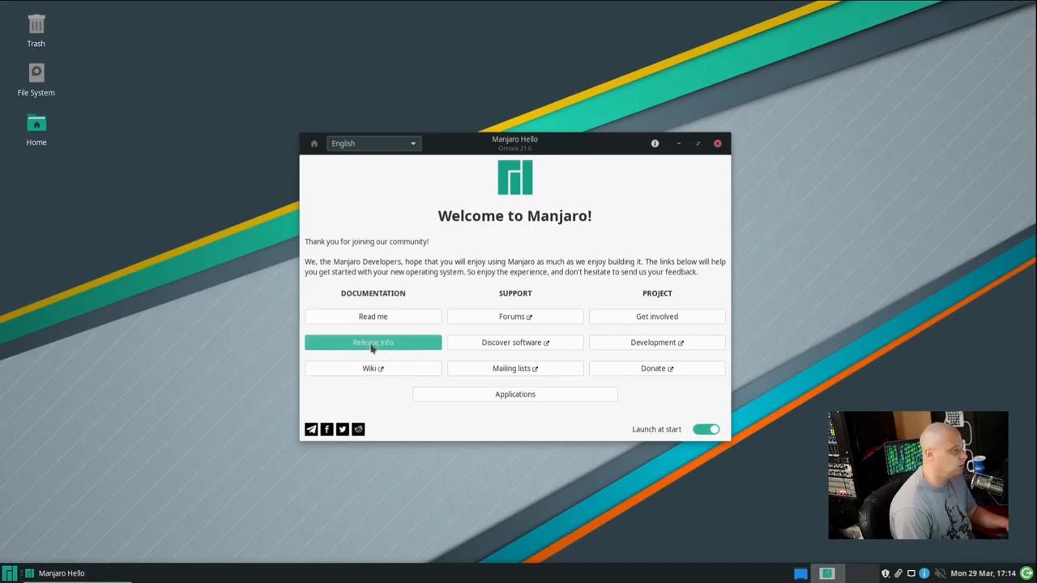
mouse_move(405, 406)
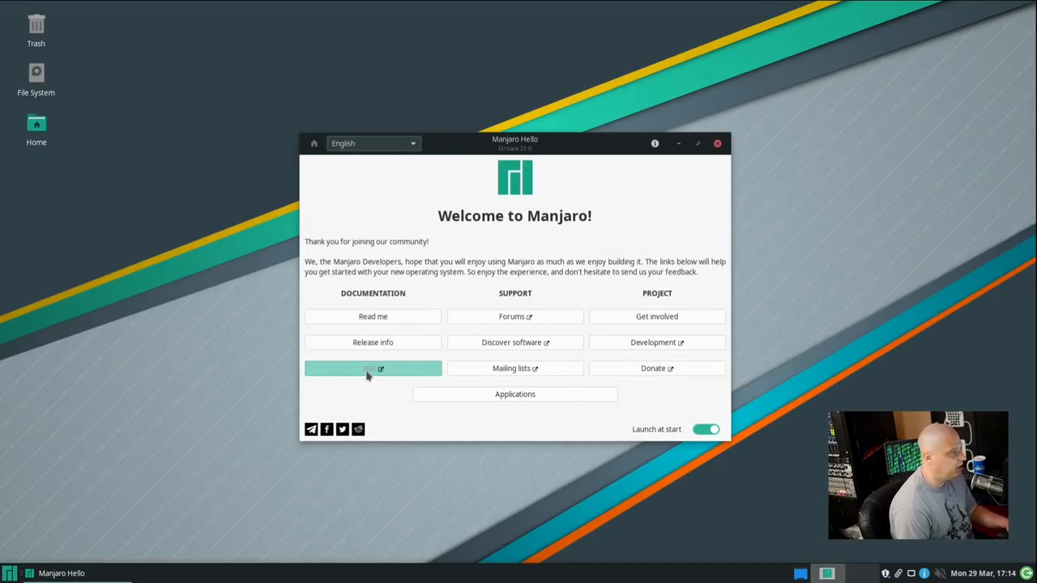
click(373, 369)
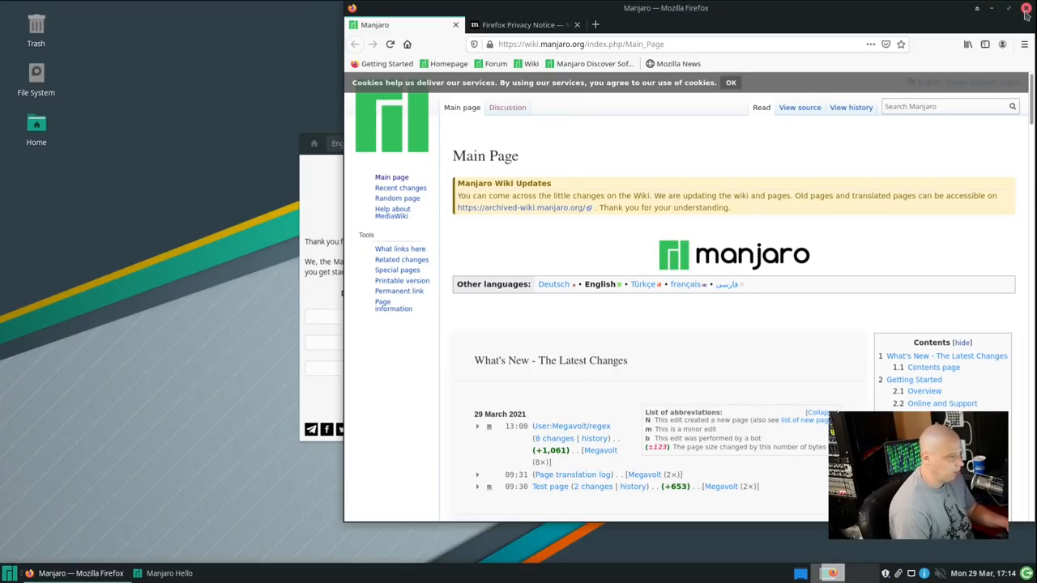
click(1026, 8)
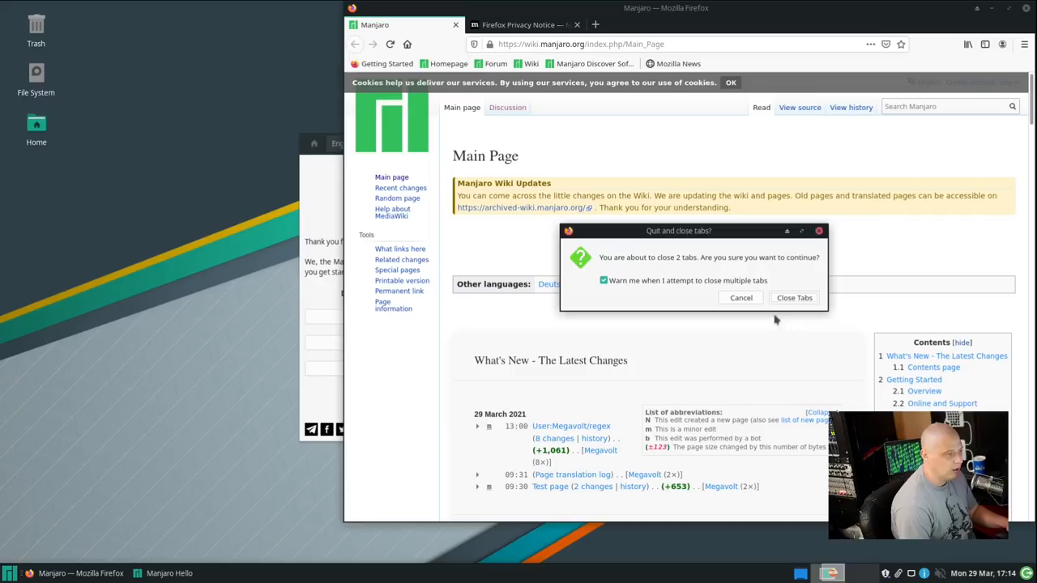
click(741, 298)
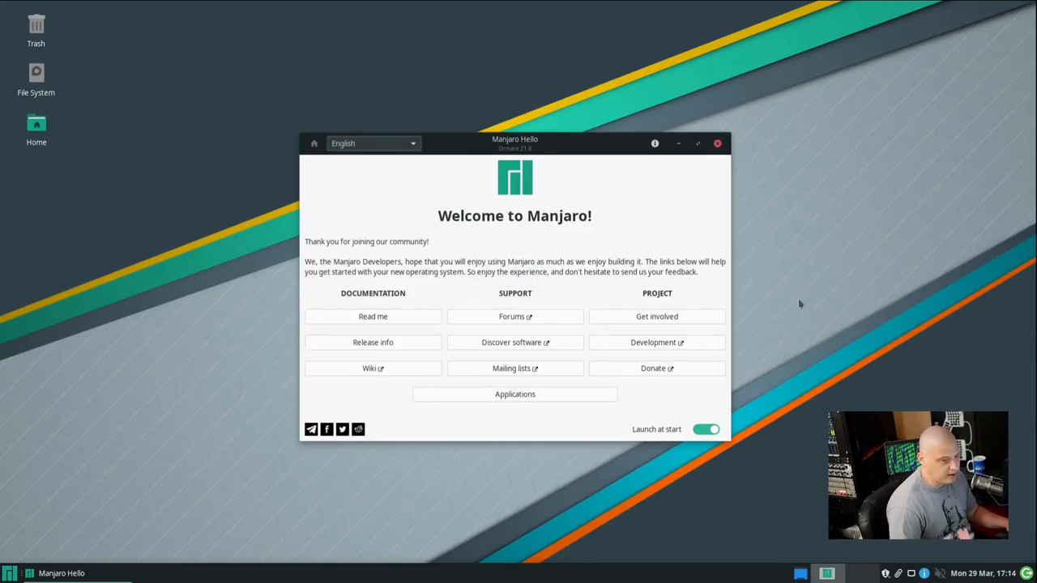
mouse_move(658, 558)
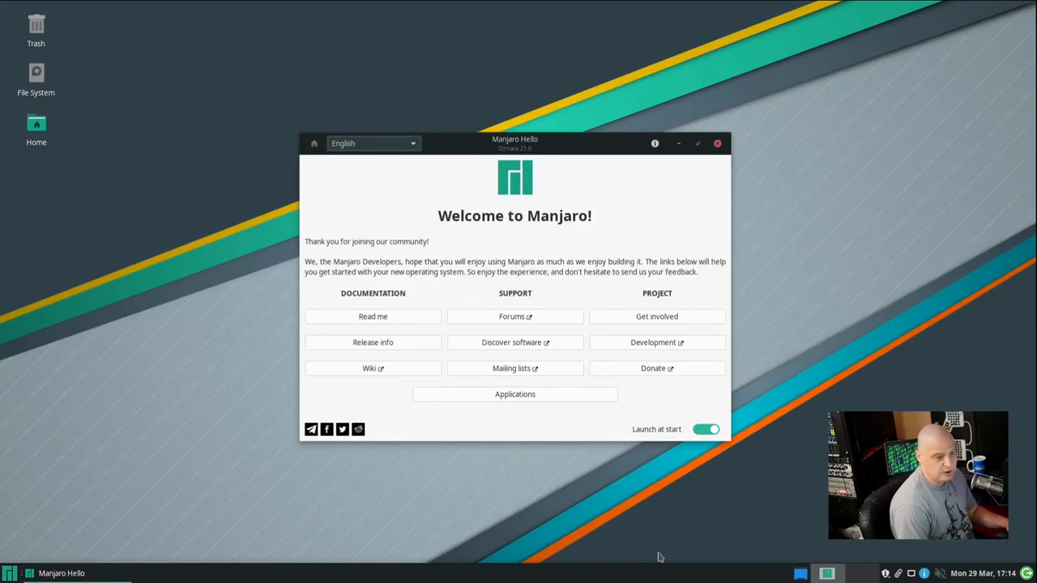
mouse_move(542, 382)
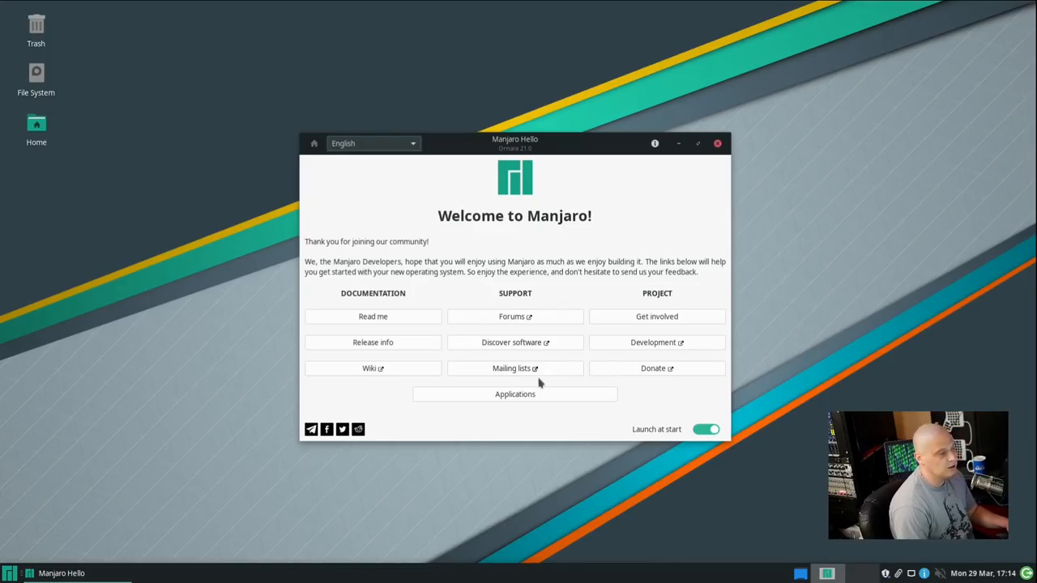
mouse_move(679, 377)
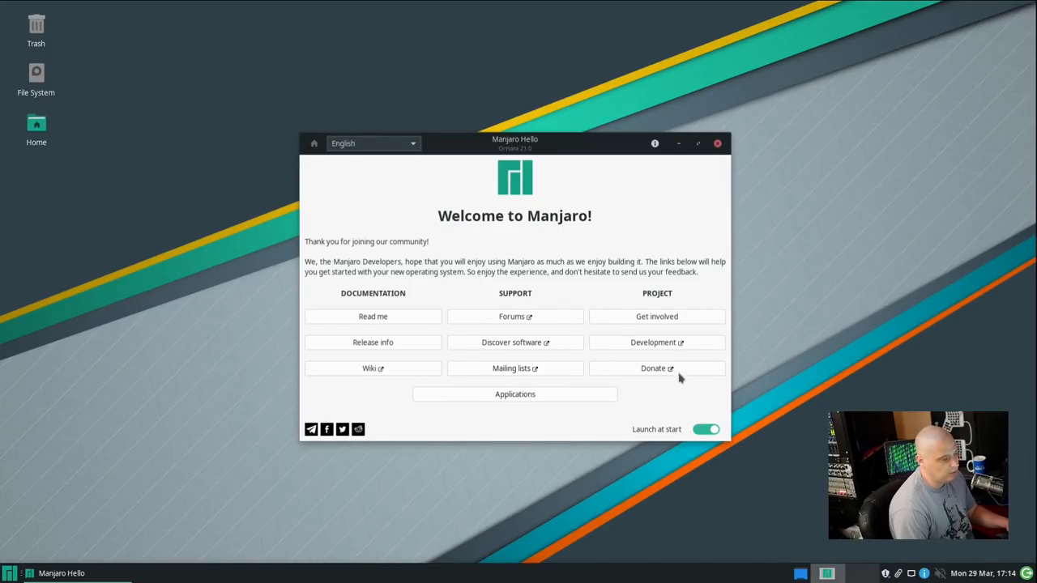
mouse_move(743, 368)
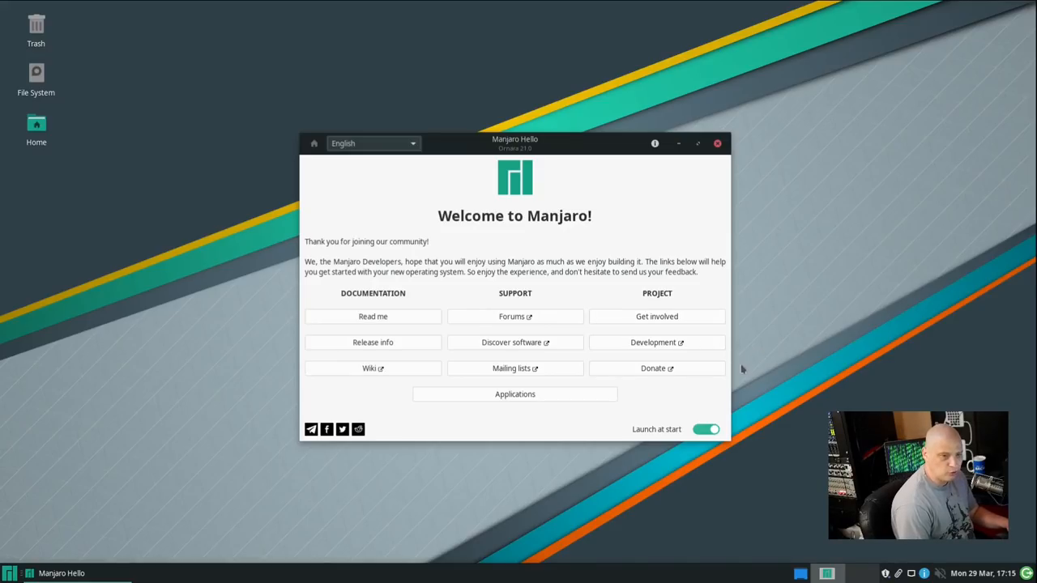
mouse_move(655, 398)
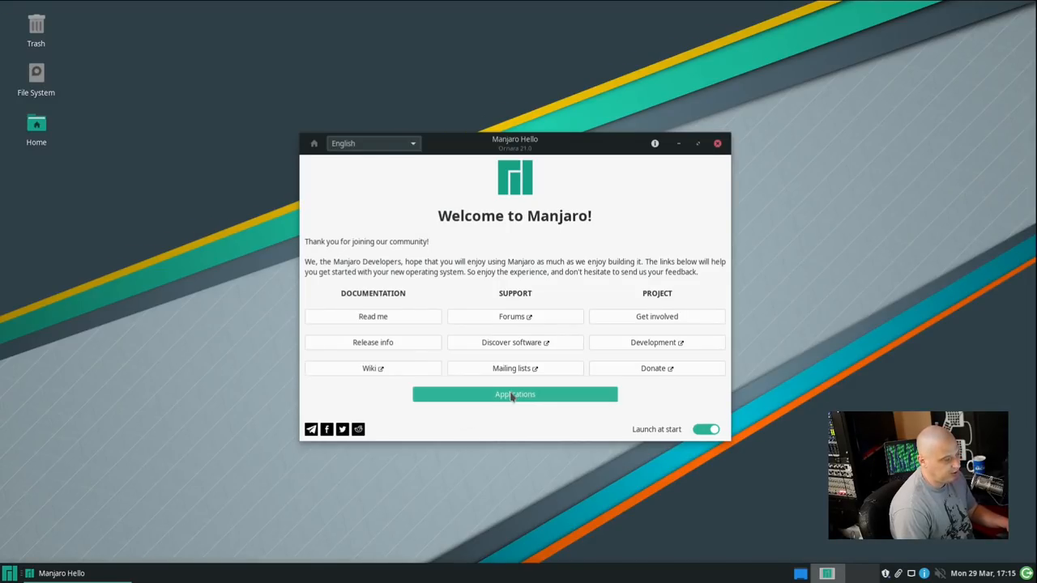
- Show the common applications list with Browsers expanded, Firefox ticked as installed
click(516, 394)
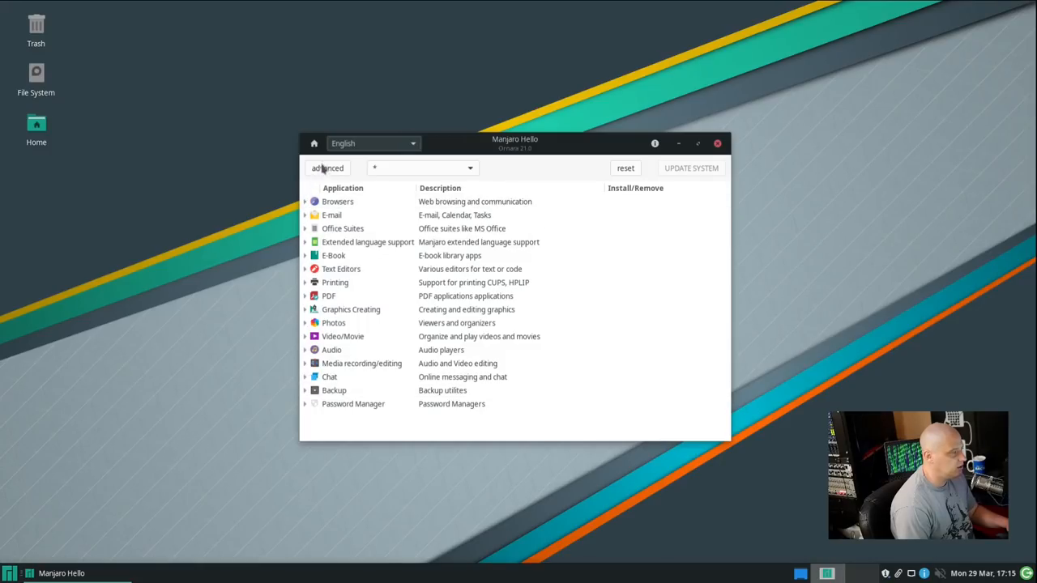
click(305, 201)
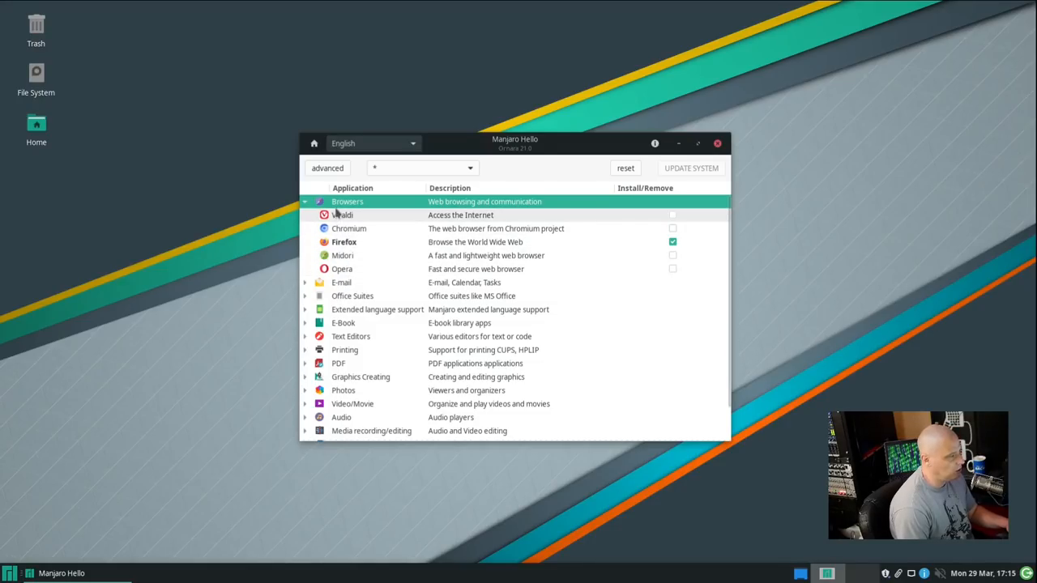
mouse_move(344, 243)
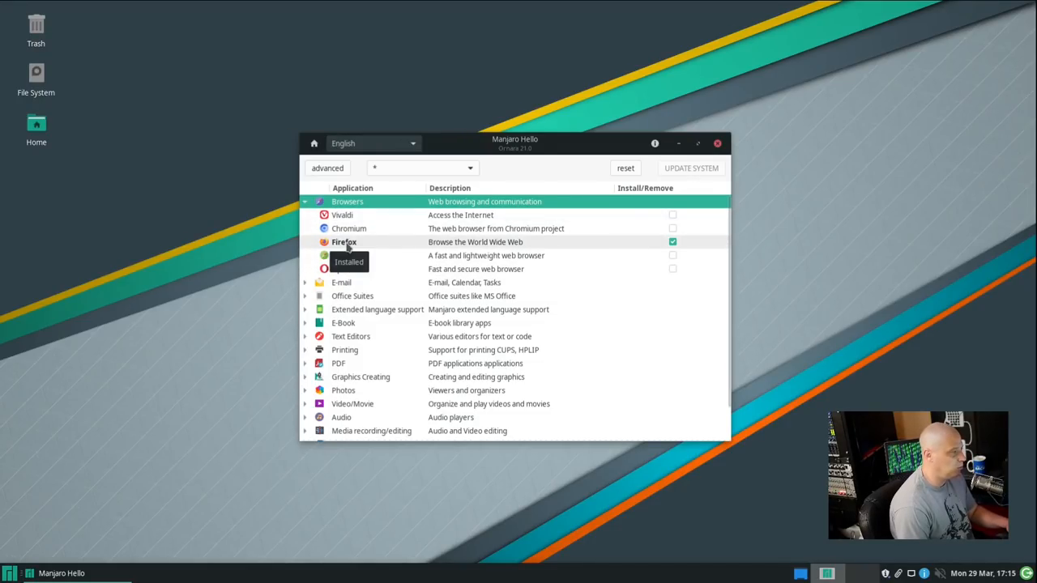
mouse_move(365, 250)
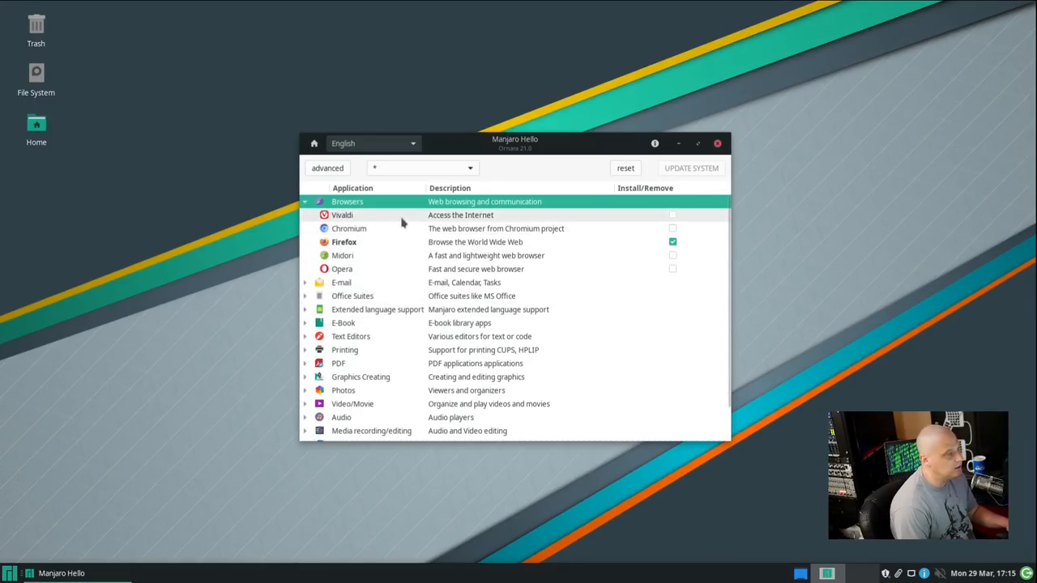
mouse_move(381, 272)
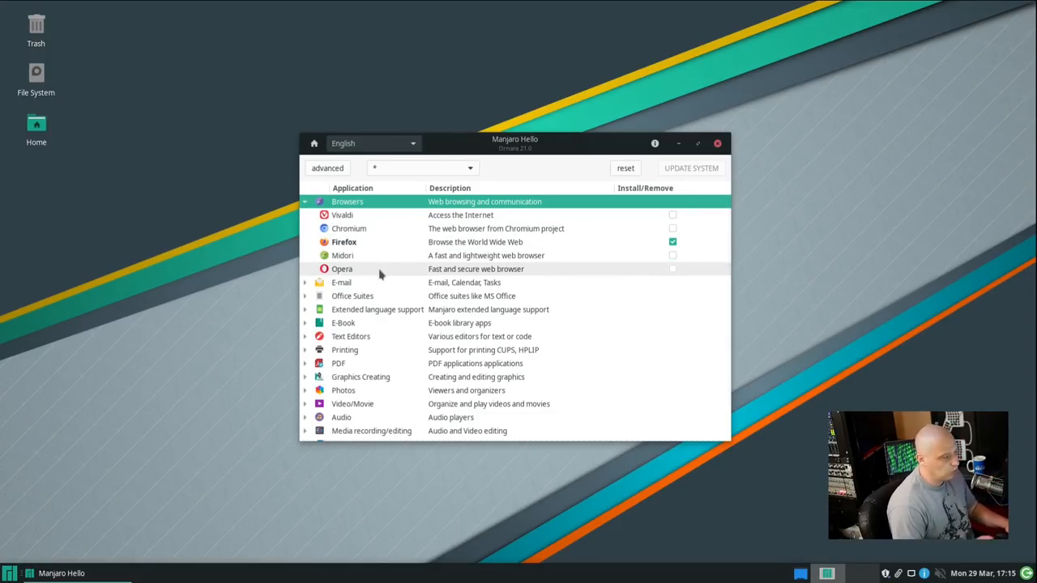
mouse_move(441, 223)
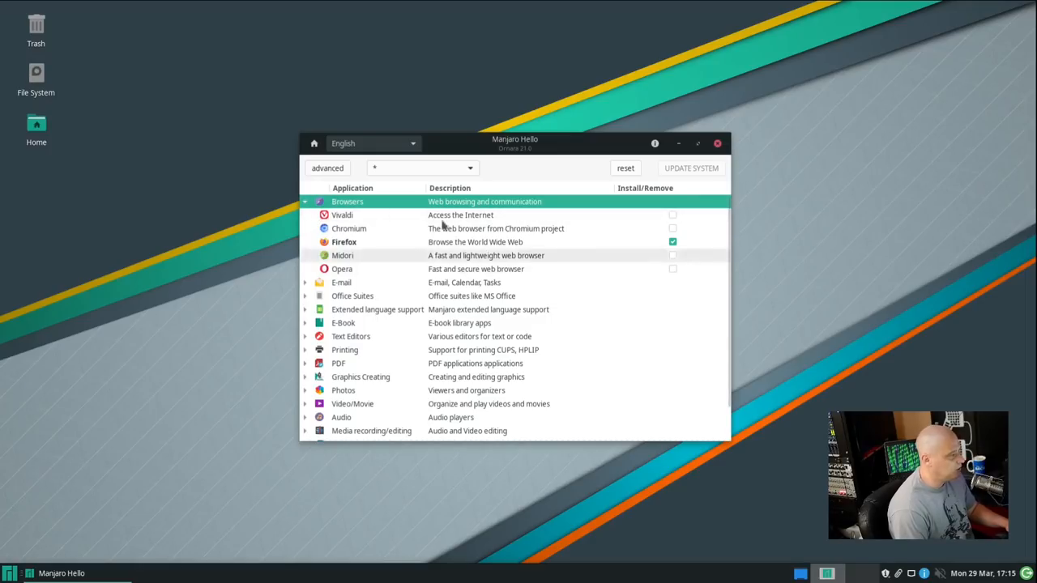
mouse_move(308, 211)
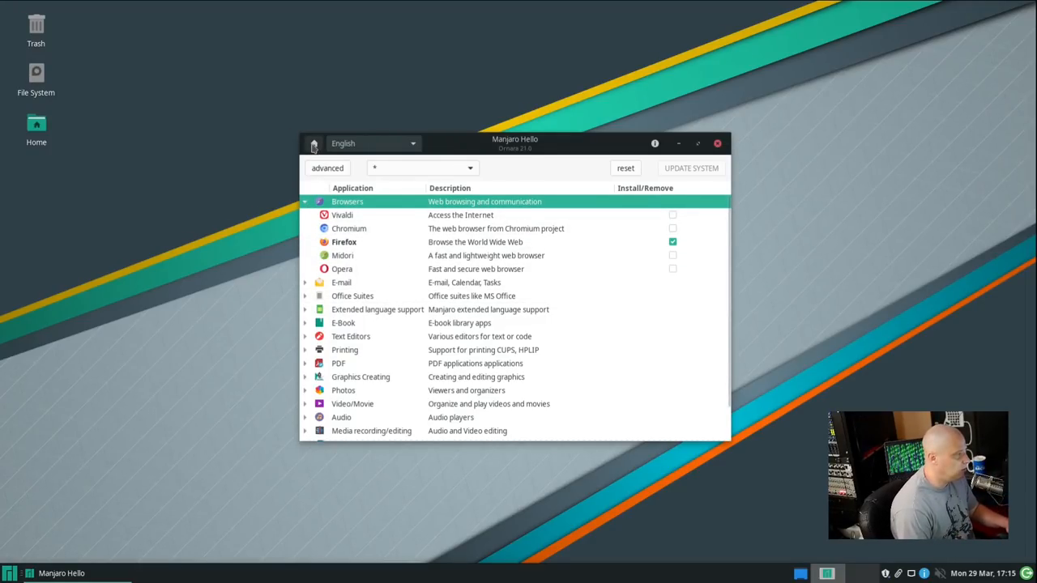
- Switch off Launch at start on the welcome page and close Manjaro Hello
click(315, 143)
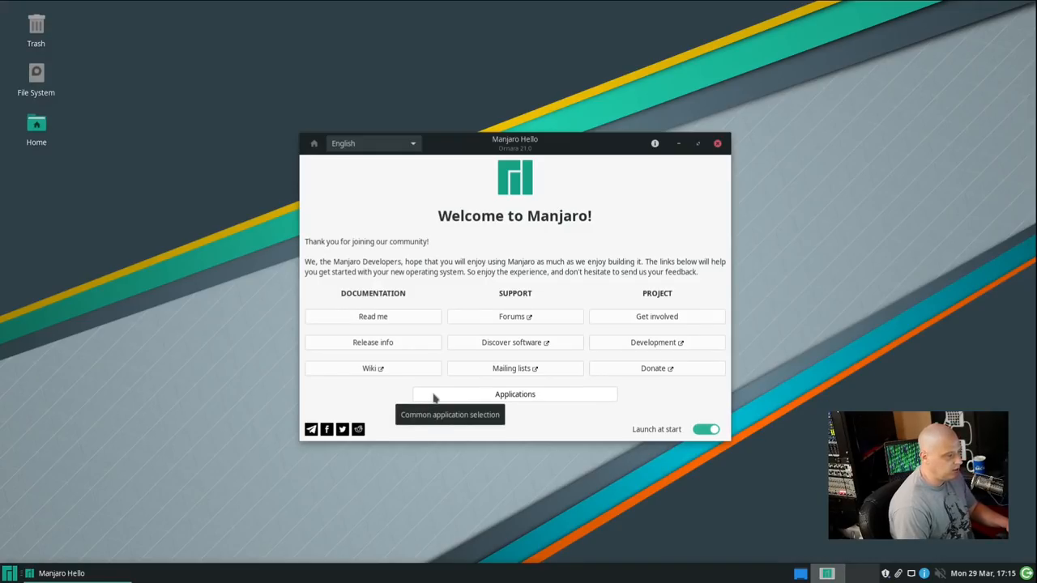
mouse_move(651, 316)
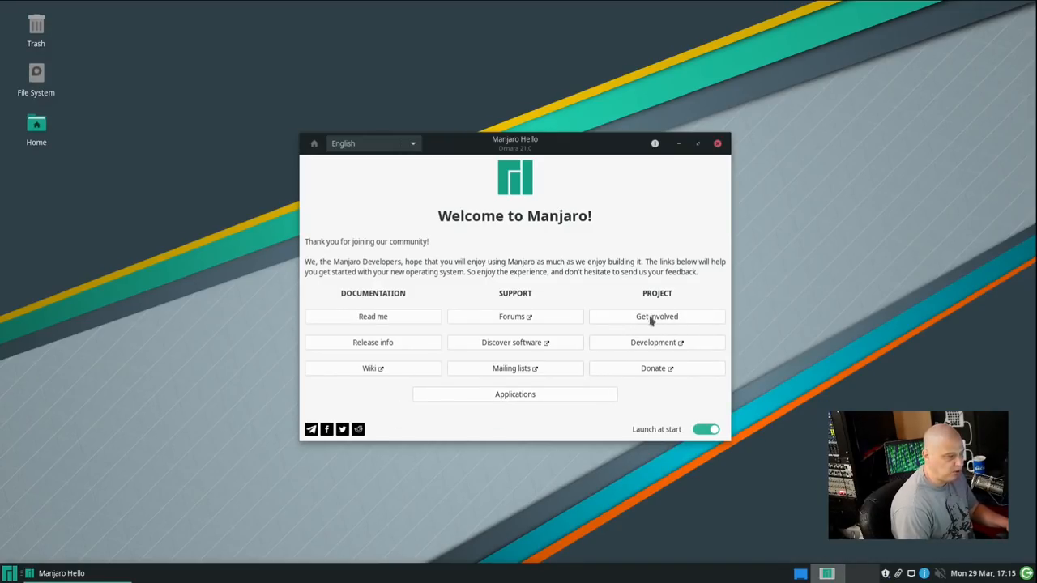
mouse_move(597, 467)
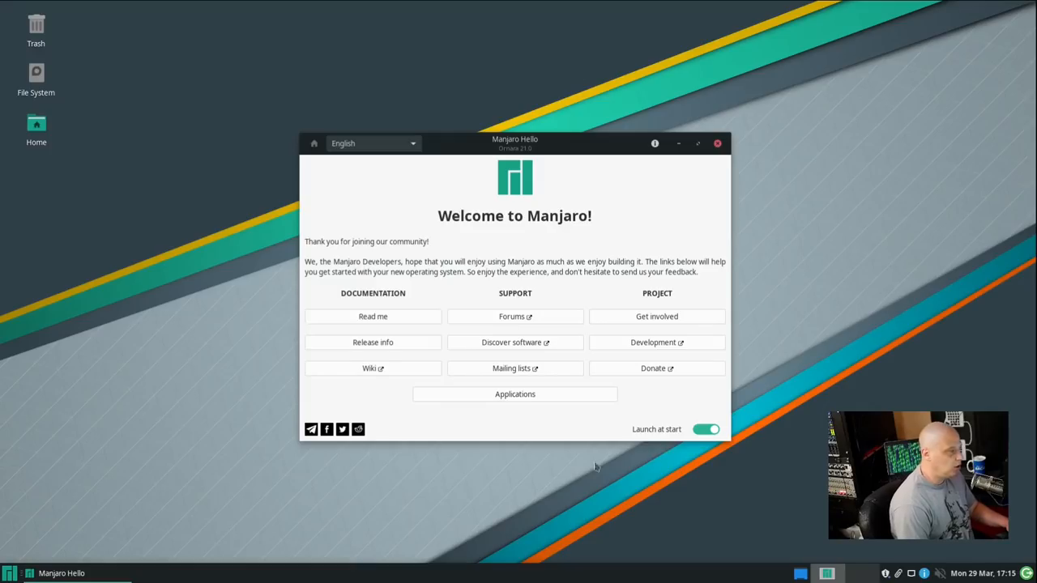
mouse_move(340, 397)
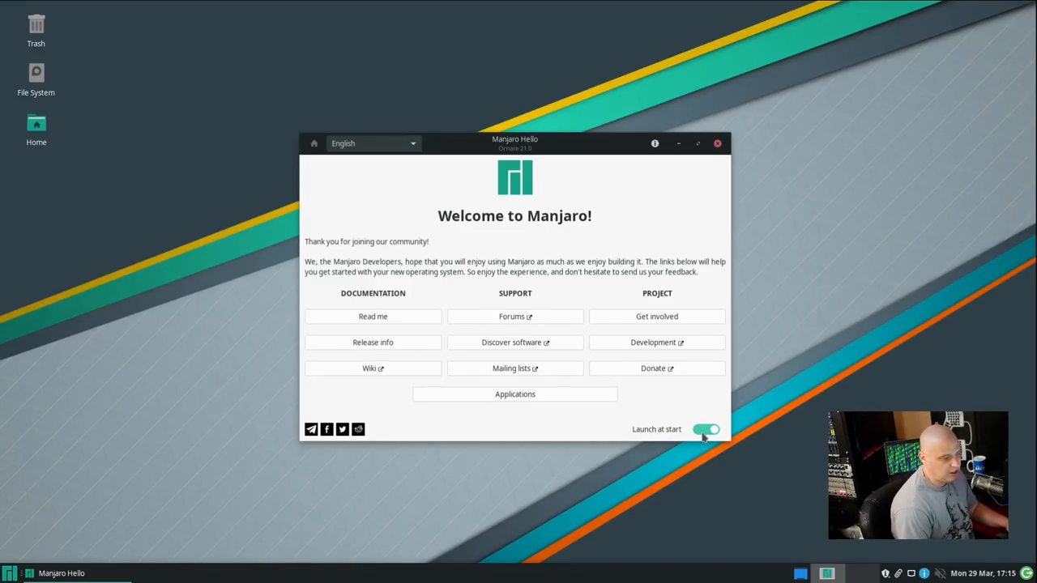
click(707, 429)
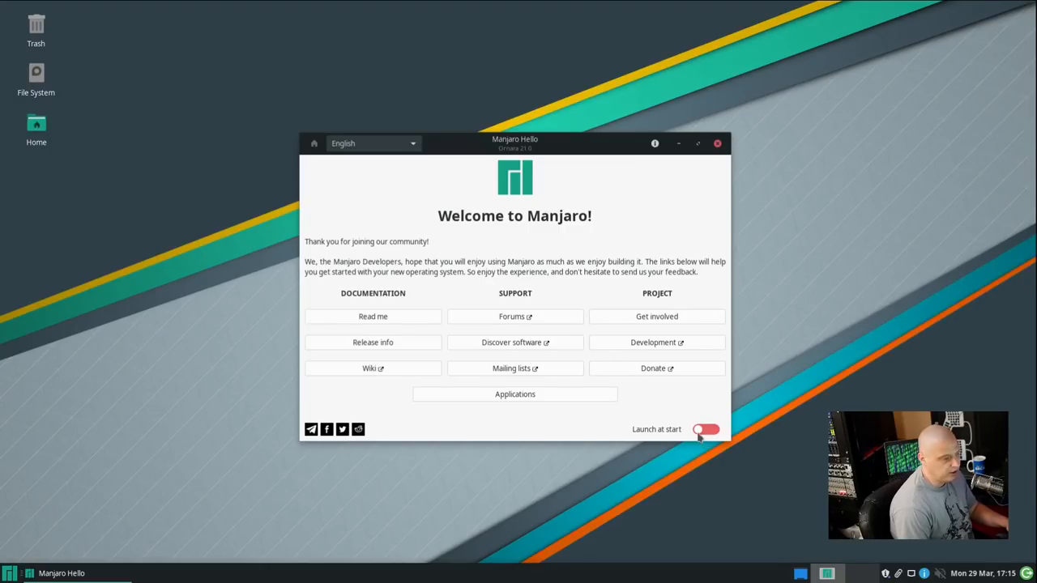
click(716, 143)
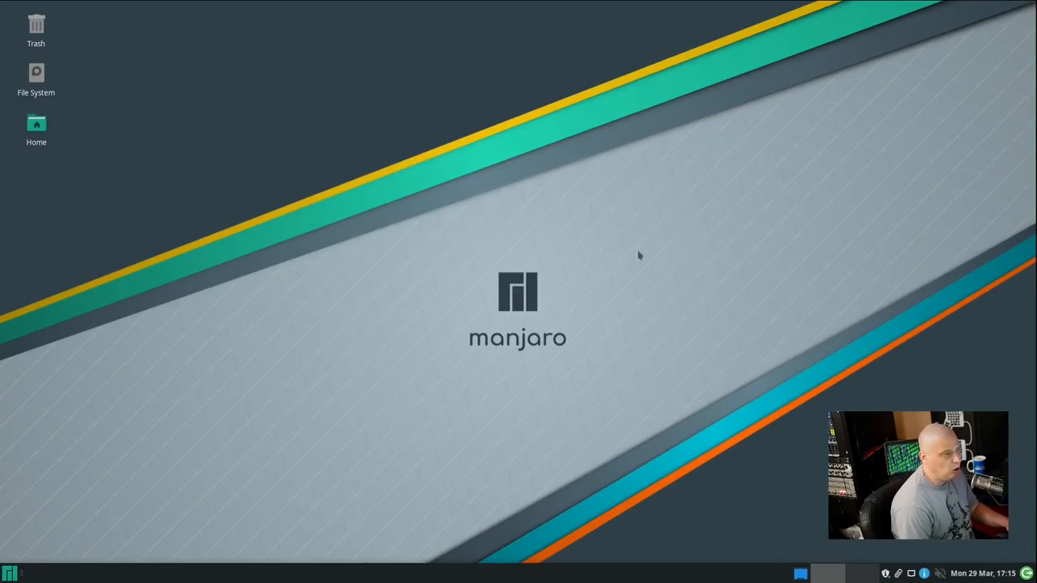
mouse_move(499, 461)
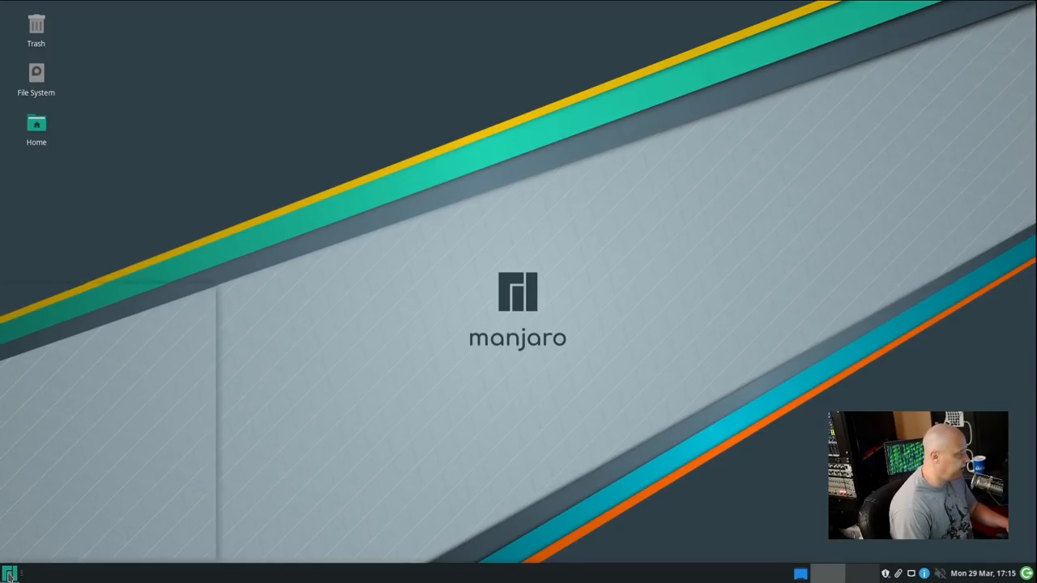
- Search the Whisker Menu for 'hello', dismiss it, and reopen the menu on Favorites
click(10, 574)
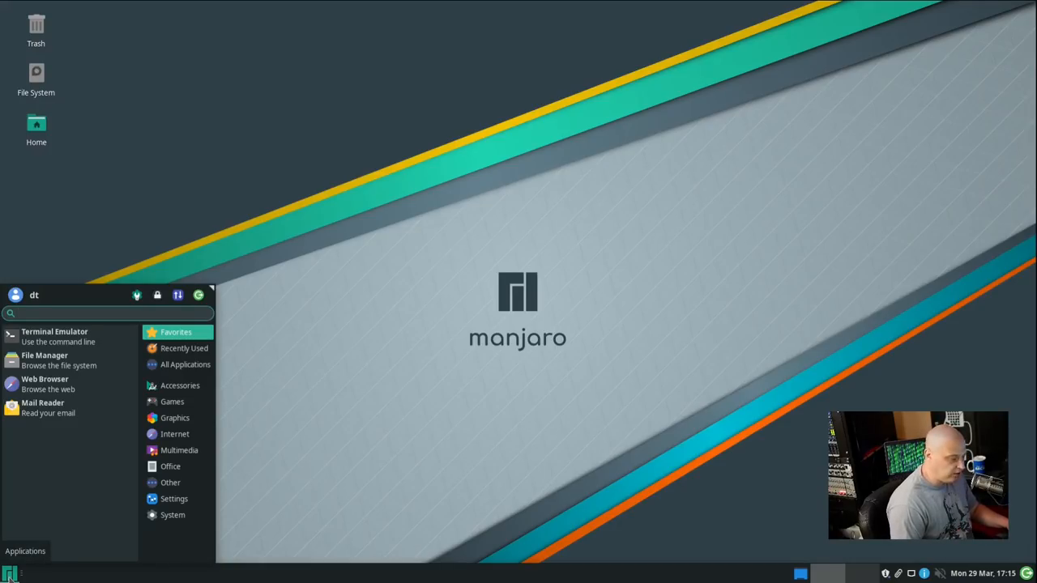
text(hello)
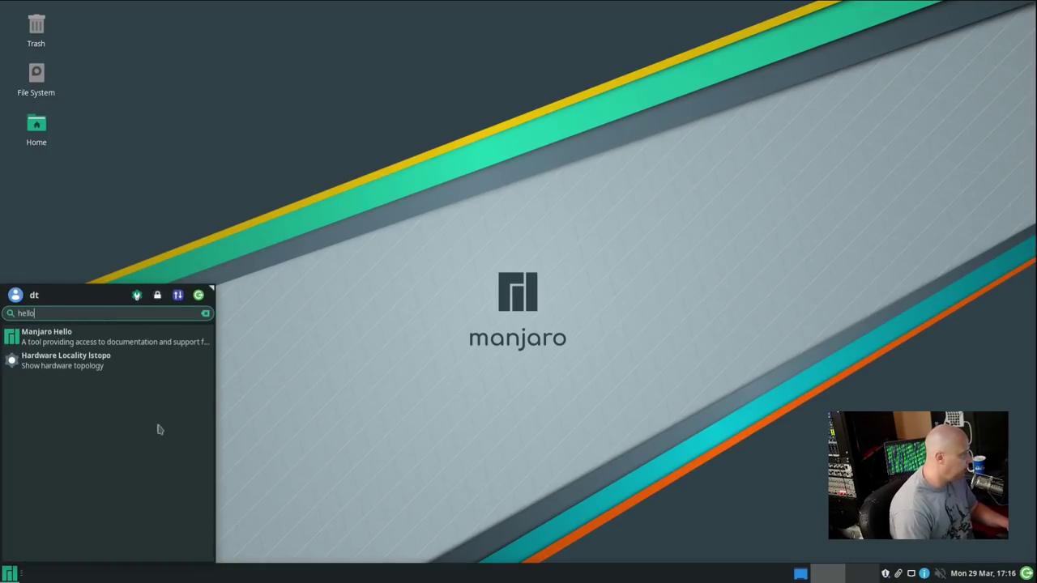
mouse_move(577, 409)
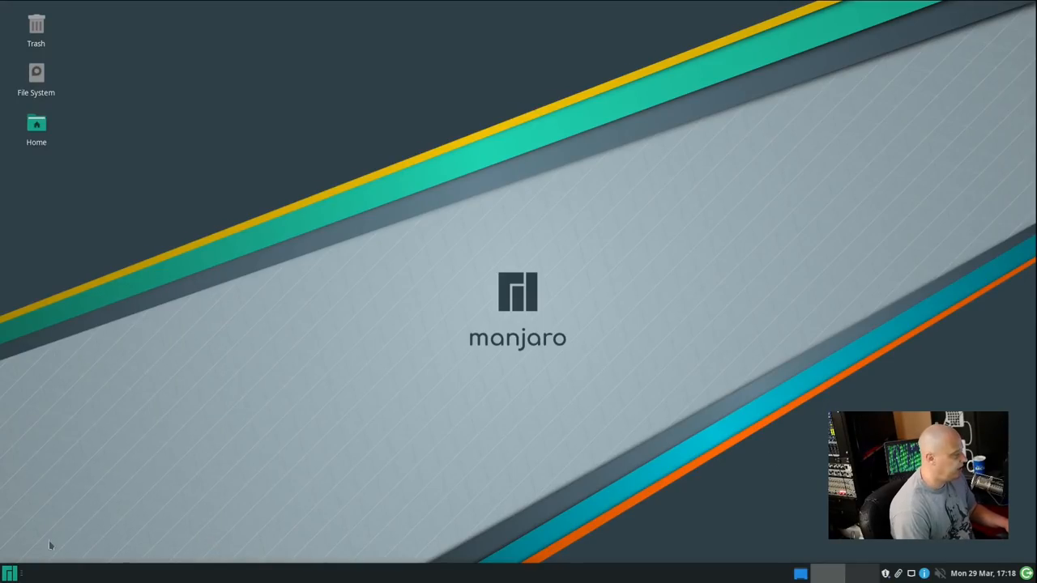
click(12, 573)
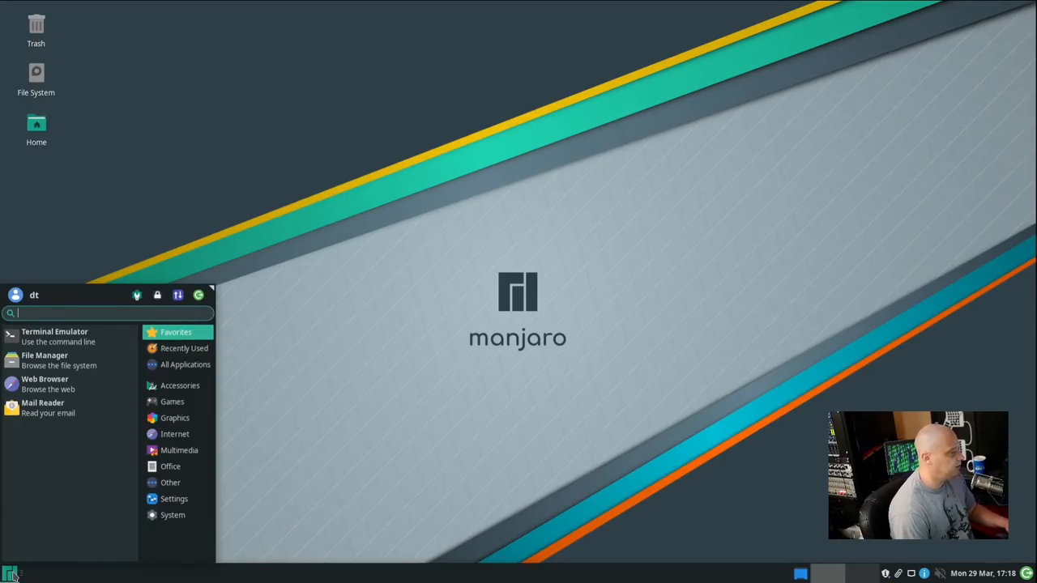
mouse_move(230, 388)
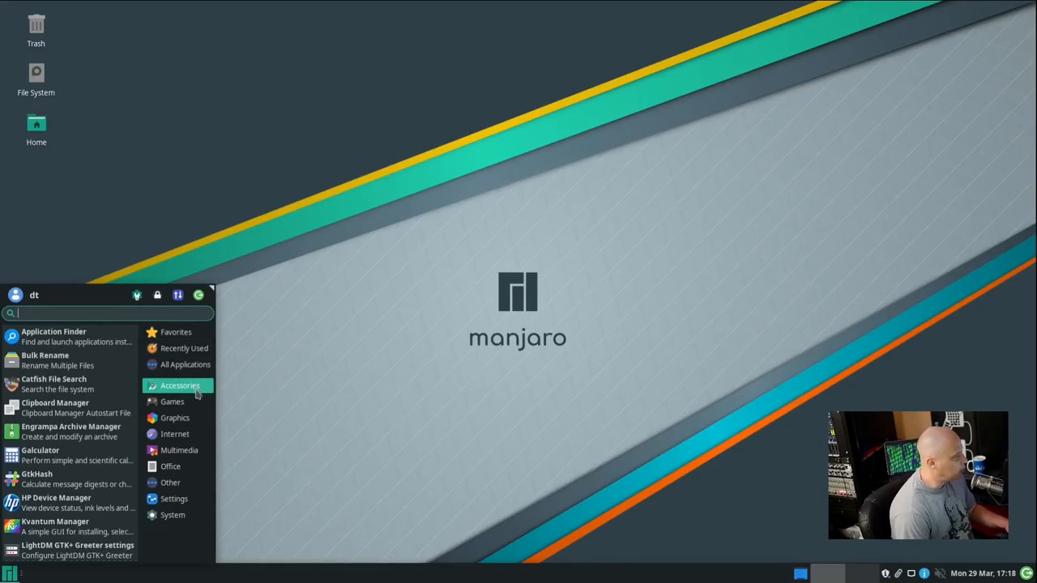
mouse_move(53, 335)
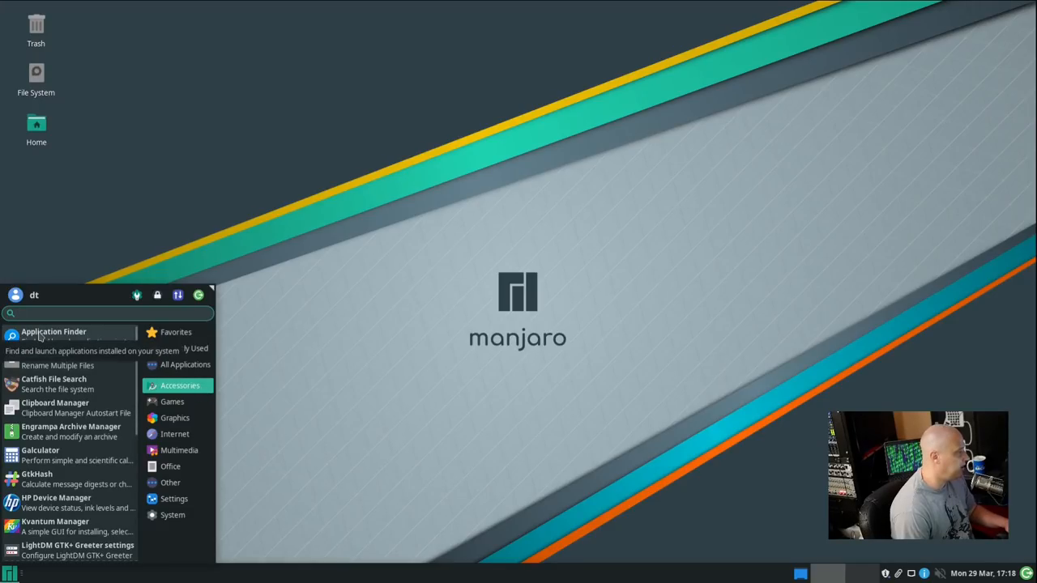
click(54, 330)
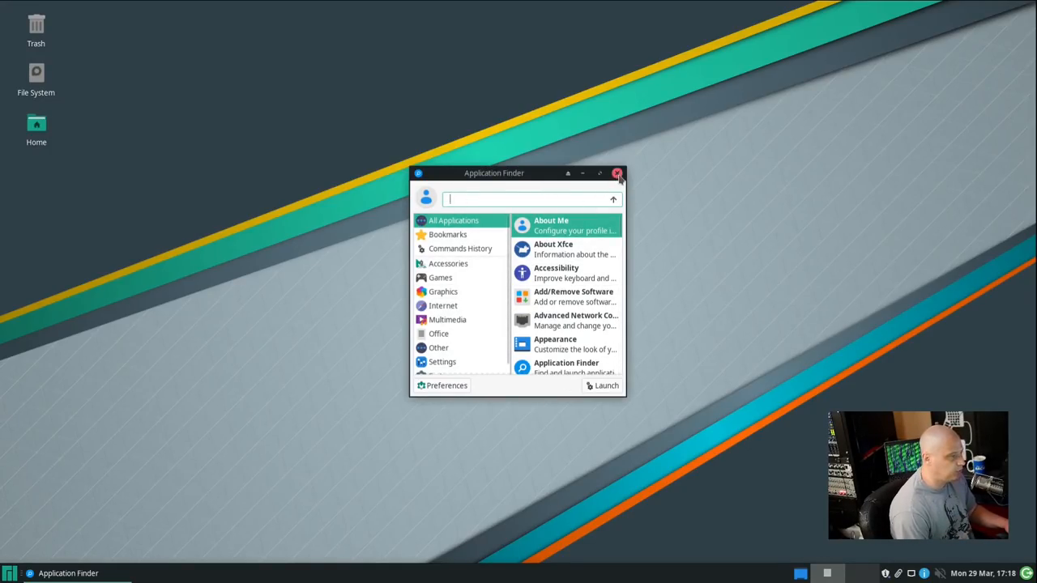
click(618, 173)
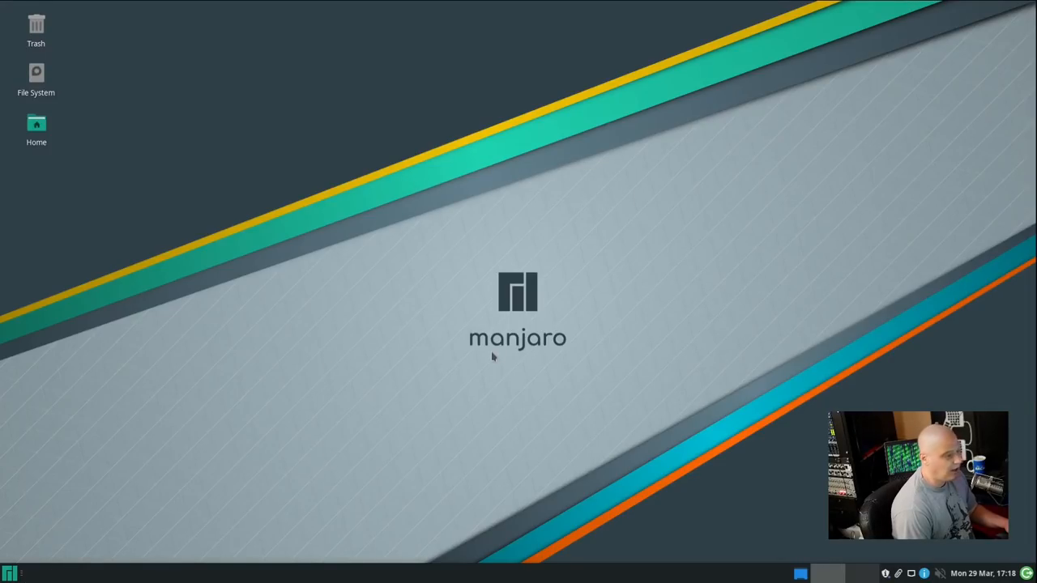
mouse_move(188, 577)
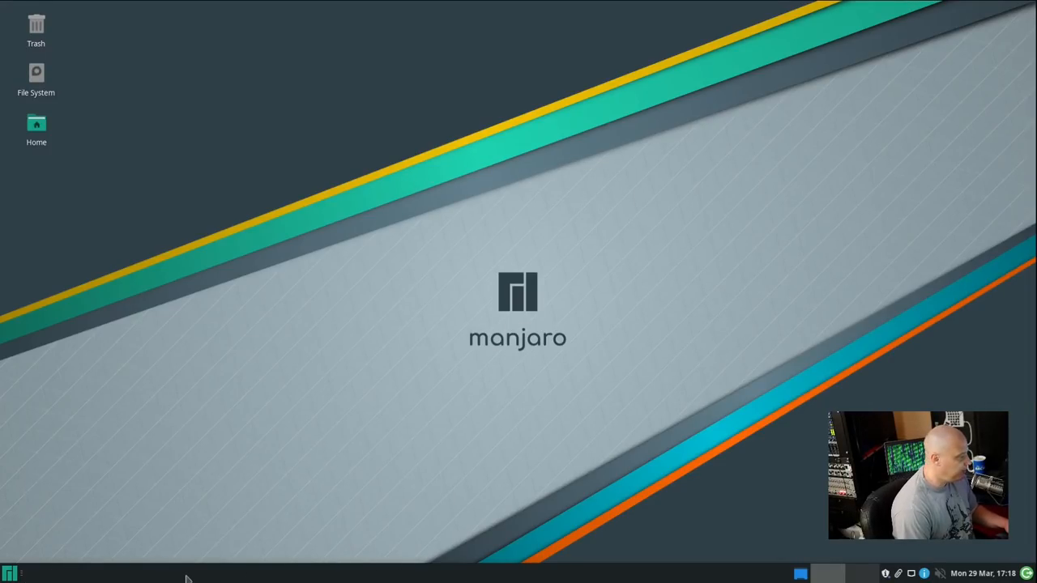
mouse_move(52, 580)
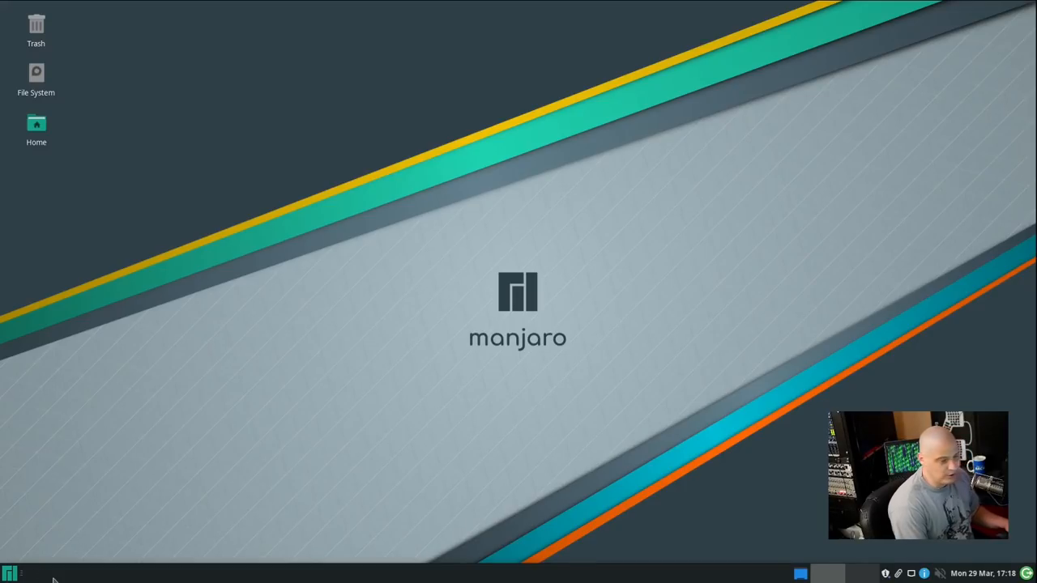
click(10, 574)
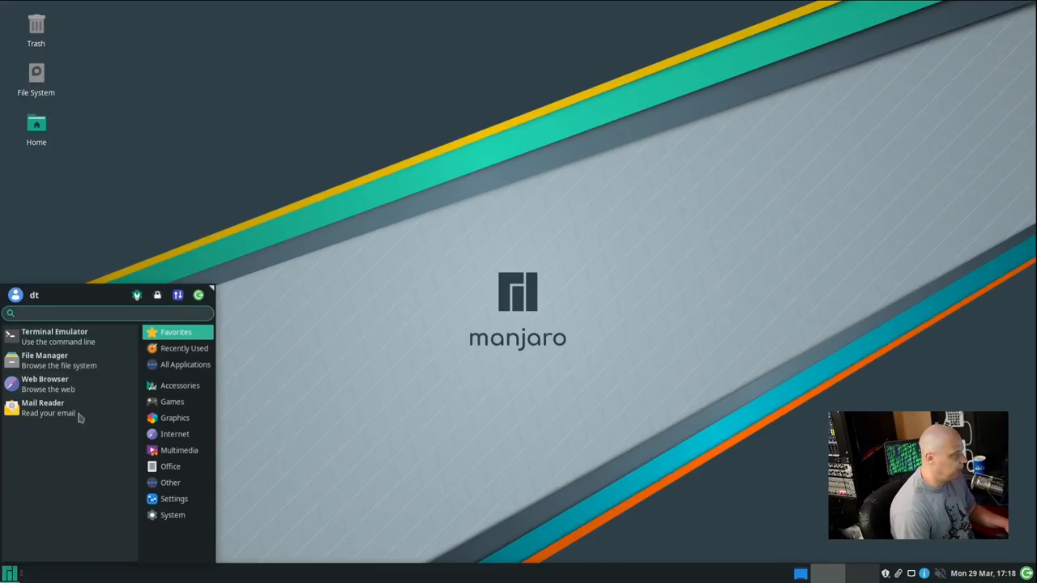
click(180, 386)
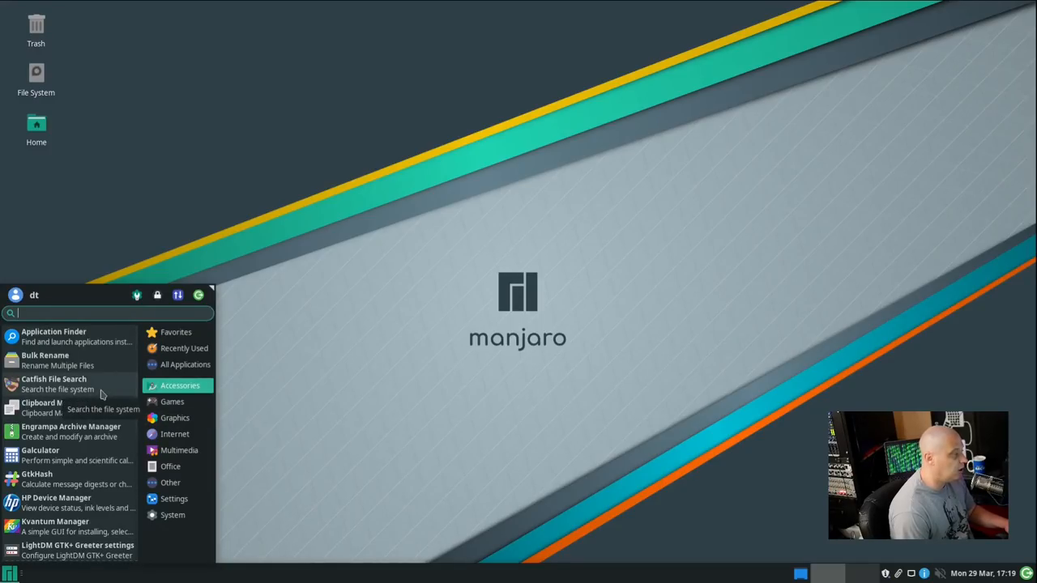
- Launch Catfish File Search, look at its empty window, and close it
click(54, 379)
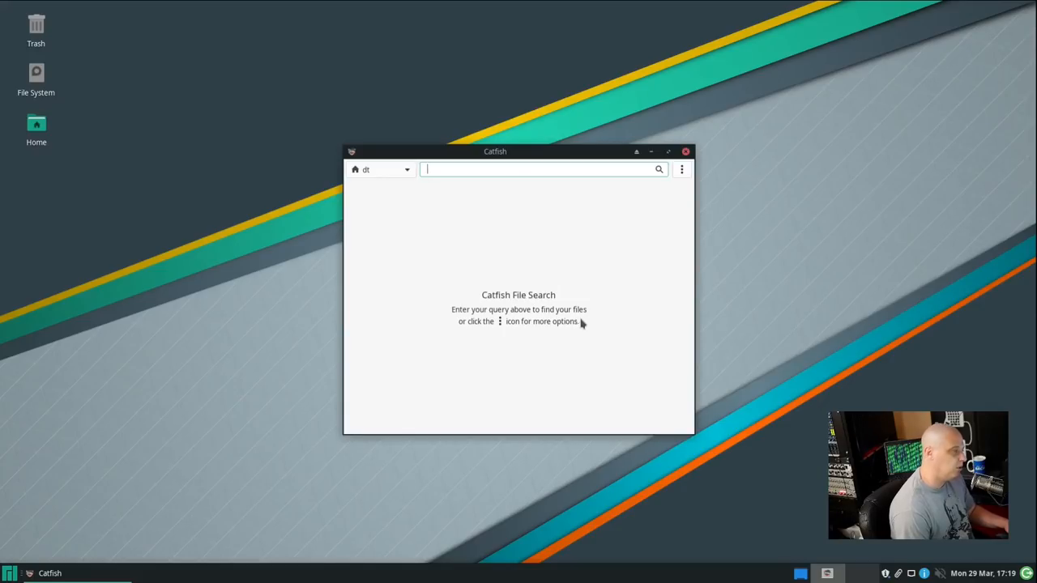
mouse_move(596, 340)
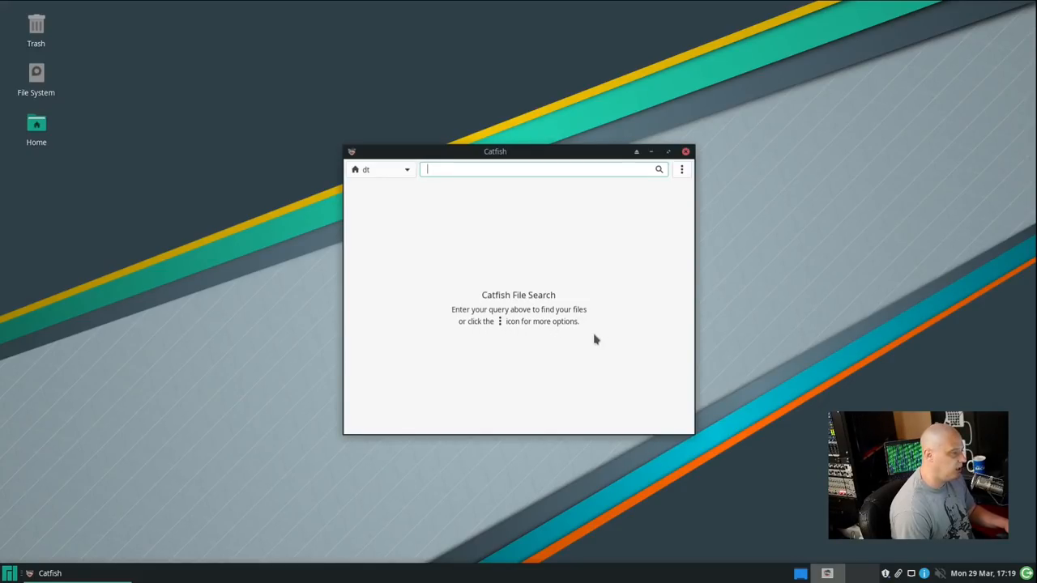
mouse_move(561, 334)
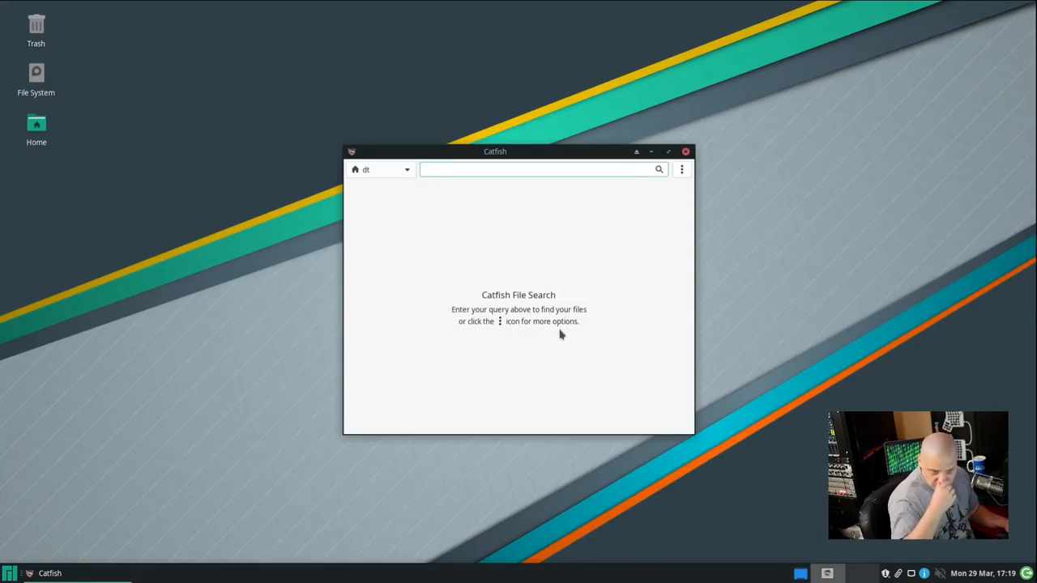
click(538, 170)
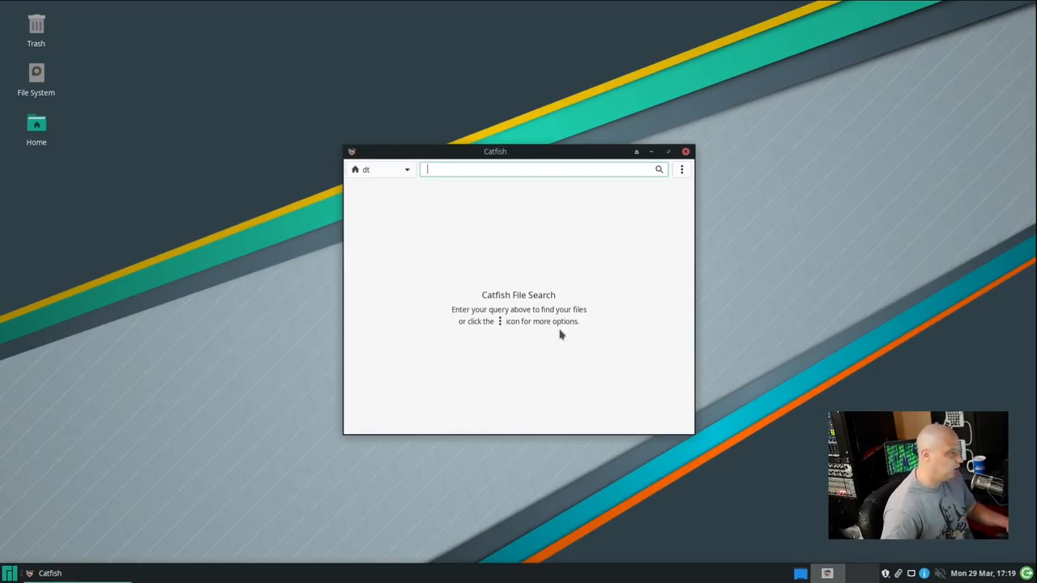
mouse_move(635, 7)
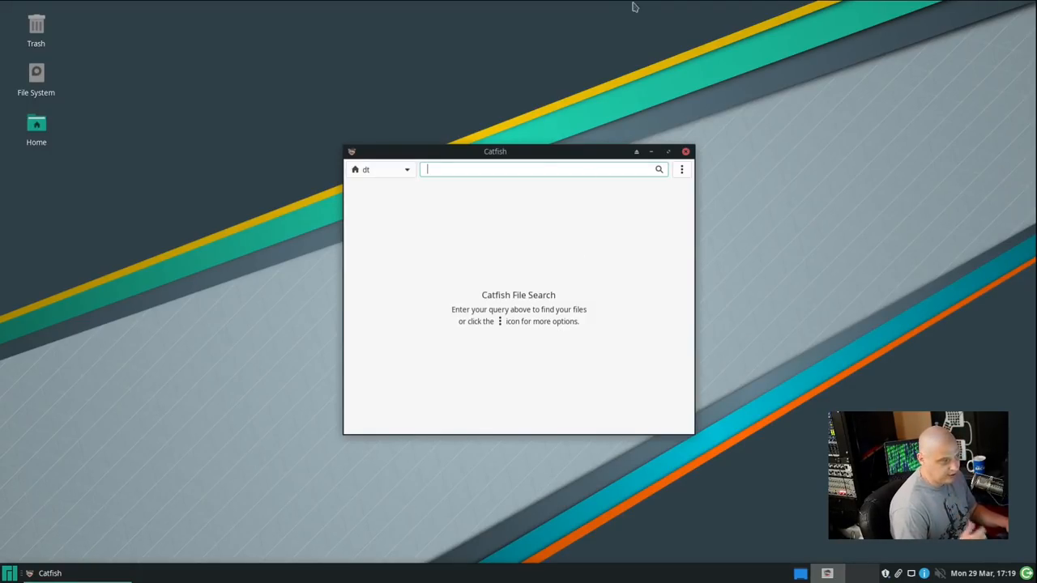
click(686, 152)
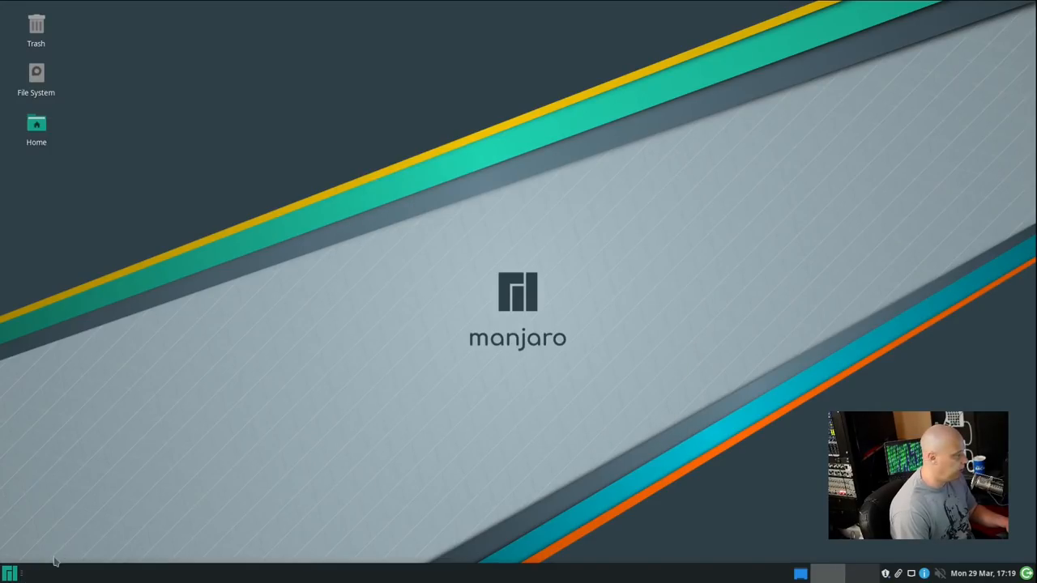
- Reopen the Whisker Menu and show the Accessories applications list
click(9, 573)
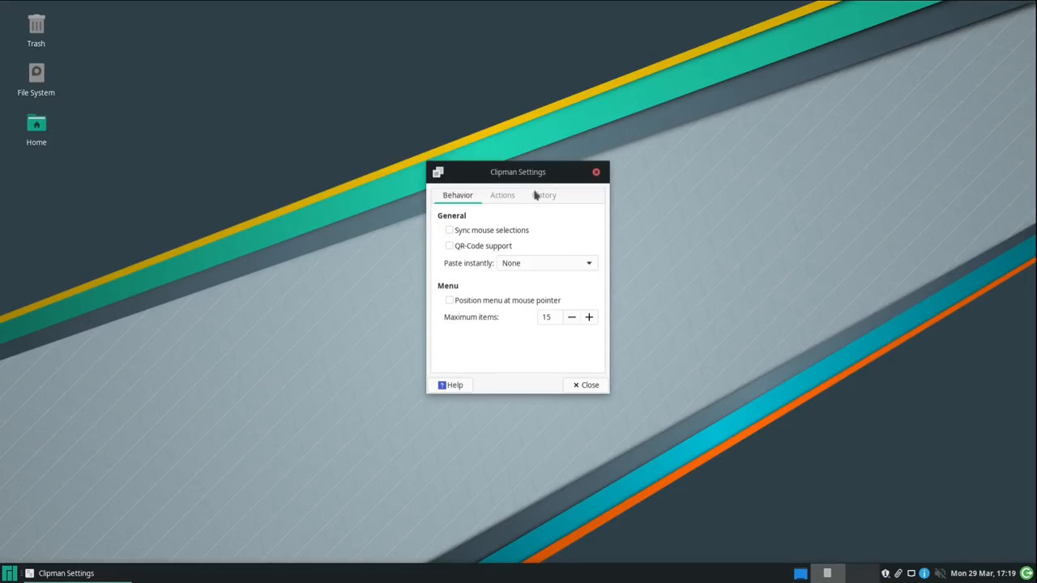
mouse_move(558, 167)
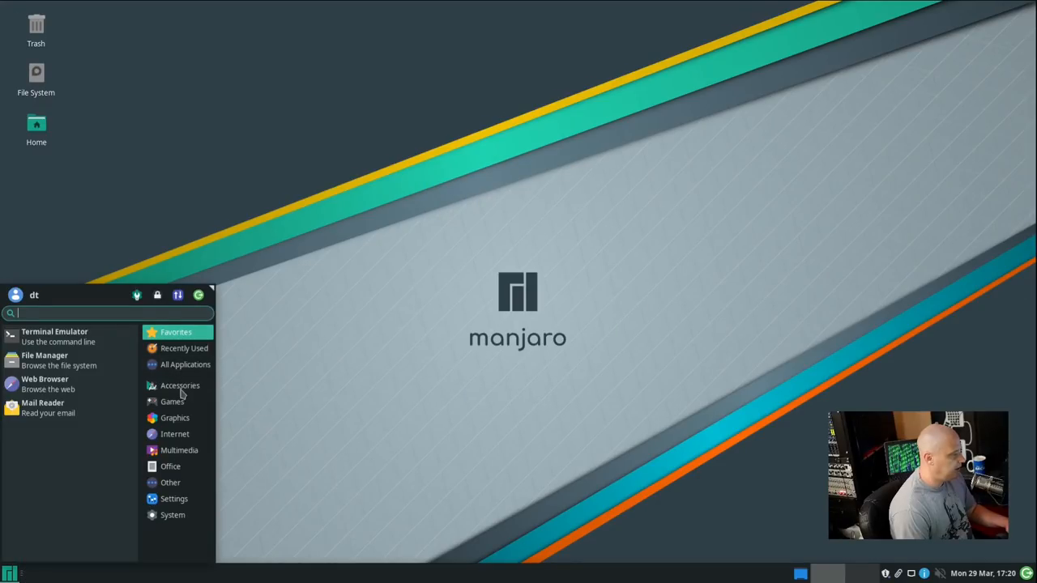
click(180, 386)
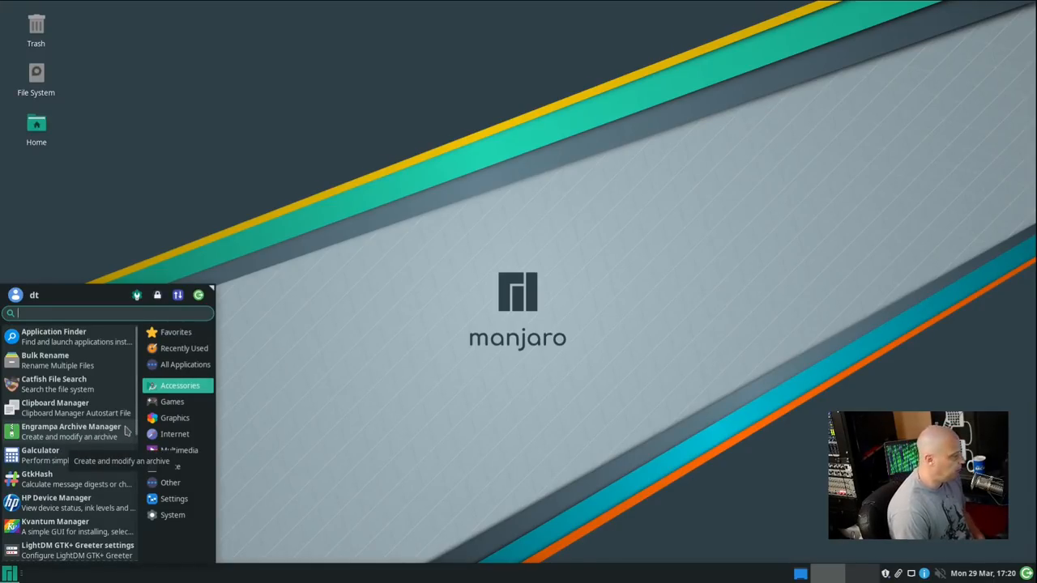
- Launch Galculator from Accessories and browse its Calculator menu options
scroll(down, 3)
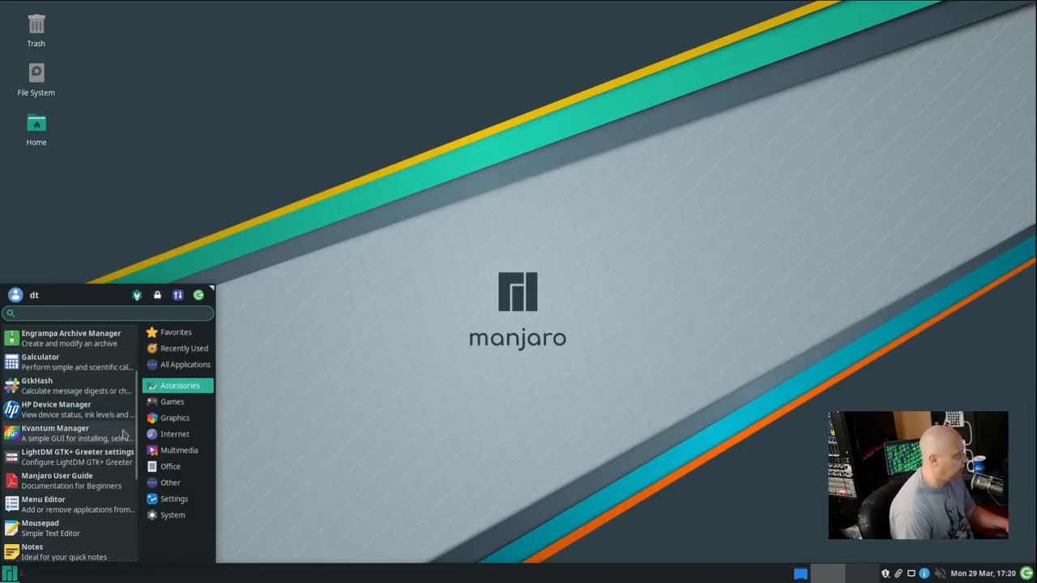
click(39, 358)
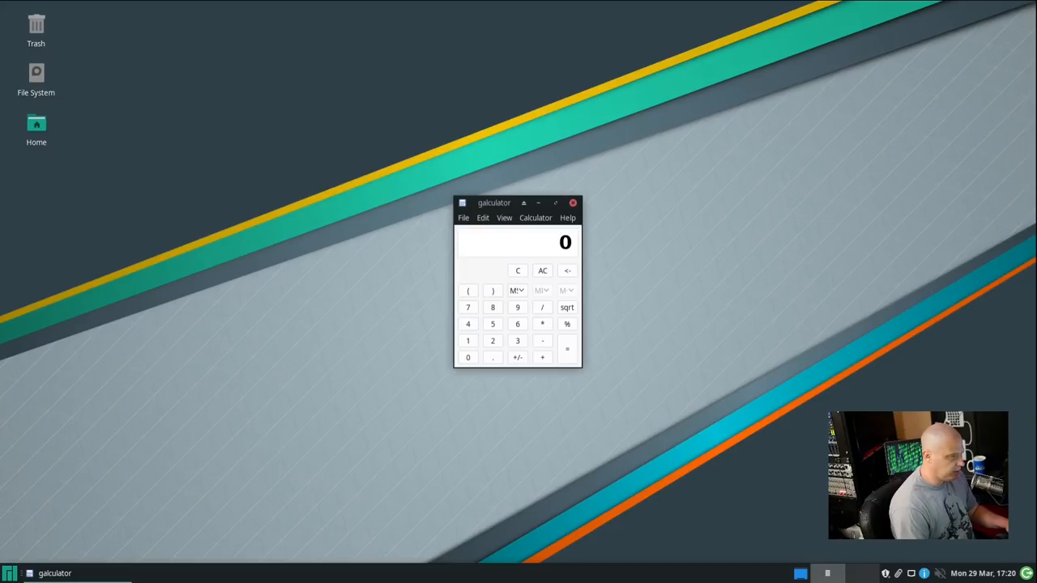
click(535, 218)
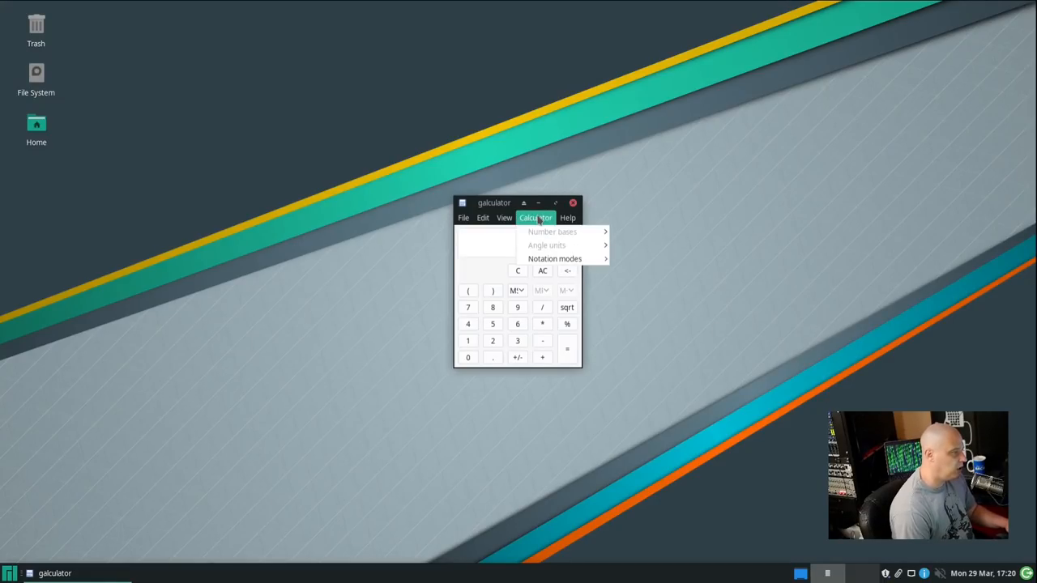
click(567, 218)
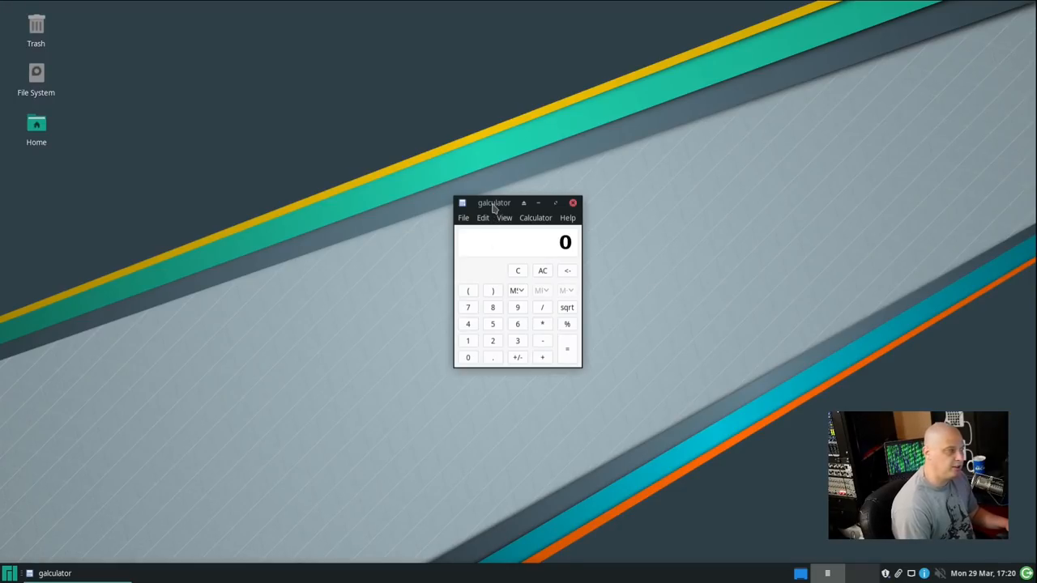
mouse_move(619, 397)
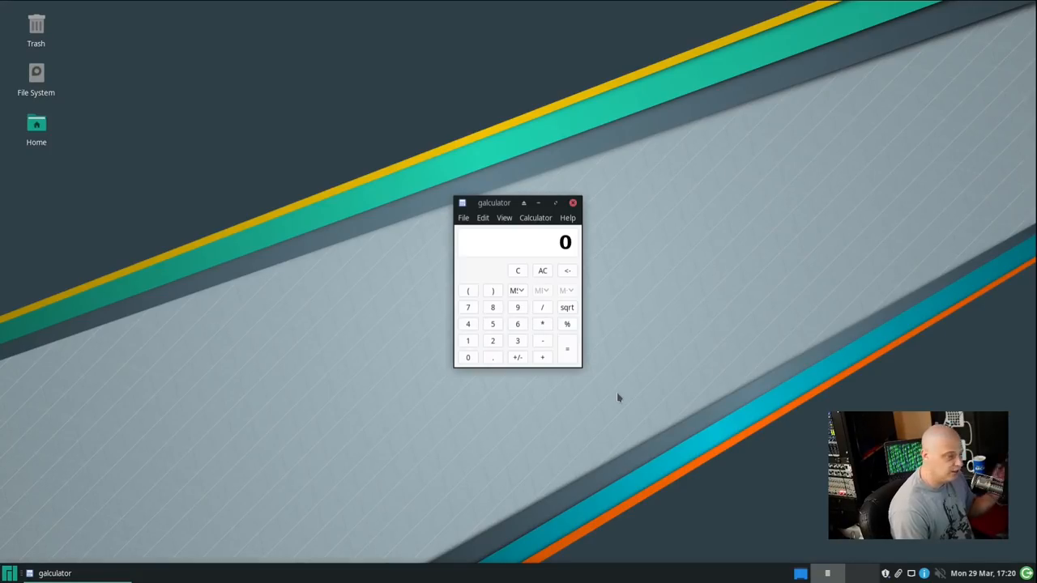
mouse_move(532, 224)
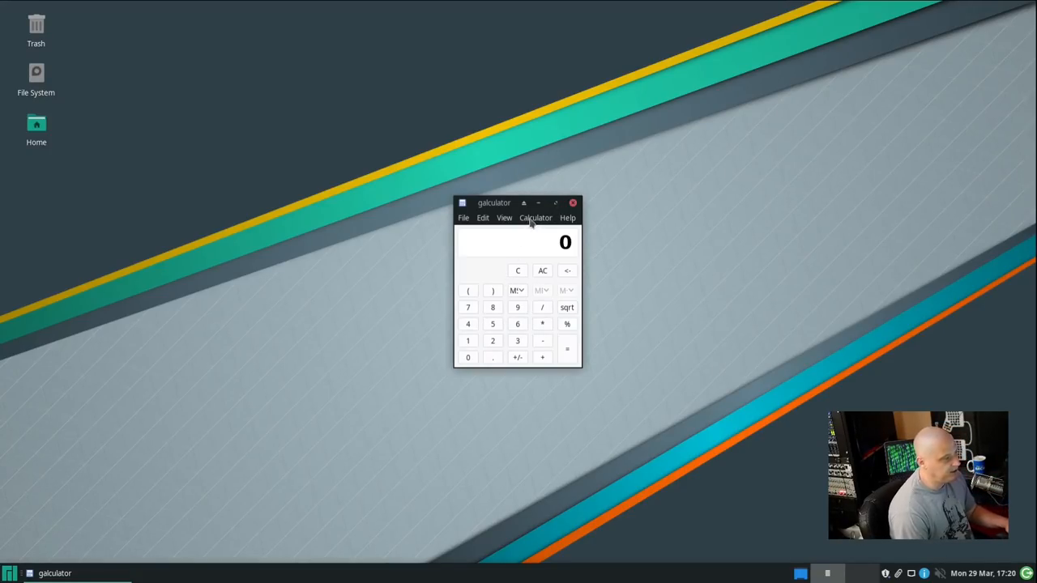
- Switch the calculator to Scientific Mode from the View menu and close it
click(504, 217)
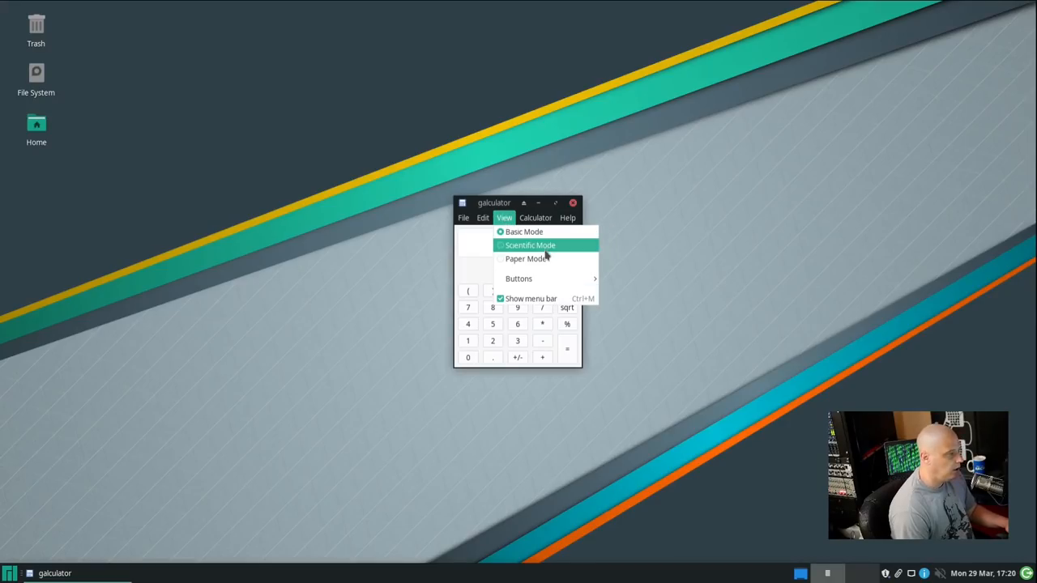
click(532, 245)
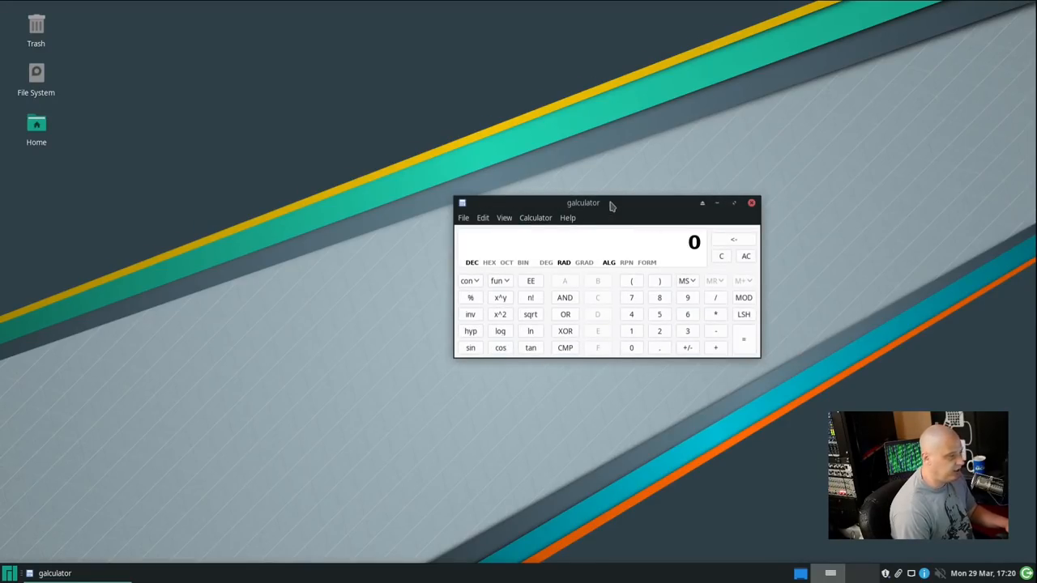
click(750, 203)
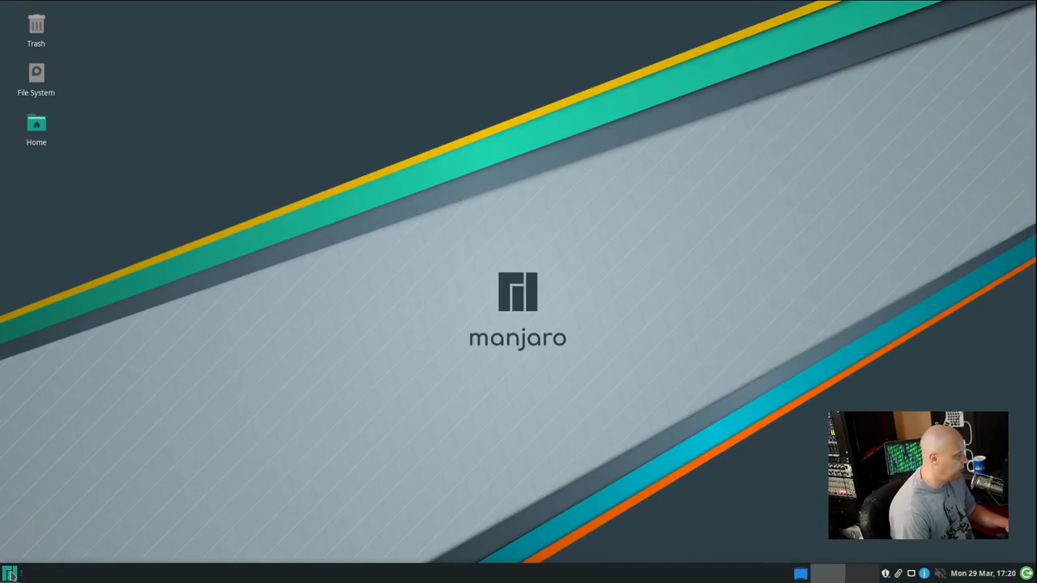
click(10, 573)
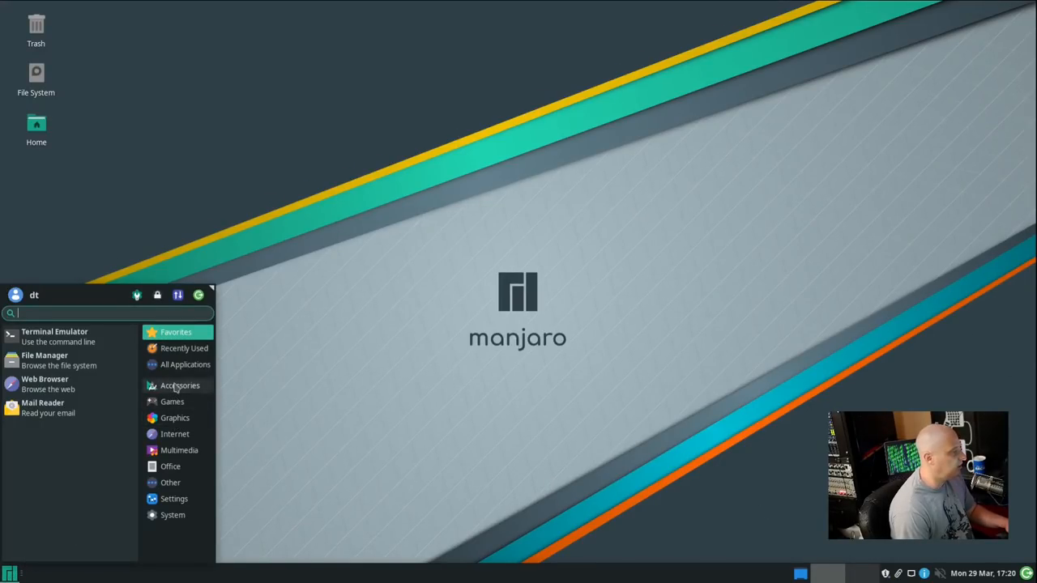
click(180, 385)
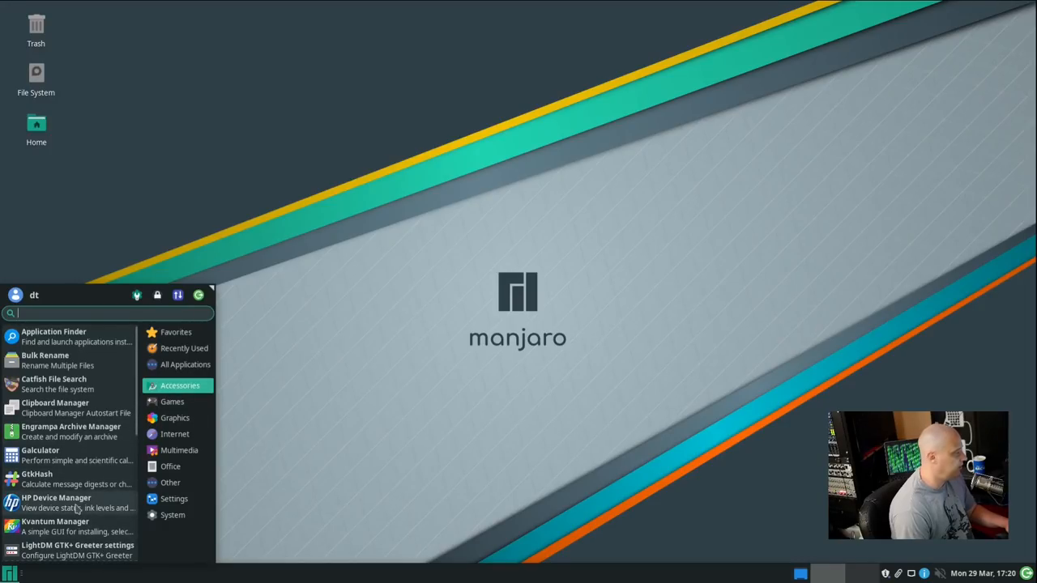
scroll(down, 3)
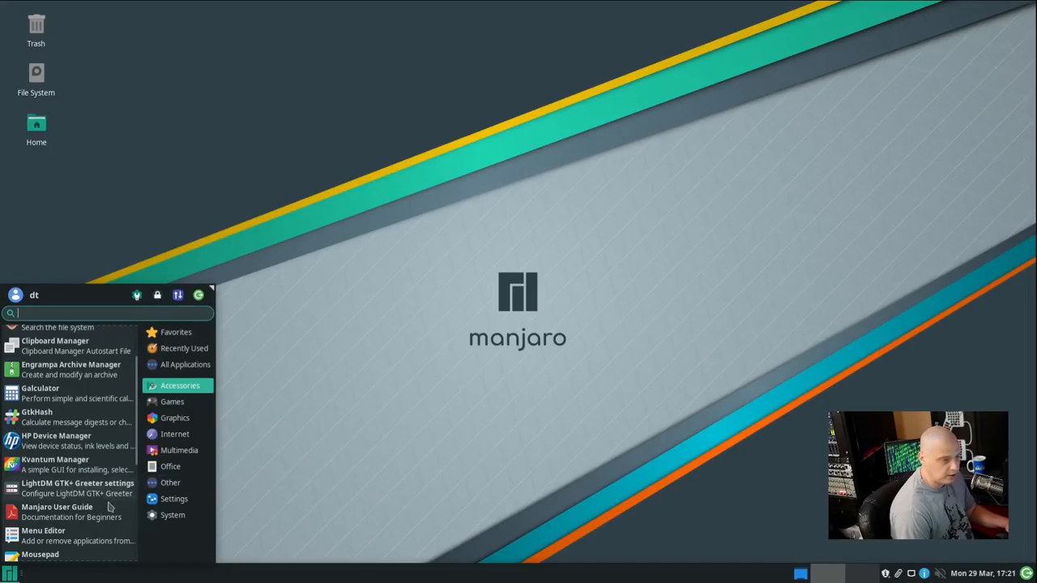
mouse_move(78, 489)
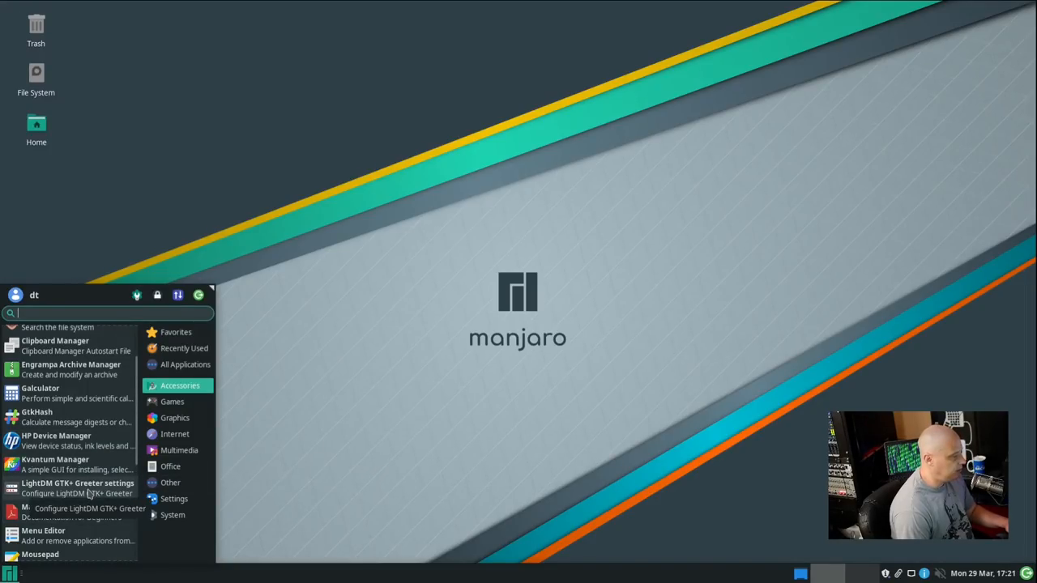
click(78, 487)
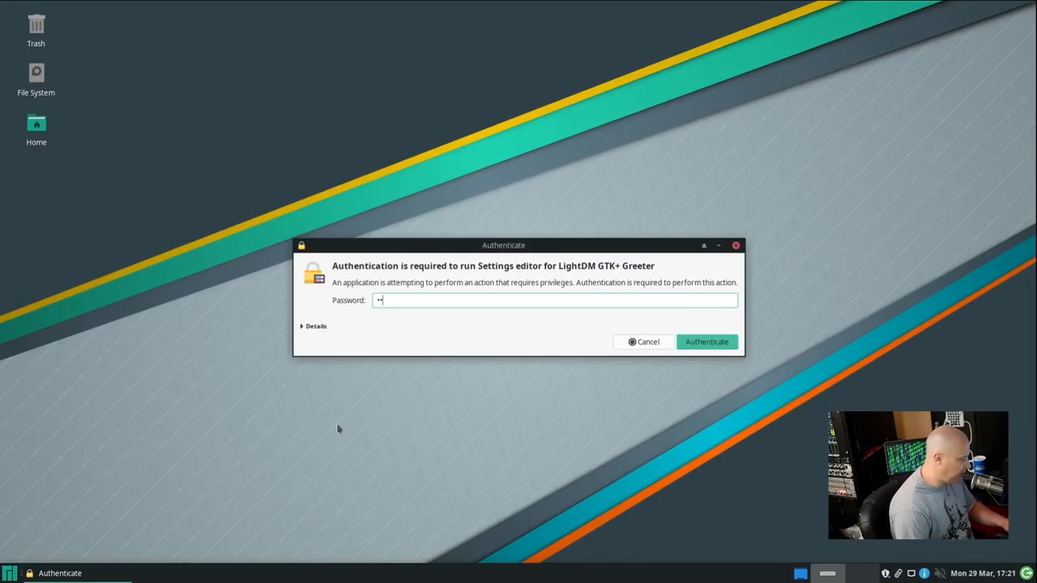
click(707, 341)
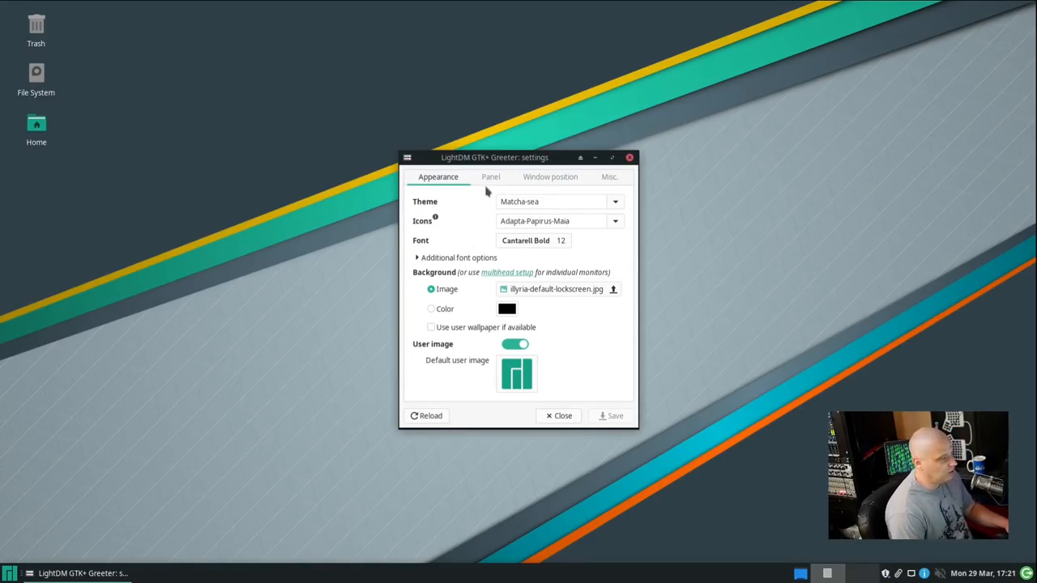
click(551, 176)
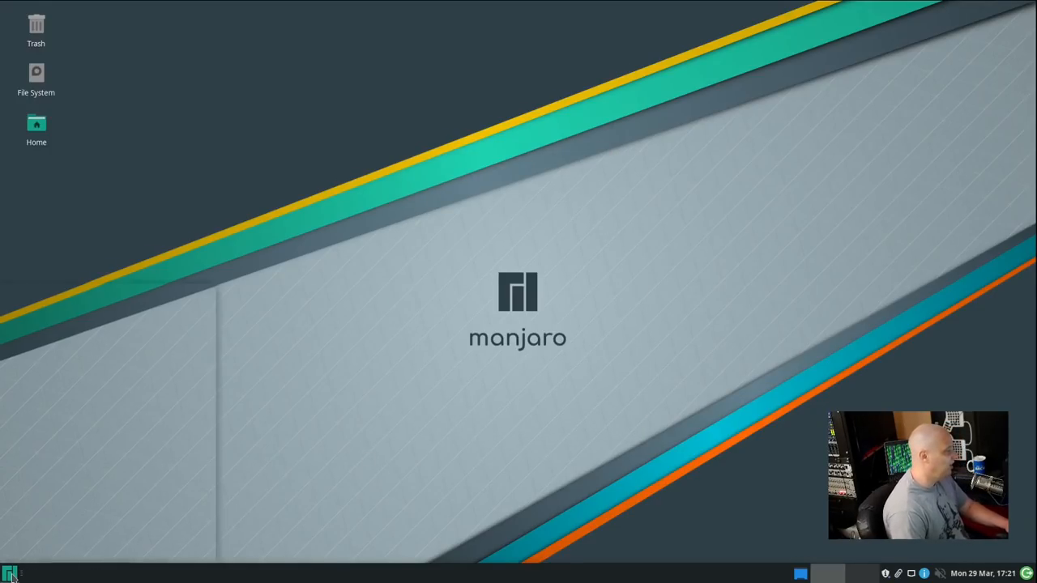
- Browse the Whisker Menu categories down to Accessories, showing Mousepad, Notes and Screenshot
click(12, 574)
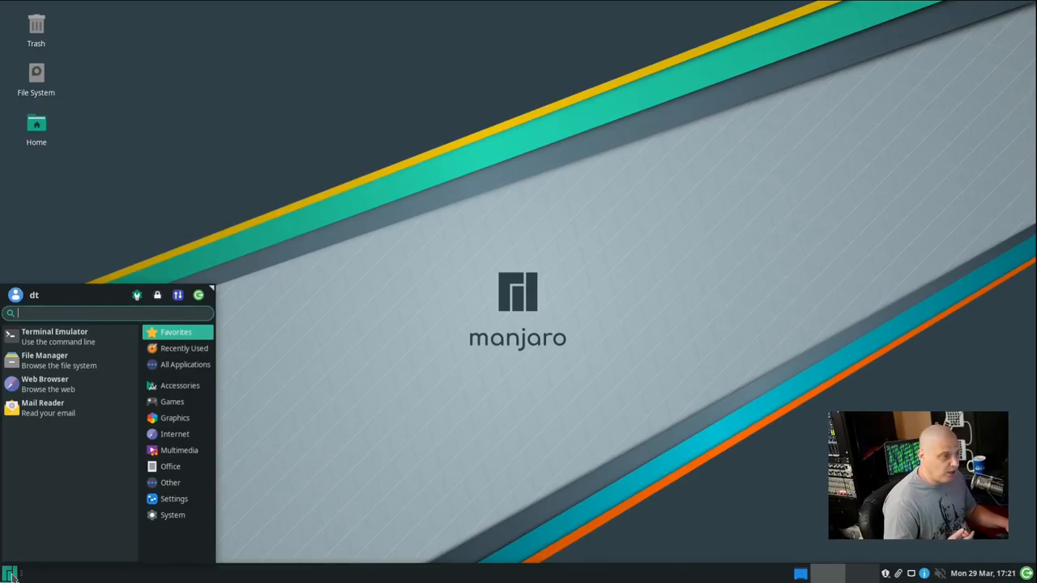
mouse_move(138, 450)
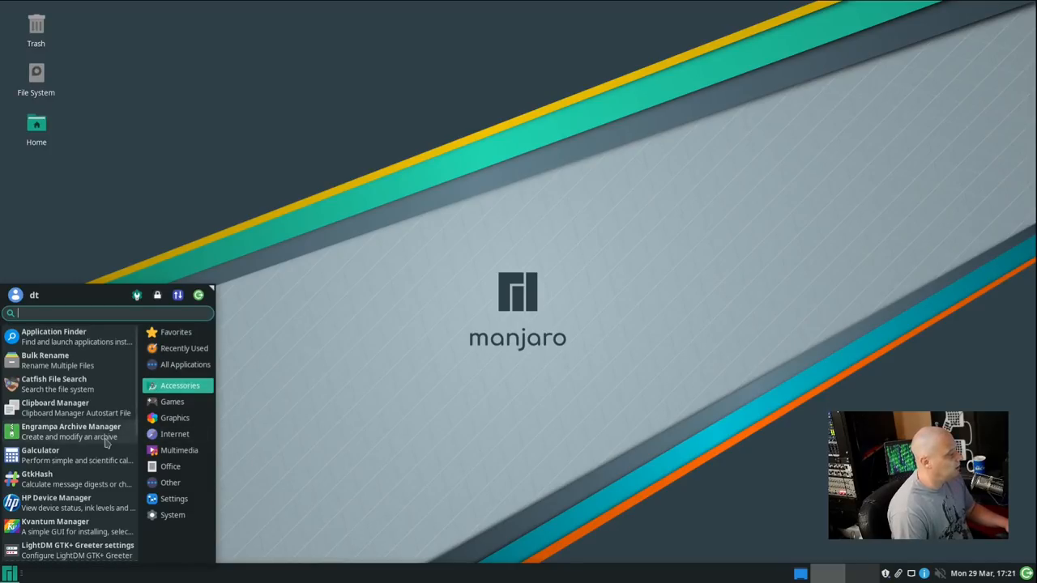
scroll(down, 3)
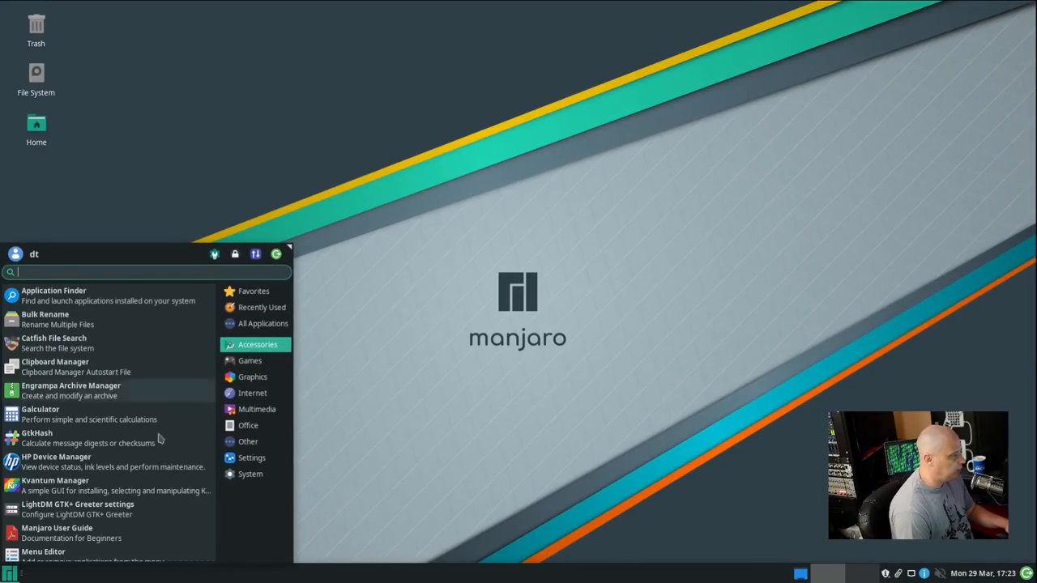
scroll(down, 3)
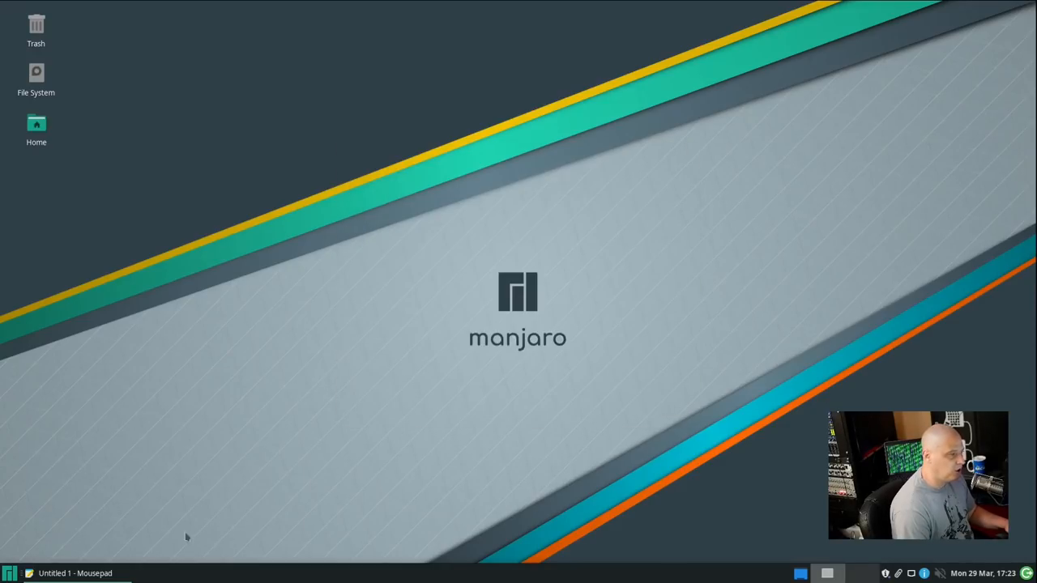
click(10, 574)
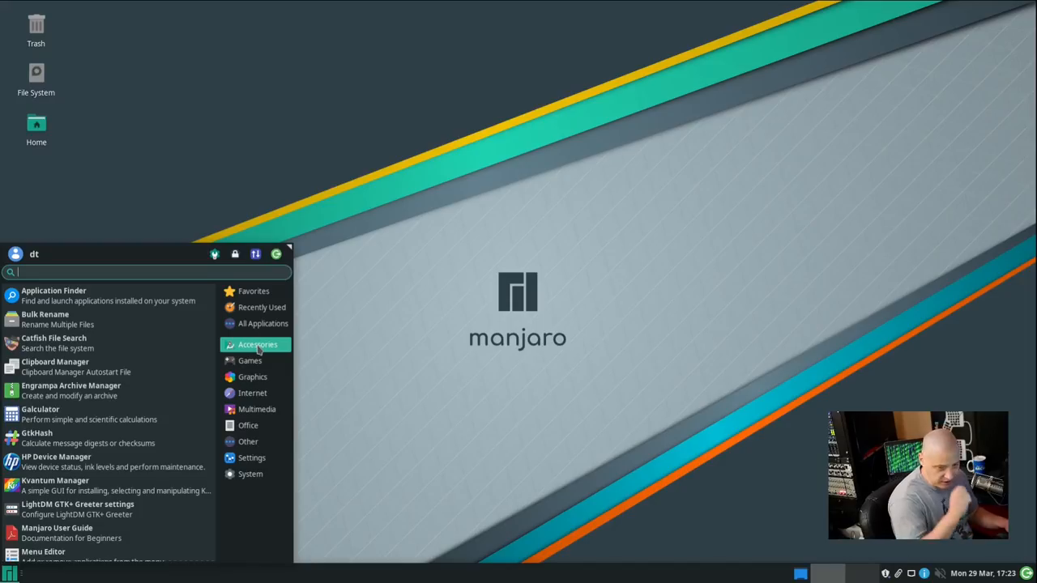
scroll(down, 3)
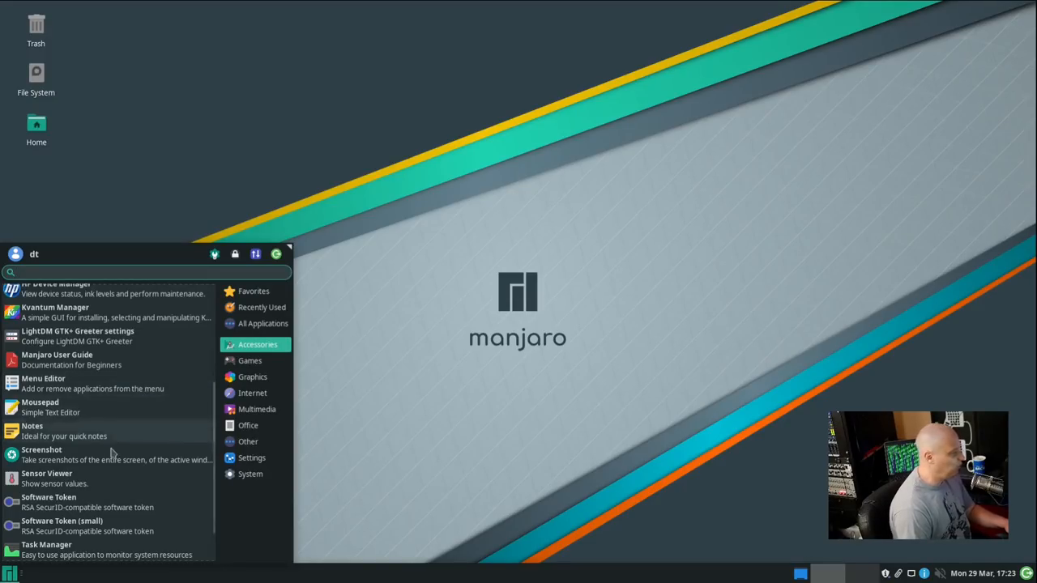
mouse_move(133, 436)
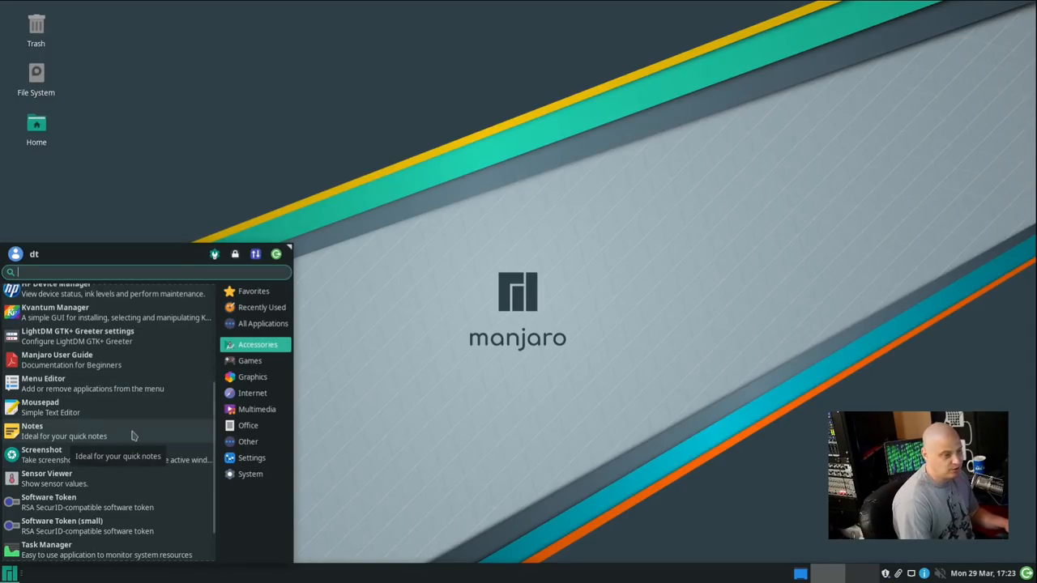
mouse_move(89, 466)
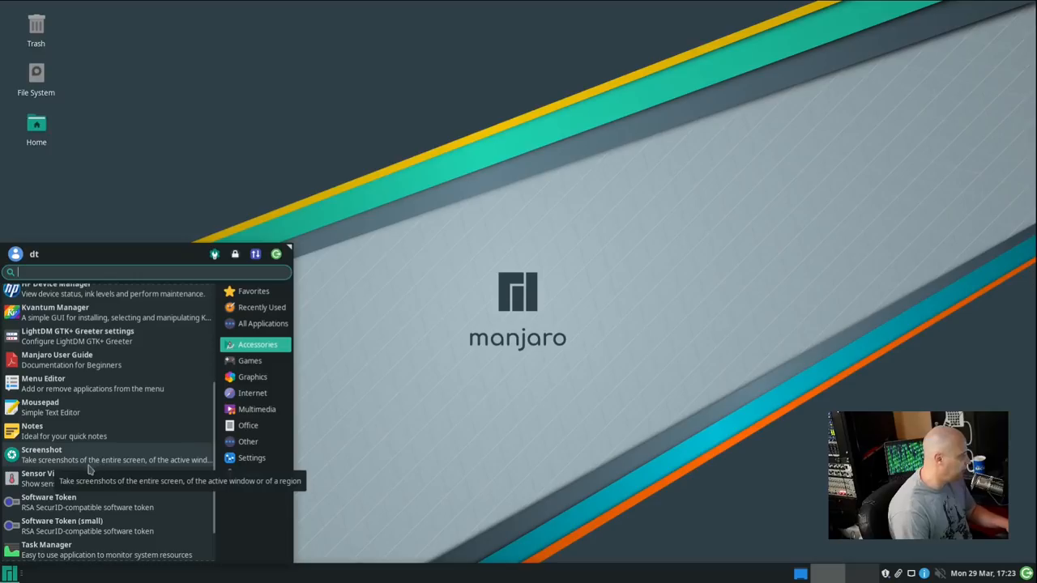
- Launch Notes, write "This is aa note", then close the note window
click(397, 362)
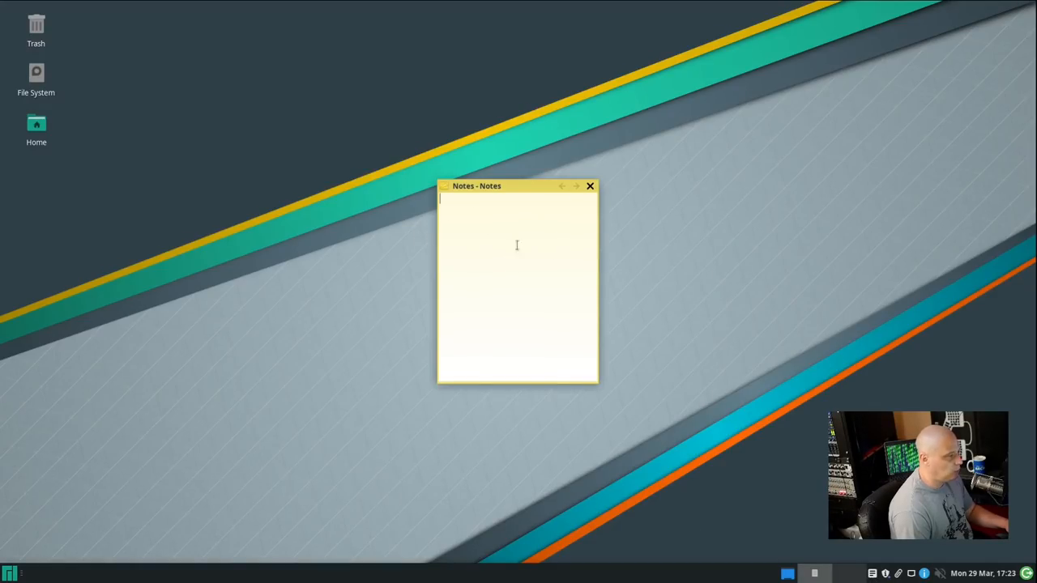
text(This is aa note)
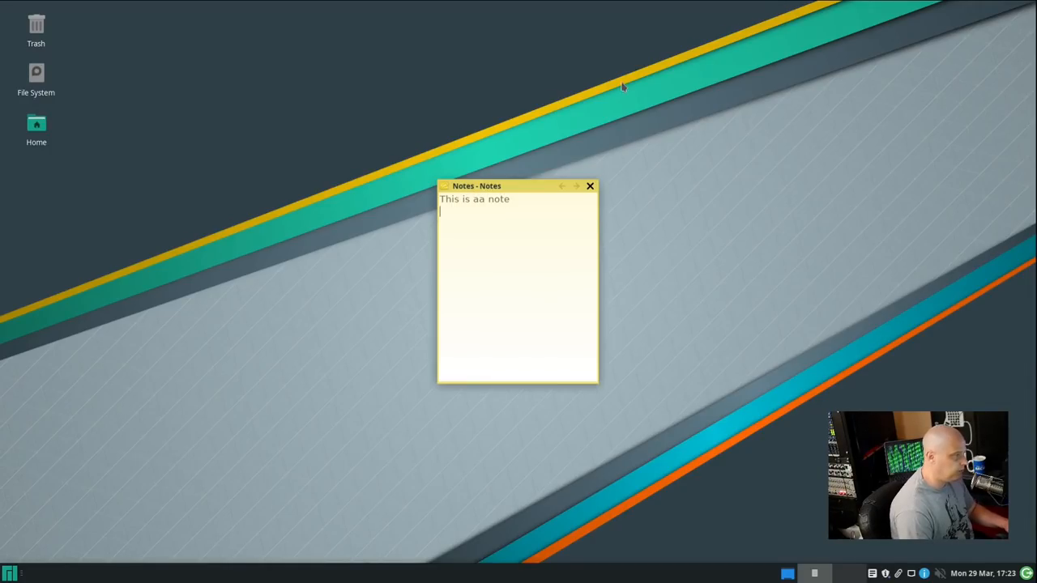
click(590, 184)
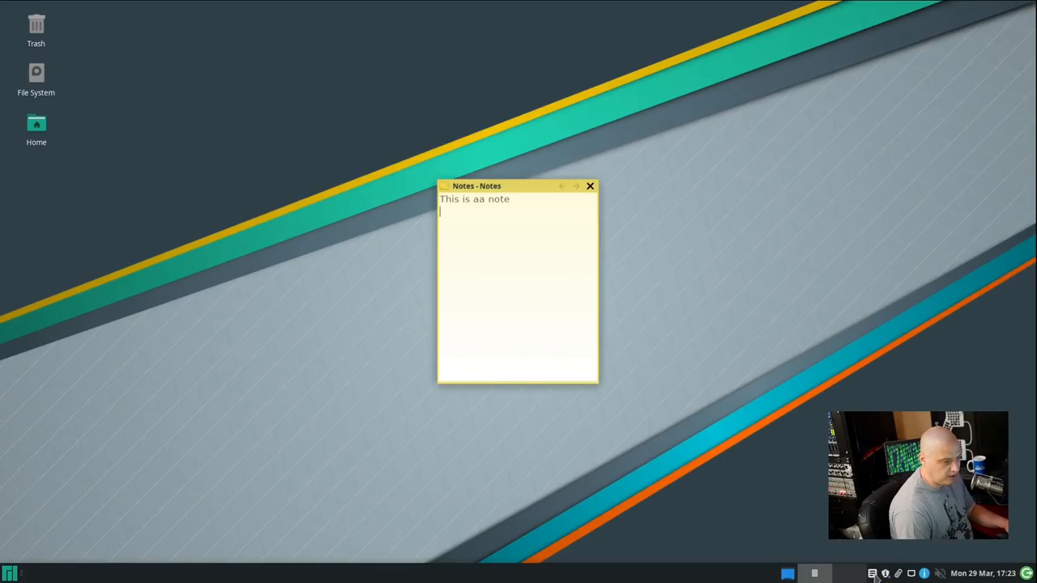
click(589, 185)
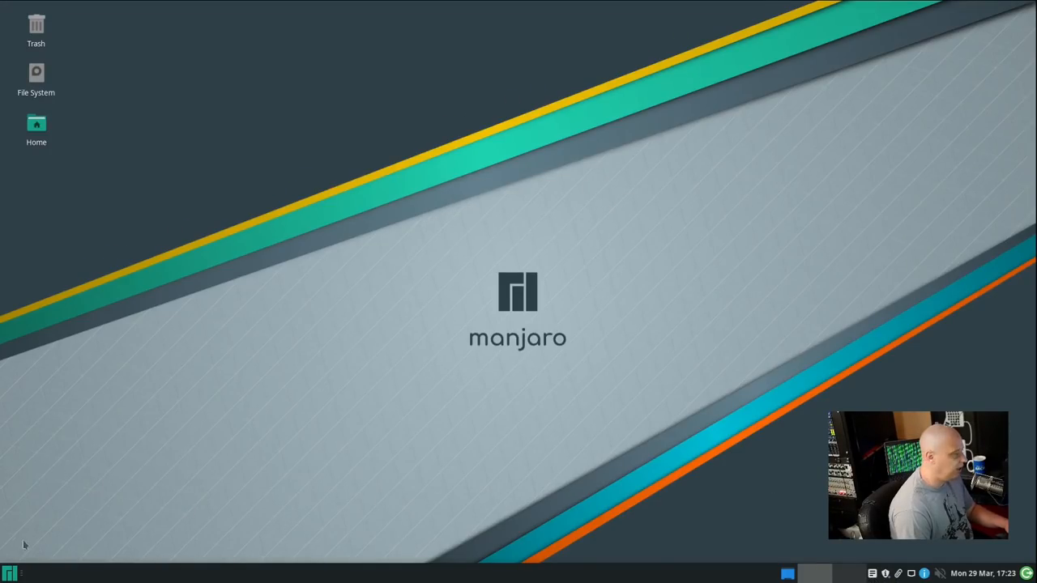
click(10, 573)
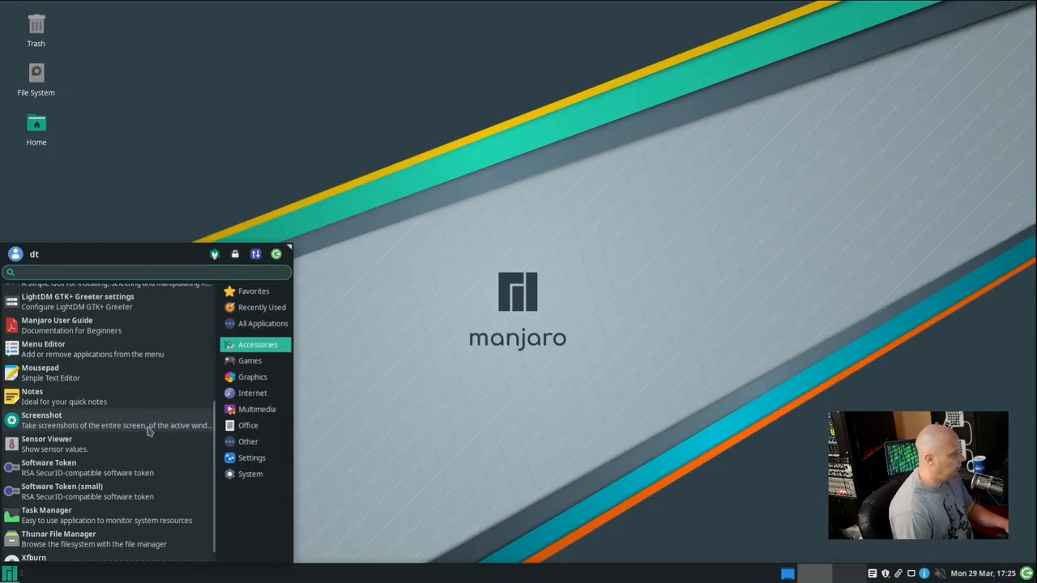
mouse_move(97, 425)
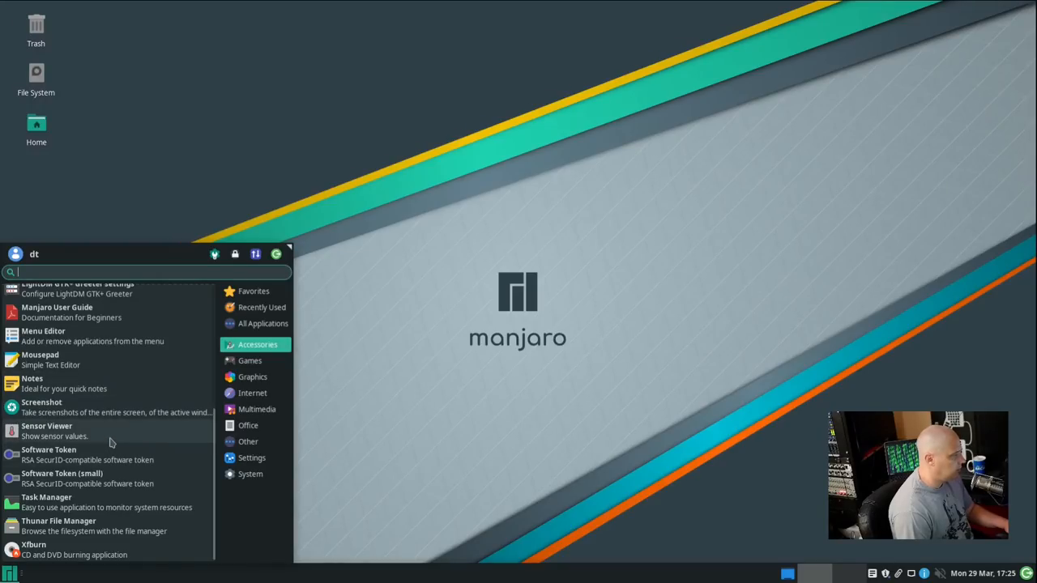
click(405, 339)
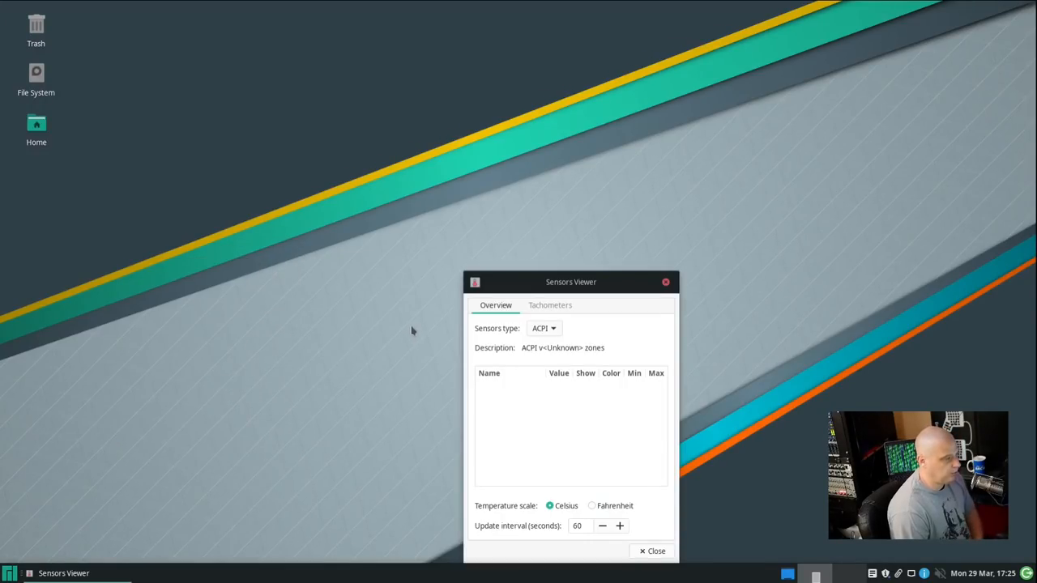
mouse_move(624, 318)
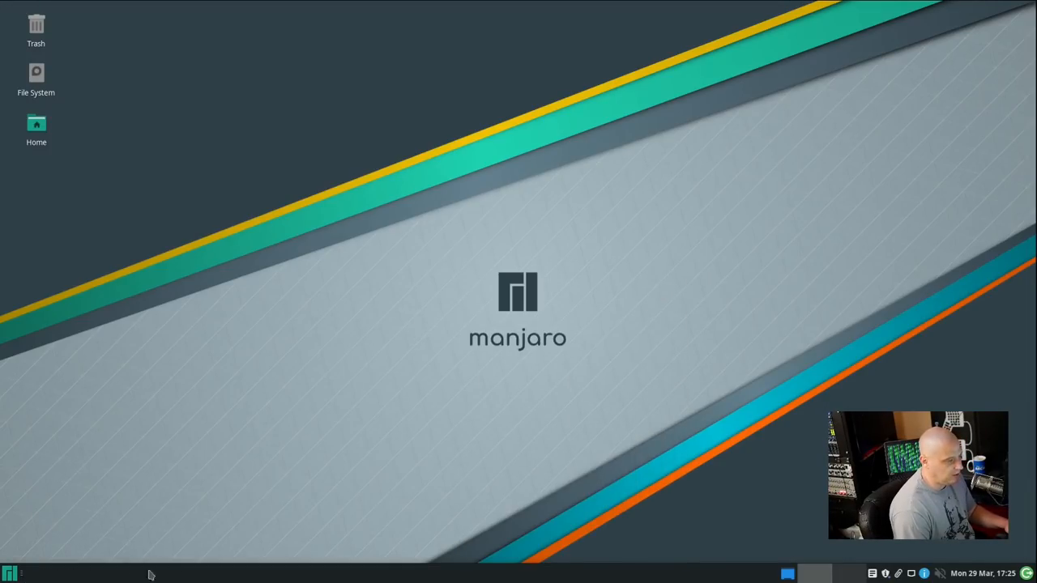
click(10, 574)
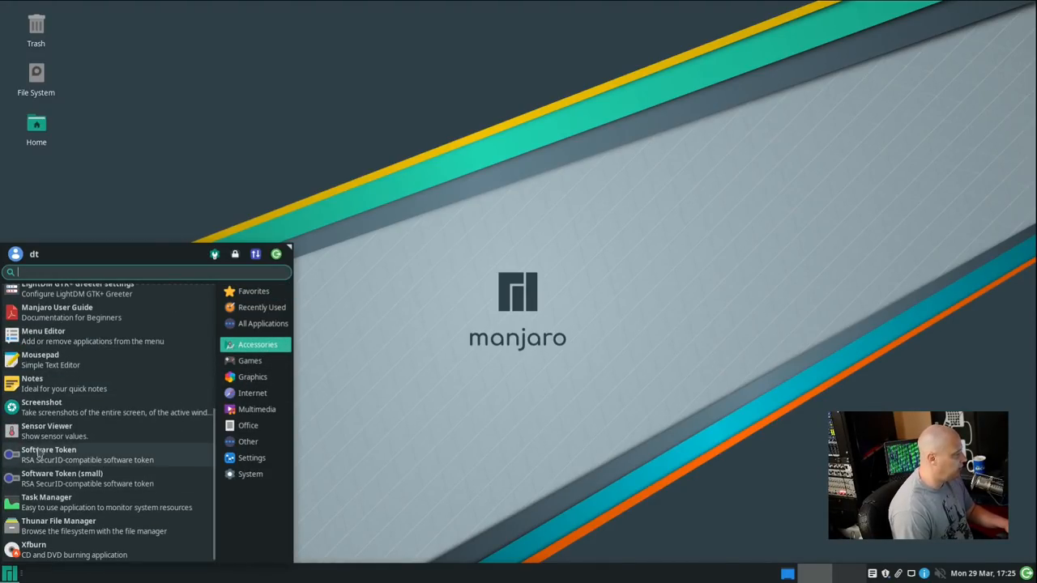
mouse_move(57, 503)
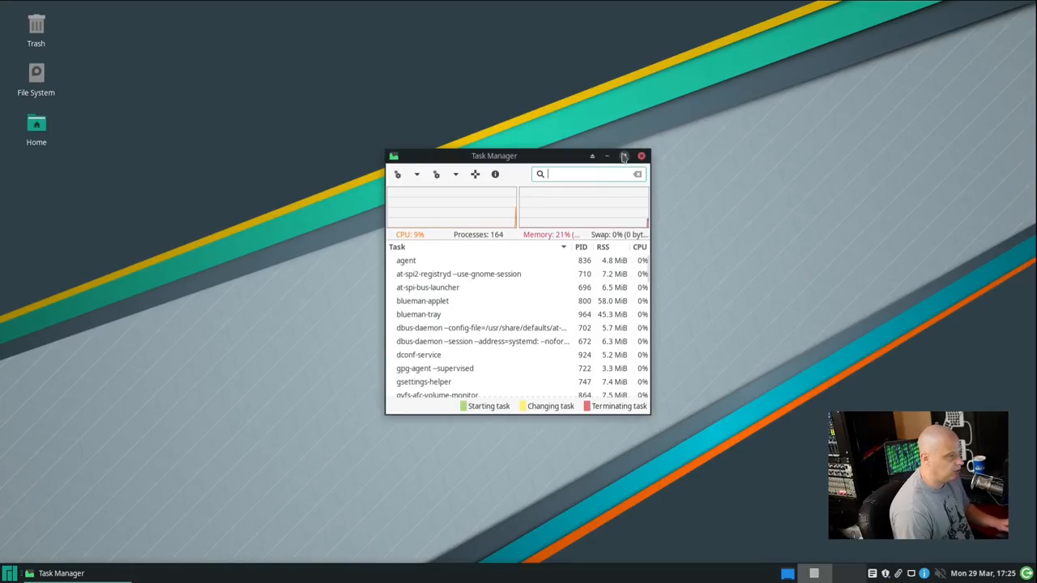
click(625, 156)
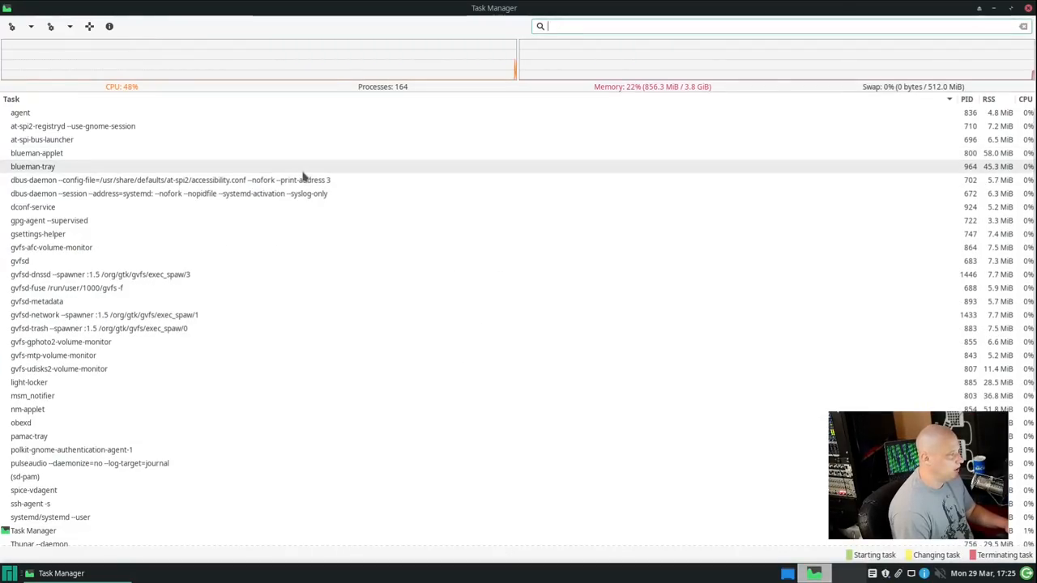
mouse_move(476, 9)
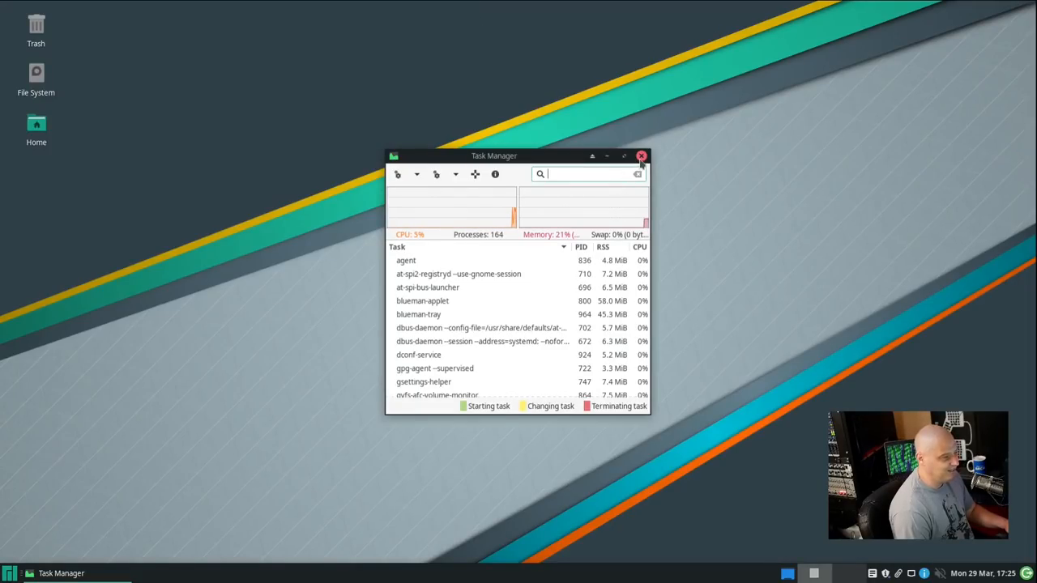
click(642, 155)
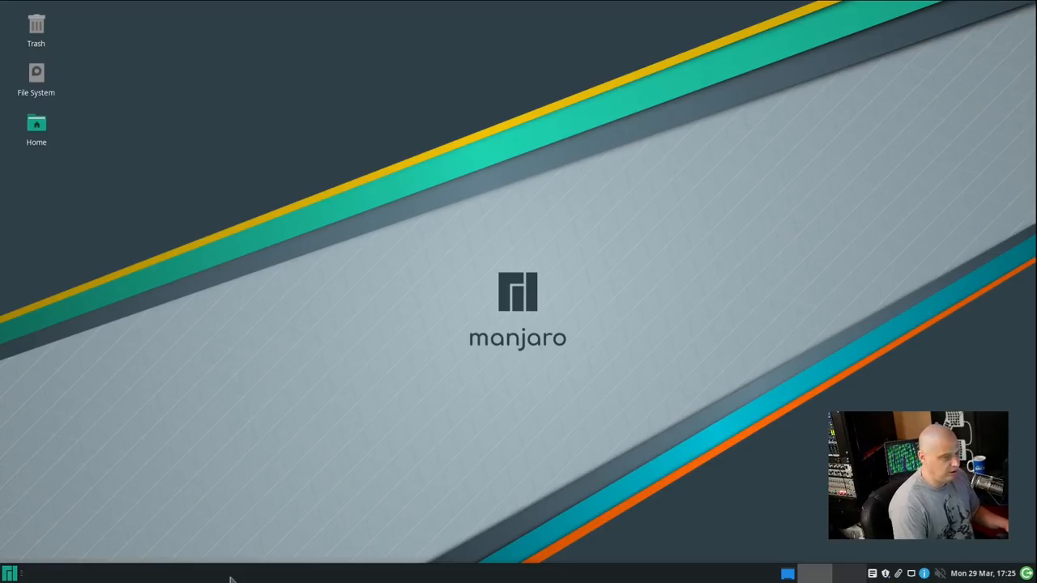
- Launch Thunar File Manager on the home folder from the menu, then close it
click(10, 574)
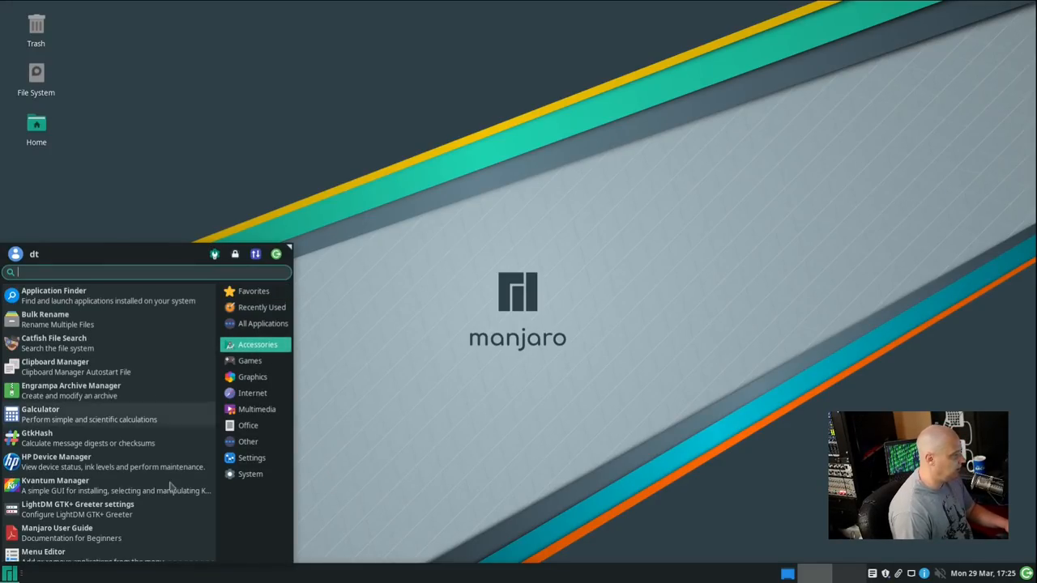
scroll(down, 3)
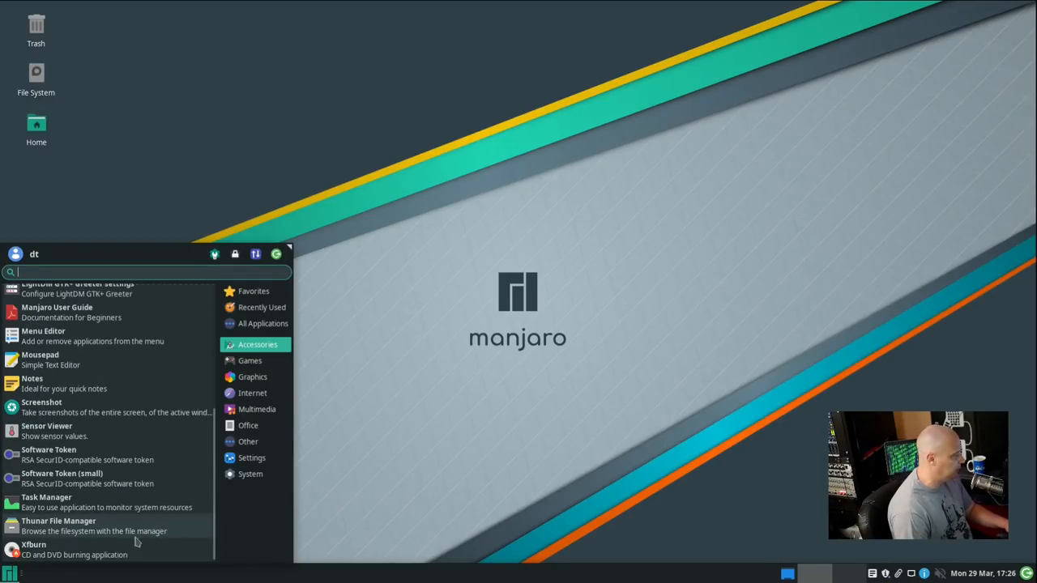
click(59, 525)
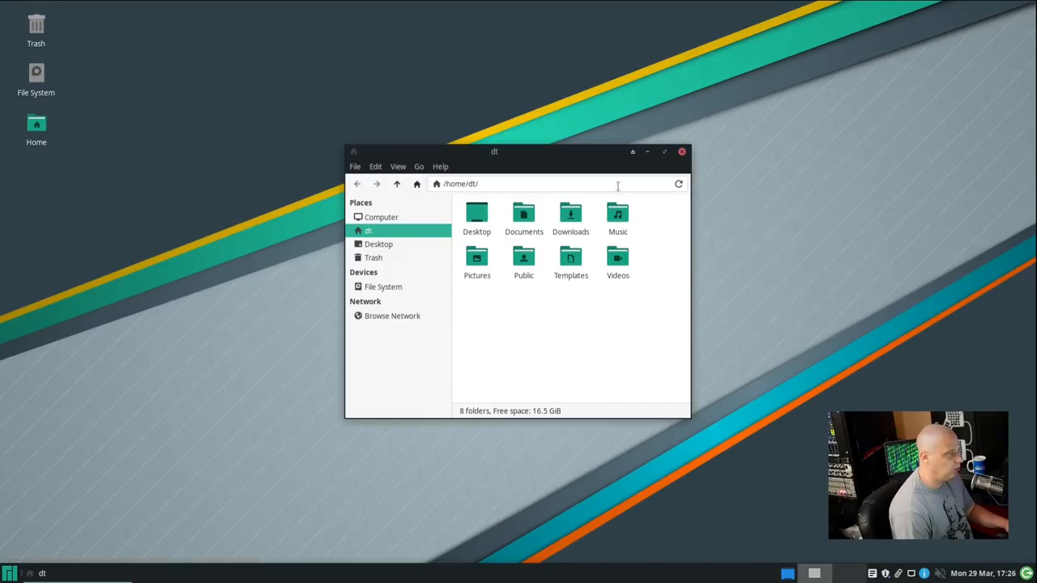
mouse_move(682, 152)
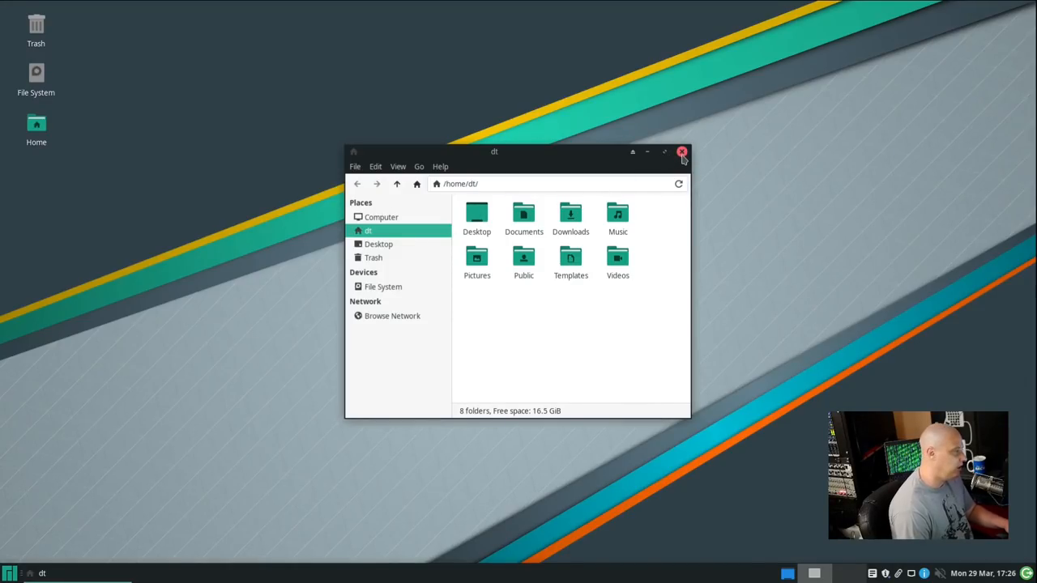
click(682, 152)
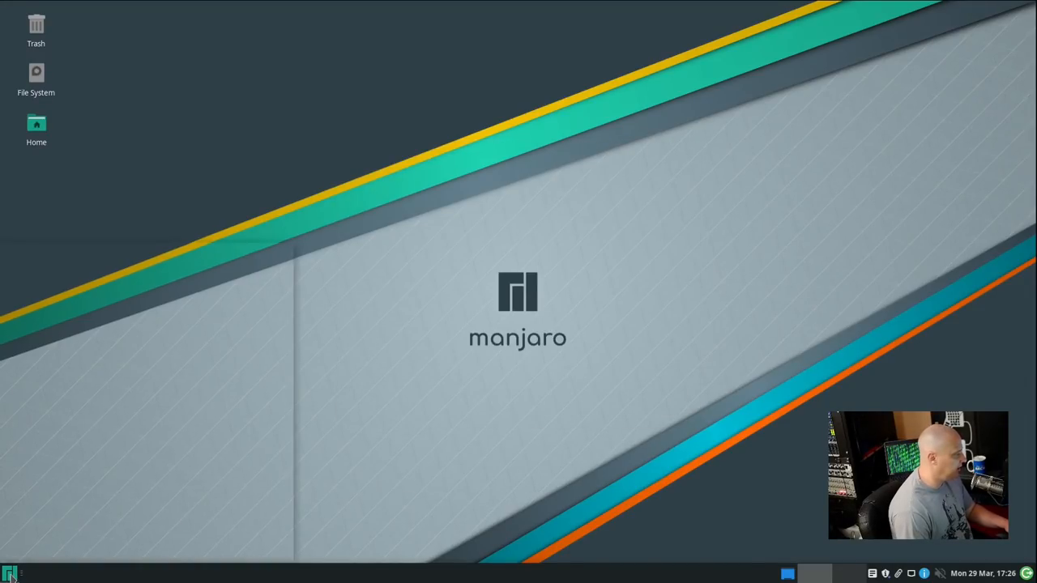
- Reopen the Whisker Menu and scroll up to the Games category with Steam
click(10, 573)
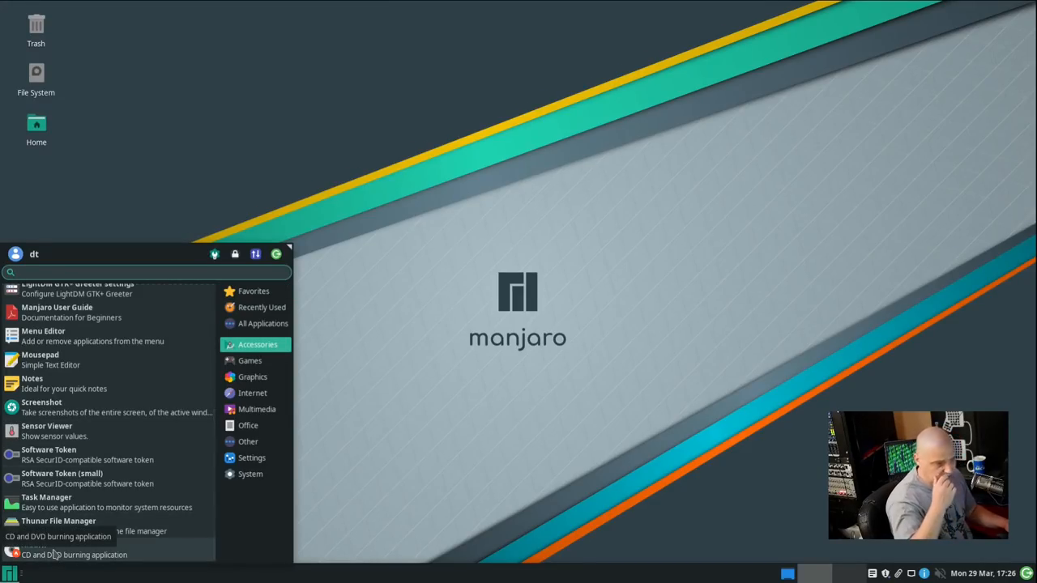
scroll(up, 3)
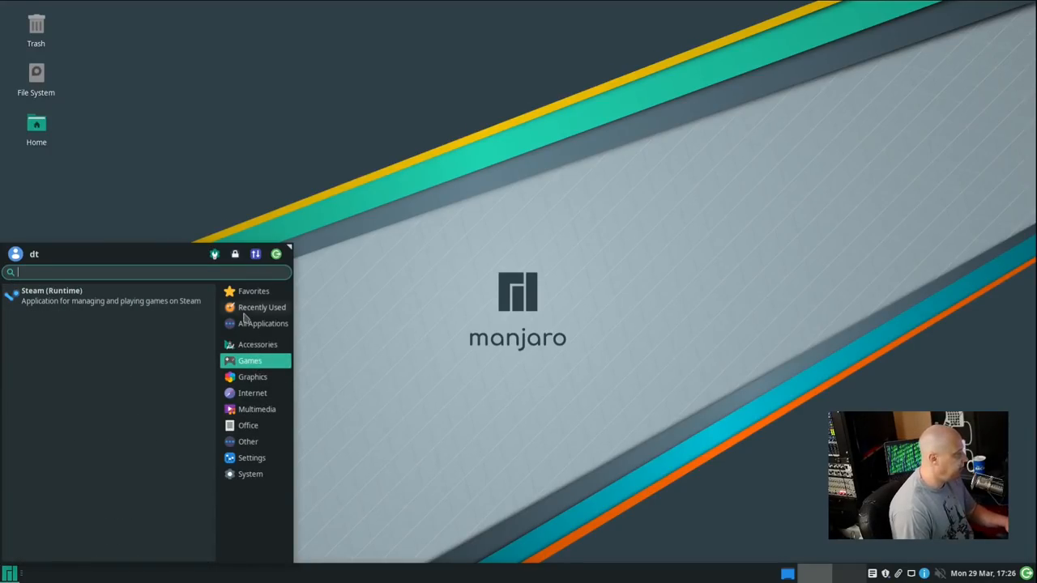
mouse_move(52, 295)
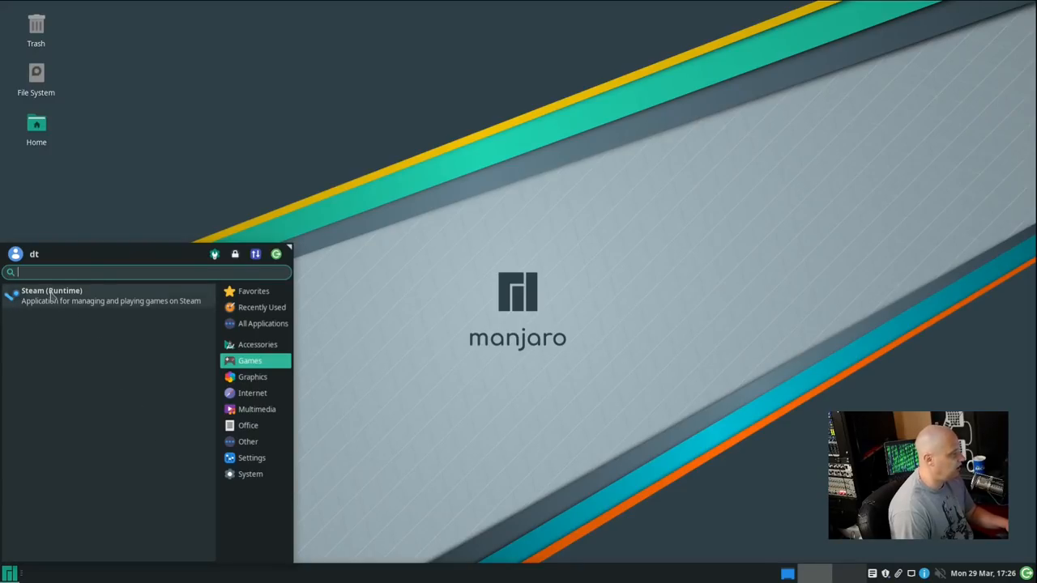
- Browse Games and Favorites, ending on Graphics listing Gcolor2, GIMP and Viewnior
click(252, 376)
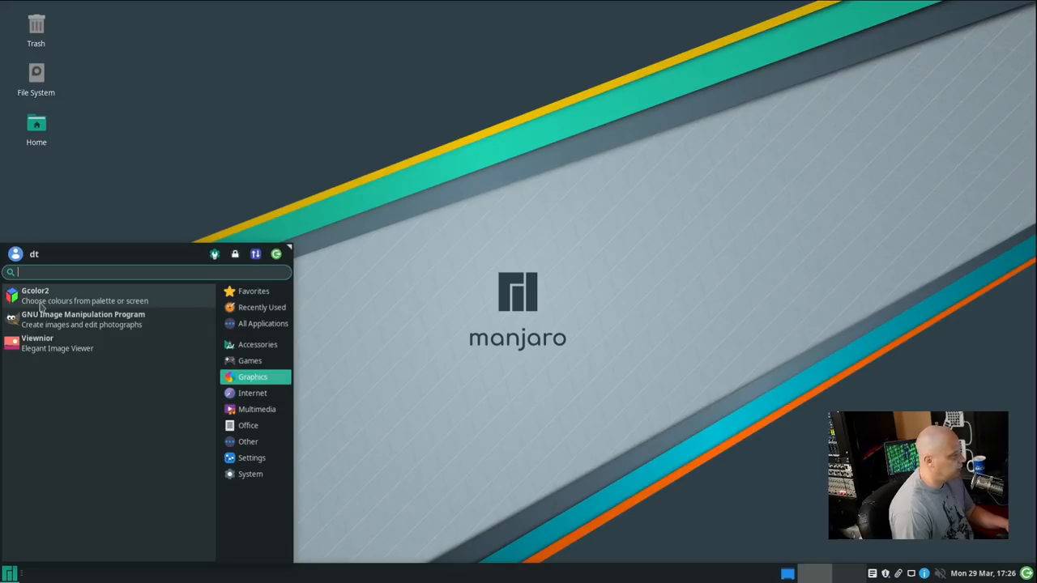
mouse_move(157, 316)
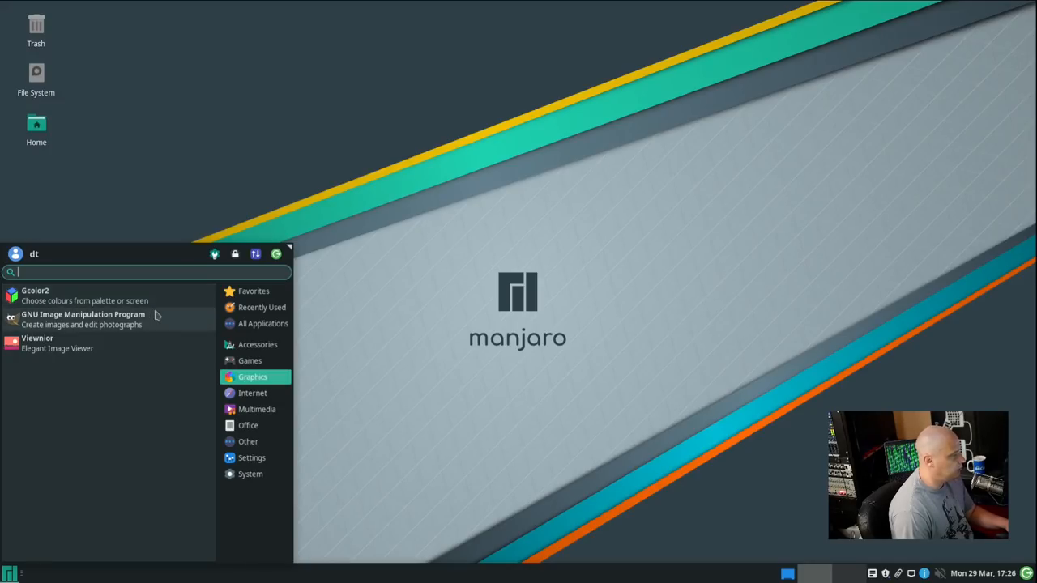
mouse_move(103, 346)
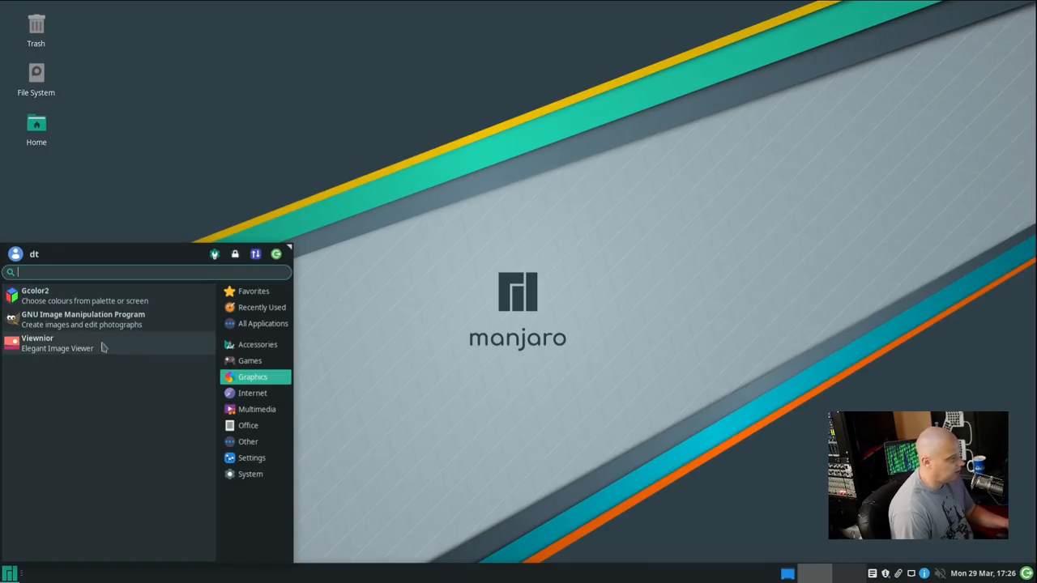
click(36, 290)
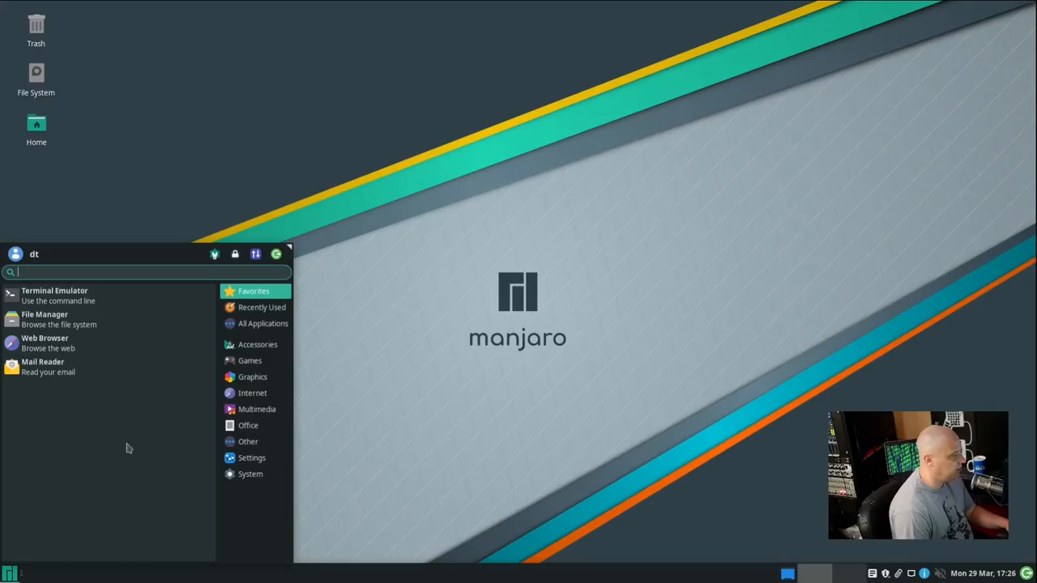
click(253, 376)
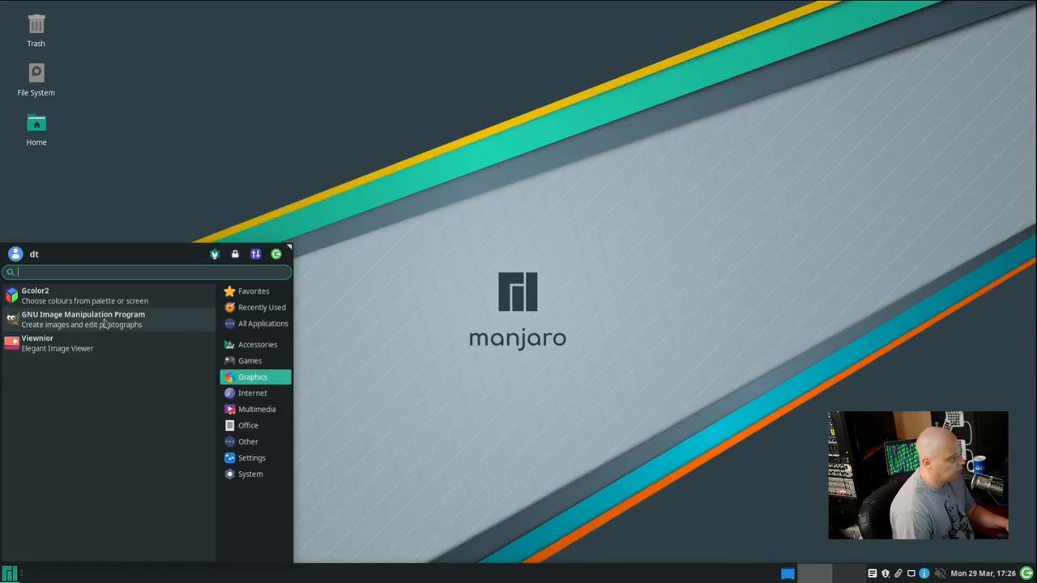
mouse_move(81, 342)
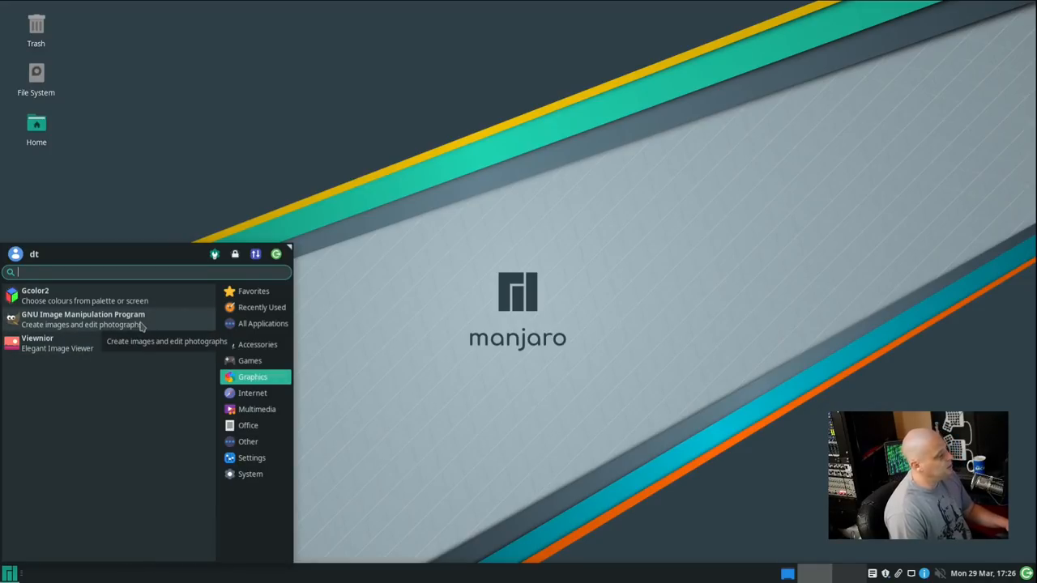
- Launch GIMP from the Graphics menu, then close its empty main window
click(84, 315)
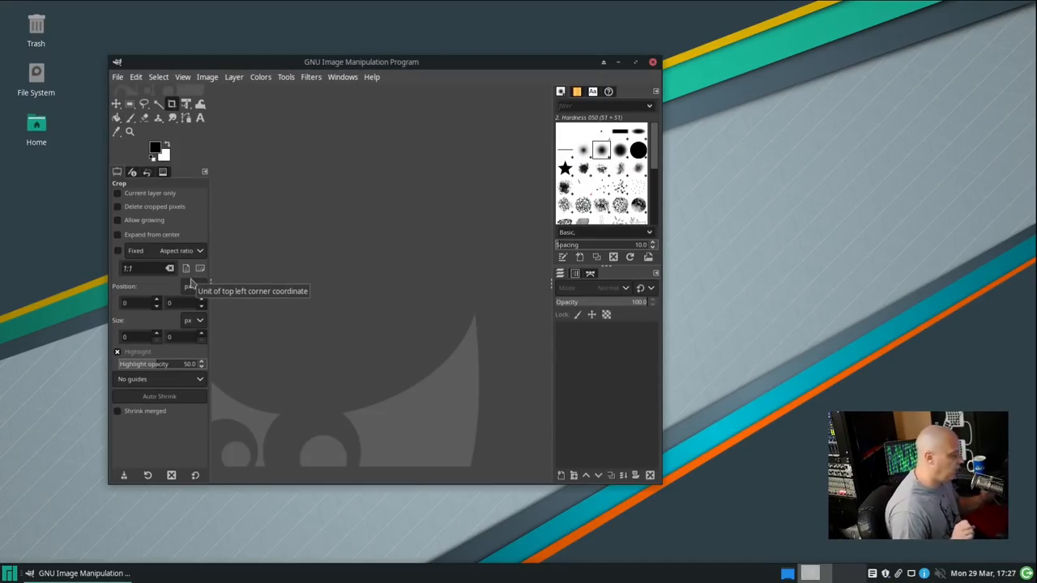
mouse_move(256, 295)
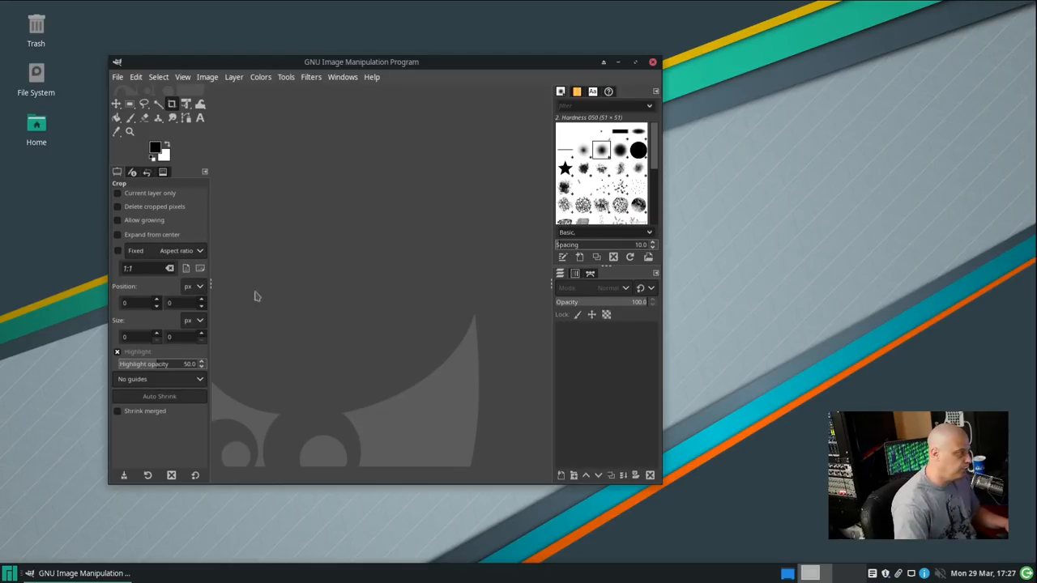
mouse_move(233, 295)
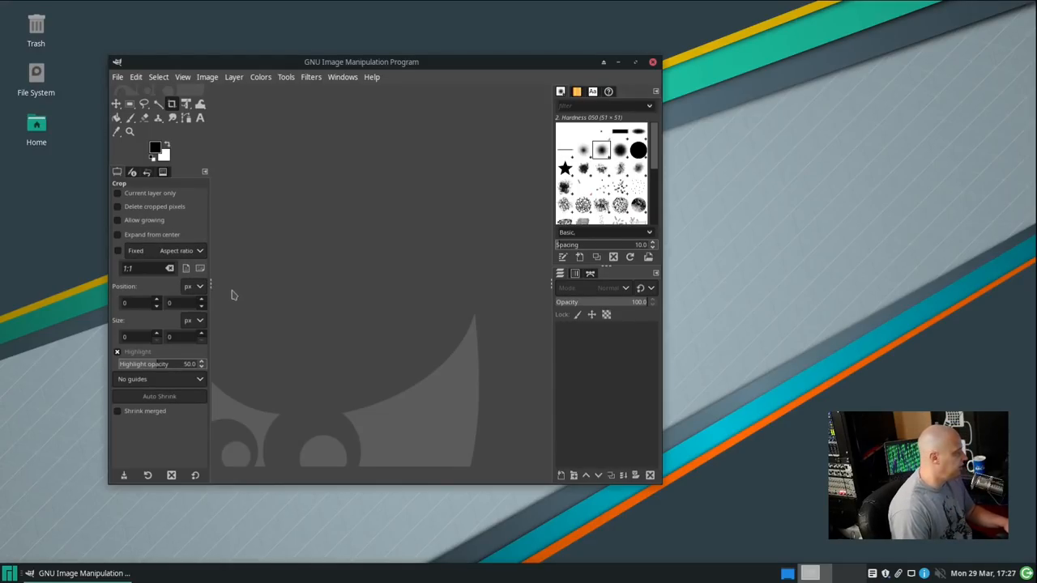
mouse_move(654, 61)
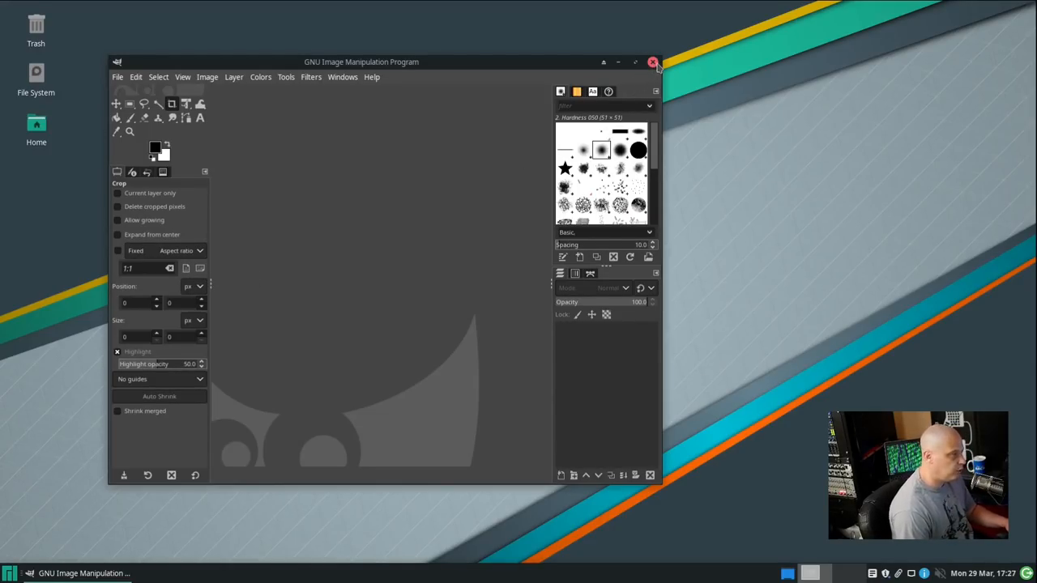
click(653, 61)
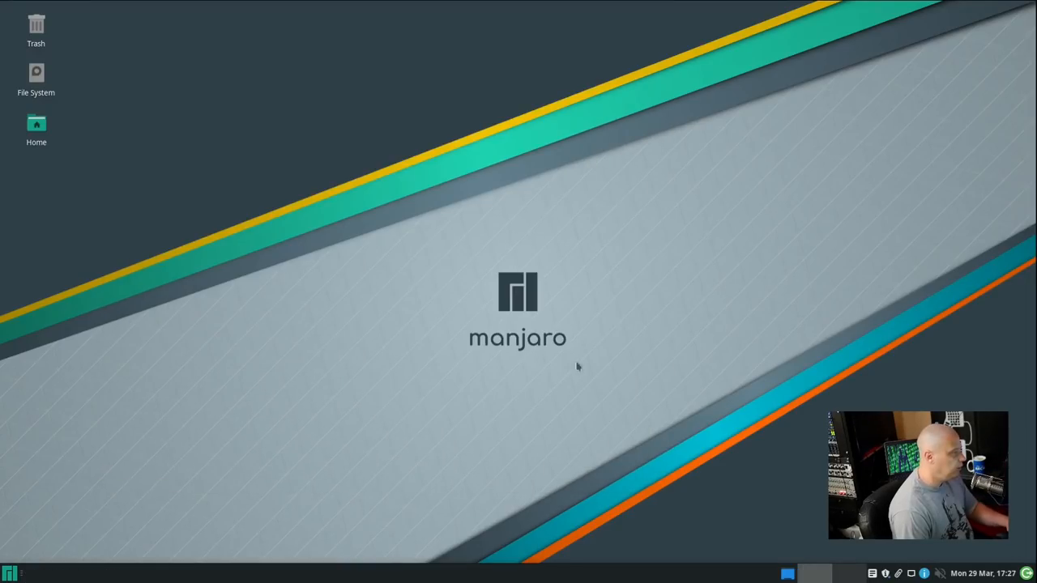
- Launch HexChat from the Internet category so its Network List with Freenode appears
click(10, 574)
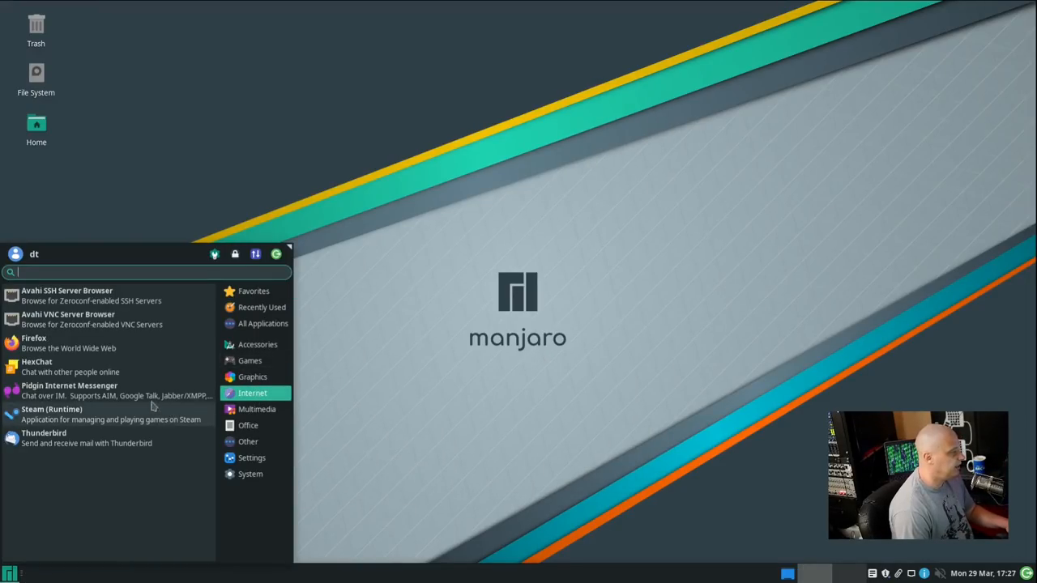
mouse_move(120, 348)
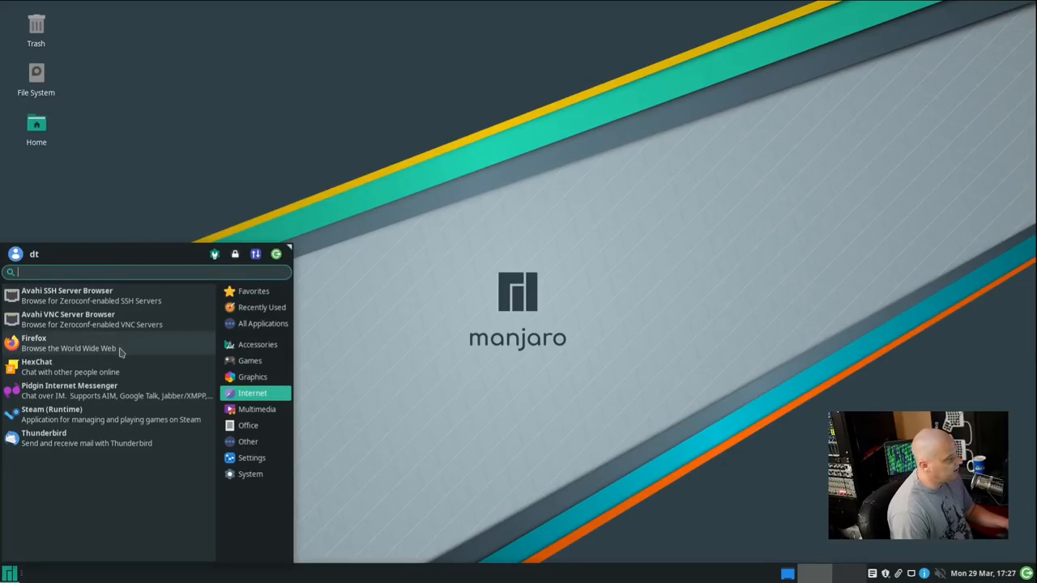
mouse_move(57, 342)
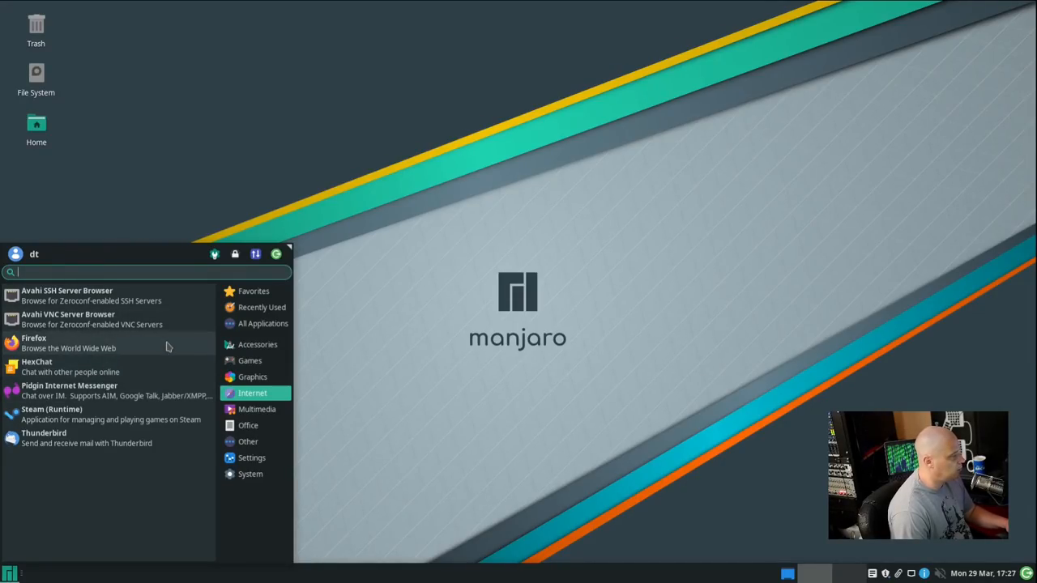
mouse_move(133, 376)
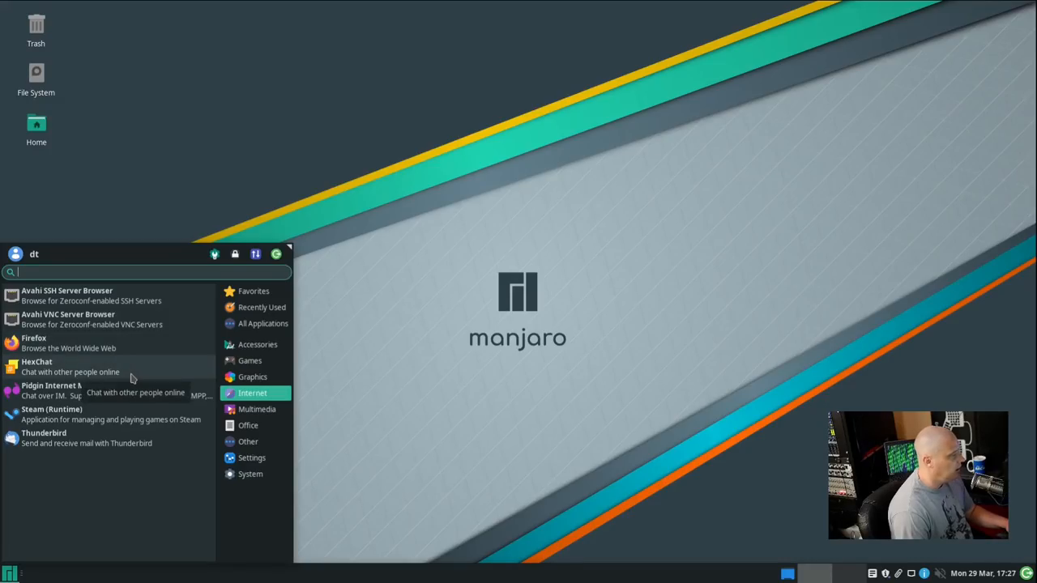
click(35, 361)
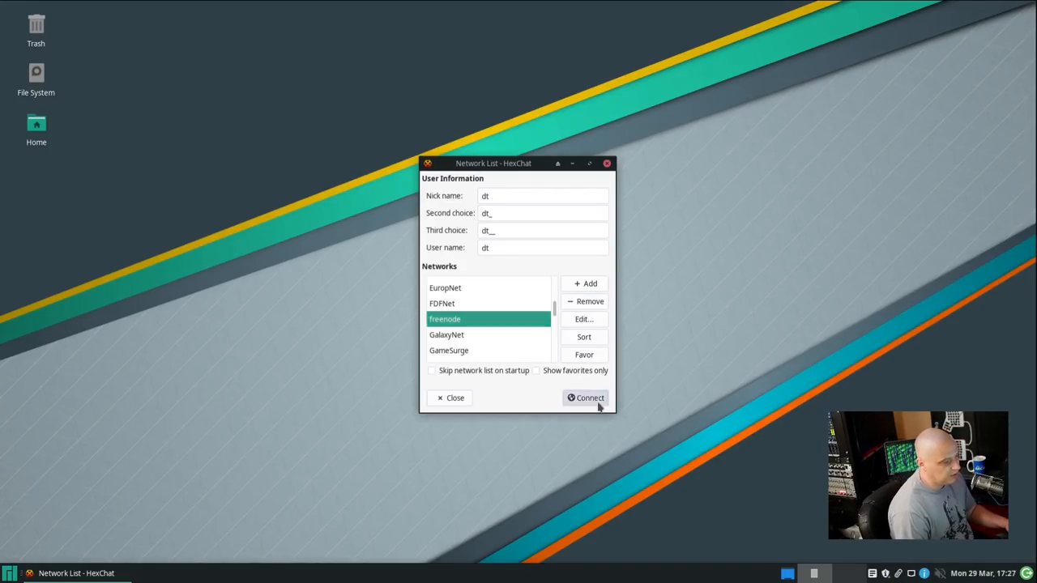
- Connect HexChat to freenode, dismiss the notice, then quit HexChat with confirmation
click(586, 399)
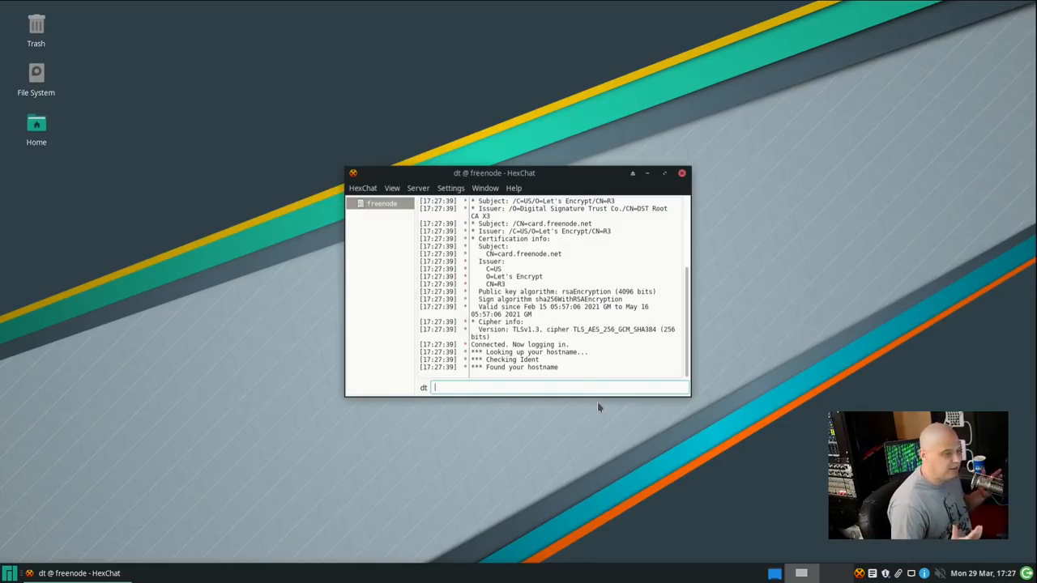
mouse_move(684, 457)
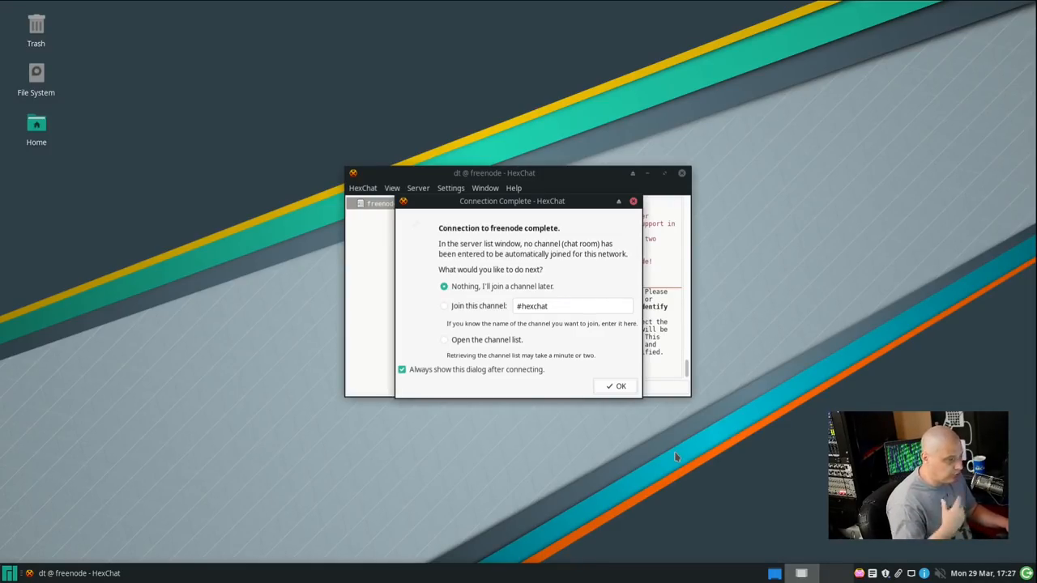
mouse_move(541, 341)
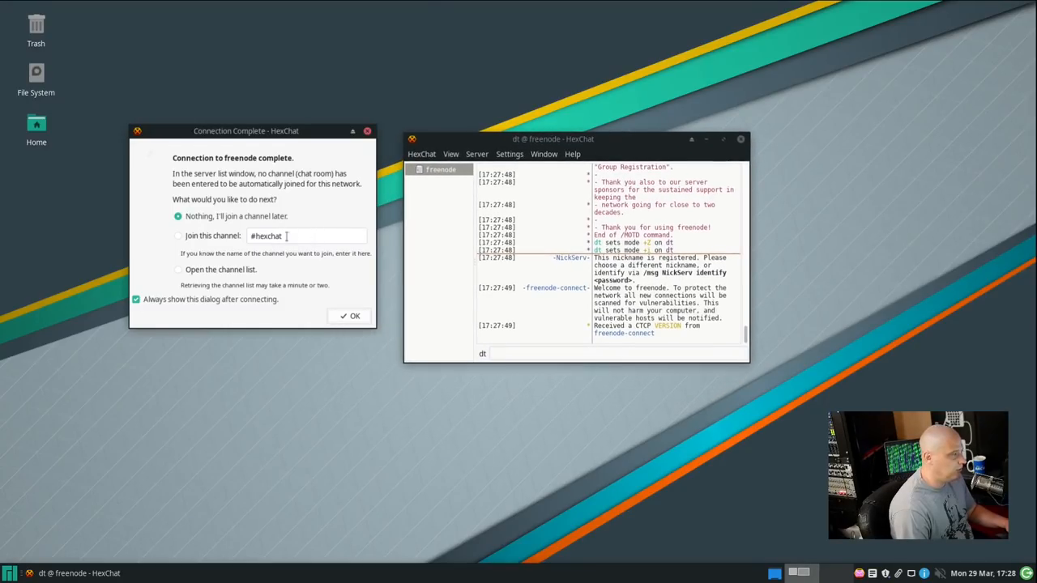
click(350, 316)
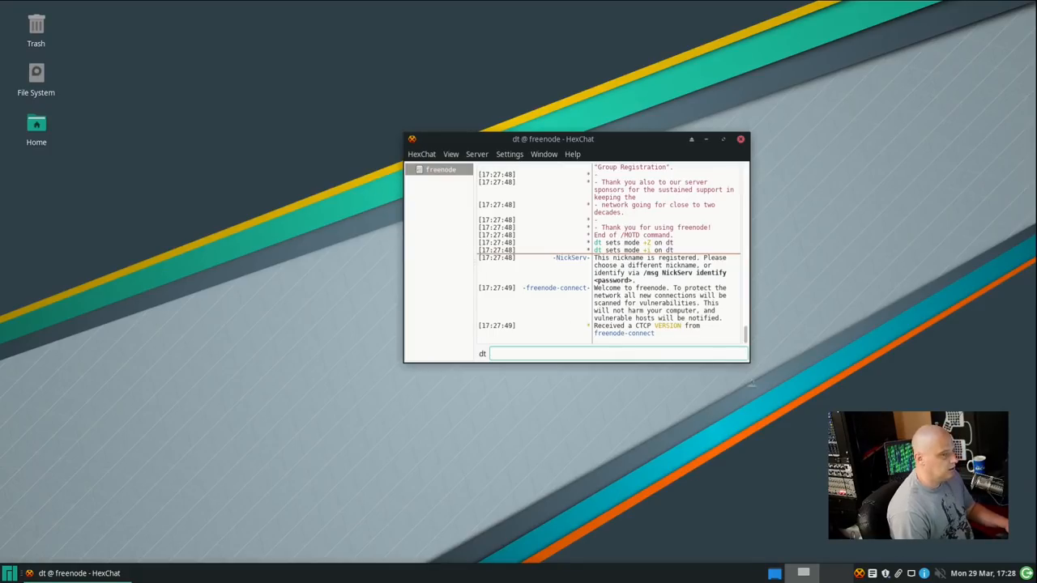
click(739, 139)
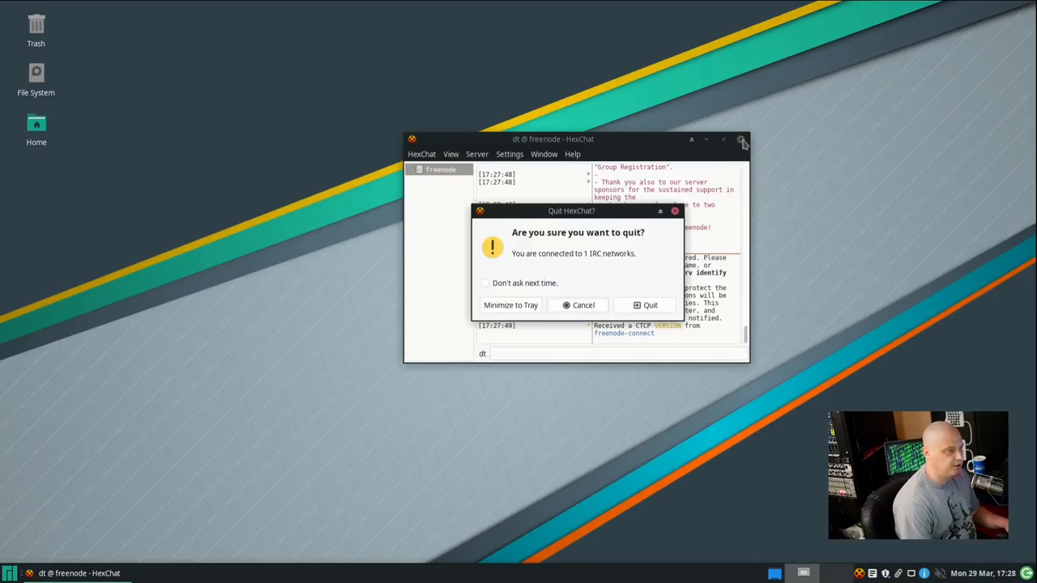
click(650, 305)
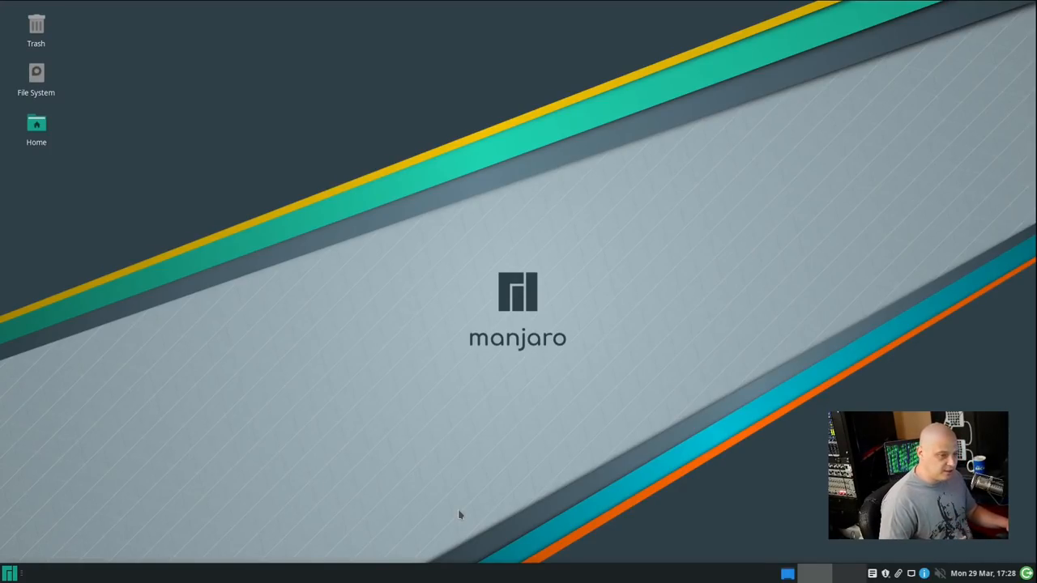
- Show the Internet category listing Firefox, HexChat, Pidgin, Steam and Thunderbird
click(10, 574)
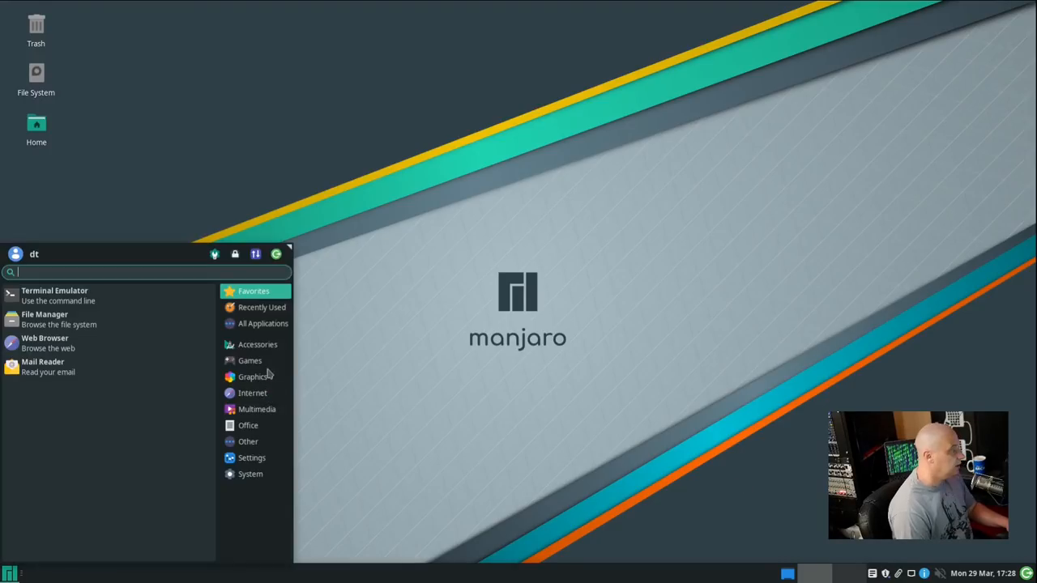
click(253, 394)
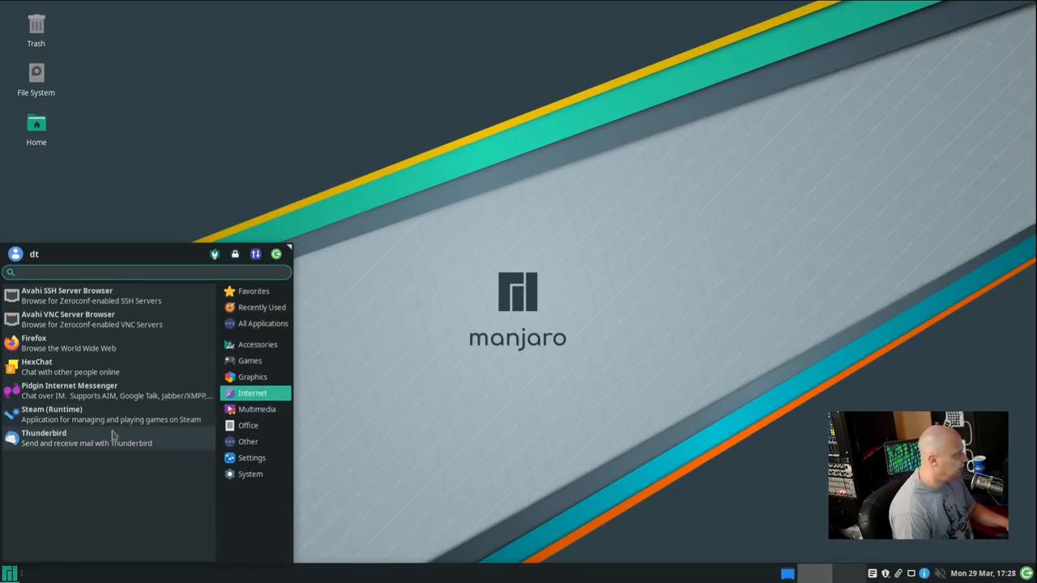
mouse_move(117, 396)
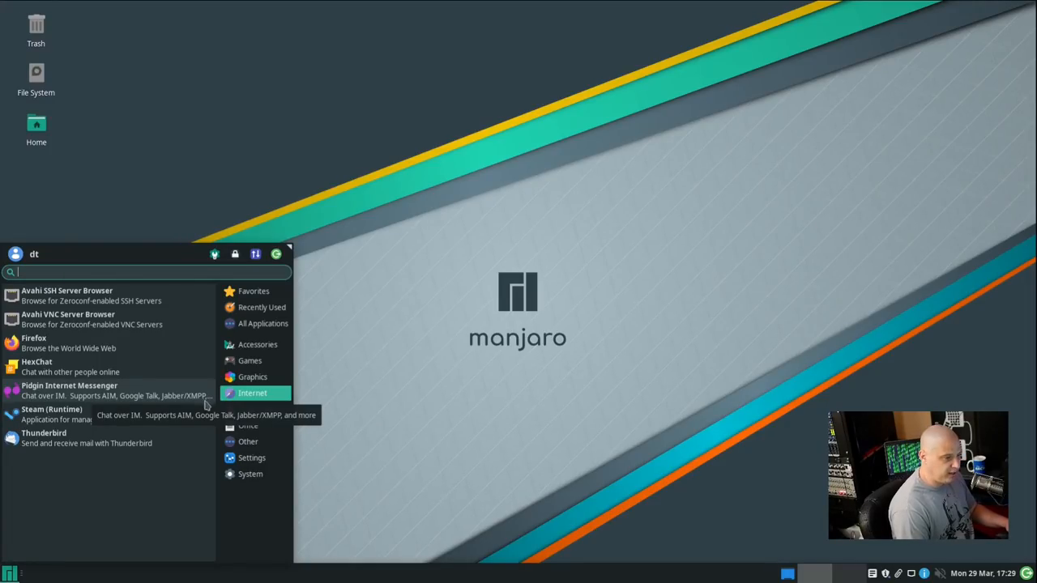
mouse_move(181, 444)
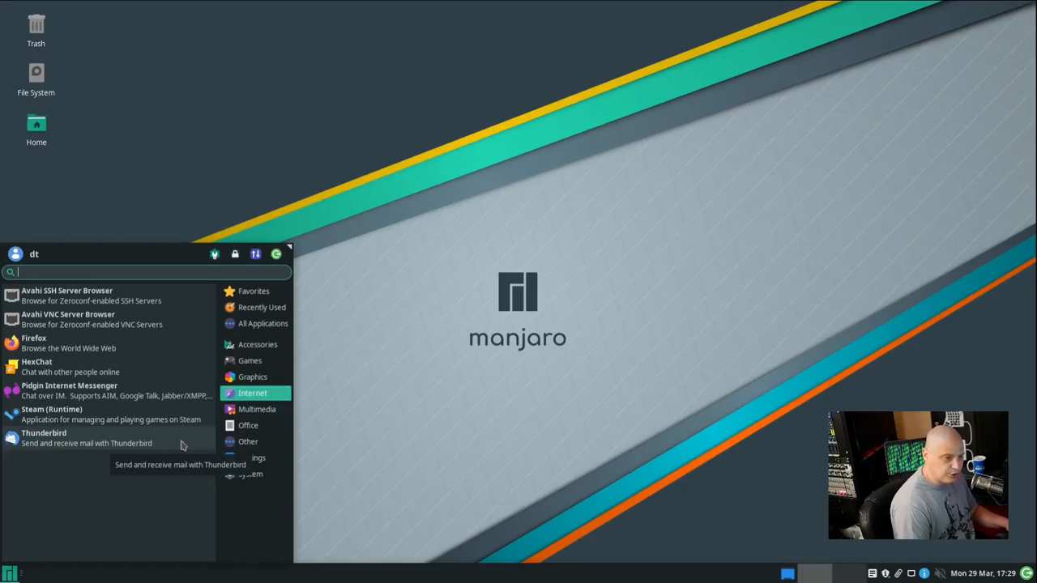
mouse_move(138, 397)
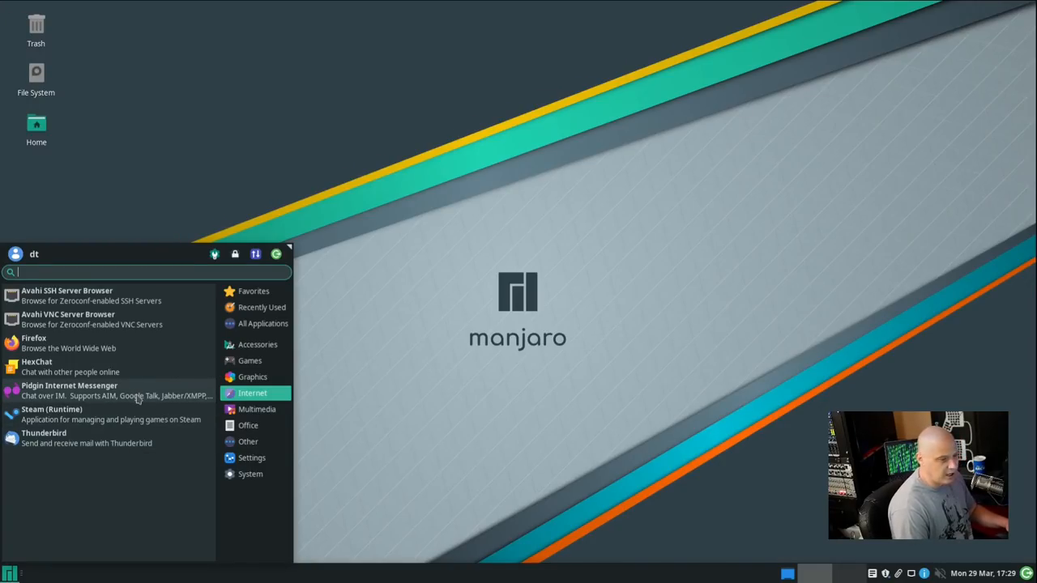
mouse_move(101, 494)
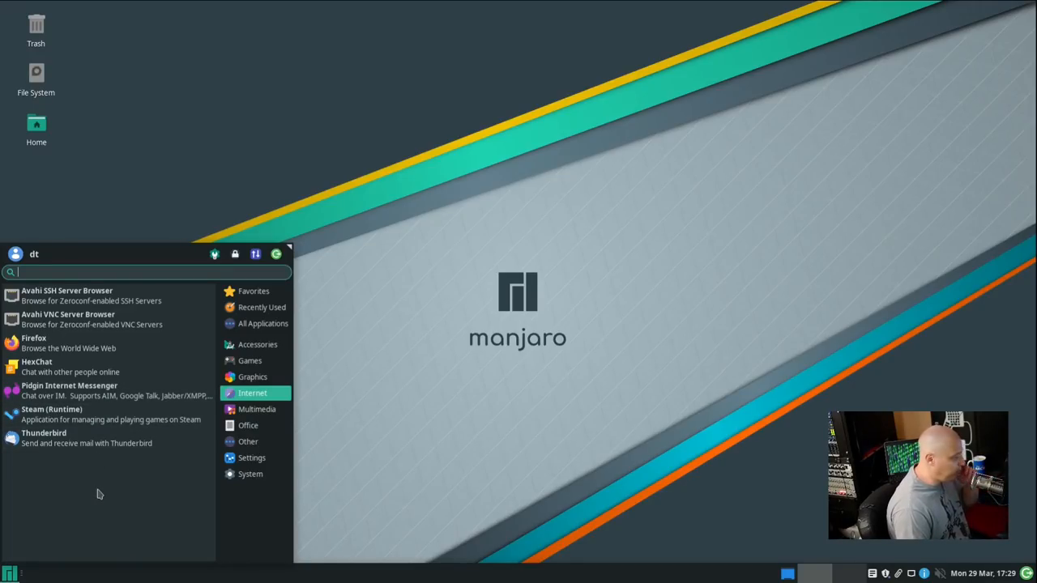
mouse_move(154, 415)
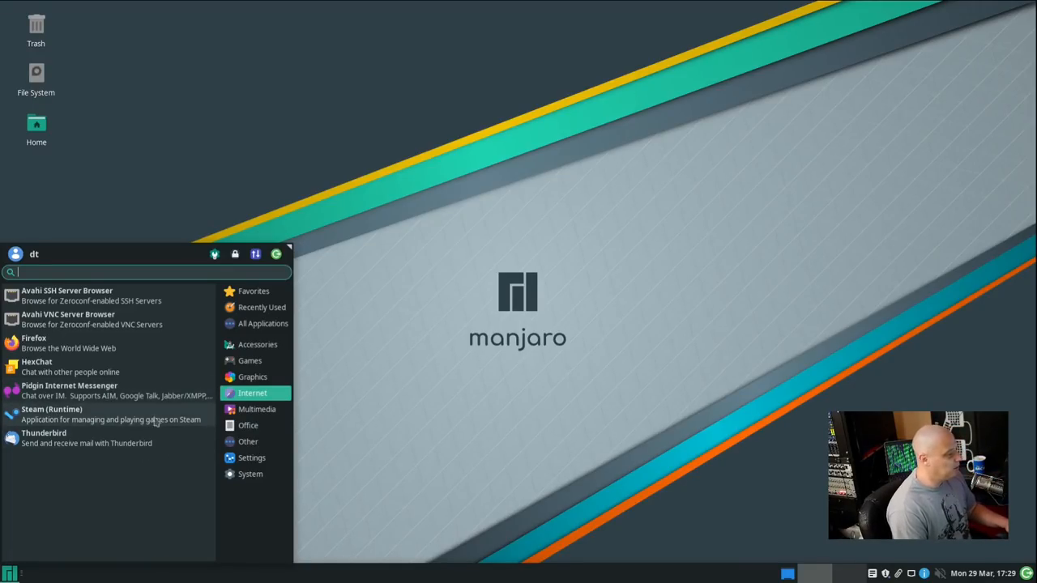
mouse_move(142, 444)
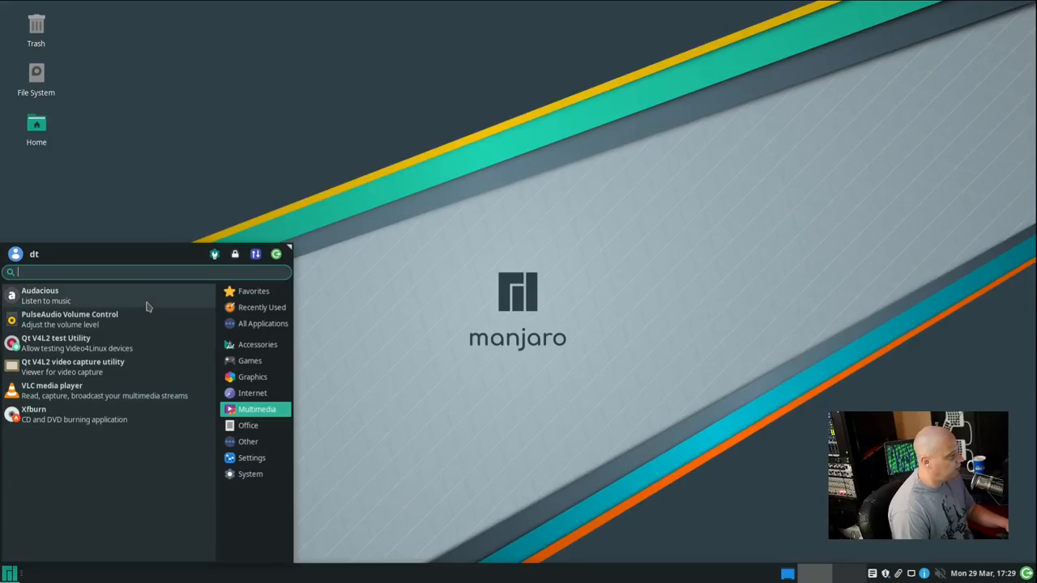
- Launch Audacious from the Multimedia menu, then close its empty playlist window
click(39, 290)
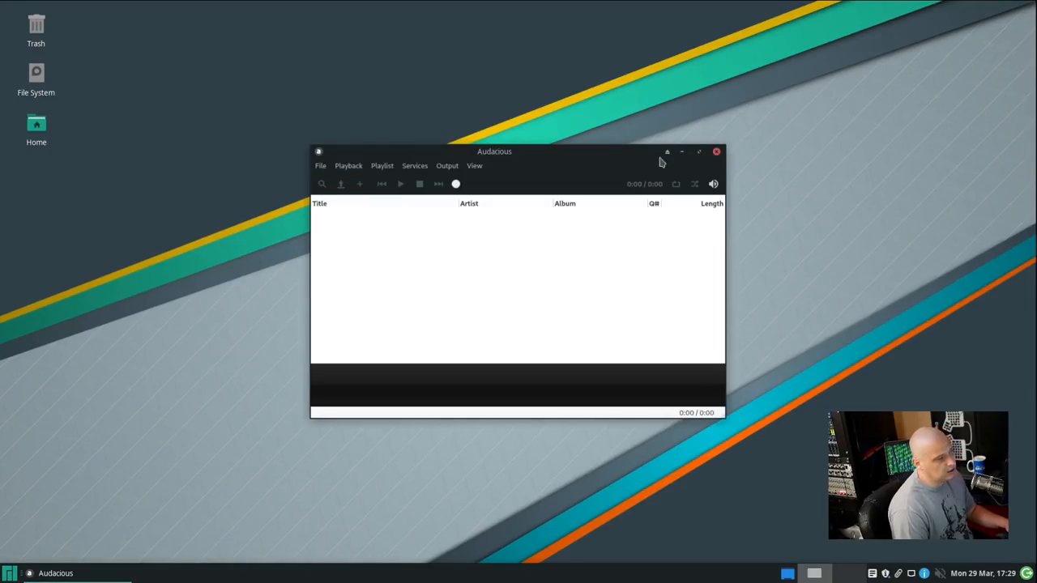
click(474, 166)
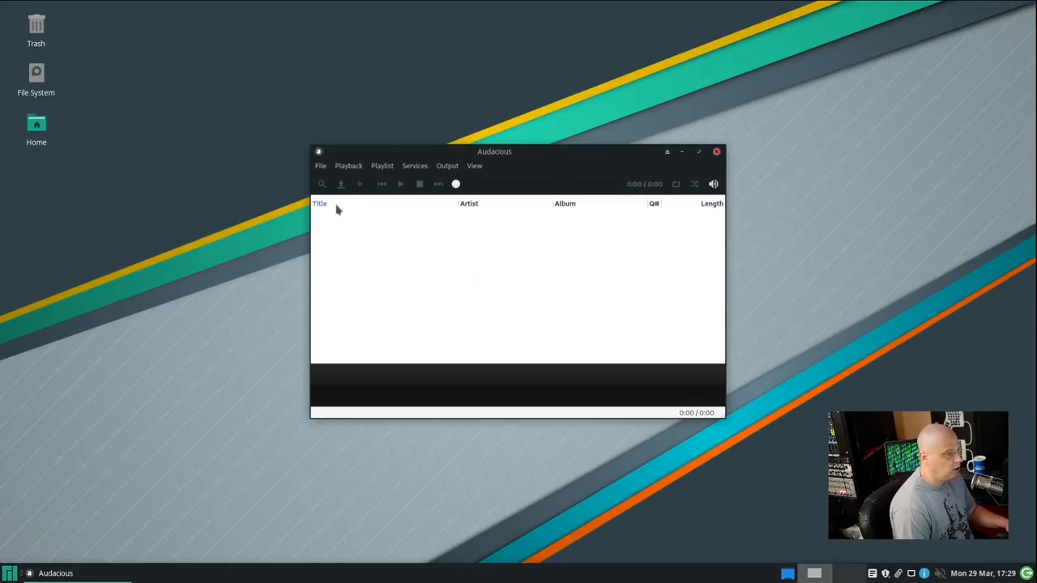
mouse_move(371, 204)
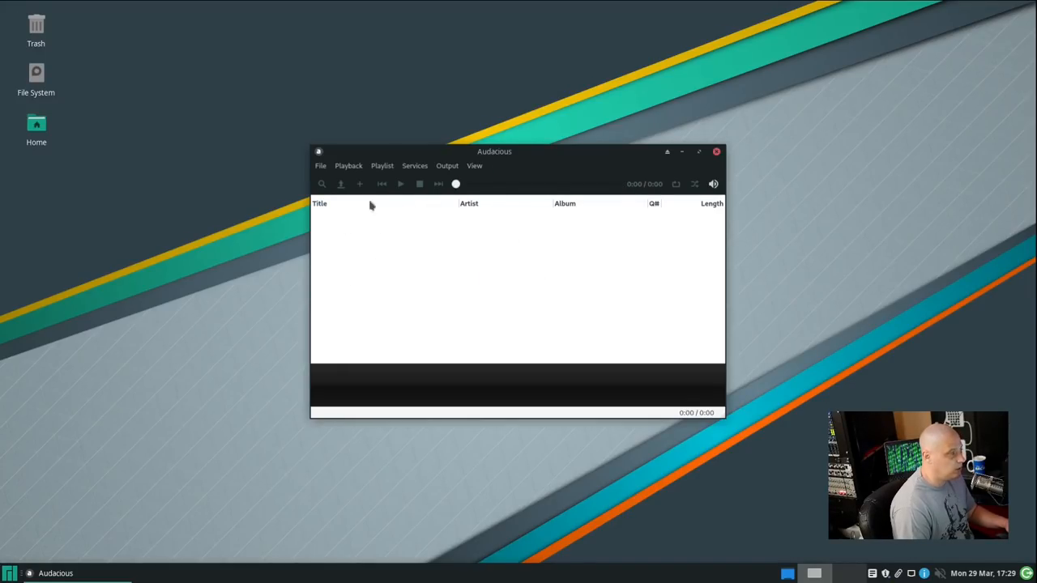
mouse_move(556, 318)
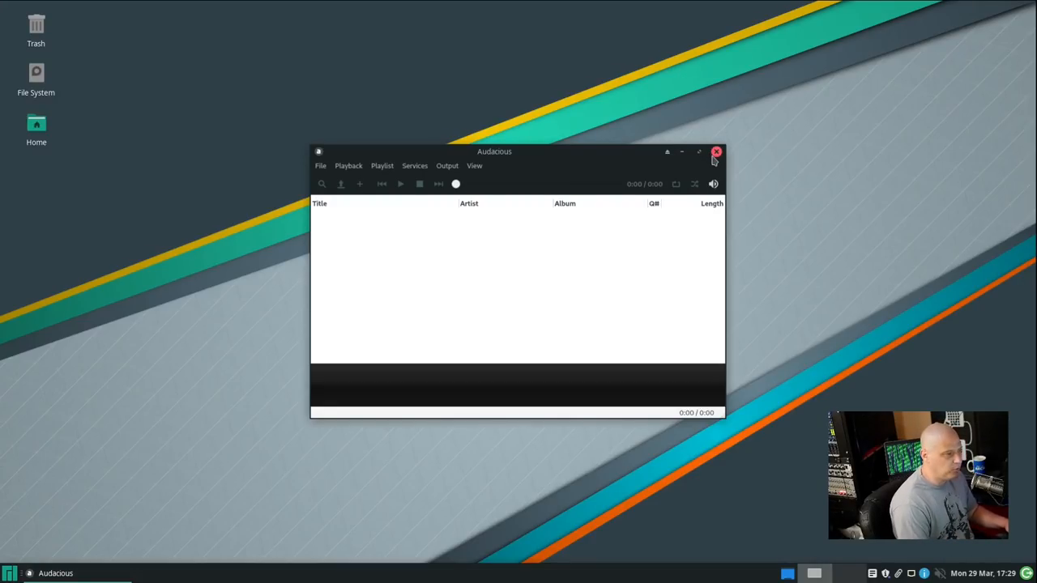
click(716, 152)
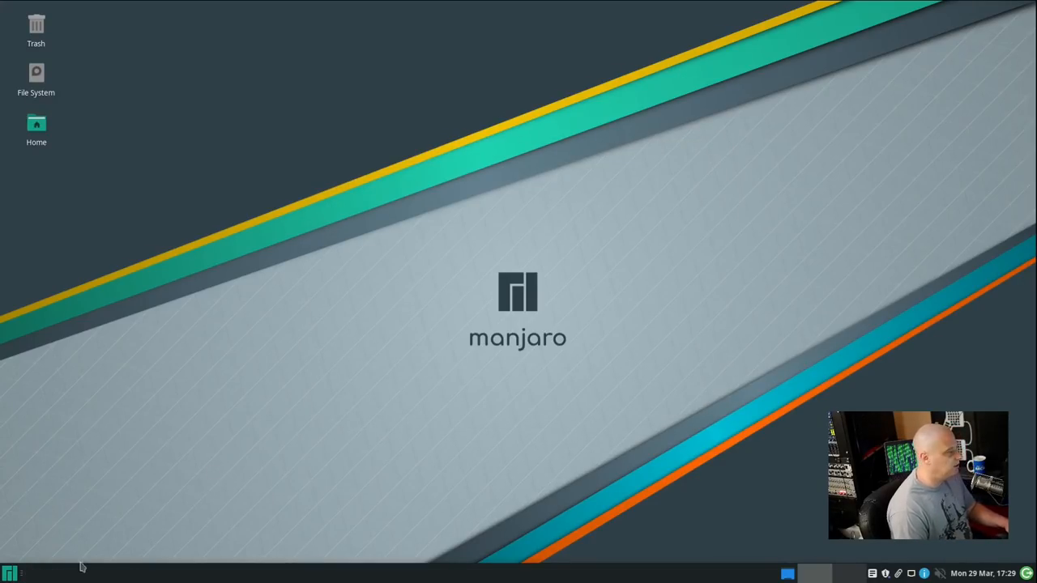
- Reopen the Whisker Menu on Multimedia, listing Audacious, PulseAudio Volume Control, VLC and Xfburn
click(10, 573)
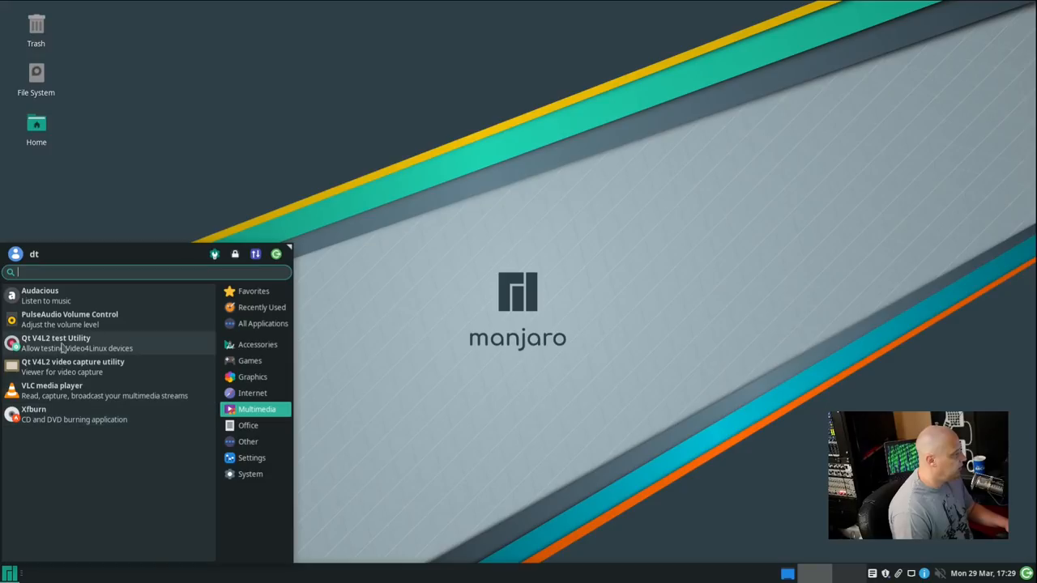
mouse_move(73, 366)
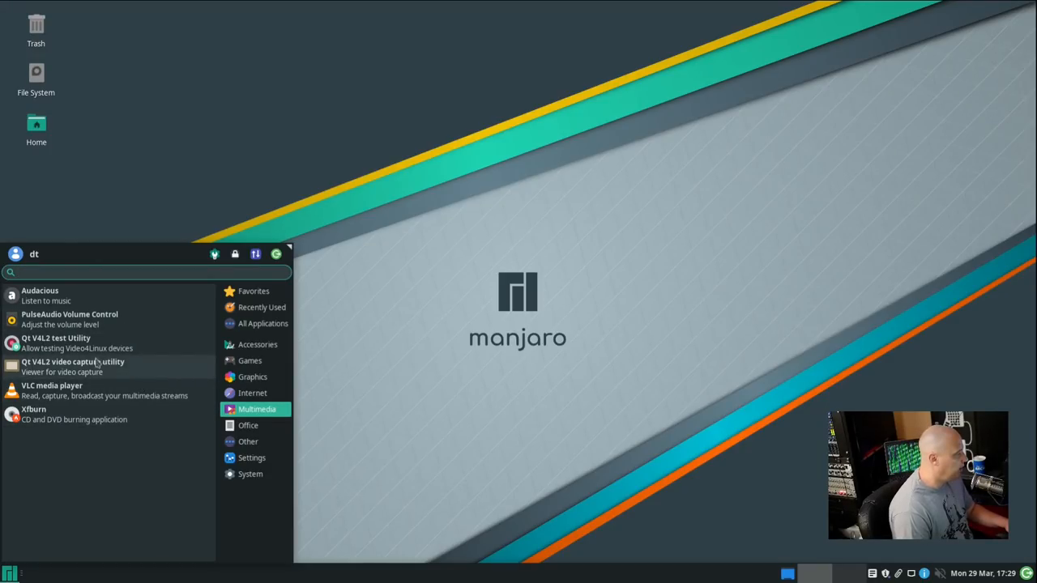
mouse_move(159, 350)
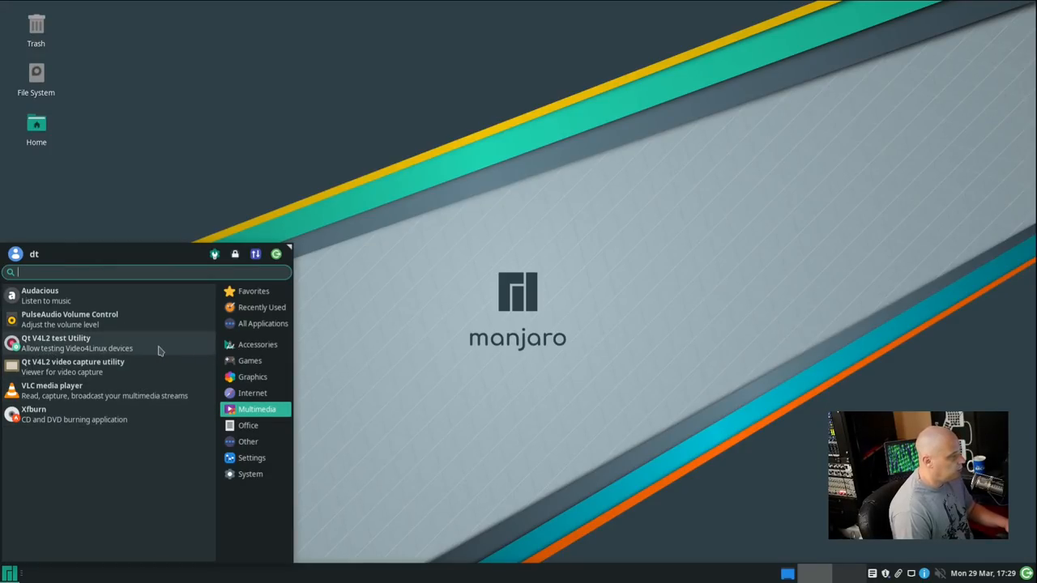
mouse_move(159, 350)
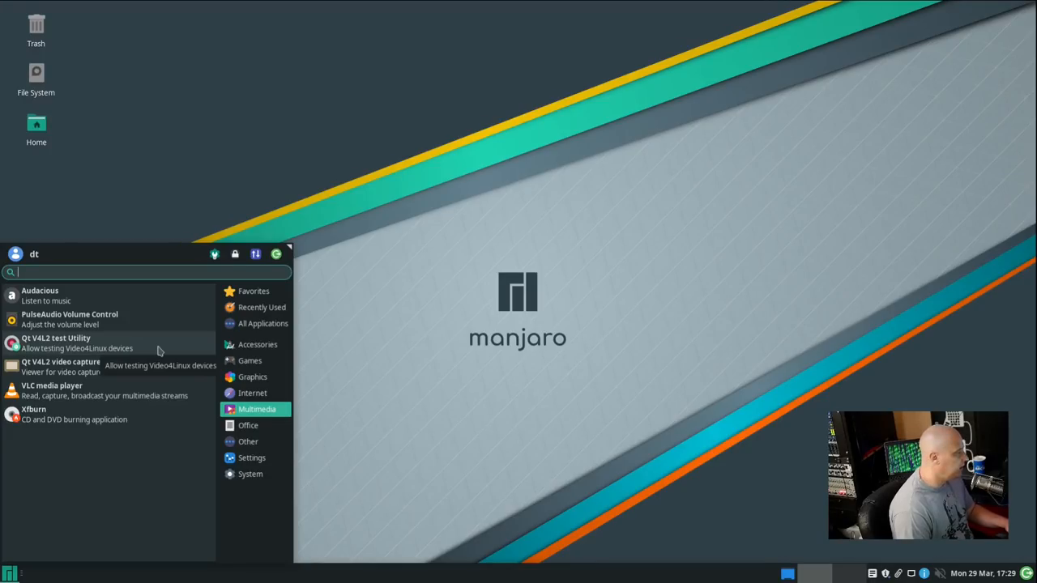
mouse_move(105, 366)
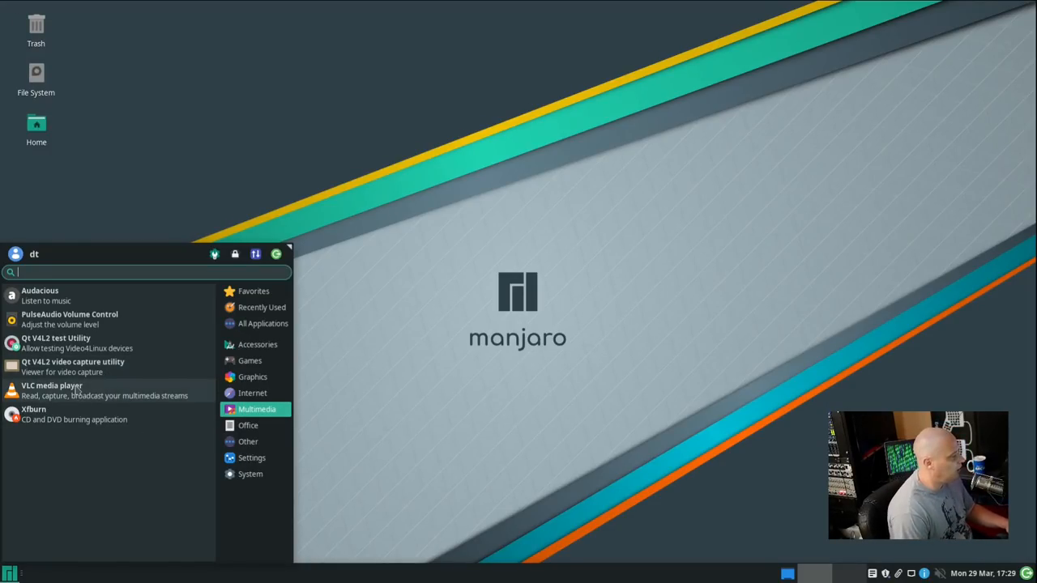
click(52, 389)
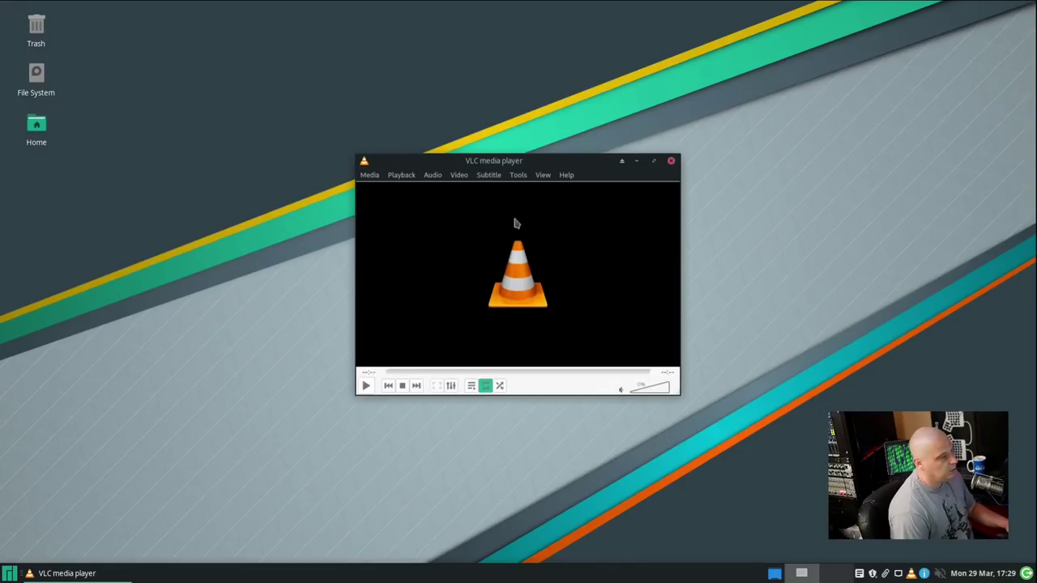
click(568, 175)
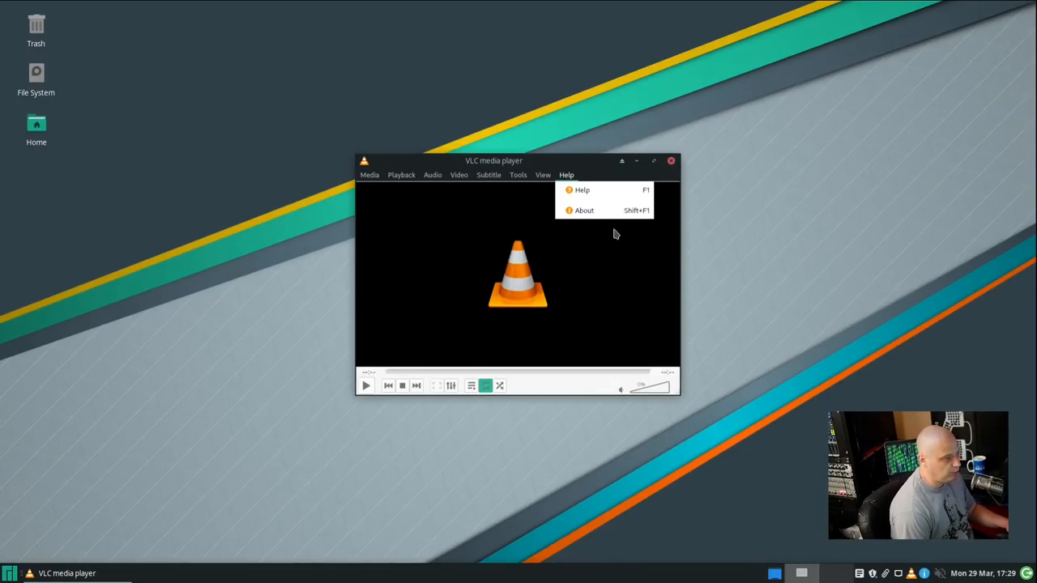
click(583, 211)
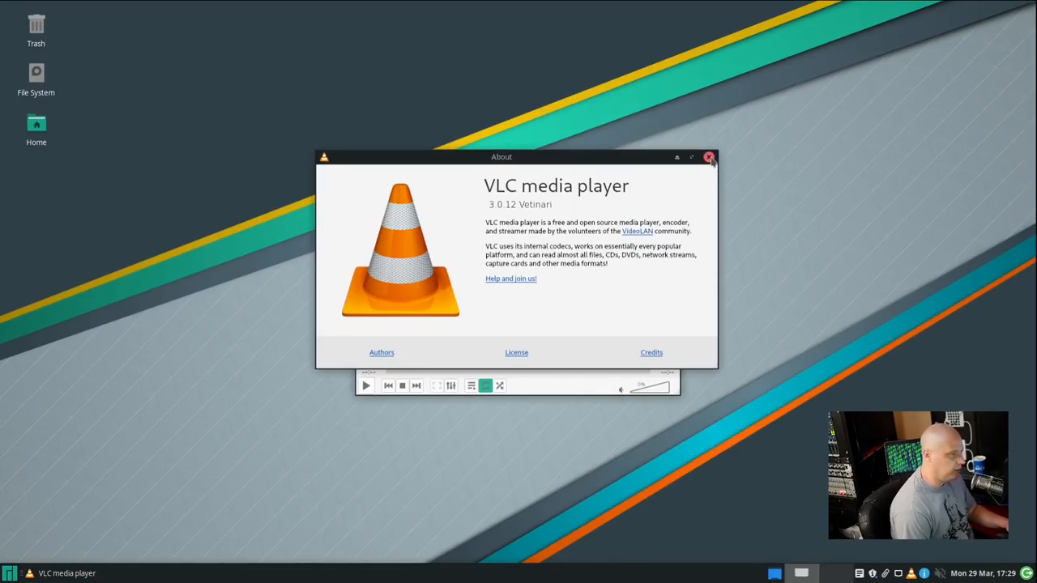
click(710, 157)
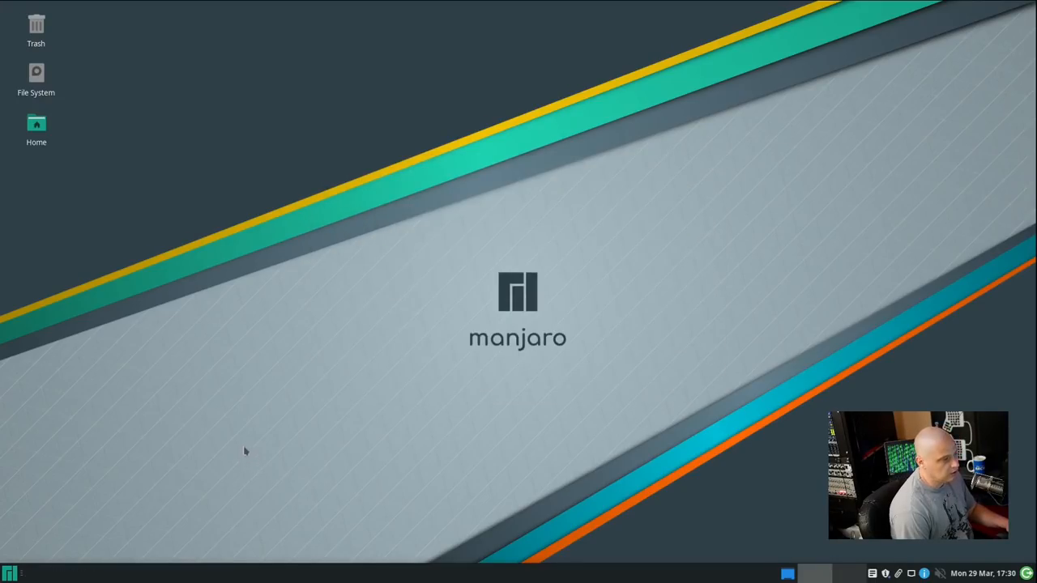
click(10, 574)
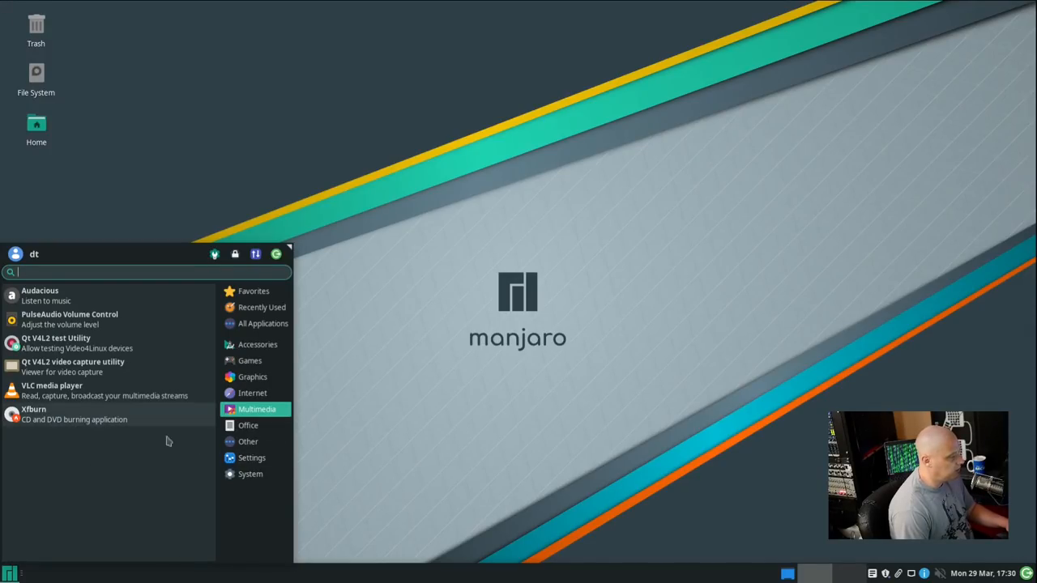
- Browse the Office category, then the Other category listing hp-uiscan in the Whisker Menu
click(248, 425)
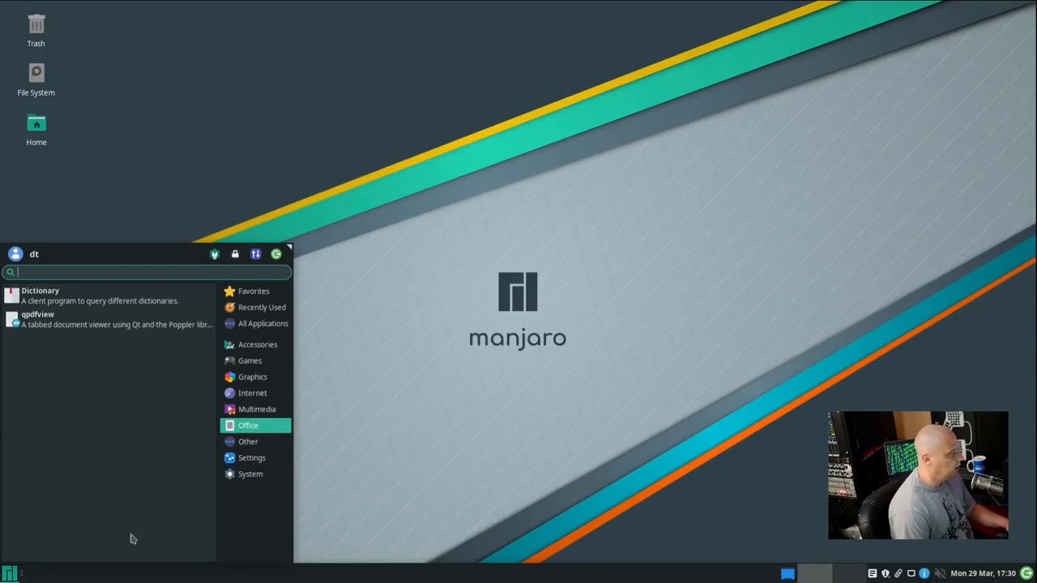
mouse_move(127, 454)
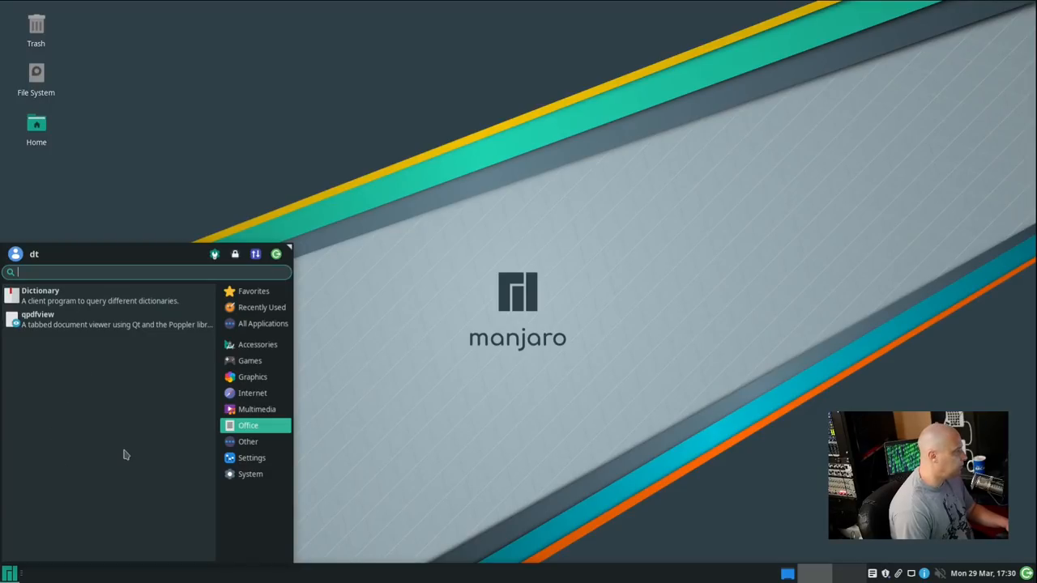
mouse_move(42, 339)
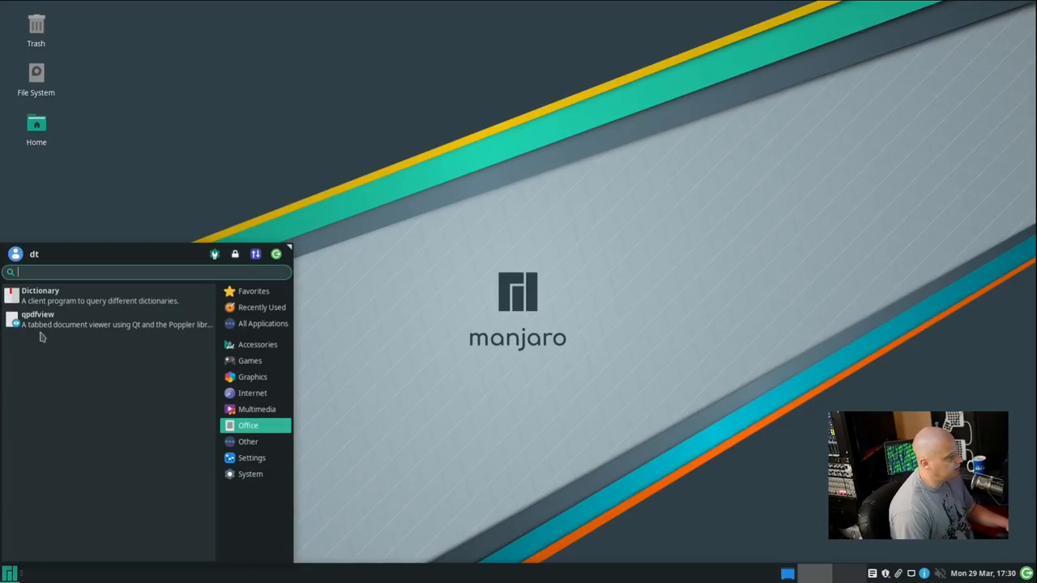
mouse_move(32, 353)
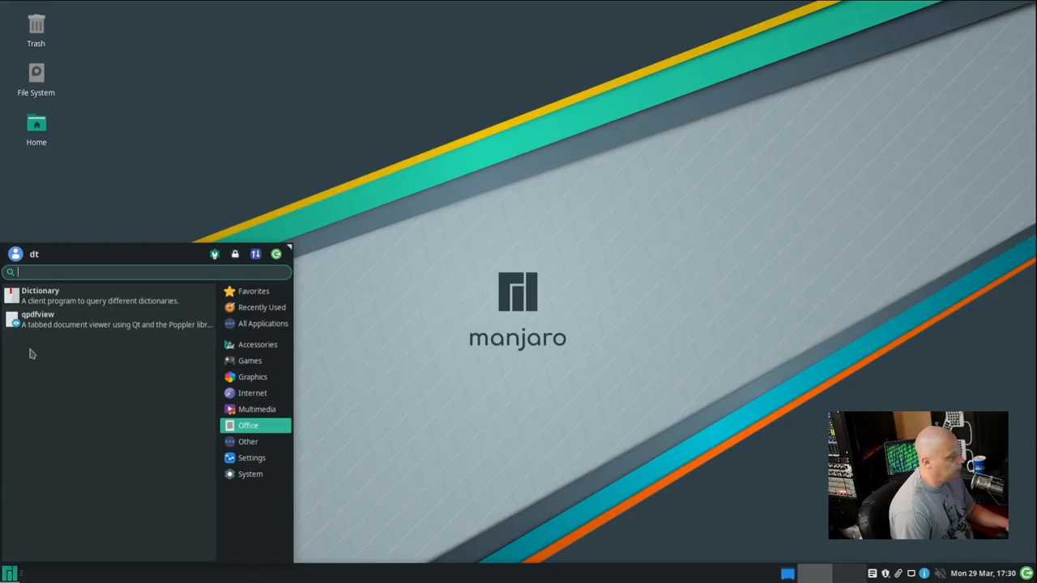
mouse_move(48, 386)
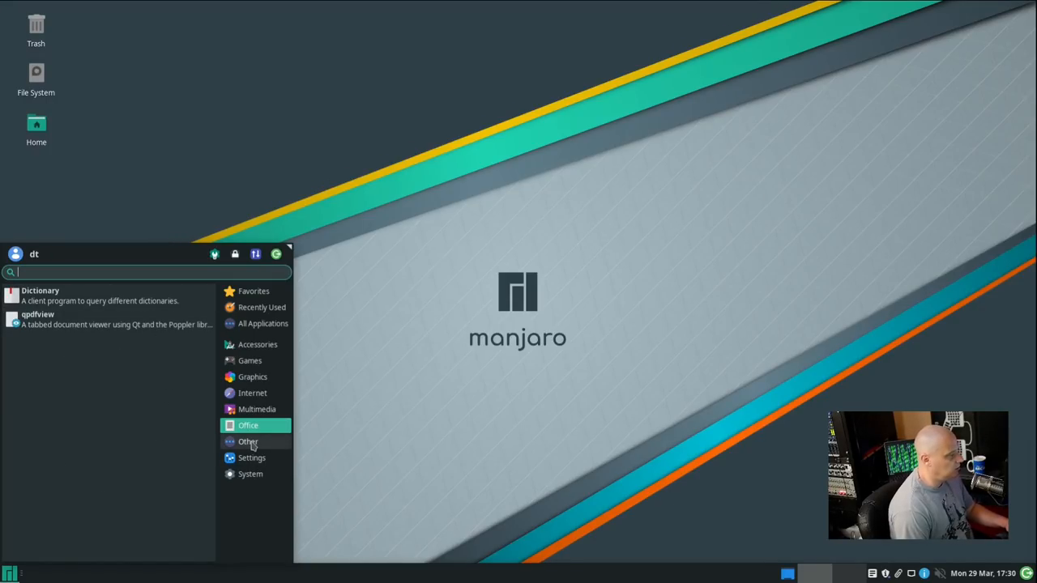
click(248, 441)
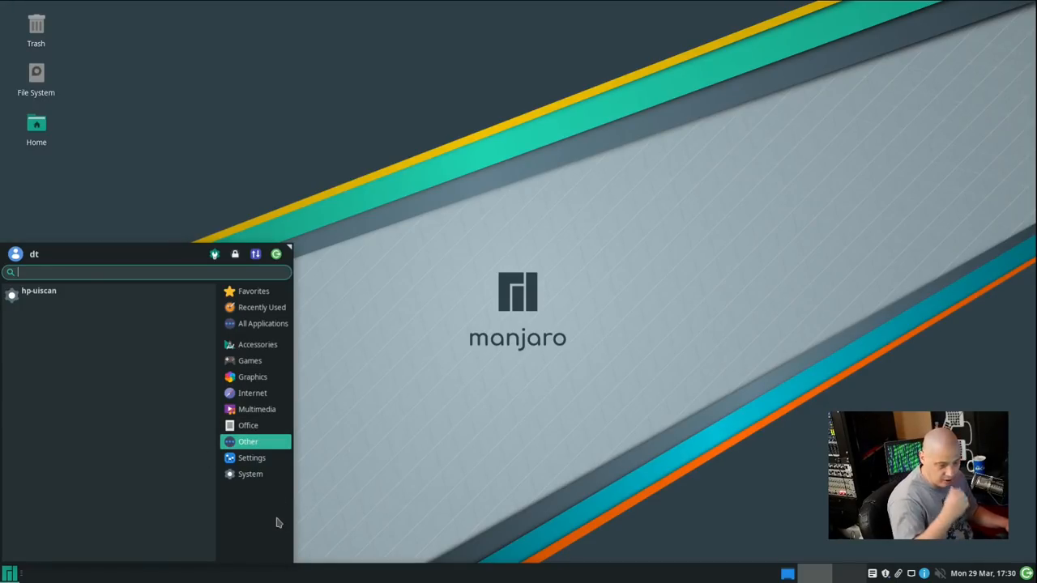
mouse_move(198, 431)
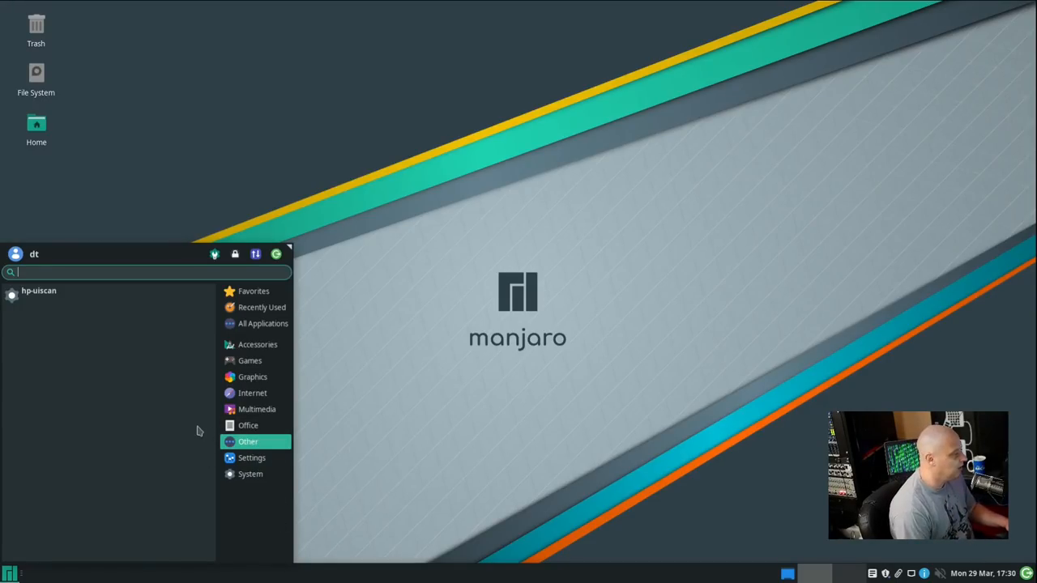
mouse_move(169, 447)
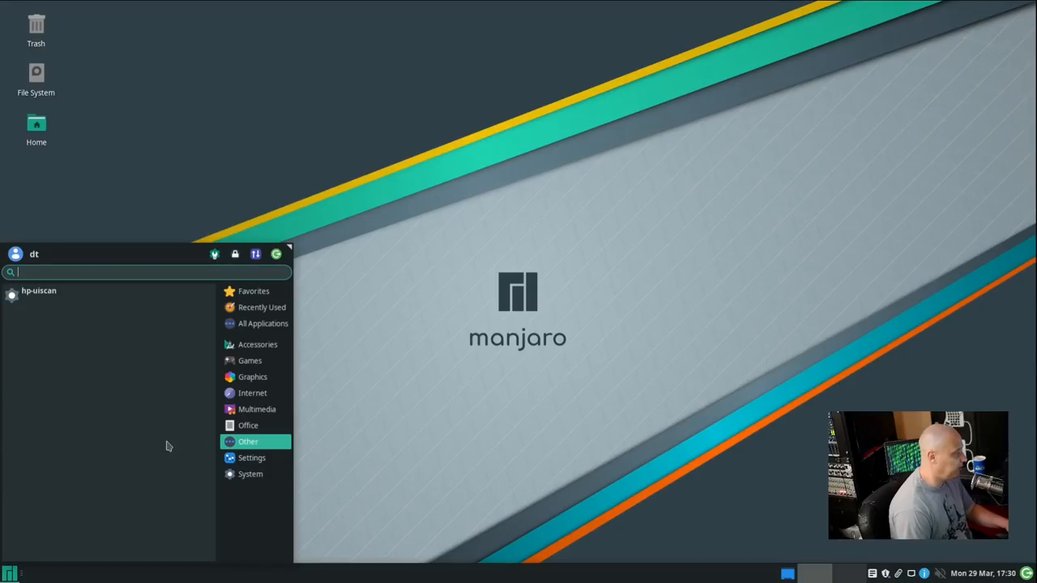
mouse_move(39, 295)
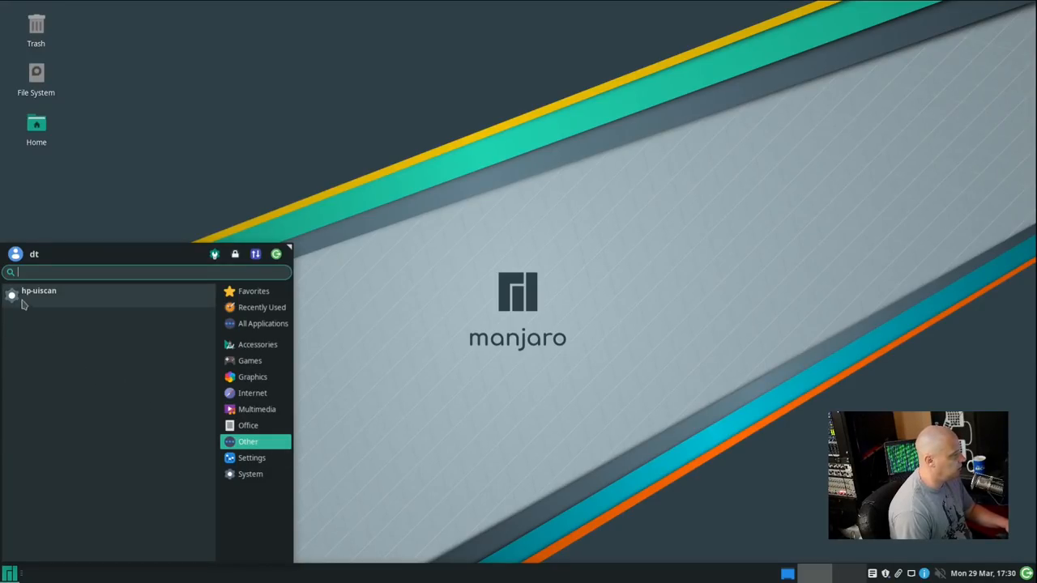
mouse_move(251, 457)
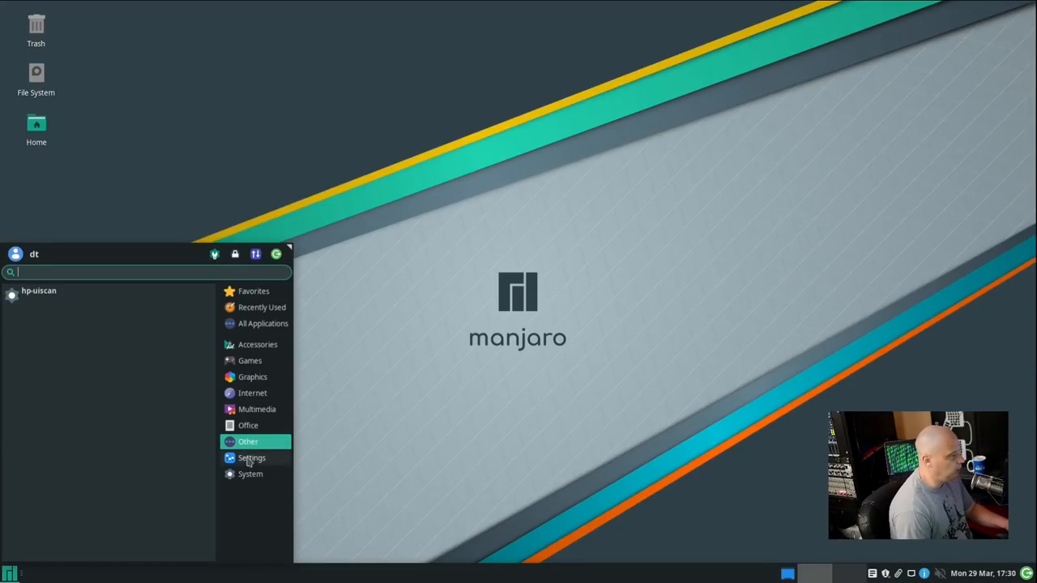
mouse_move(250, 473)
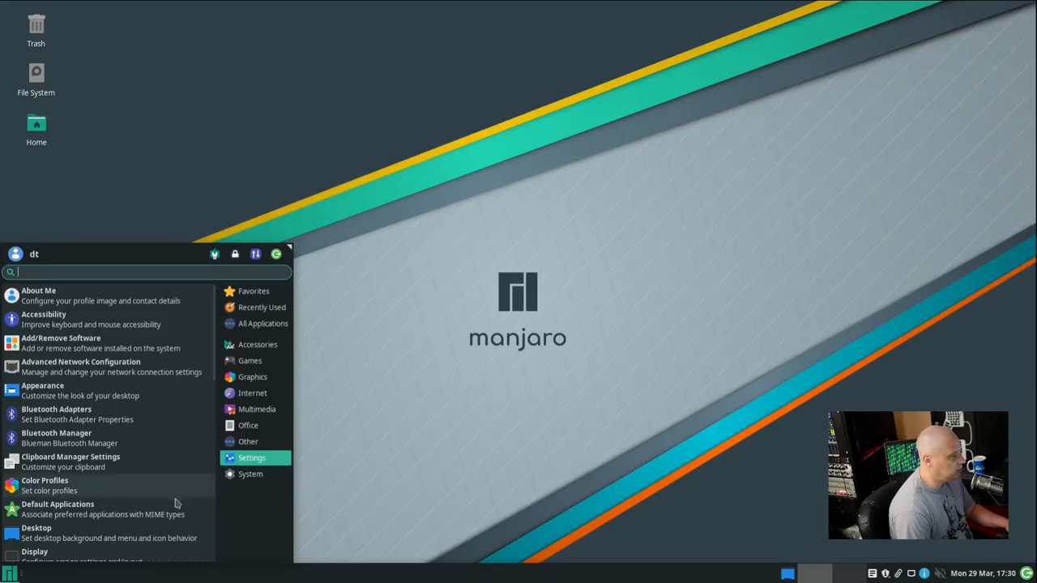
scroll(down, 3)
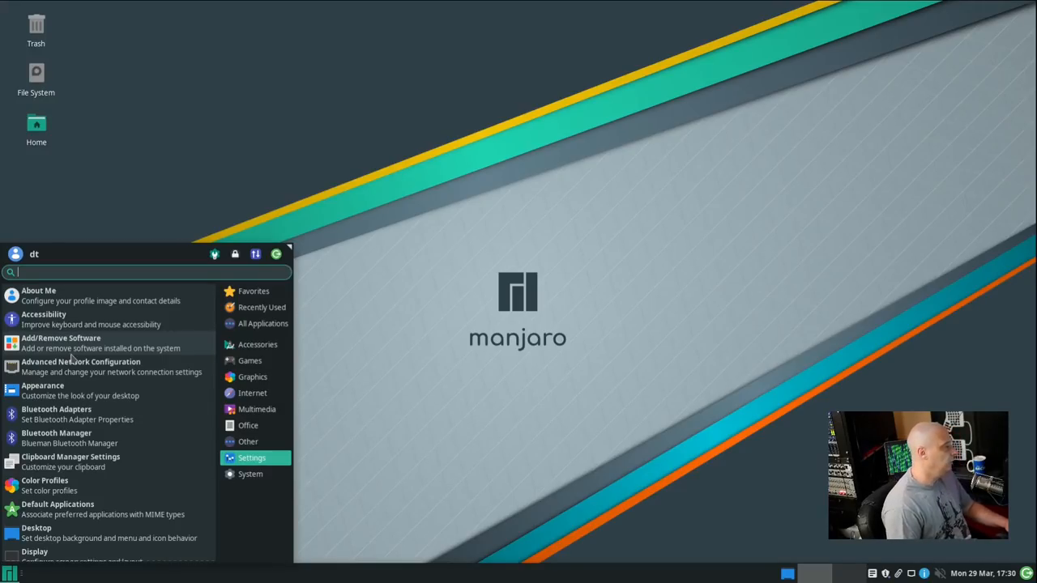
scroll(down, 3)
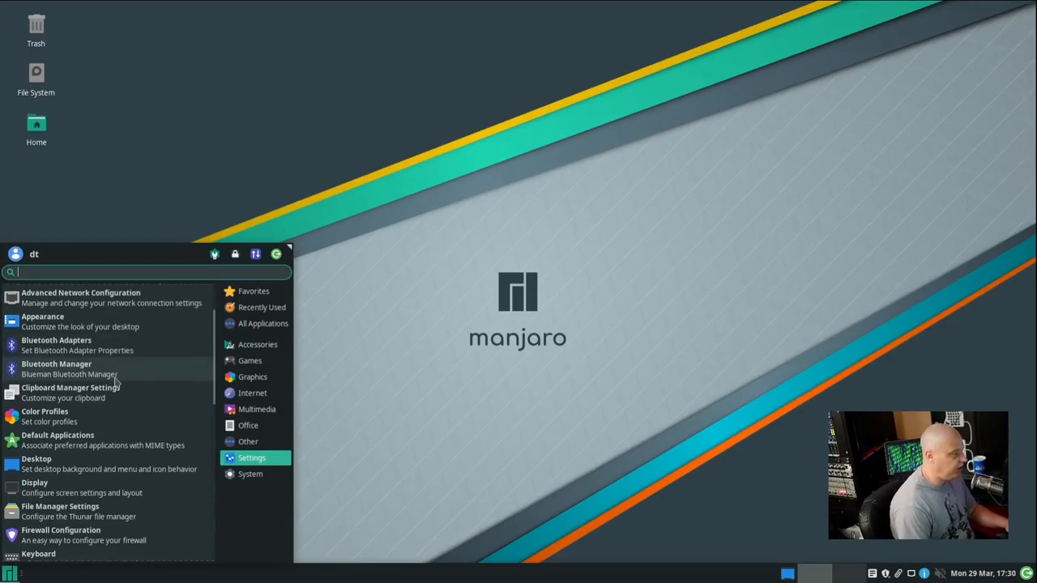
scroll(down, 3)
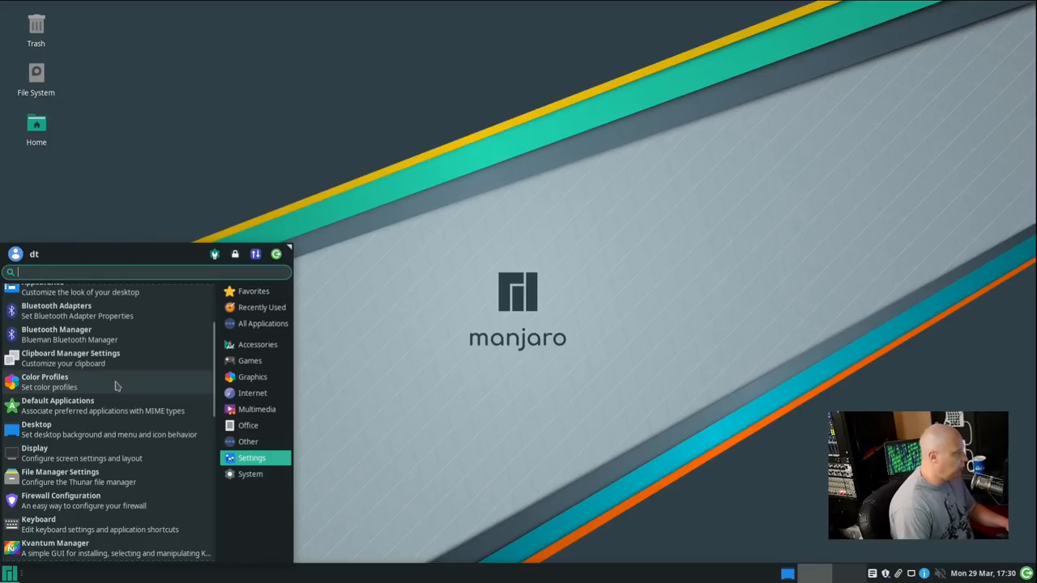
text(dispo)
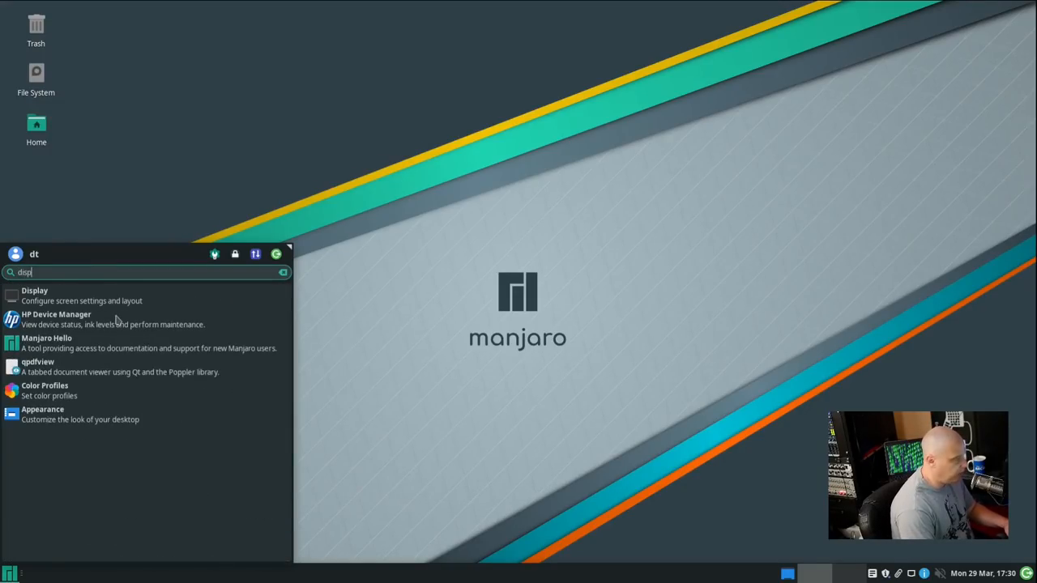
key(Escape)
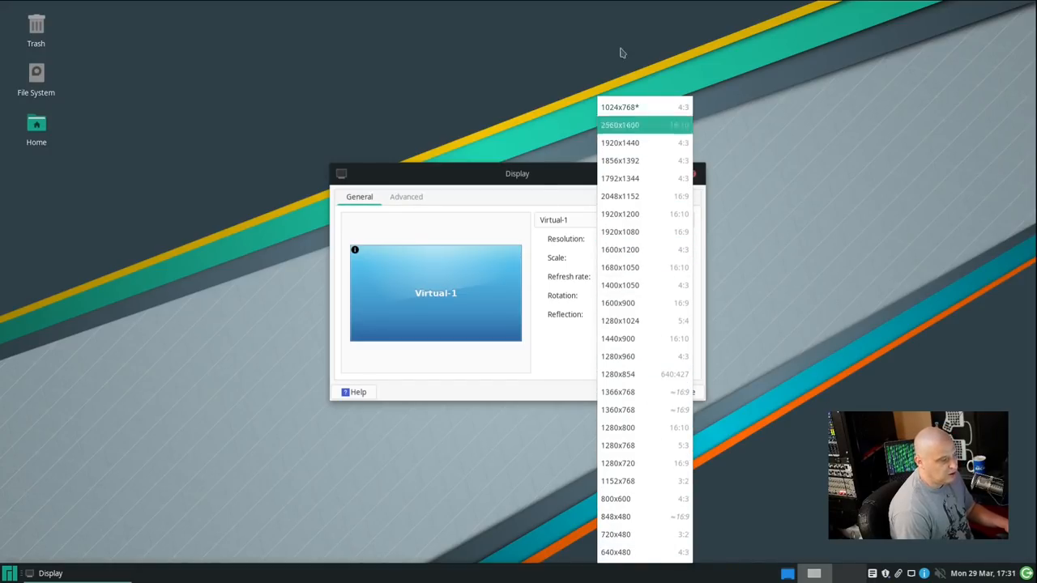
click(619, 232)
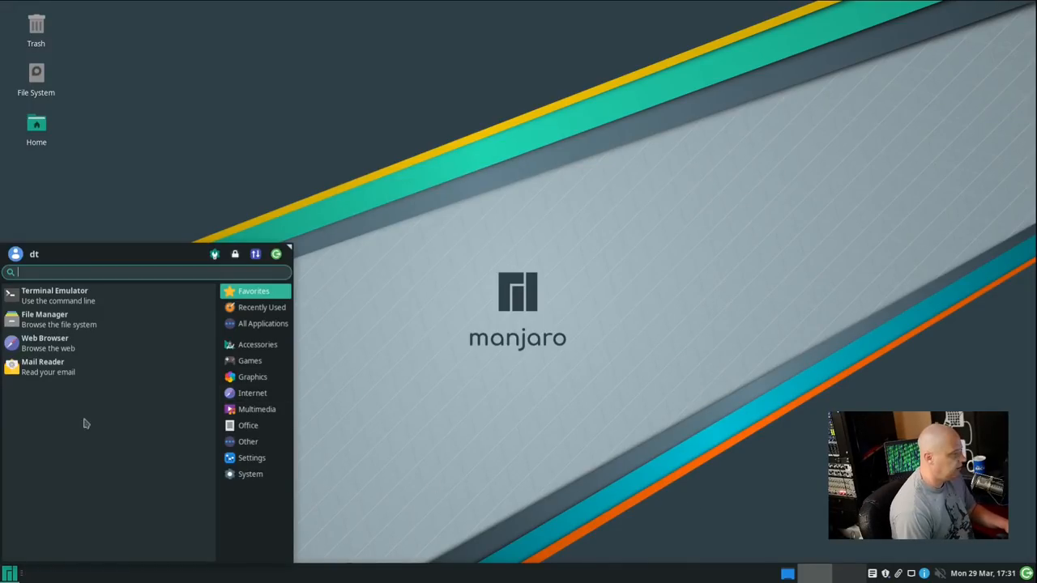
- Search 'setting', review the Settings Manager's Personal, Hardware and System groups, then close it
text(setting)
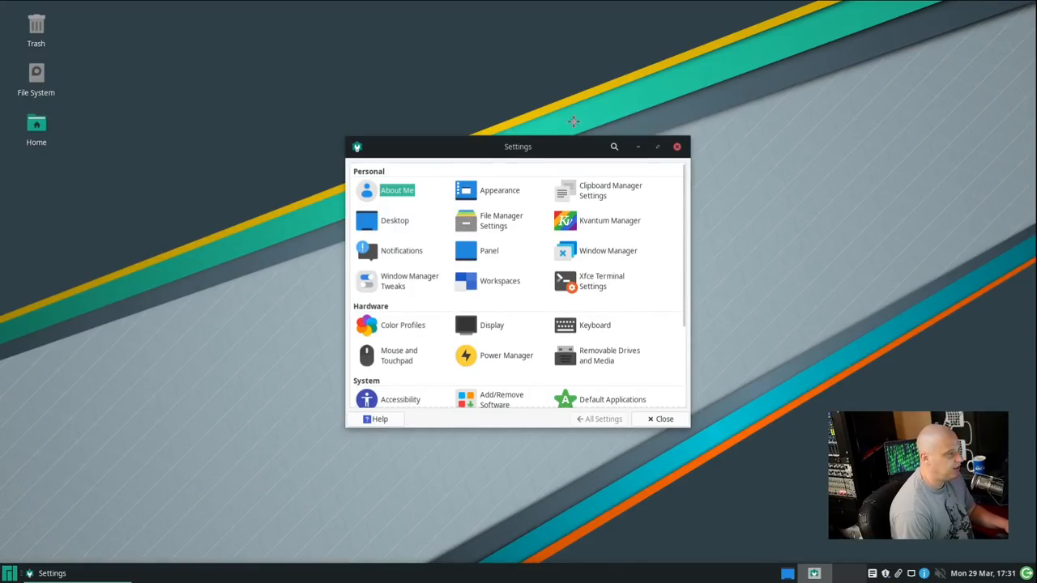
drag(519, 146, 552, 97)
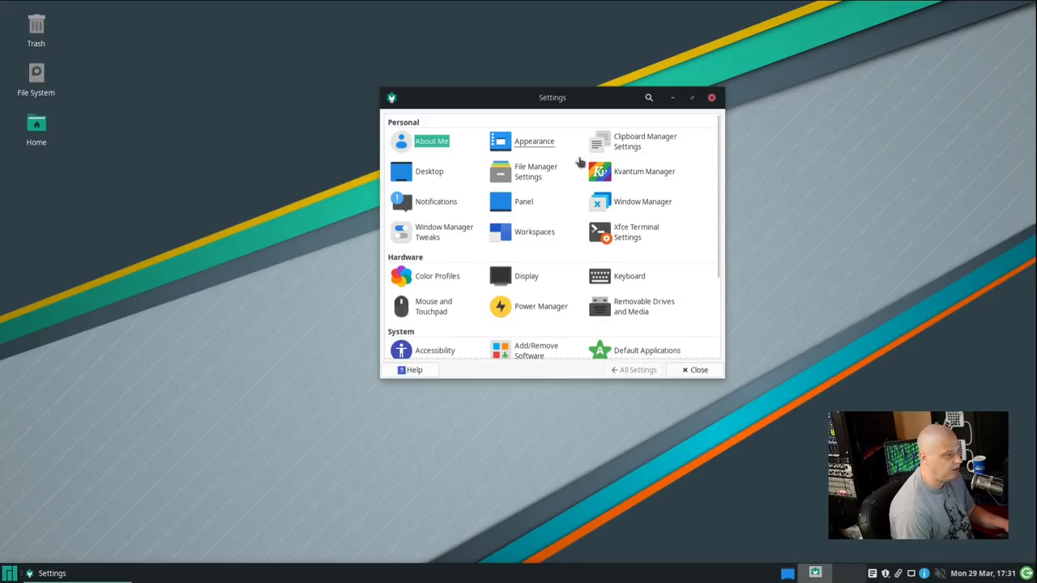
click(10, 574)
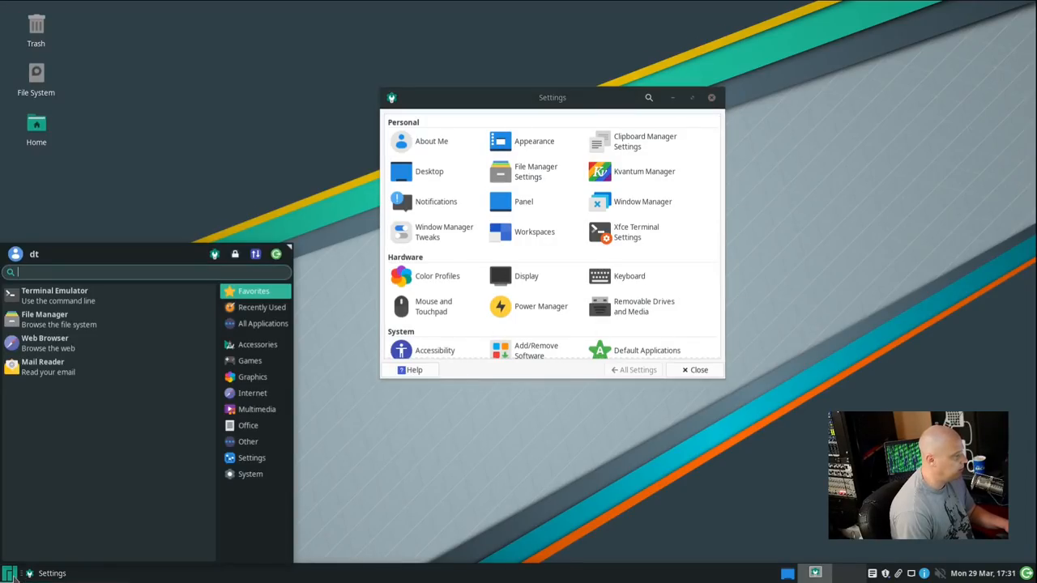
mouse_move(288, 440)
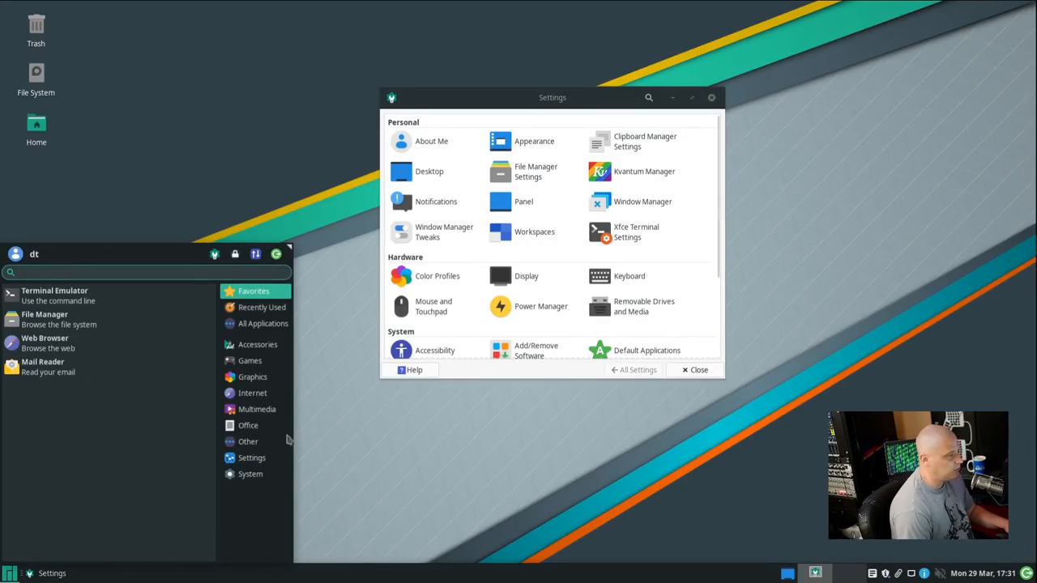
click(251, 457)
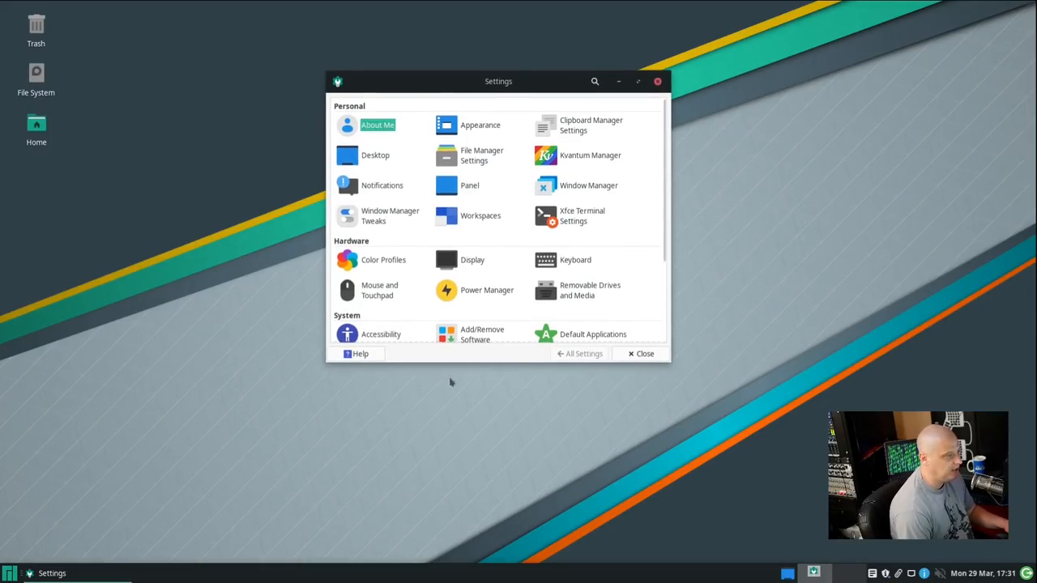
click(645, 353)
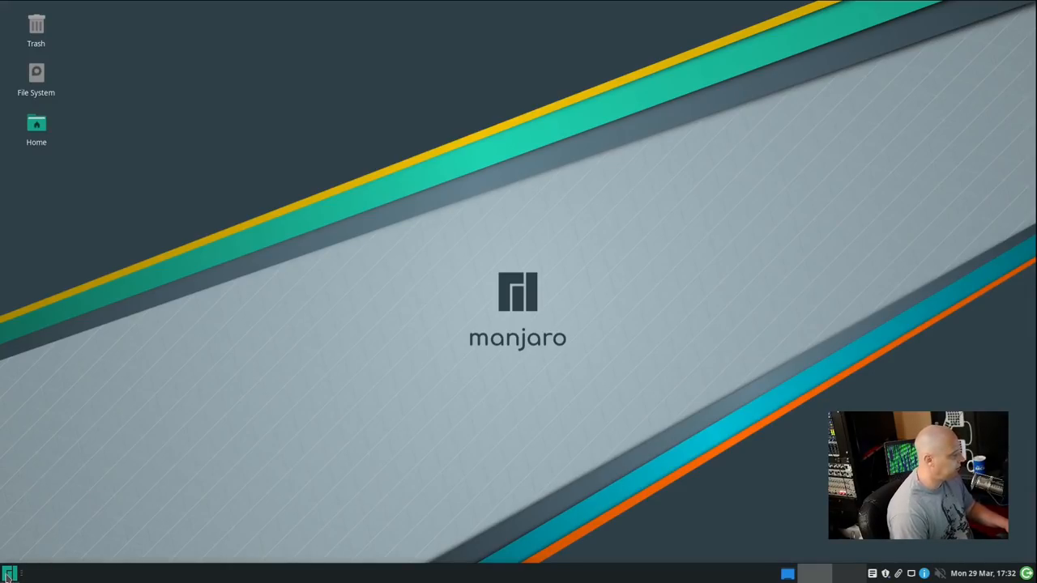
- Show the System category listing Add/Remove Software, GParted, Htop and Manjaro Hello
click(10, 574)
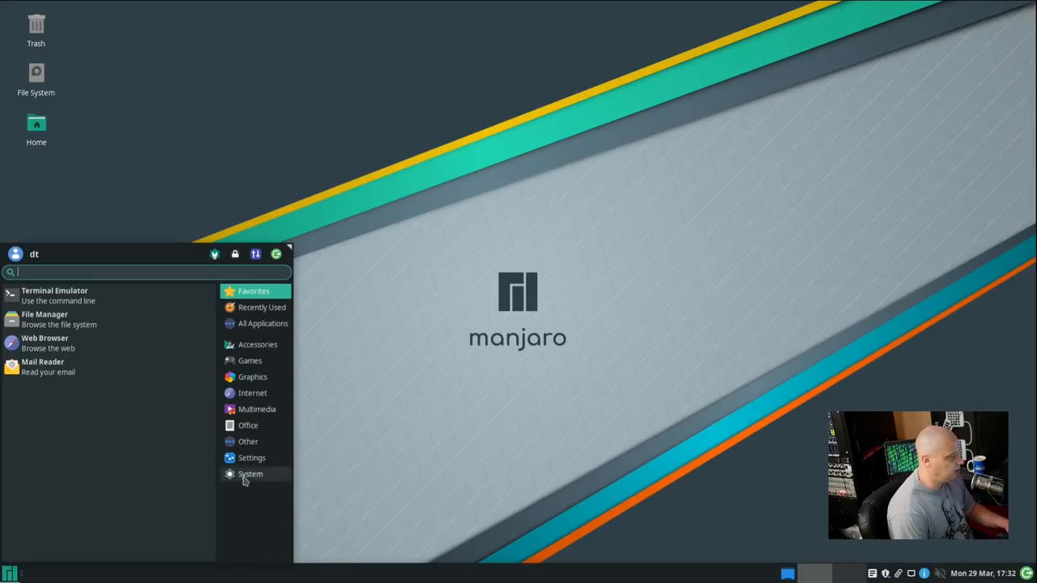
click(249, 473)
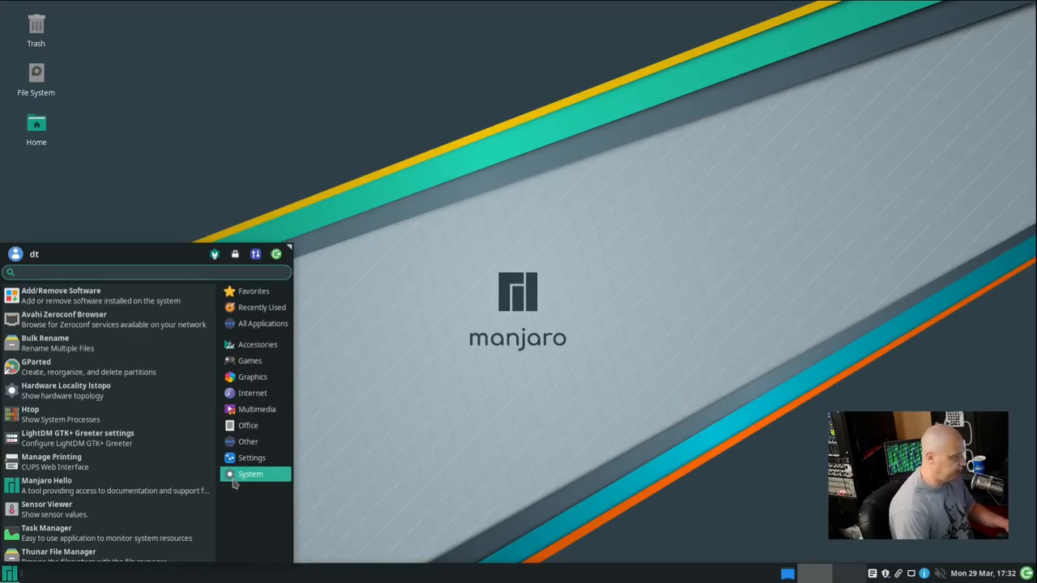
mouse_move(117, 415)
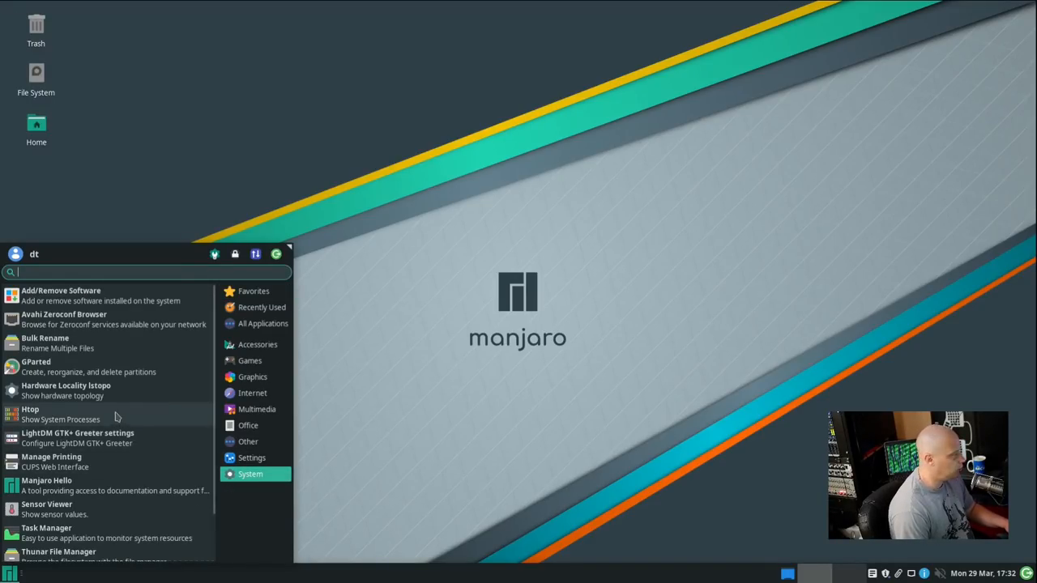
mouse_move(42, 300)
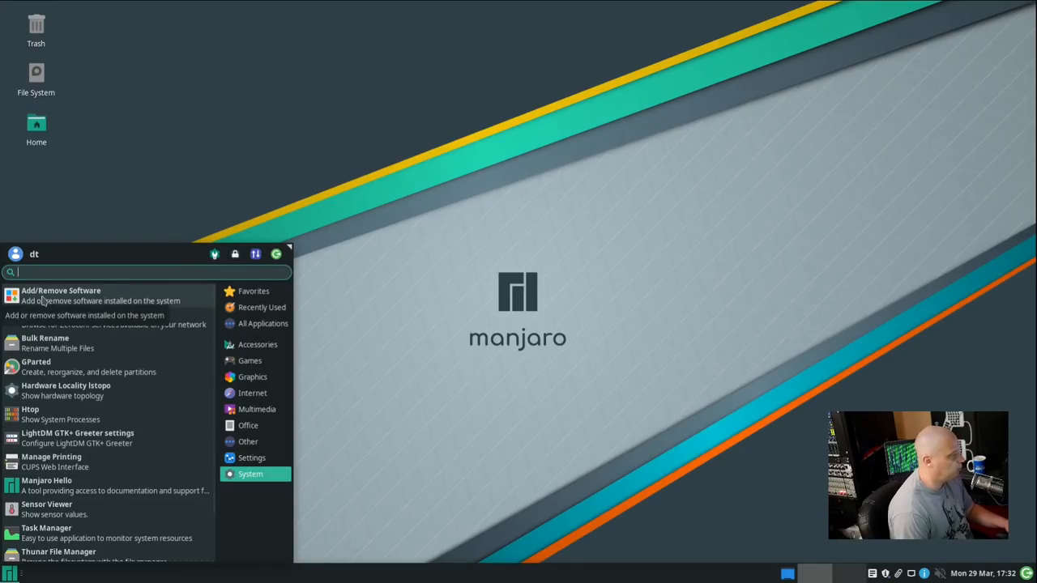
- Launch Add/Remove Software and scroll its Featured list of apps like Firefox, GIMP and VLC
click(62, 295)
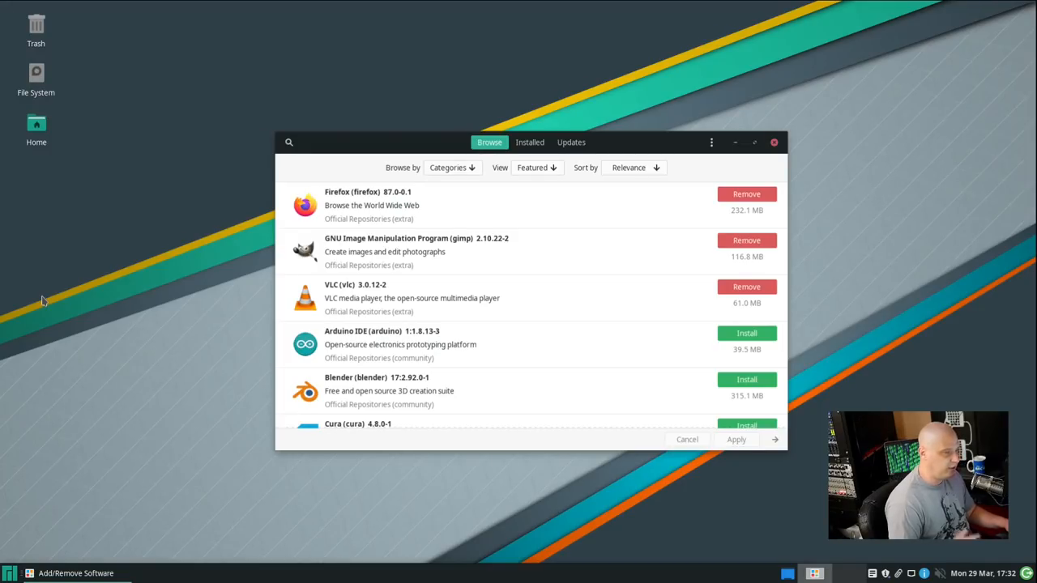
mouse_move(291, 548)
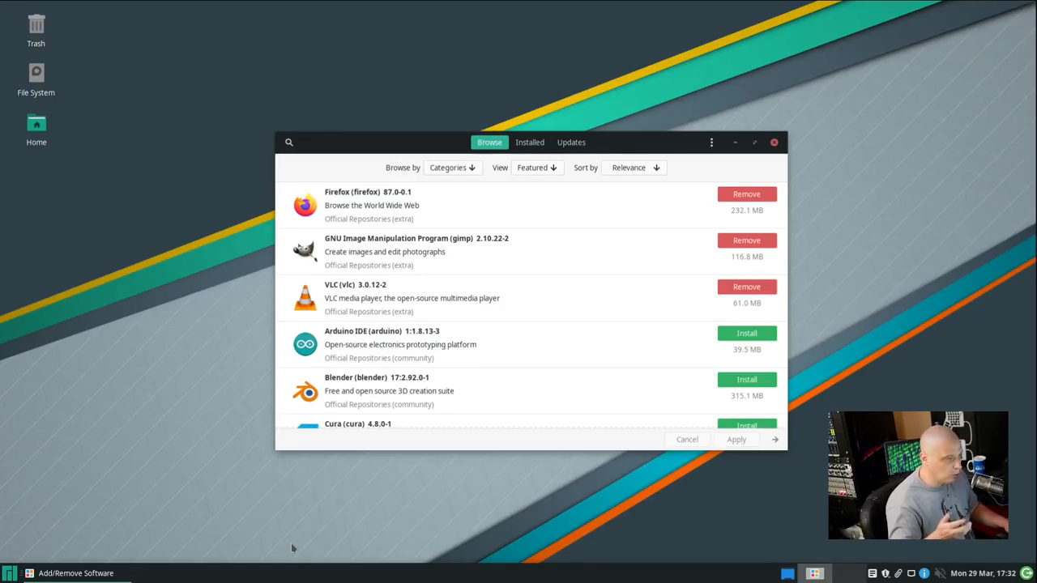
mouse_move(318, 503)
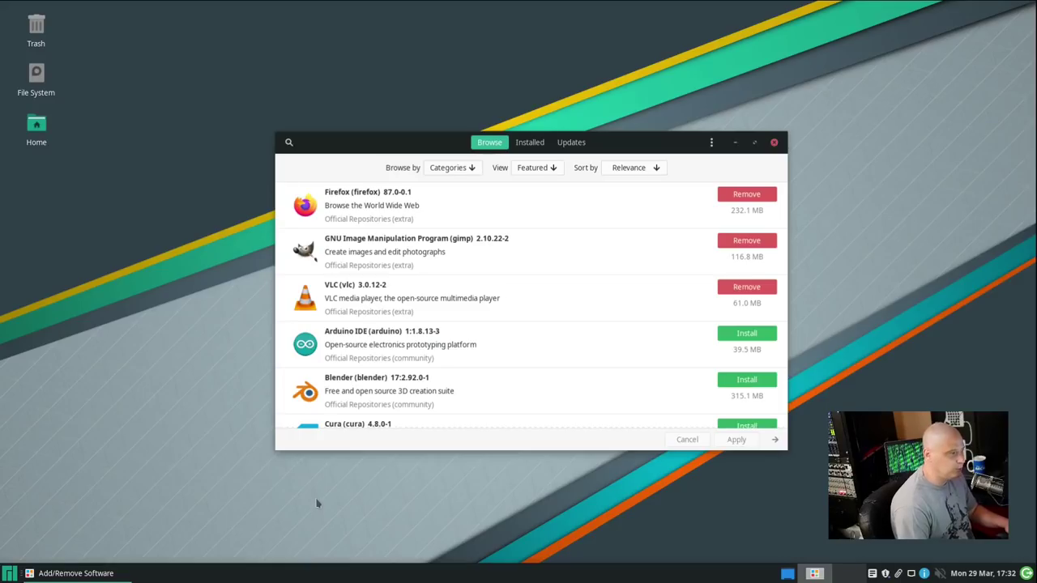
mouse_move(512, 397)
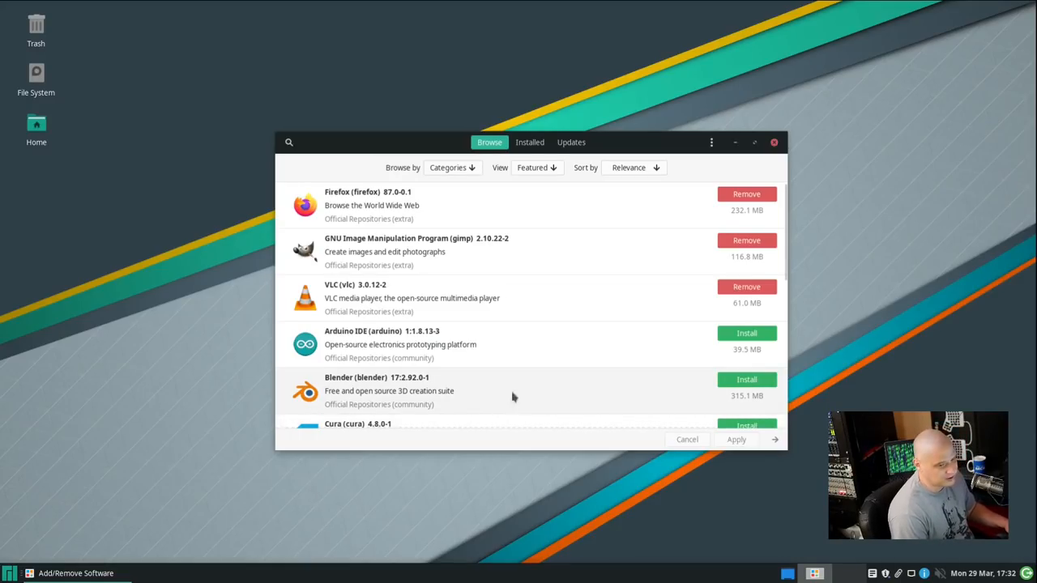
mouse_move(687, 421)
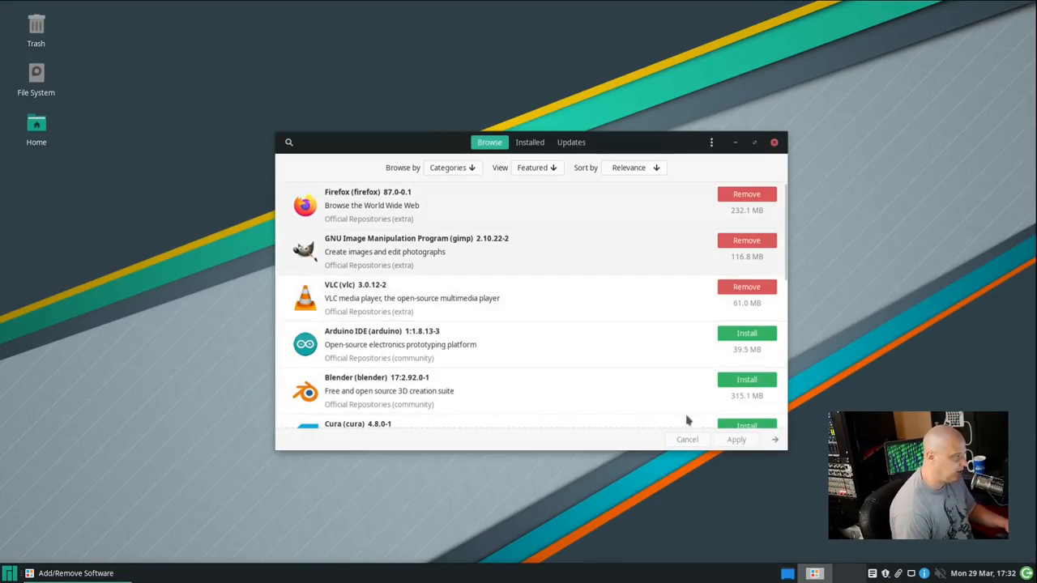
mouse_move(421, 532)
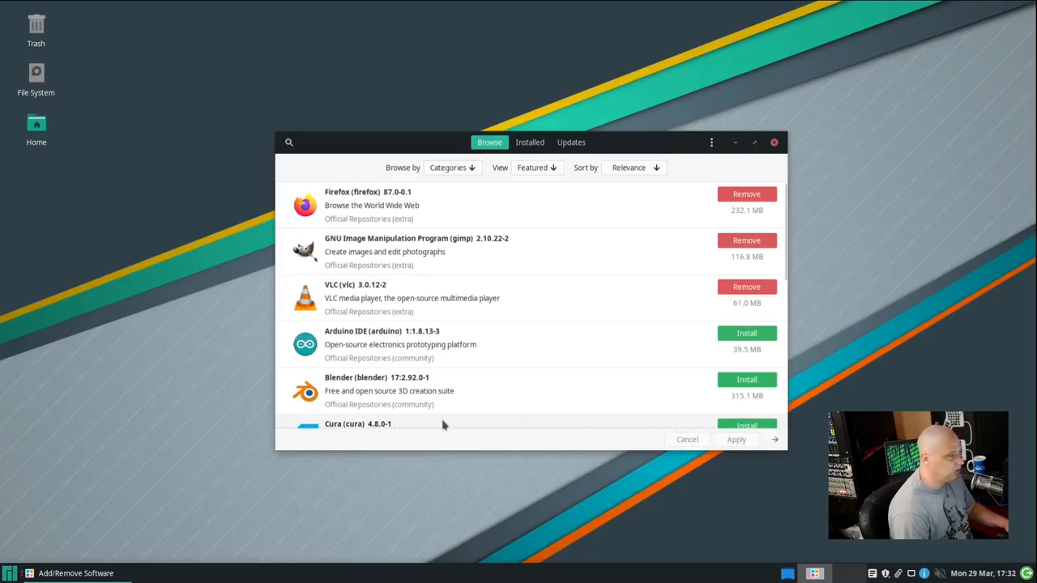
scroll(down, 3)
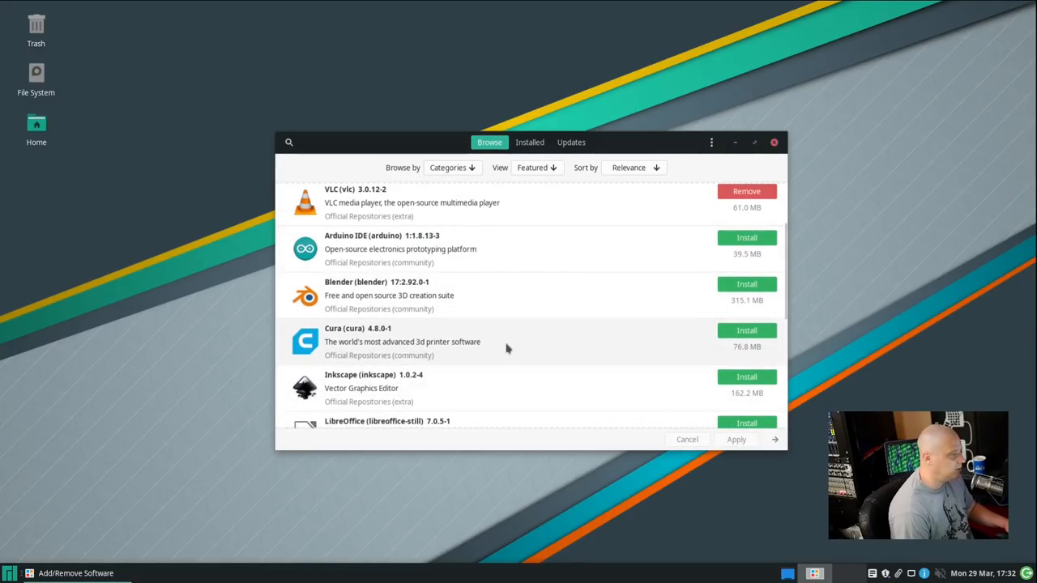
scroll(down, 3)
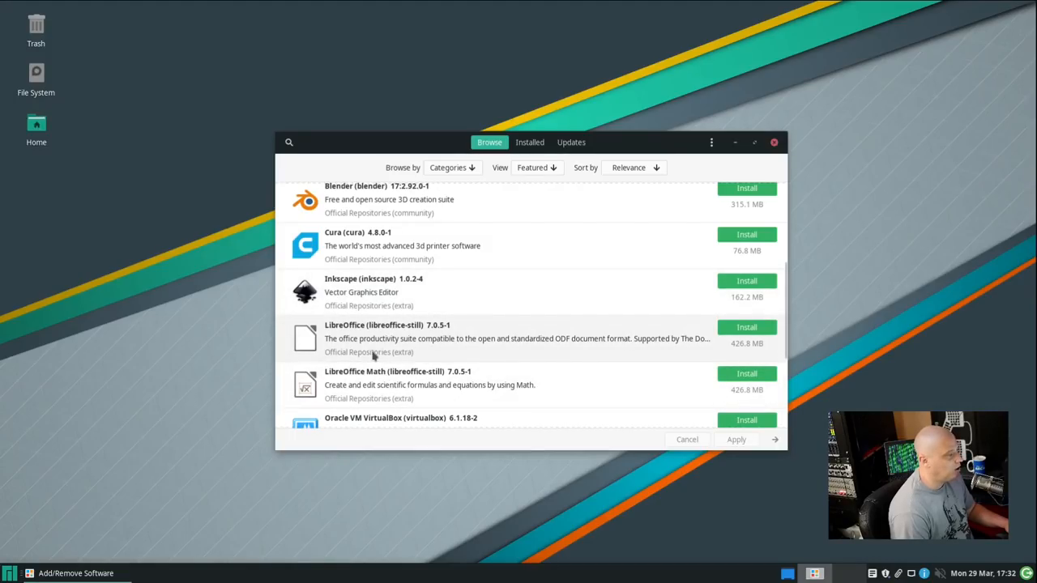
mouse_move(337, 379)
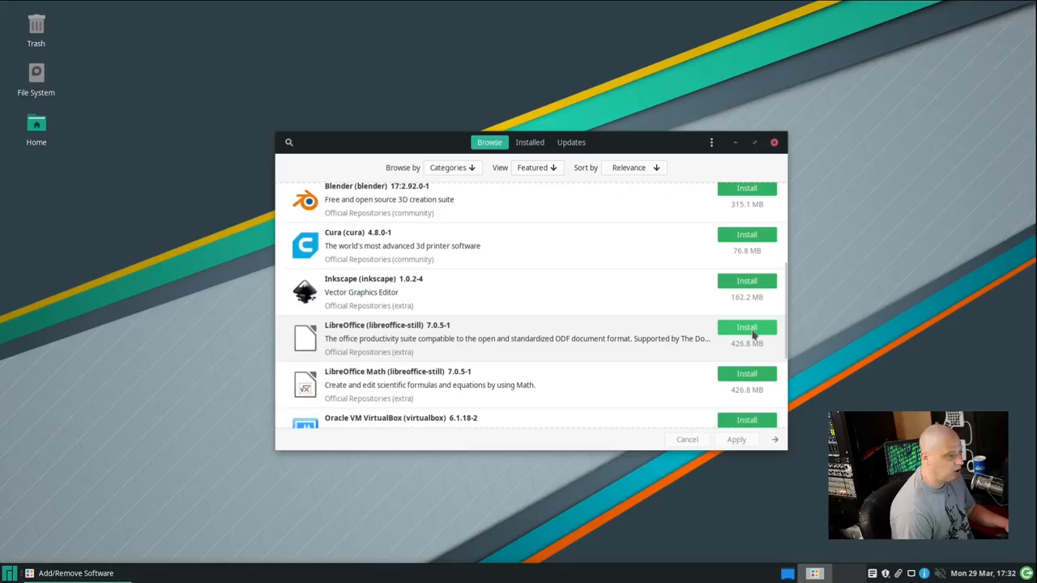
scroll(up, 3)
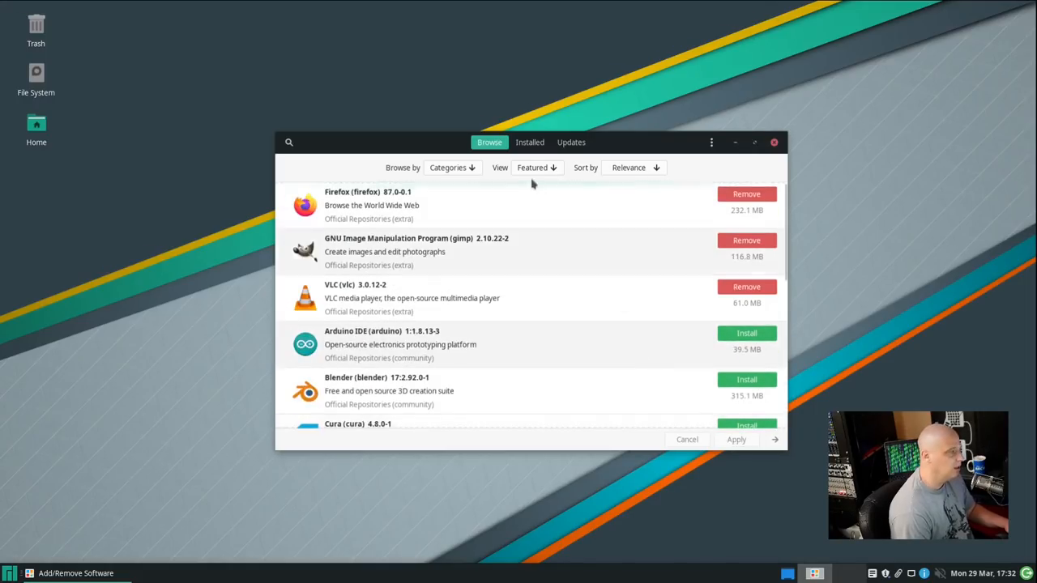
- Check the Updates and Installed tabs, scroll the installed packages, then close Pamac
click(570, 142)
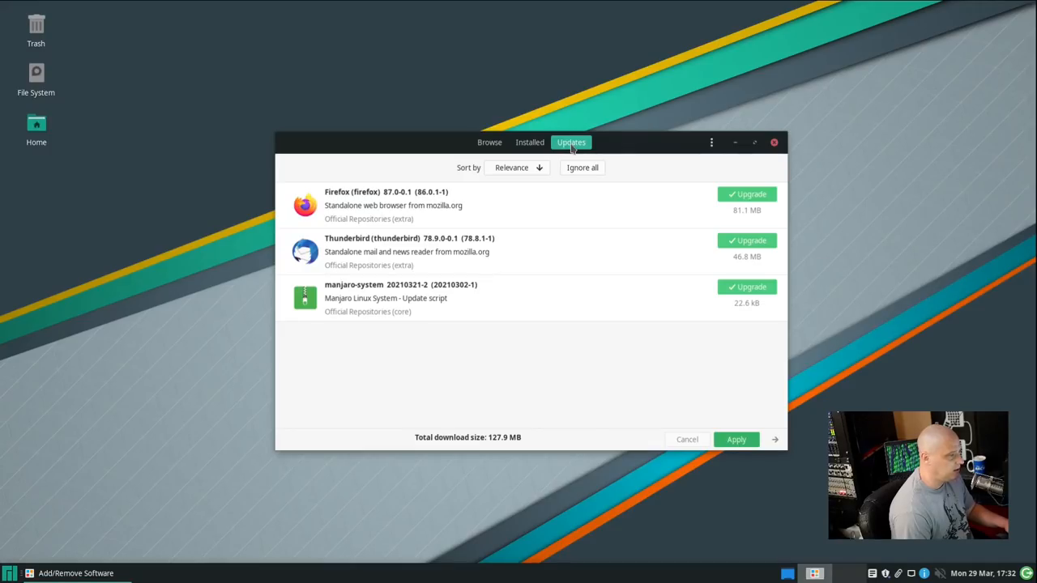
mouse_move(636, 397)
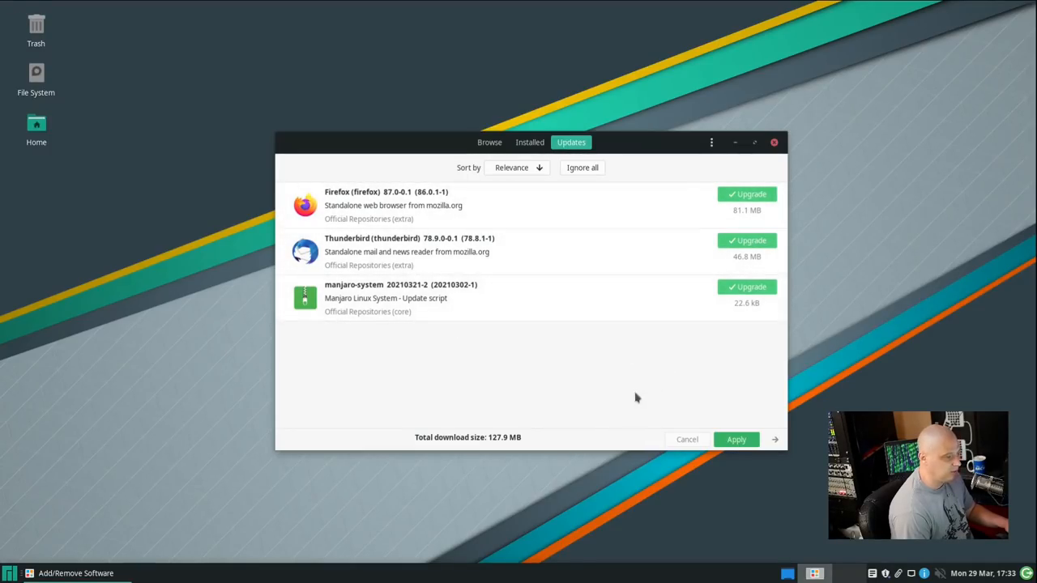
mouse_move(528, 142)
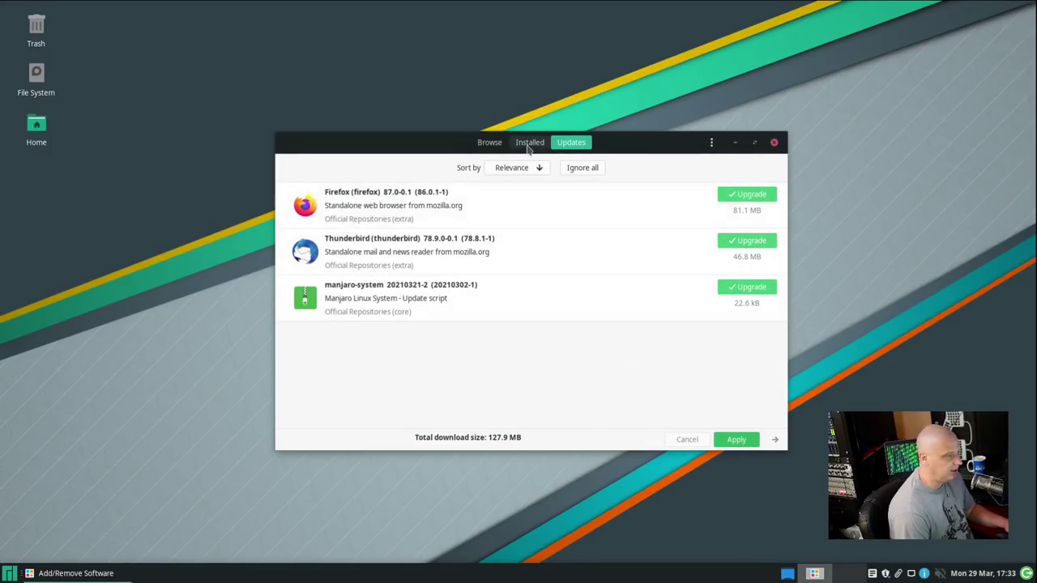
click(528, 143)
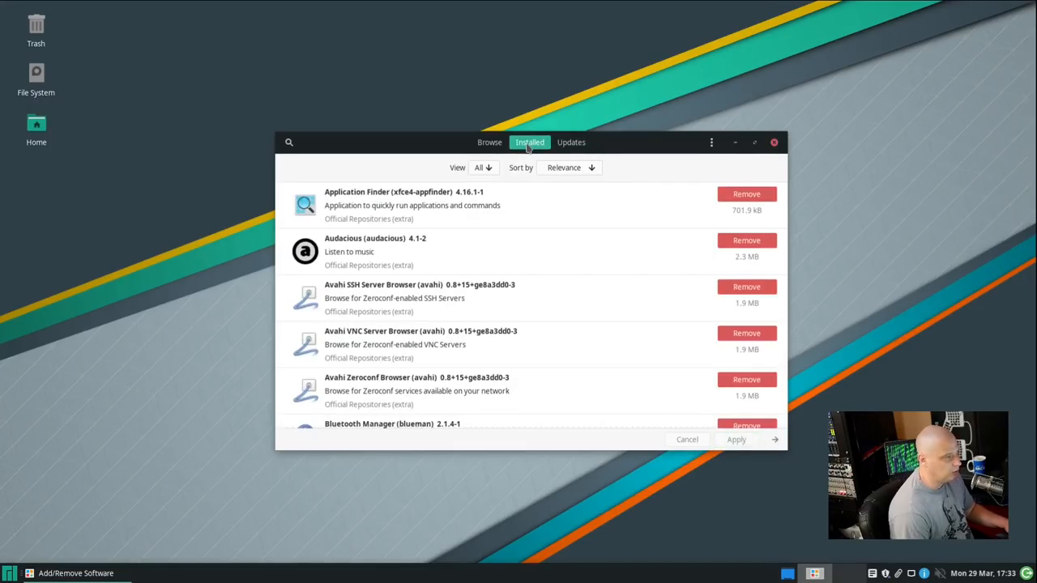
mouse_move(496, 278)
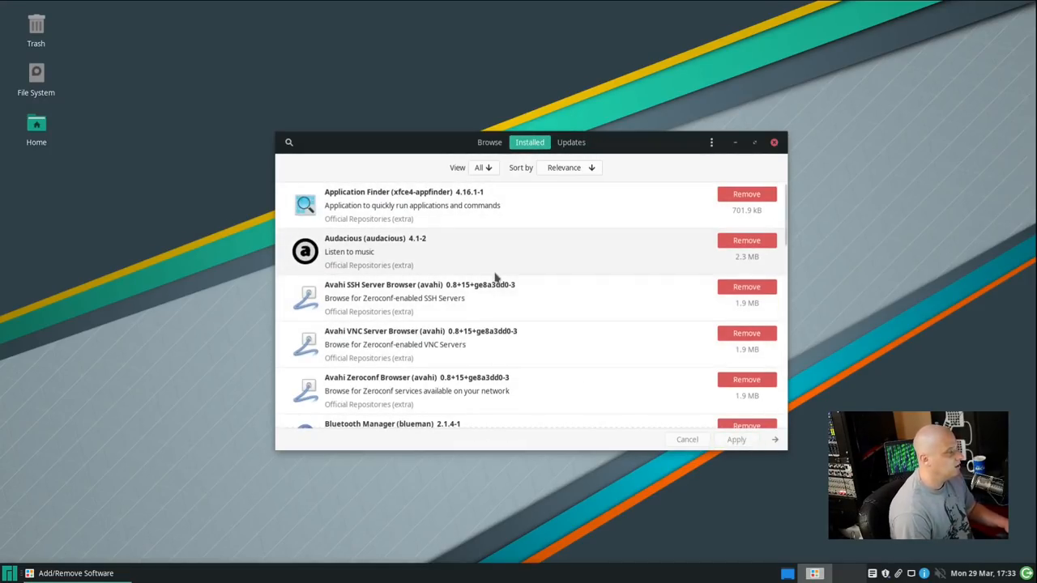
scroll(down, 3)
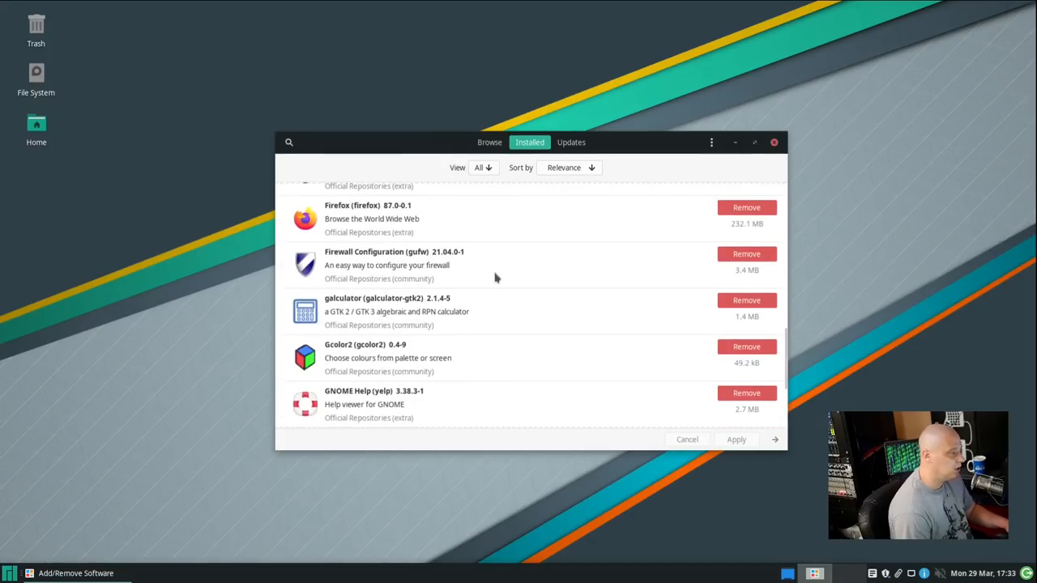
scroll(down, 3)
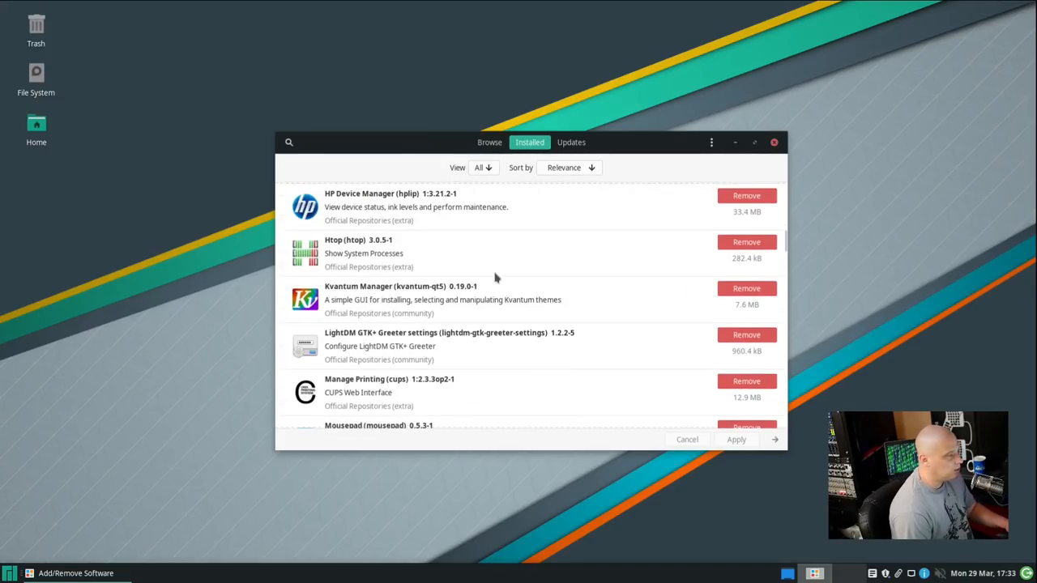
scroll(up, 3)
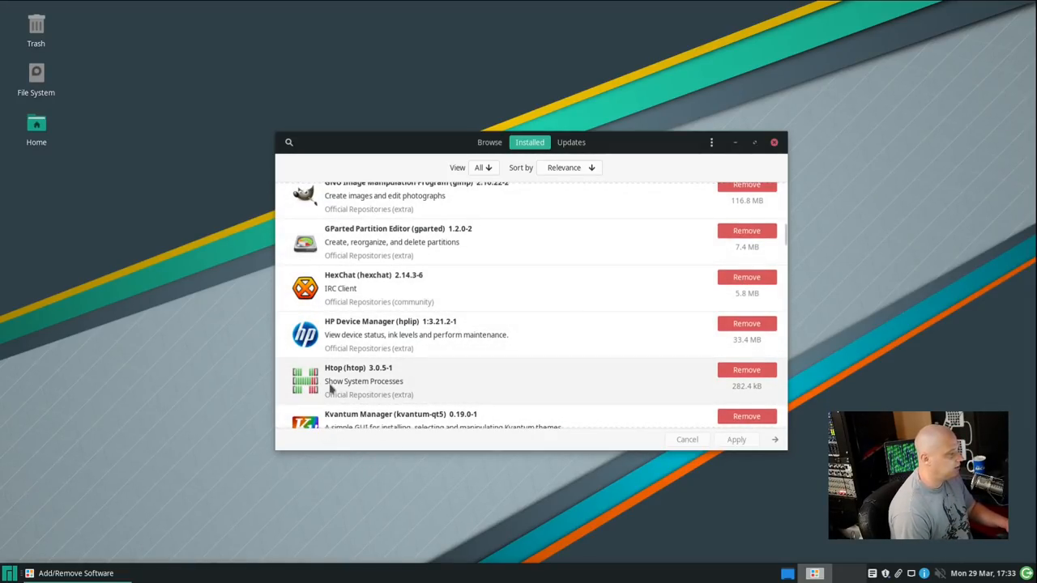
click(775, 143)
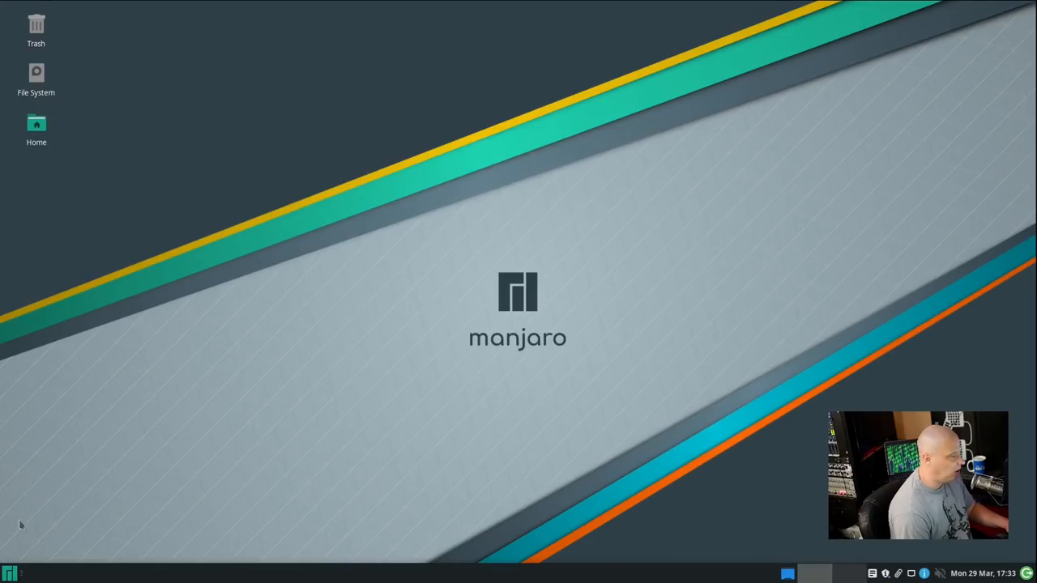
- Launch a terminal, run htop to inspect processes and resource usage, then quit back to the prompt
click(10, 573)
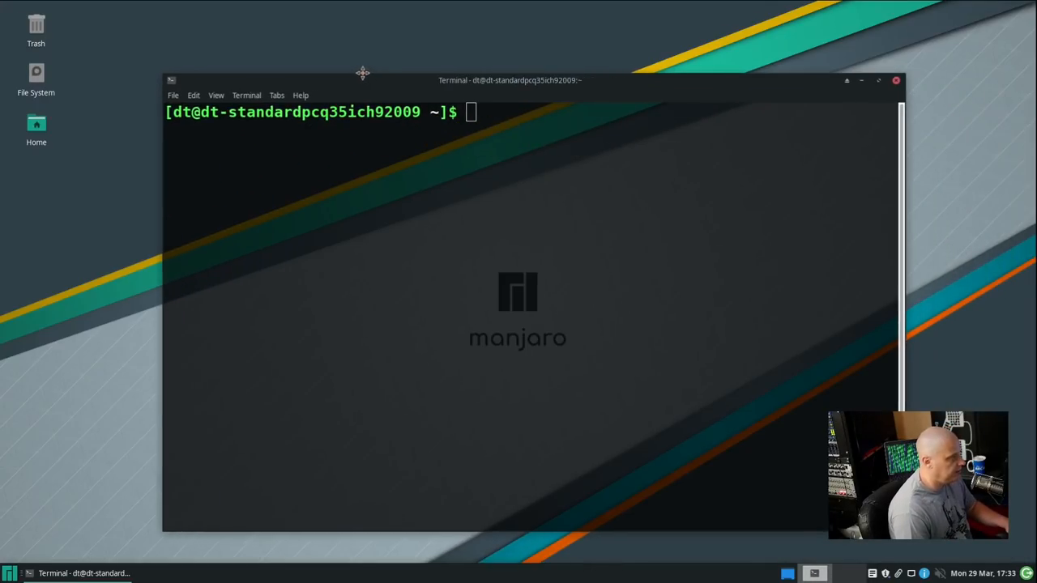
text(htop)
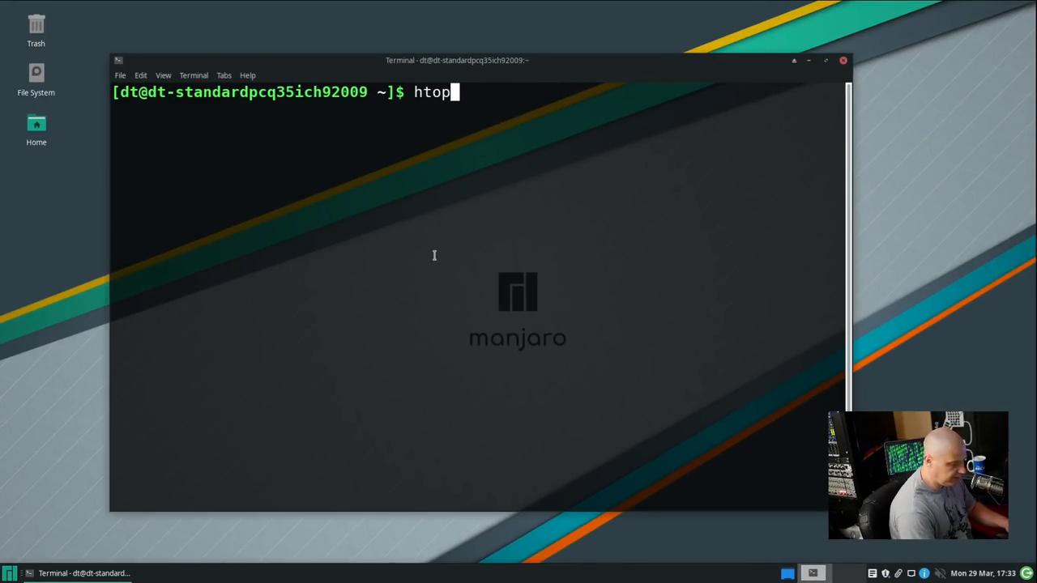
key(Return)
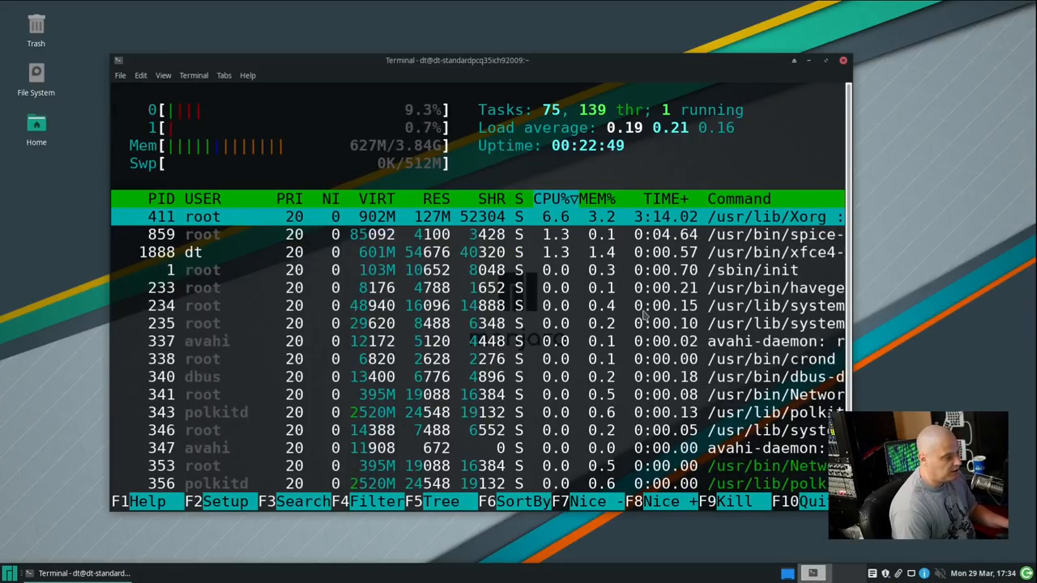
key(q)
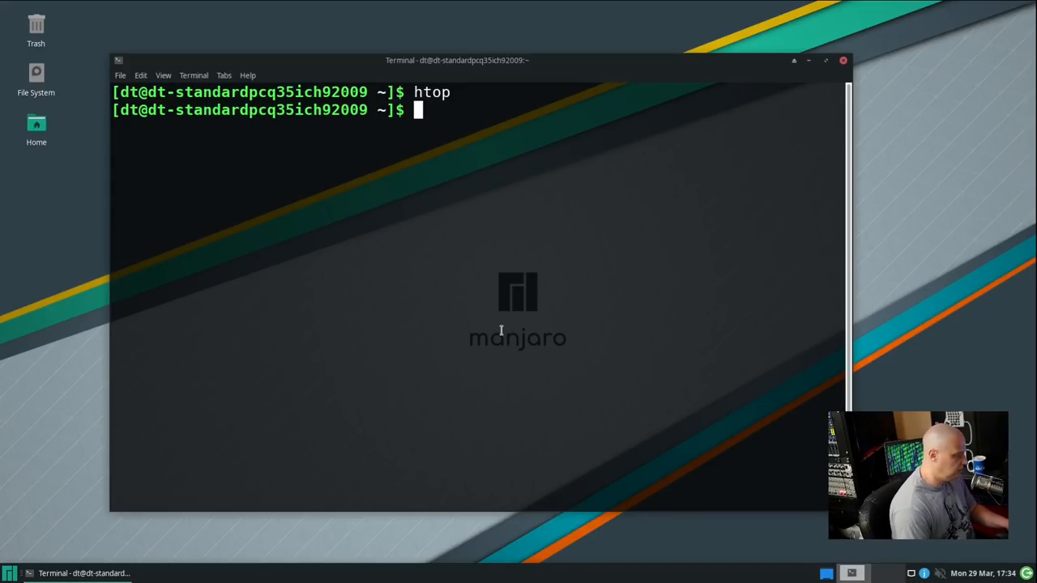
- Run htop again to recheck memory and process load, then quit with q
text(htt)
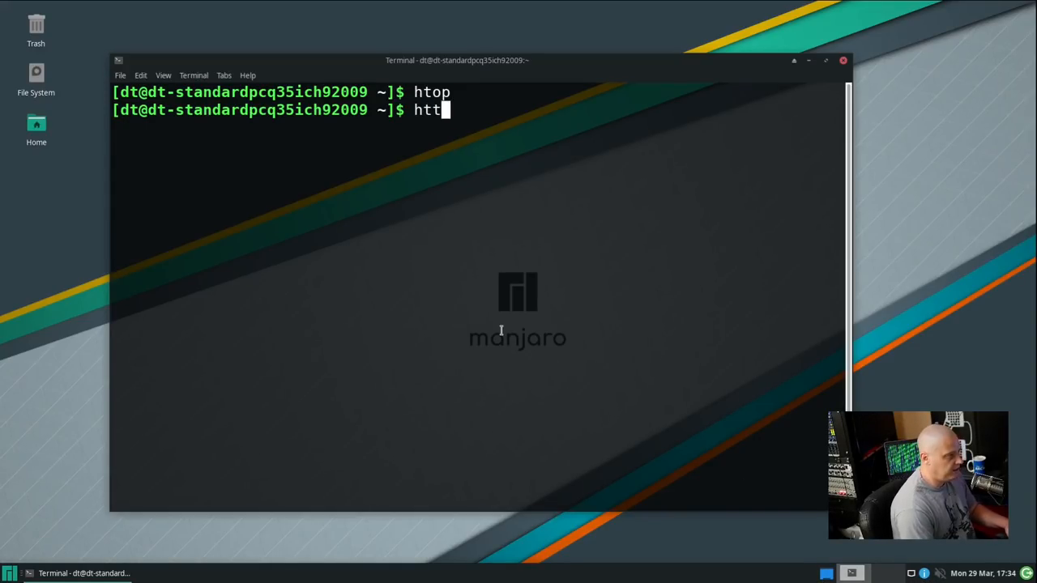
key(Return)
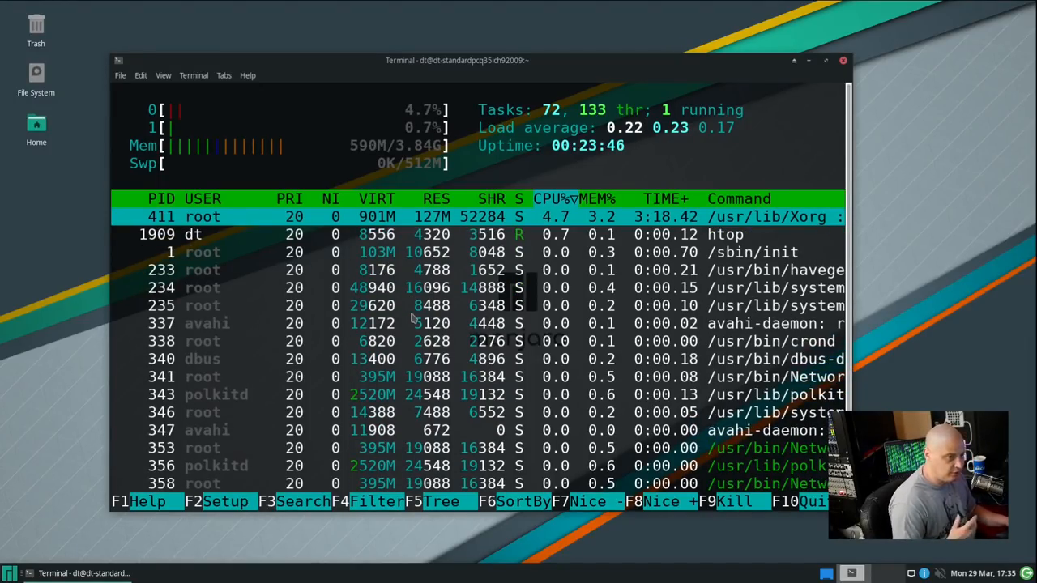
key(q)
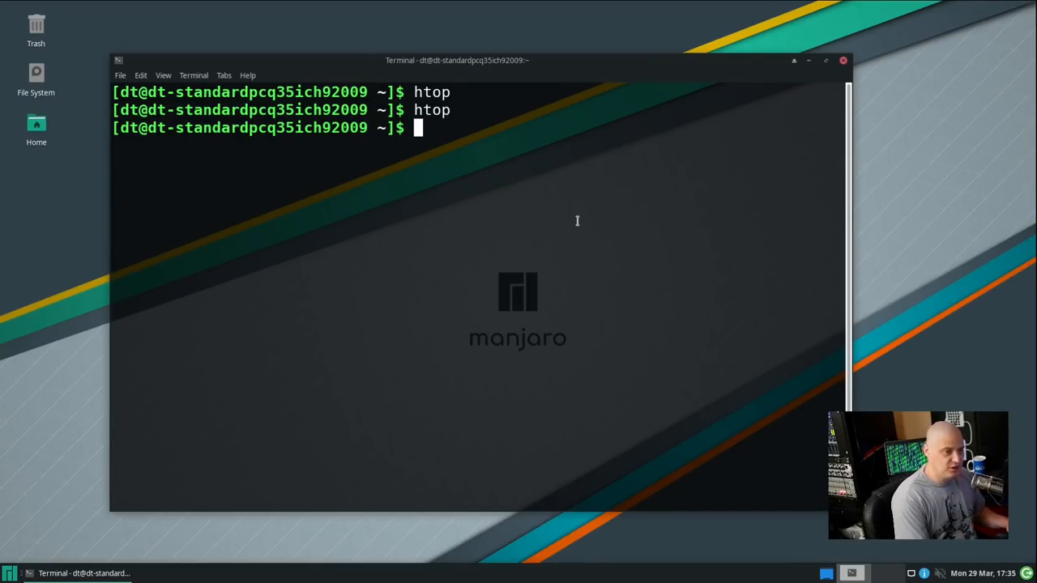
mouse_move(562, 190)
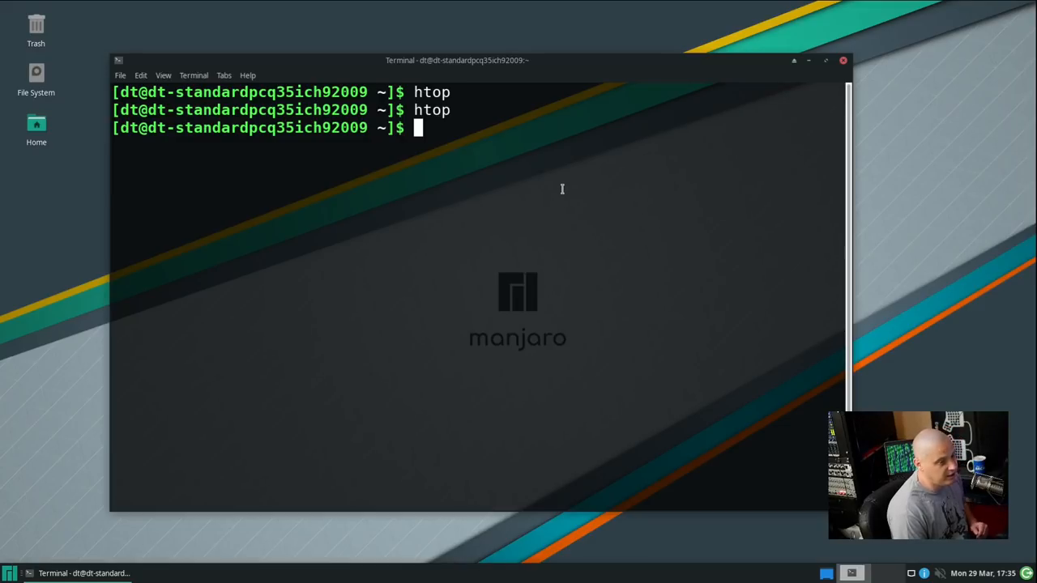
text(uname -)
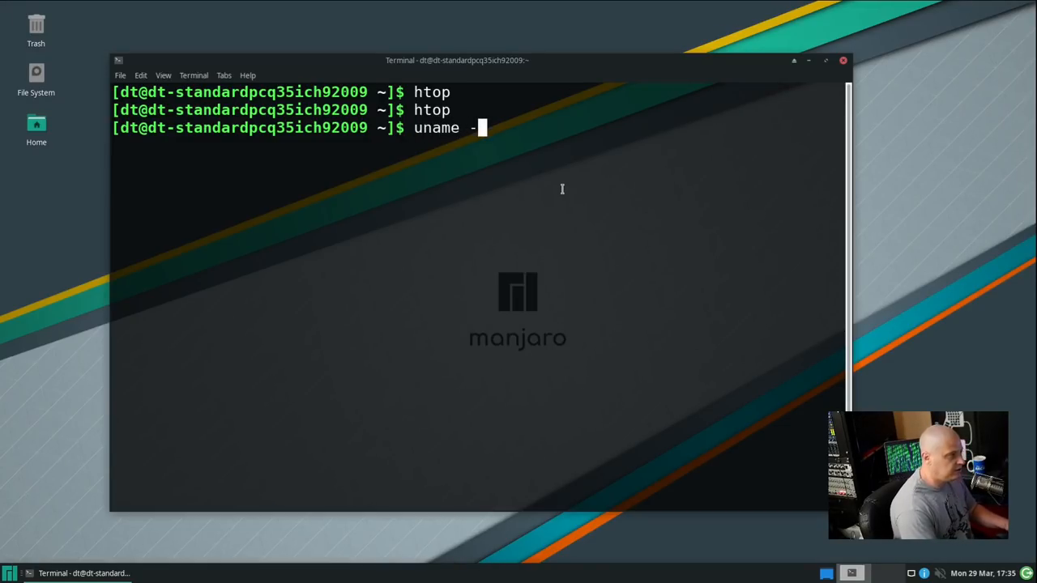
key(Return)
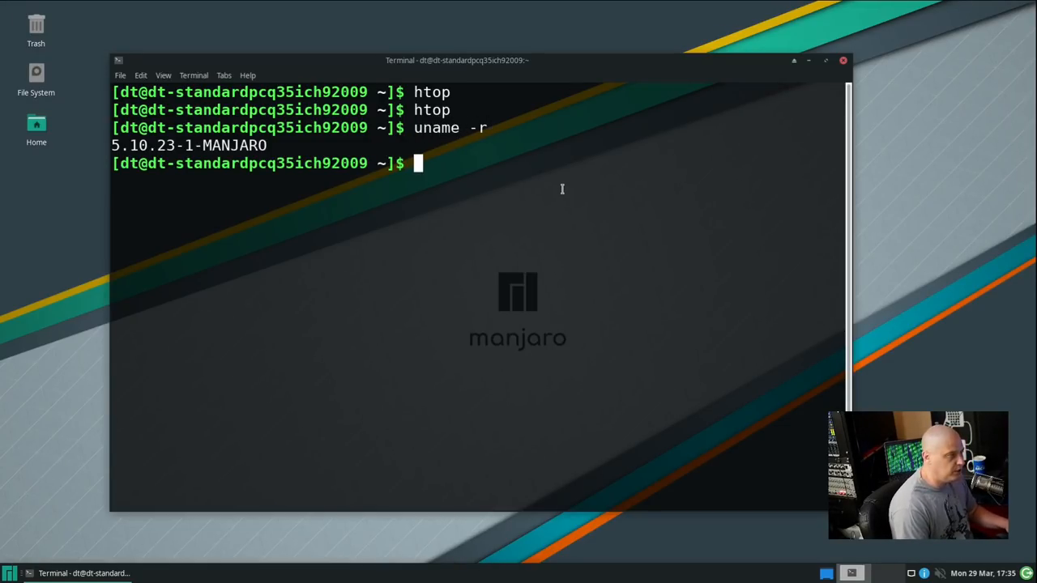
mouse_move(168, 175)
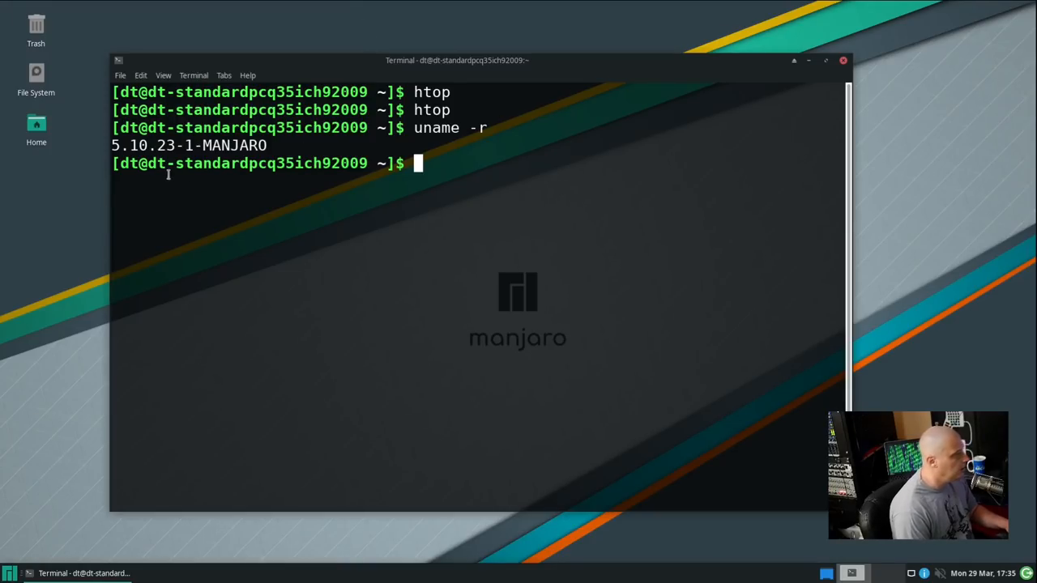
mouse_move(453, 391)
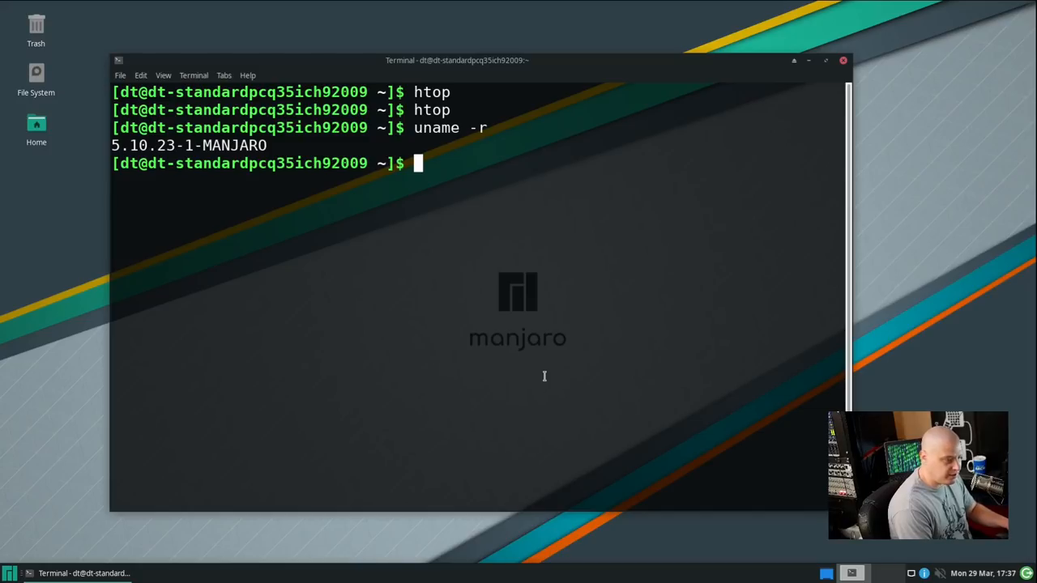
- List every installed package with pacman -Q
text(pacman)
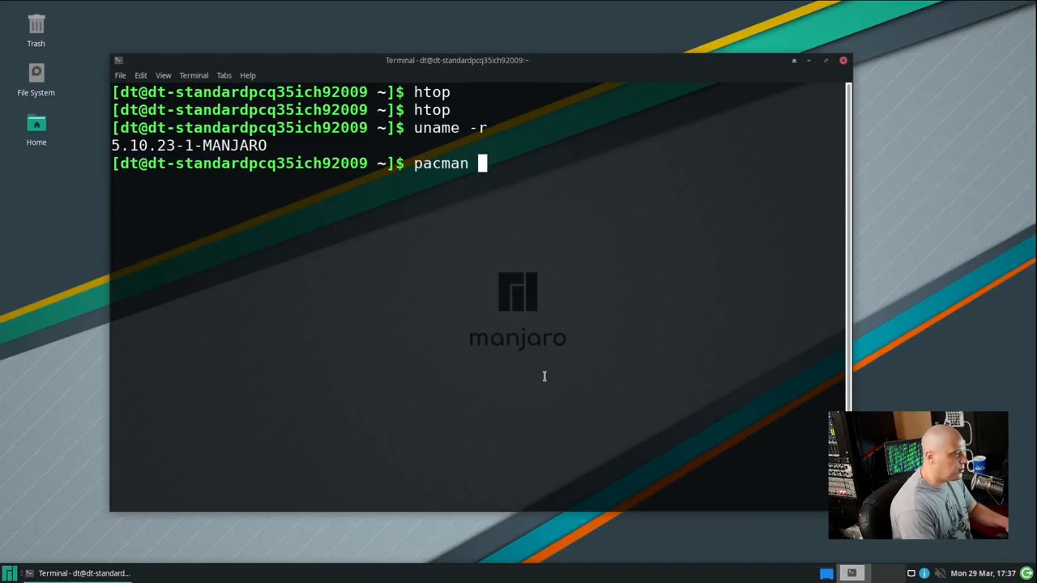
text(-Q)
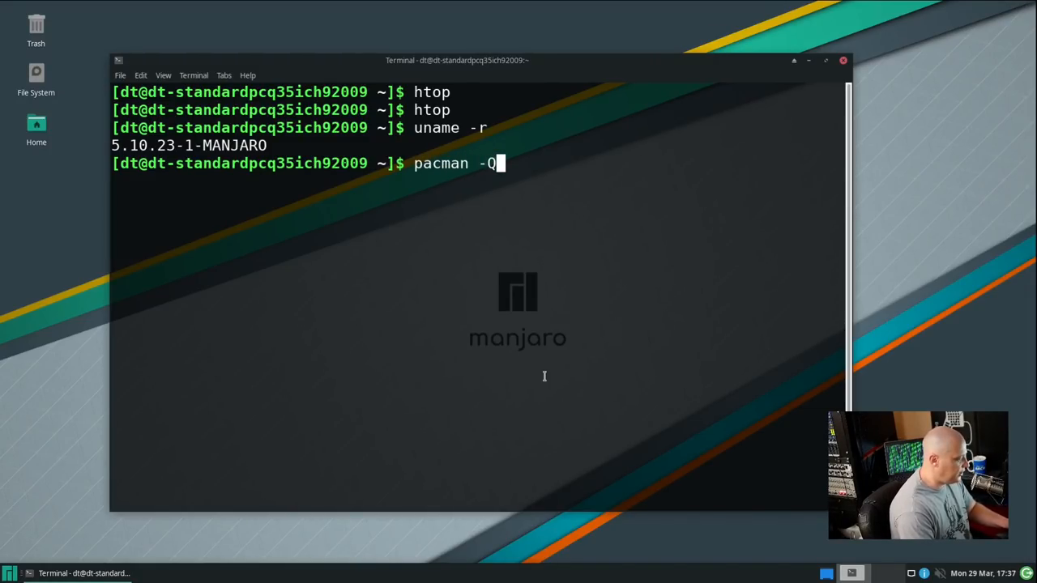
key(Return)
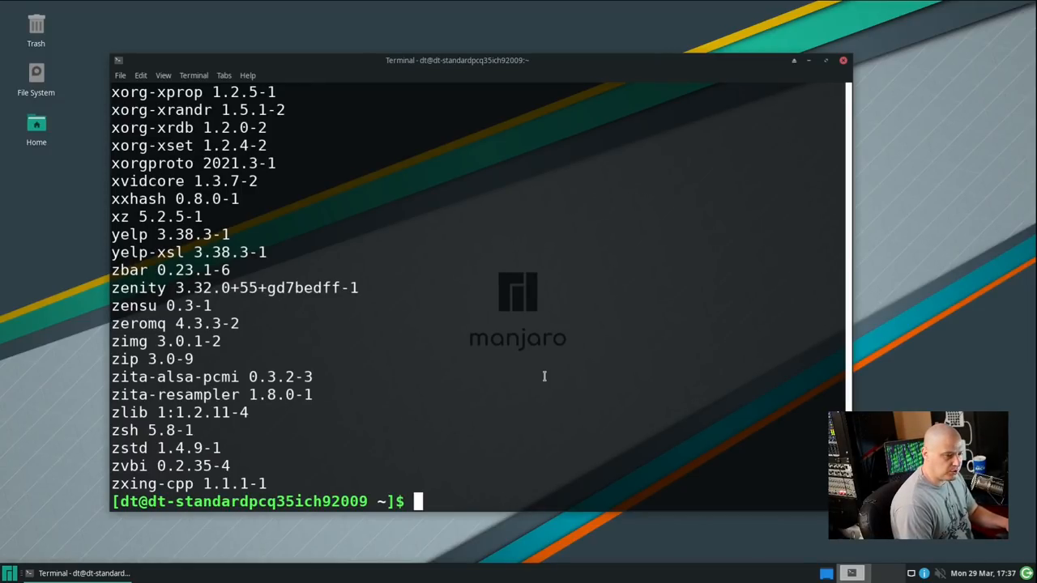
- Count the installed packages with pacman -Q | wc -l
text(pacman -Q |)
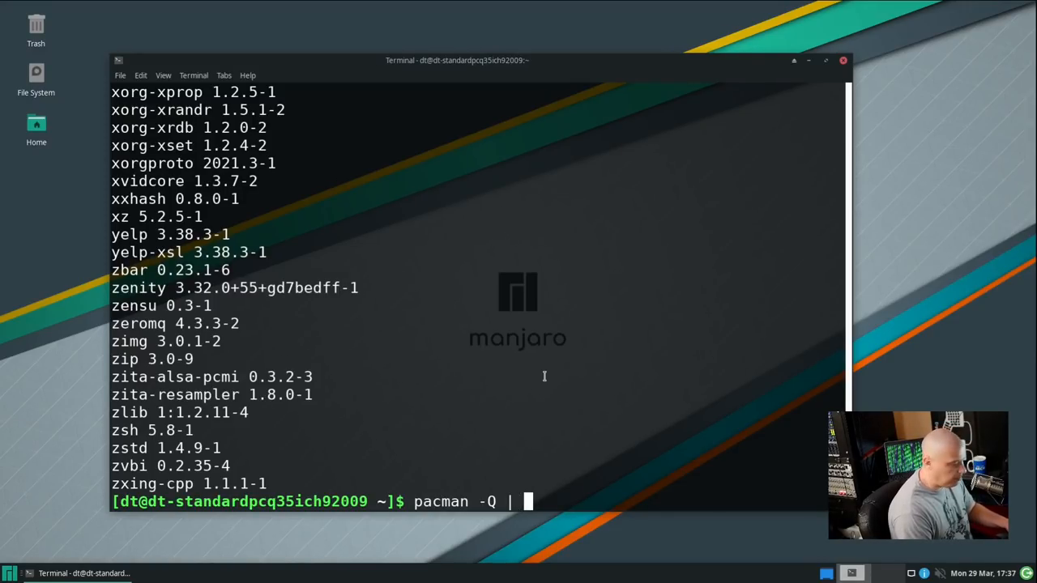
text(wc)
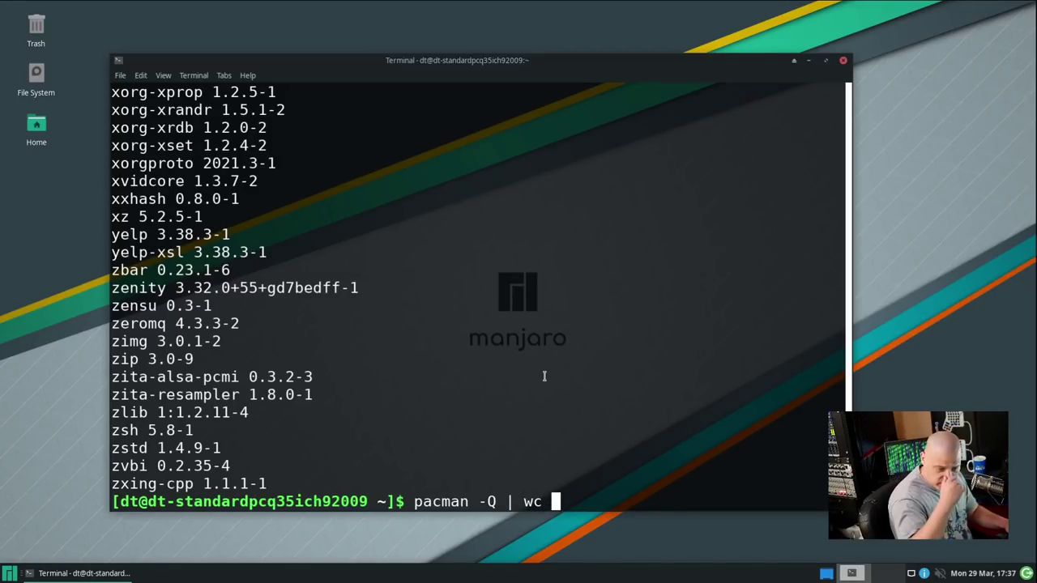
text(-l)
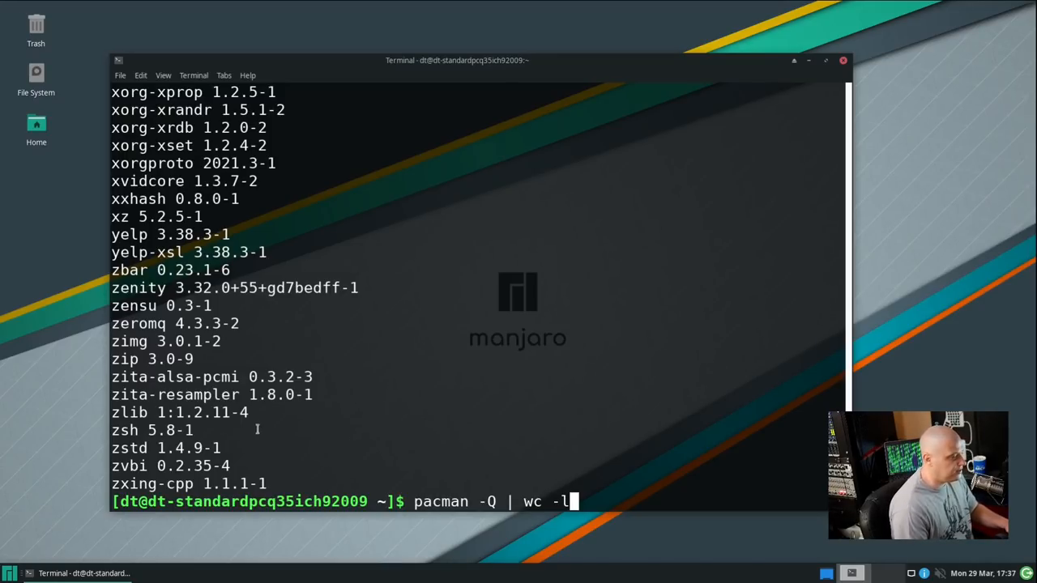
mouse_move(616, 405)
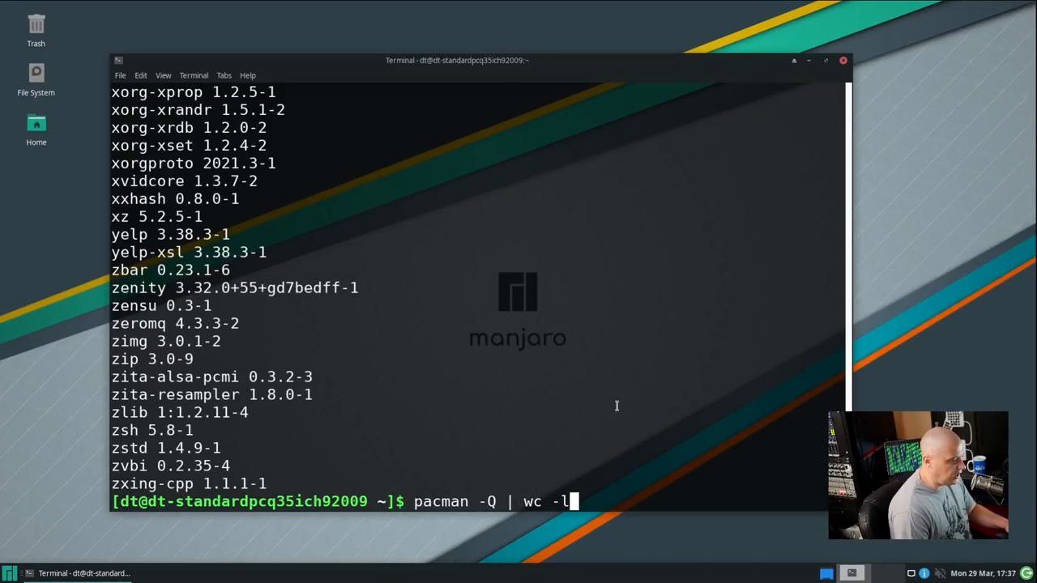
key(Return)
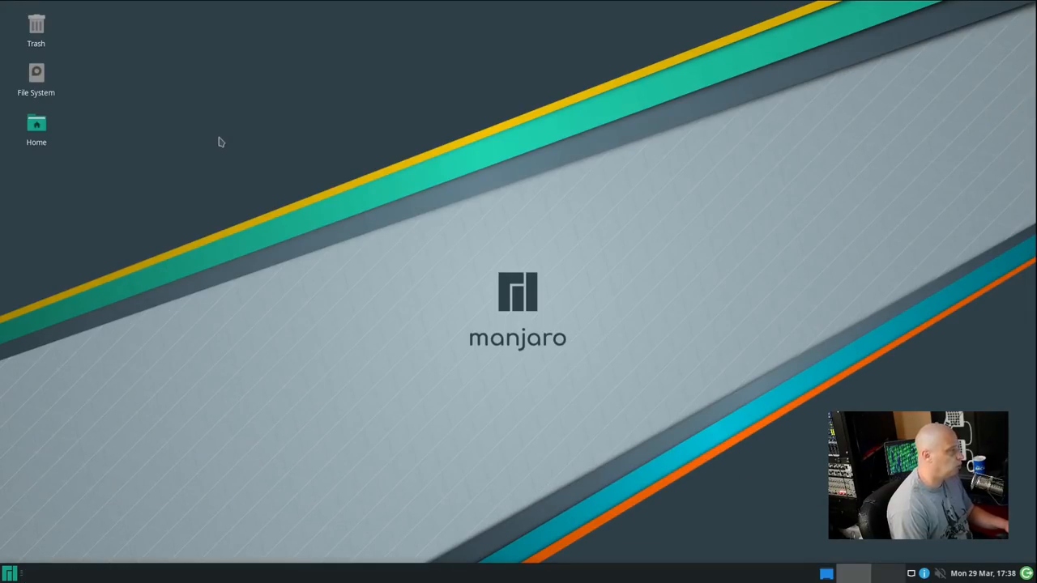
- From the desktop menu open Desktop Settings and try the blue wave and orange canyon wallpapers
right_click(220, 143)
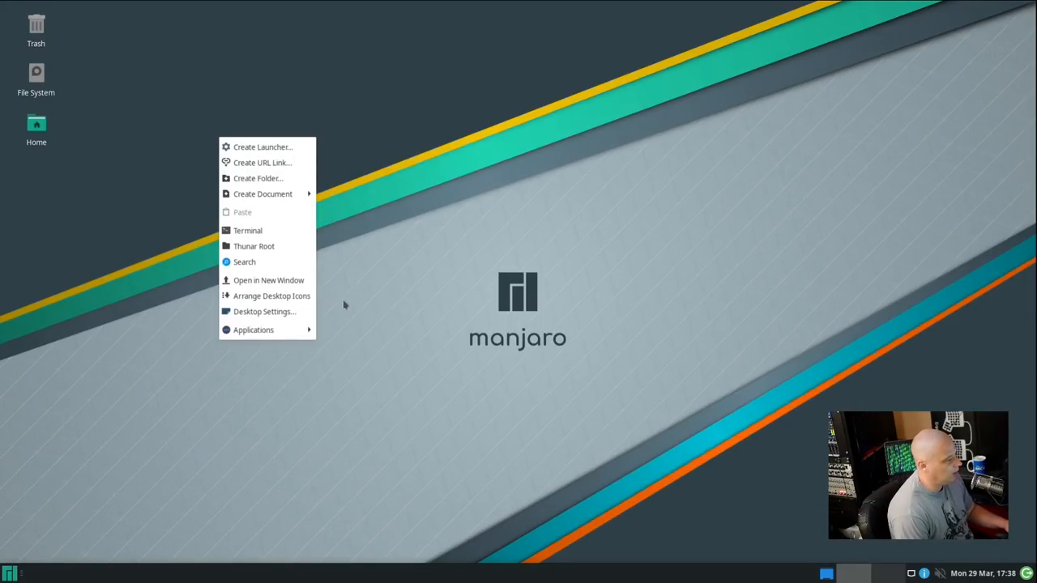
click(264, 311)
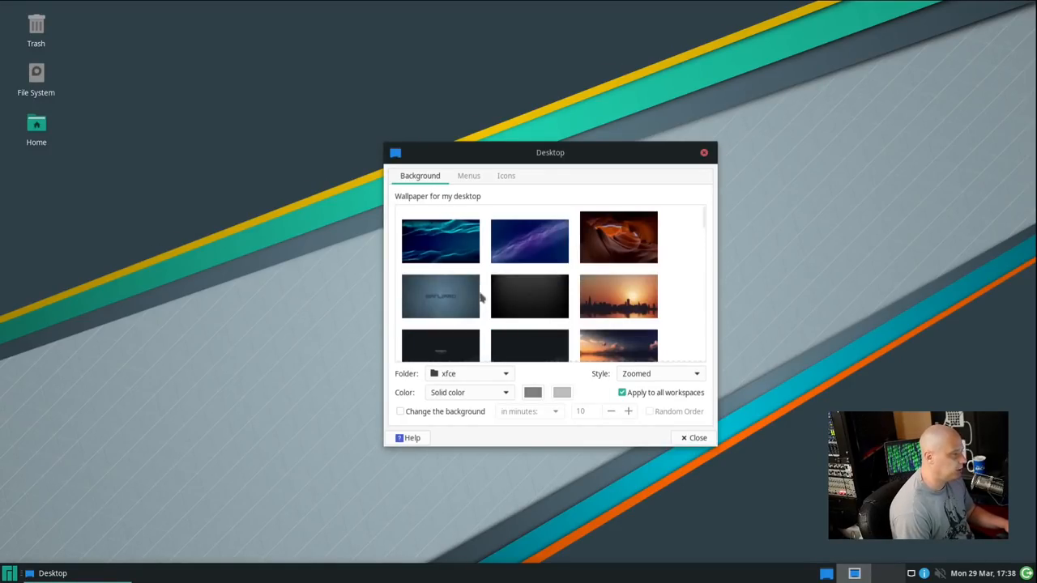
scroll(down, 3)
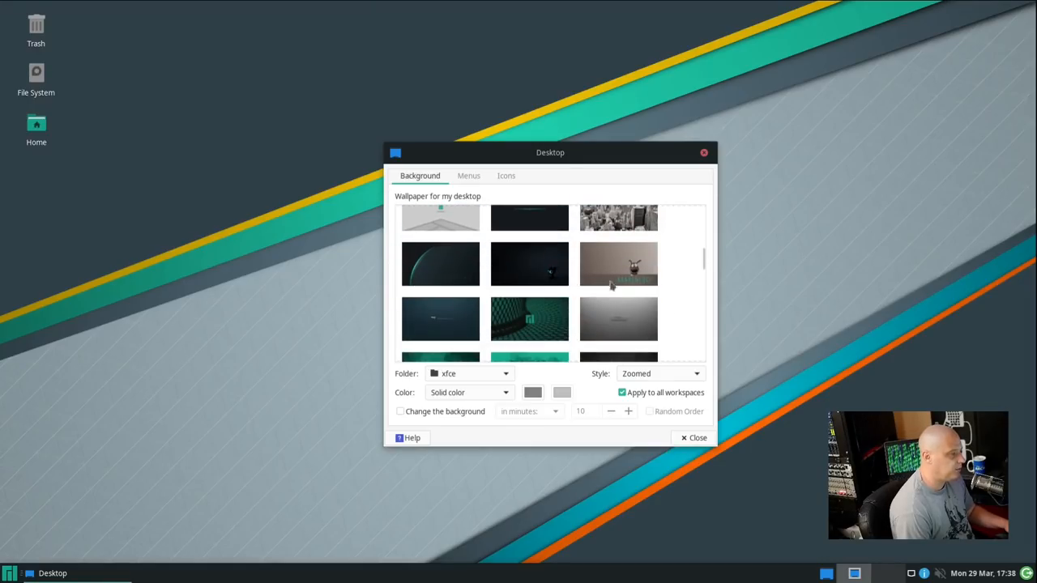
scroll(down, 3)
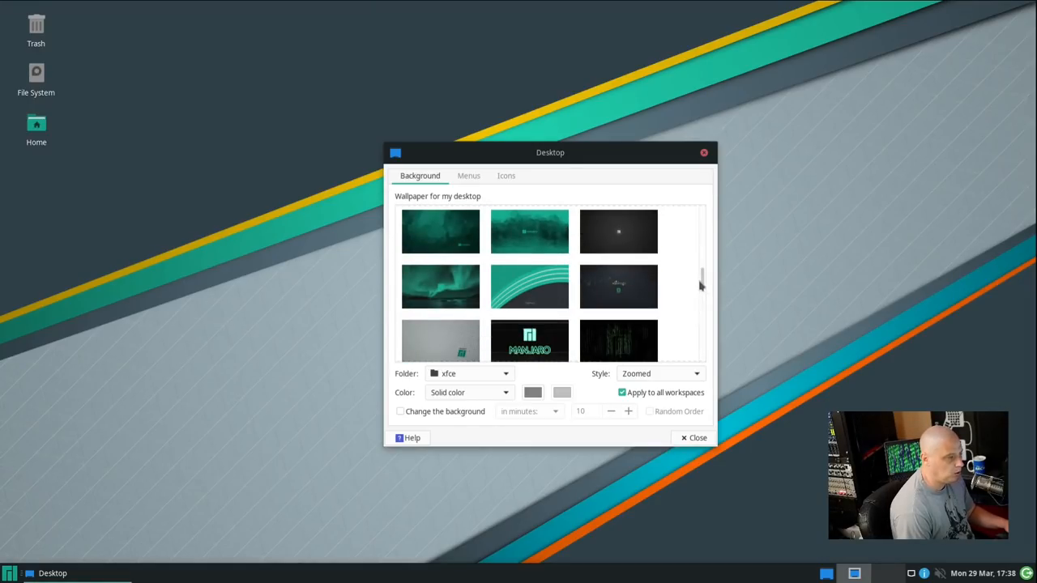
scroll(down, 3)
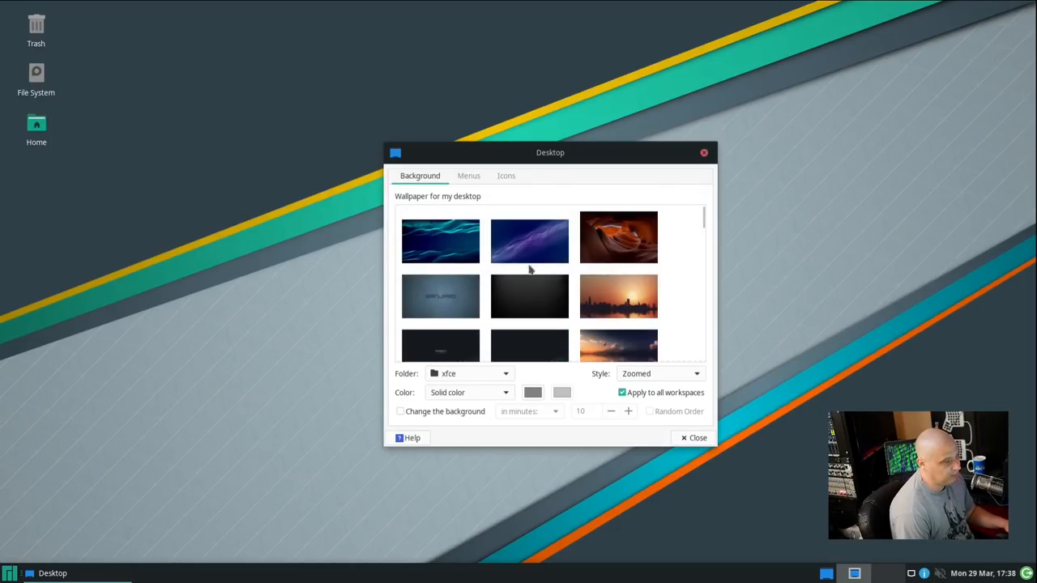
click(441, 237)
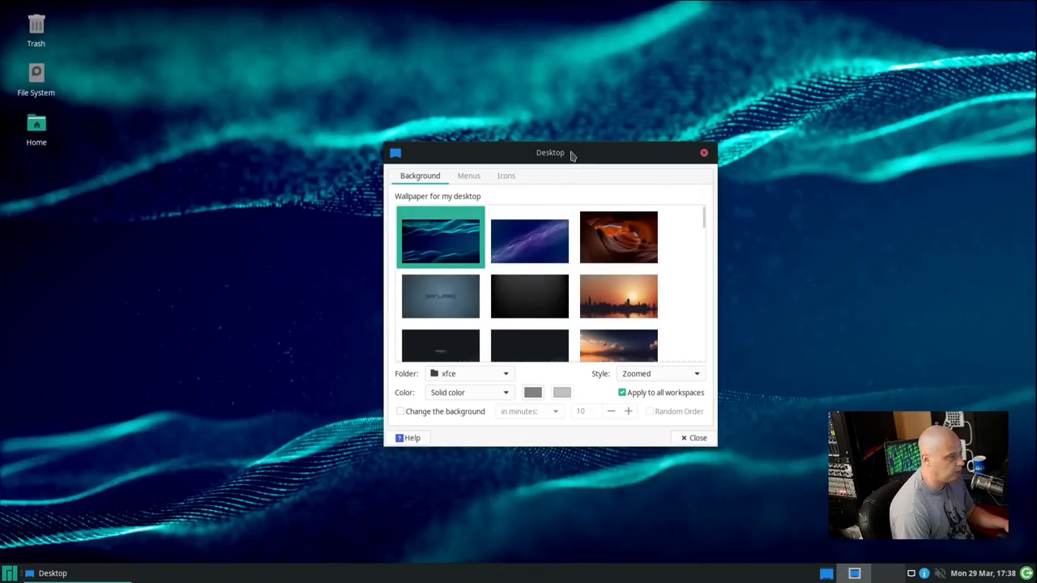
drag(551, 152, 259, 103)
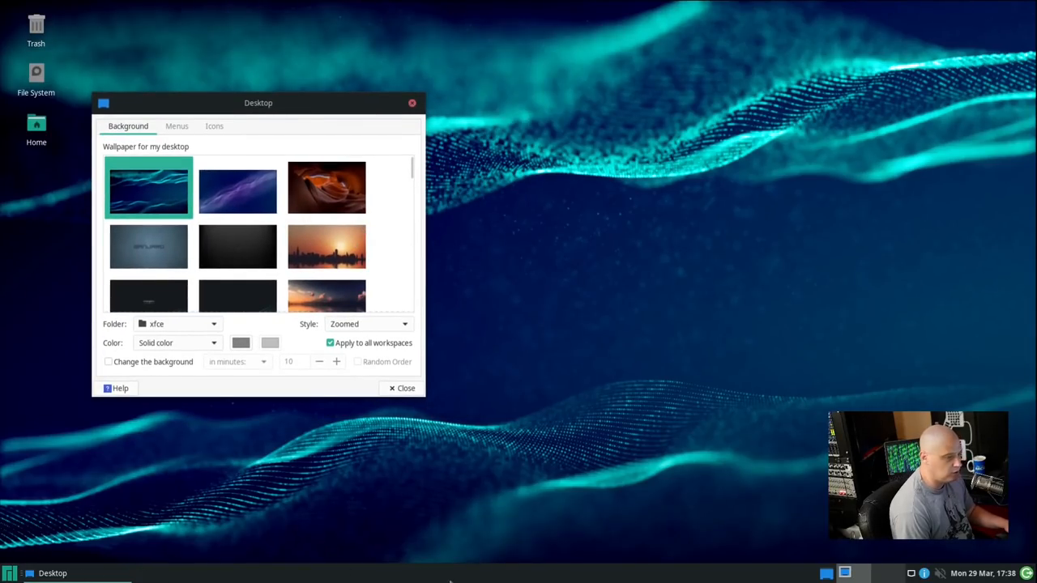
click(327, 188)
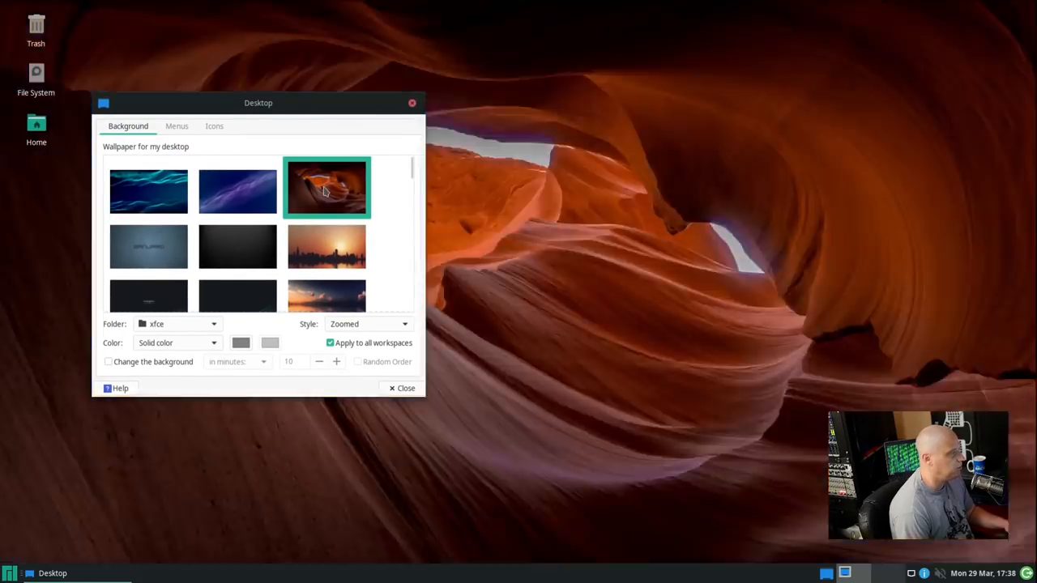
mouse_move(328, 246)
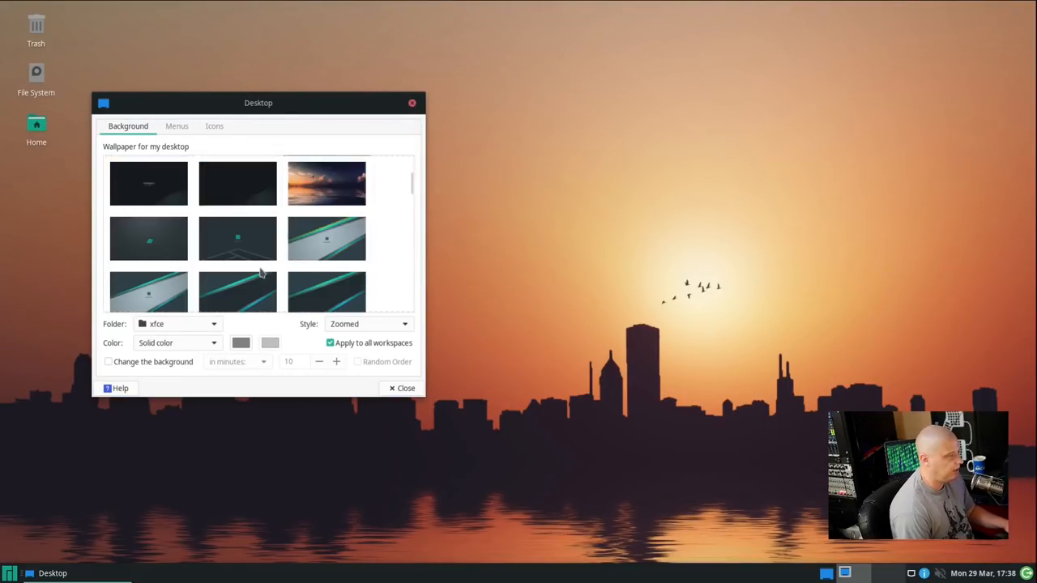
- Scroll to and set the green polygon Manjaro wallpaper, then close Desktop Settings
scroll(down, 3)
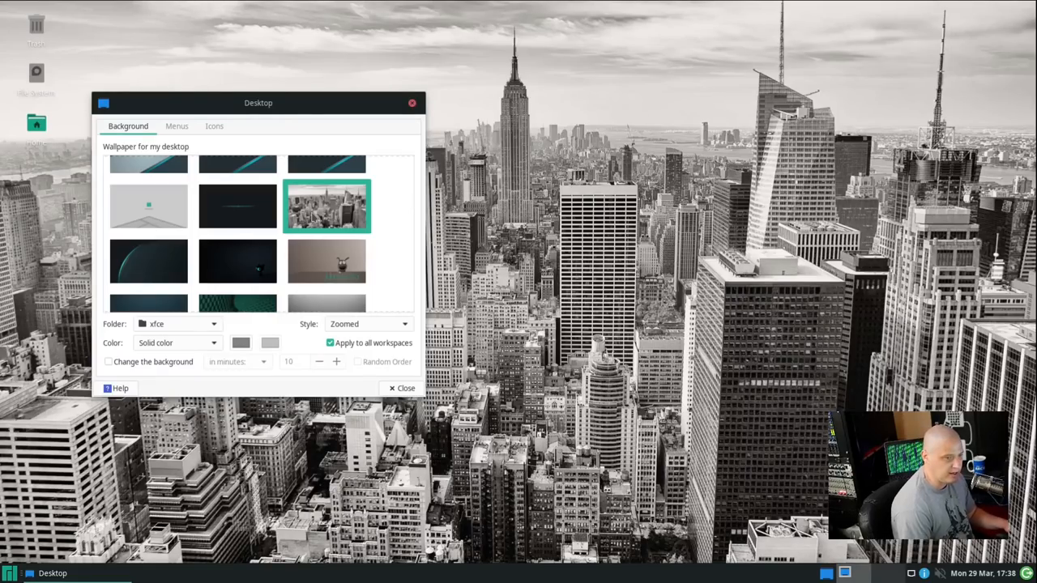
scroll(down, 3)
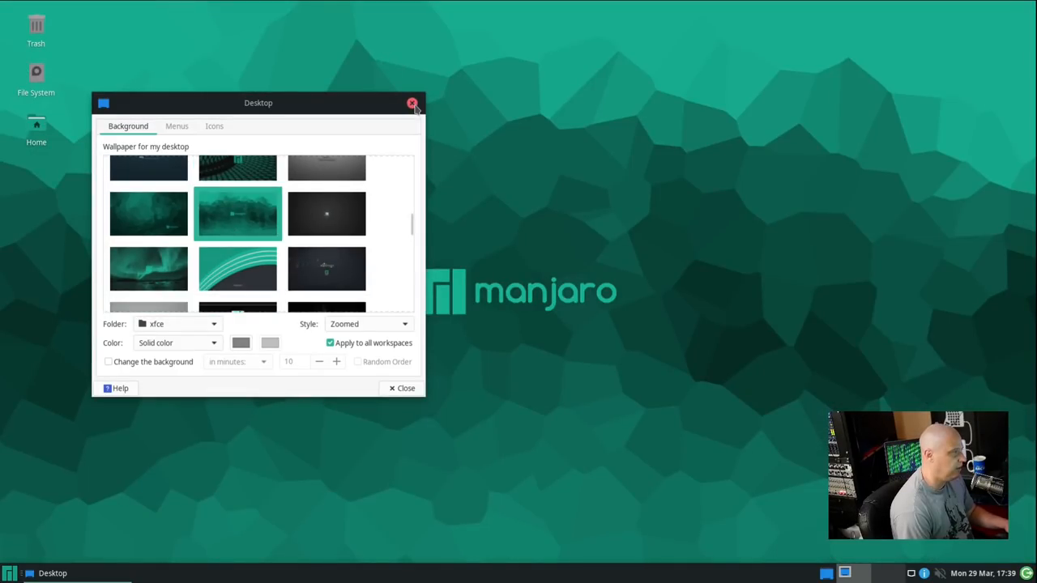
click(413, 104)
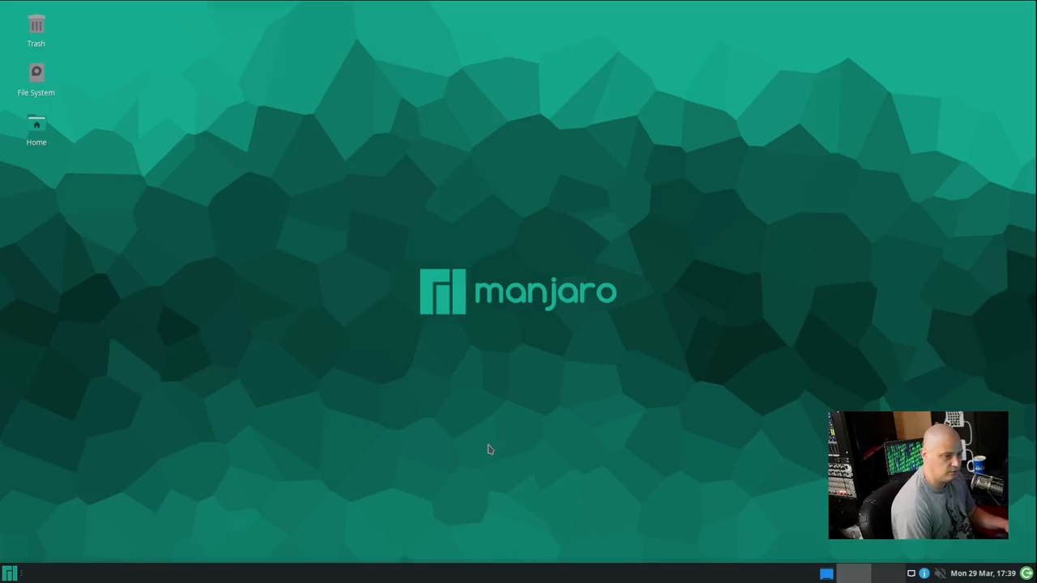
mouse_move(909, 260)
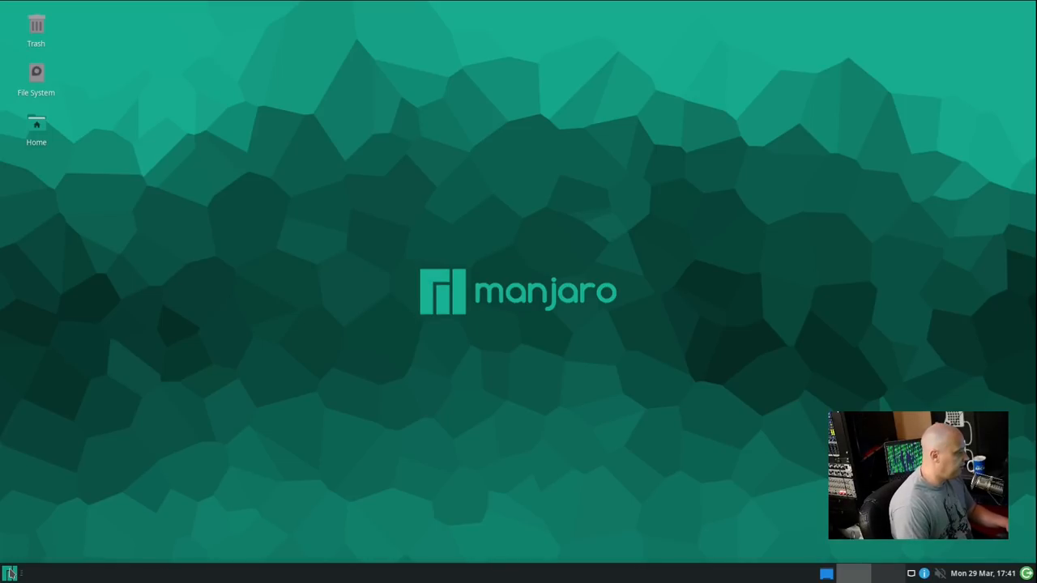
mouse_move(631, 382)
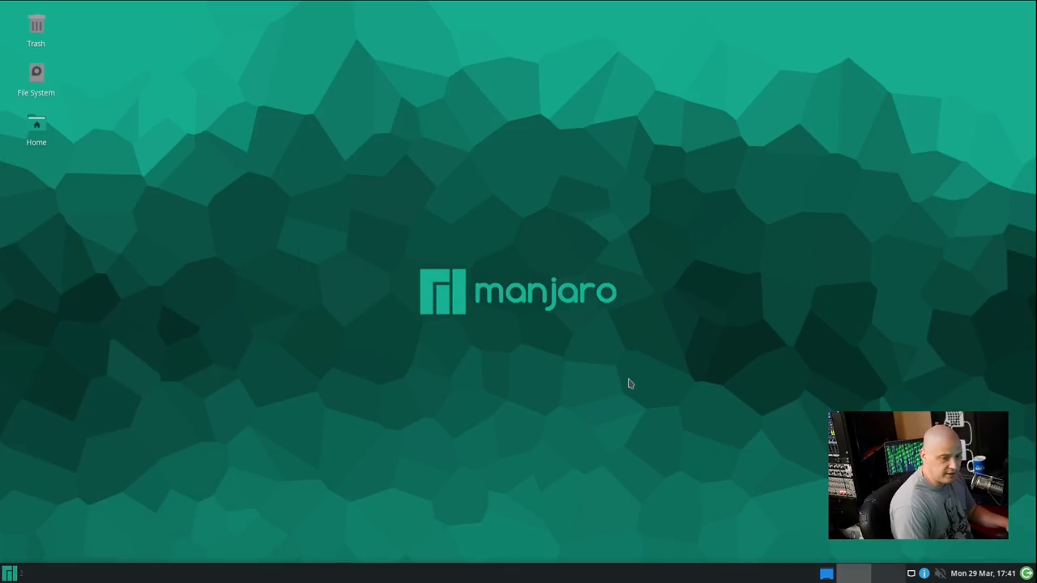
mouse_move(733, 545)
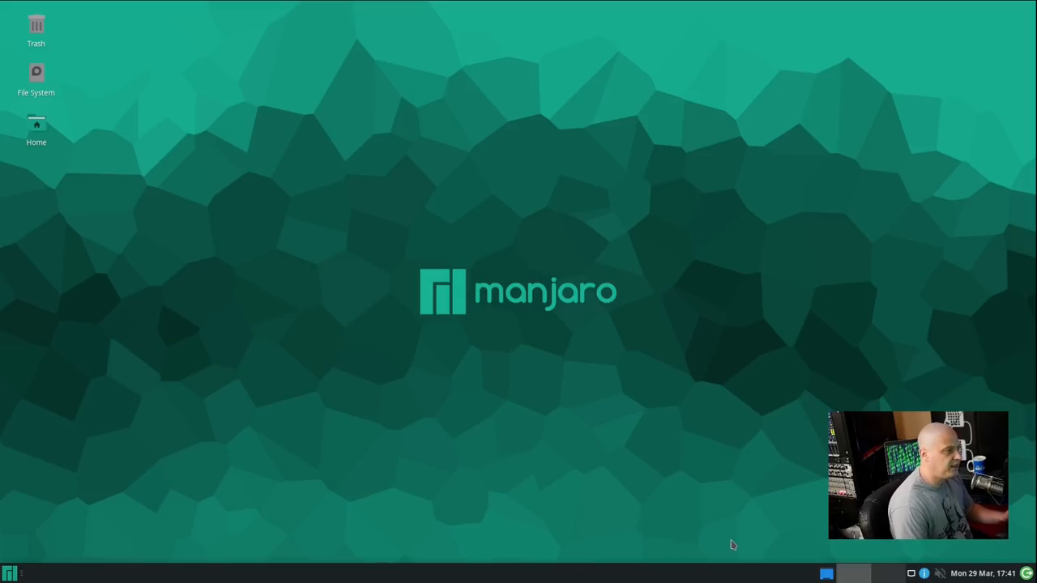